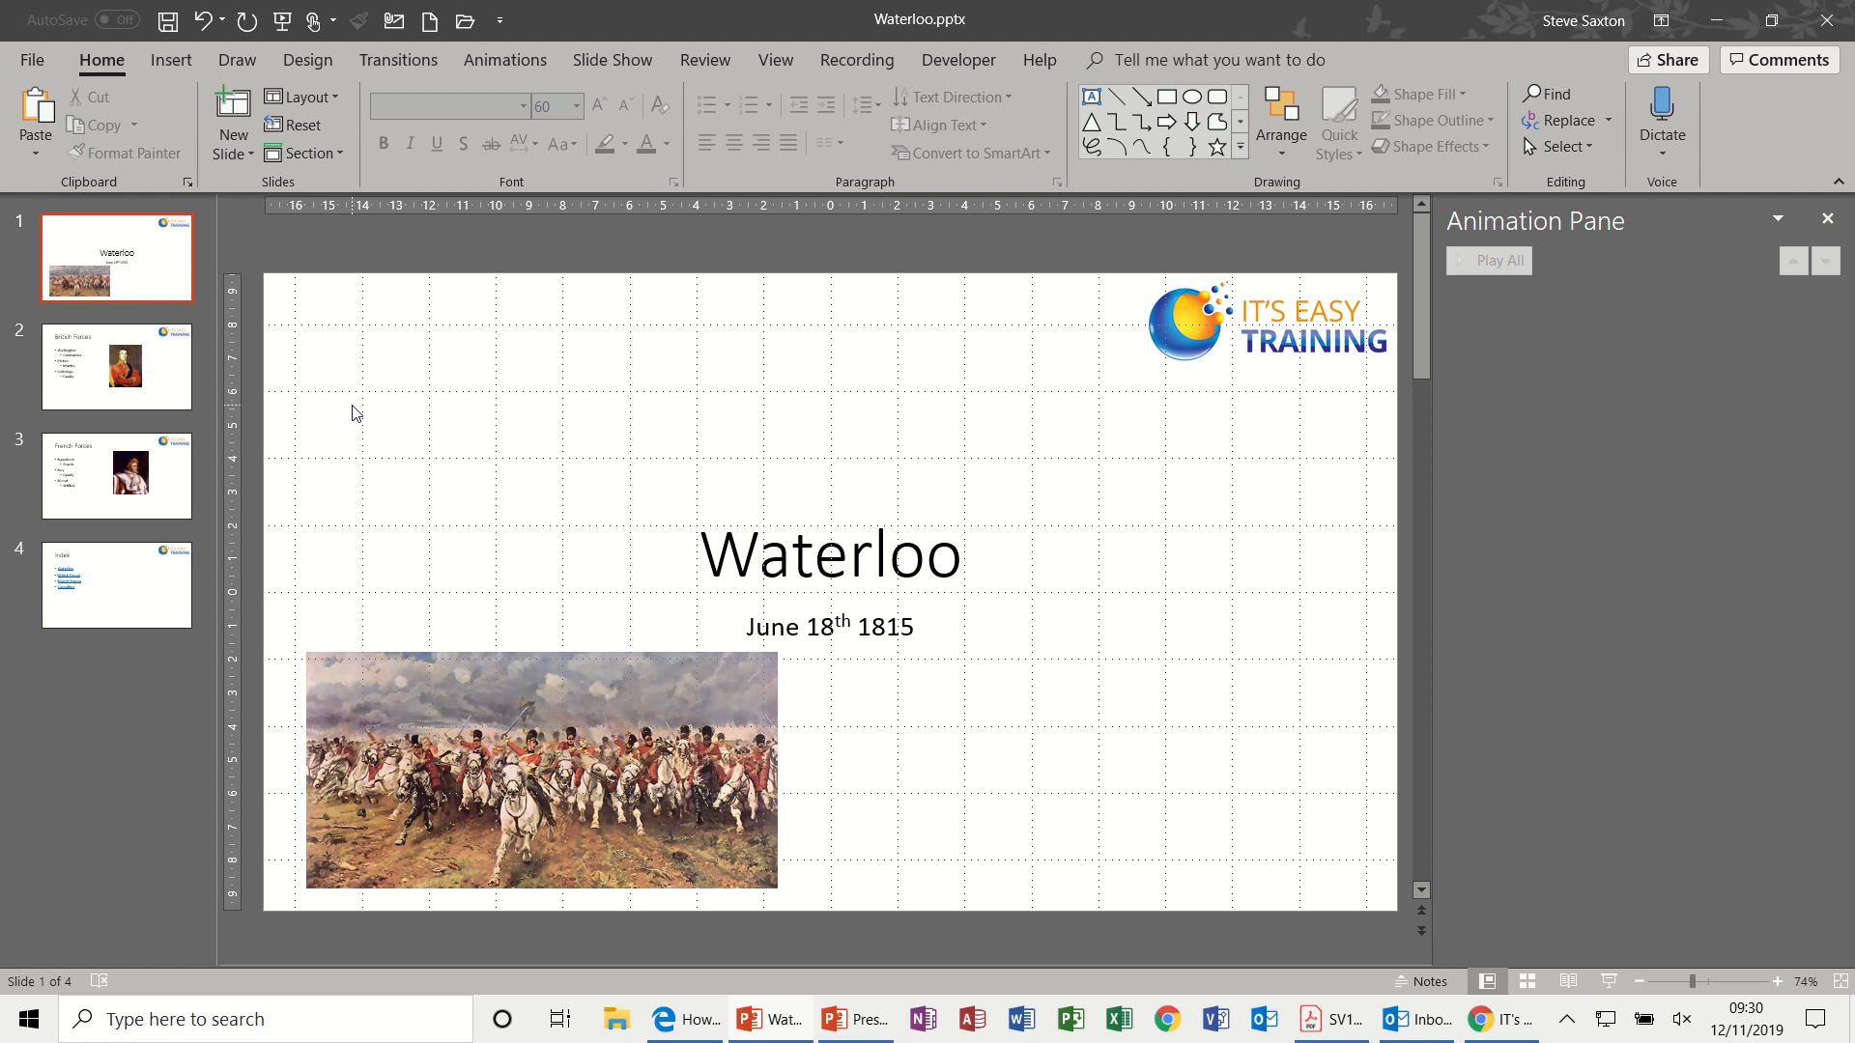
{"action": "mouse_move", "coordinate": [379, 392]}
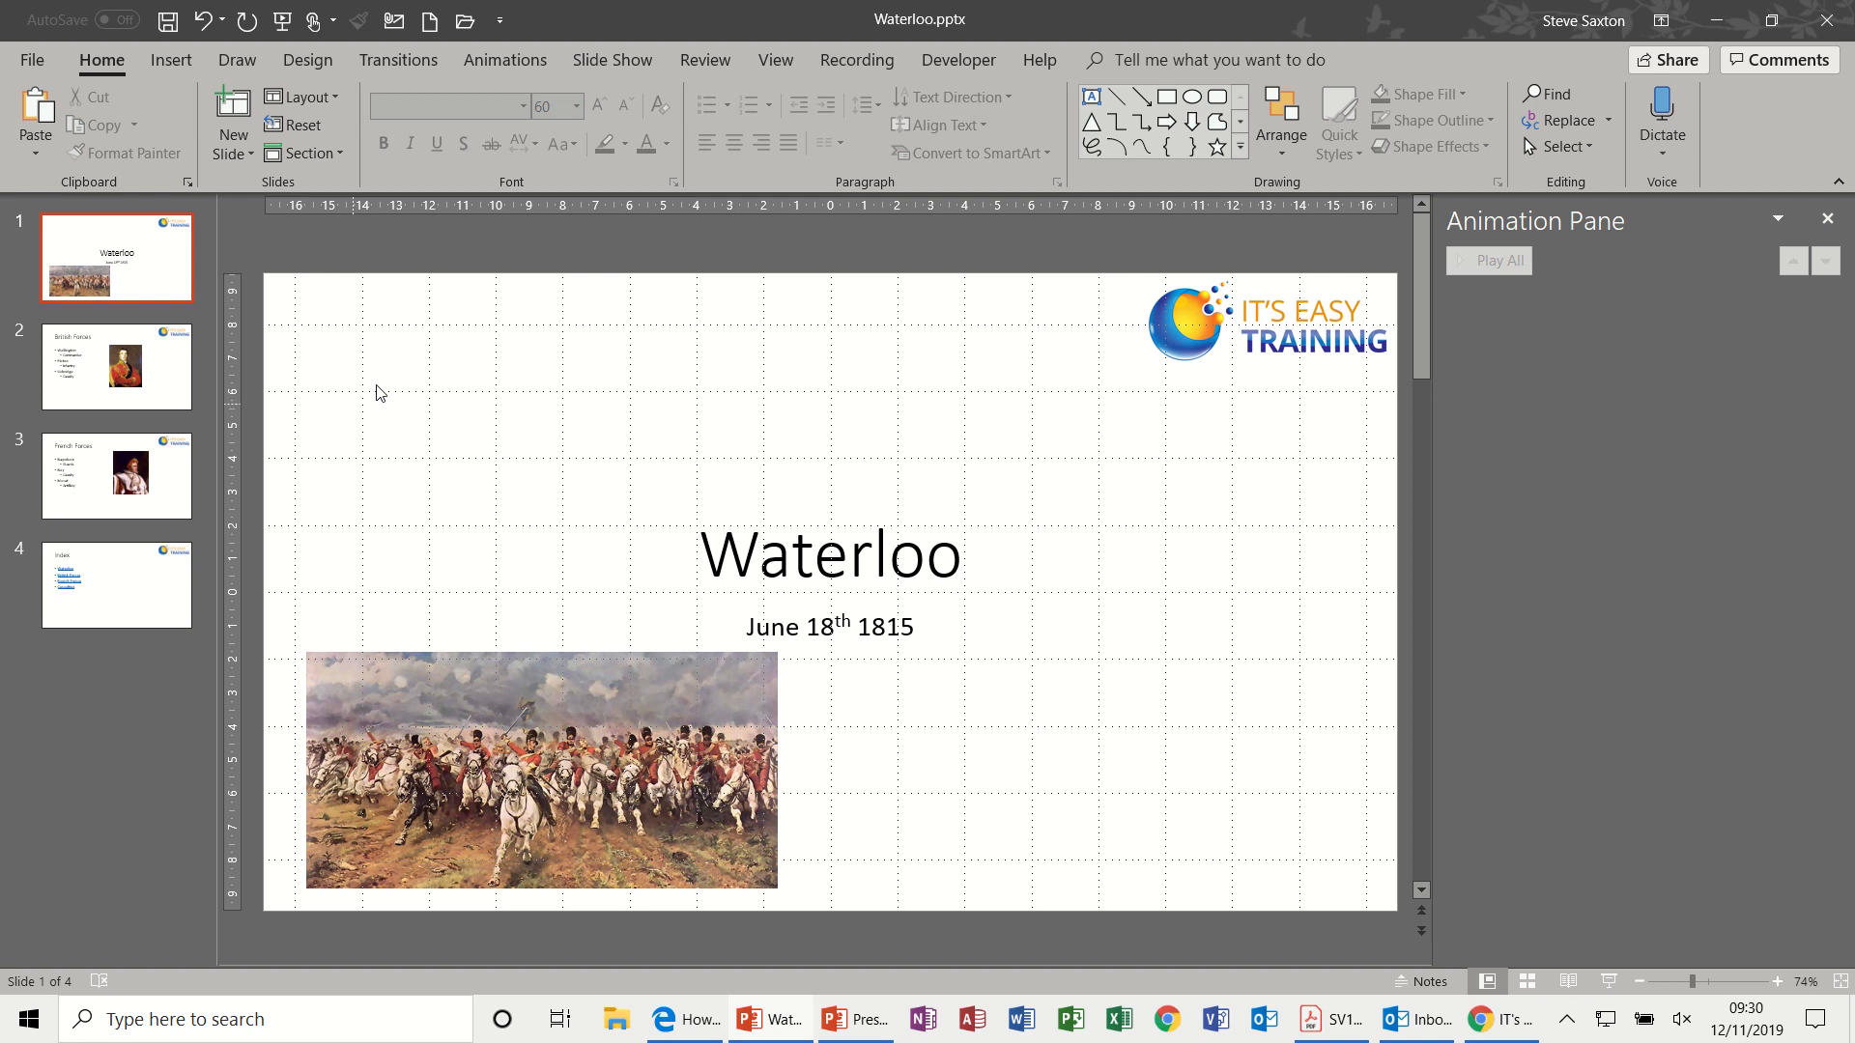
{"action": "mouse_move", "coordinate": [120, 483]}
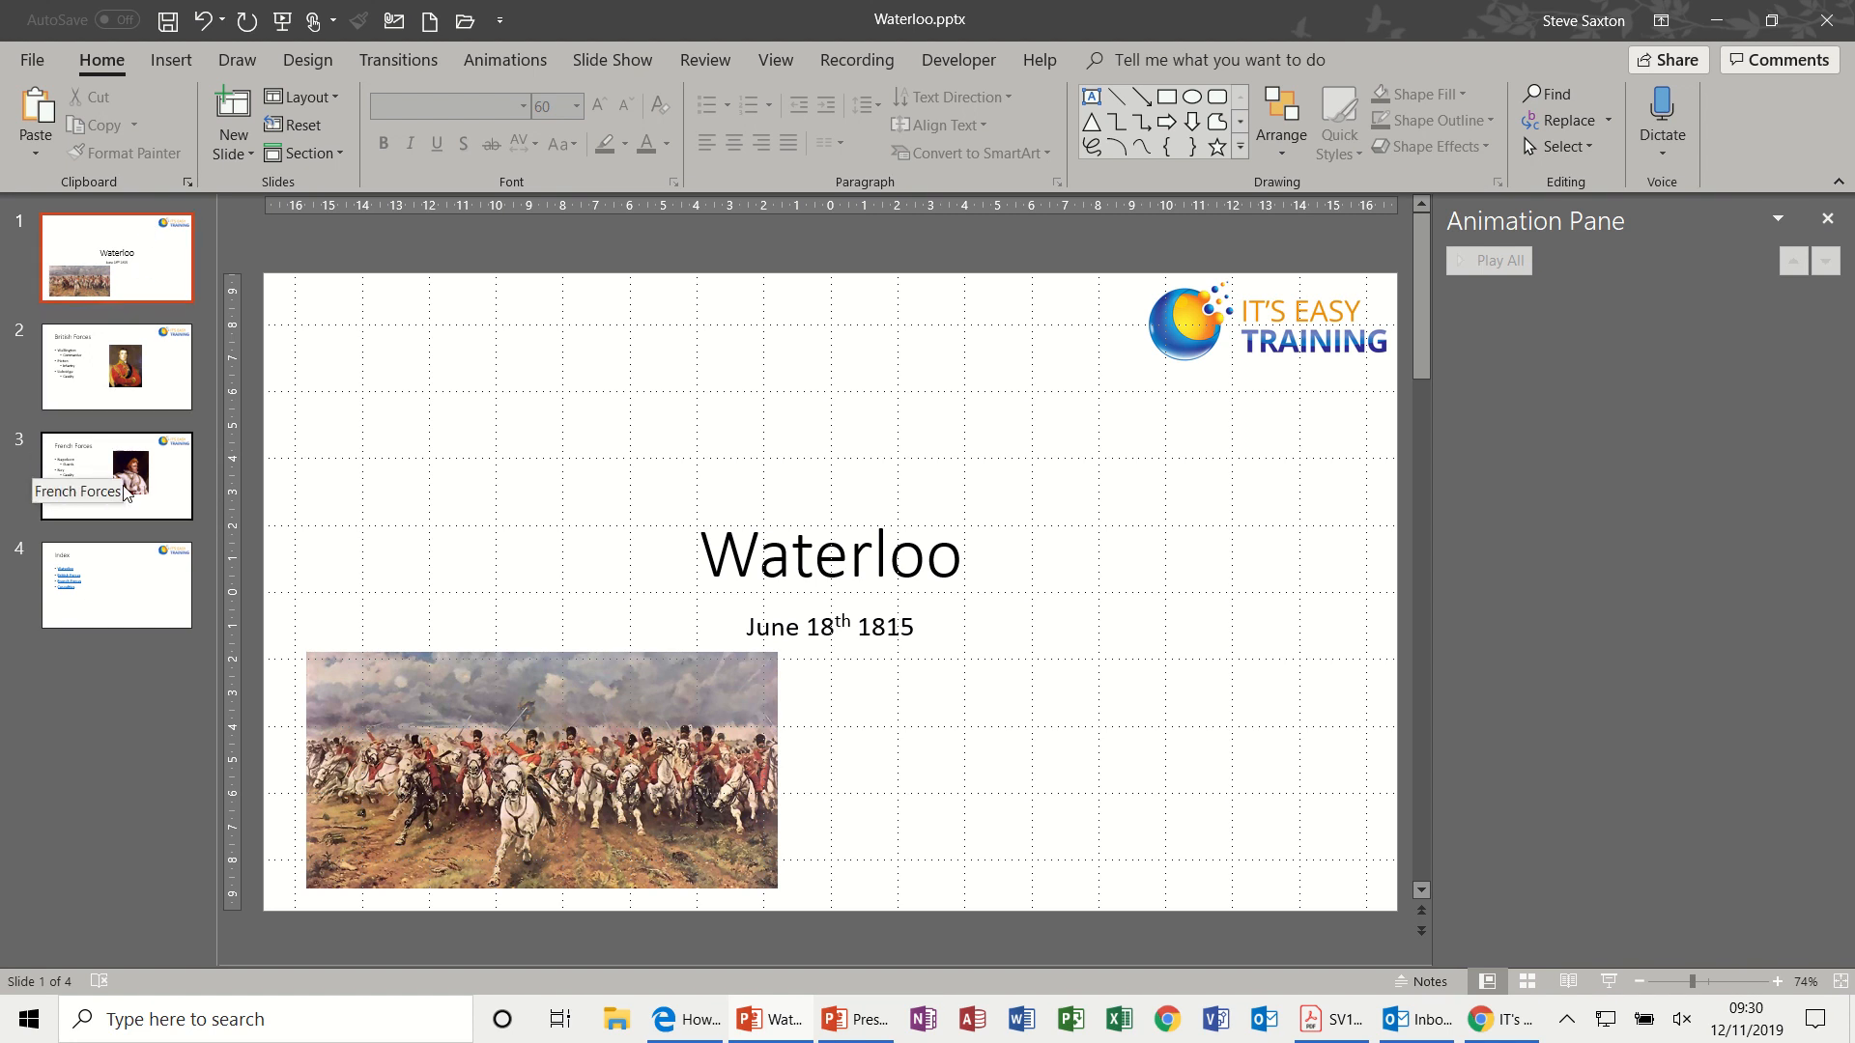
Review the title slide and the Index slide with its four section links
{"action": "left_click", "coordinate": [116, 586]}
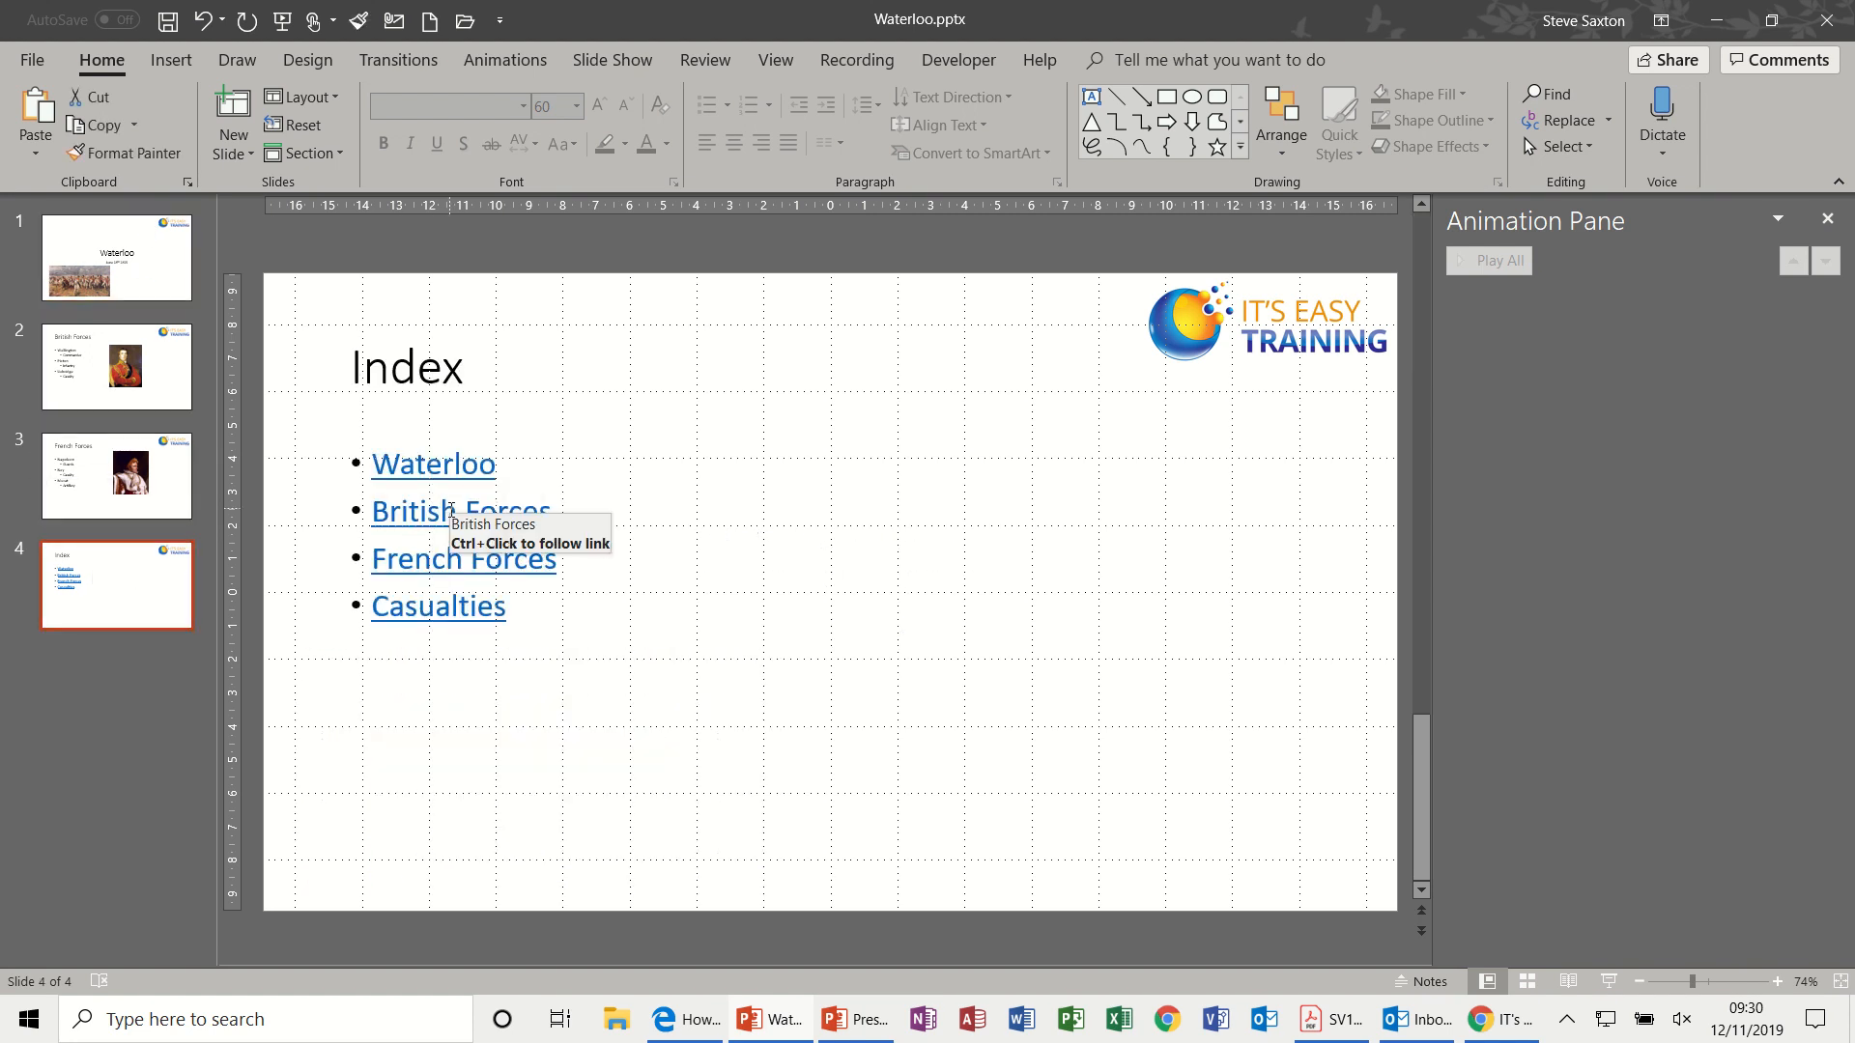
{"action": "left_click", "coordinate": [116, 259]}
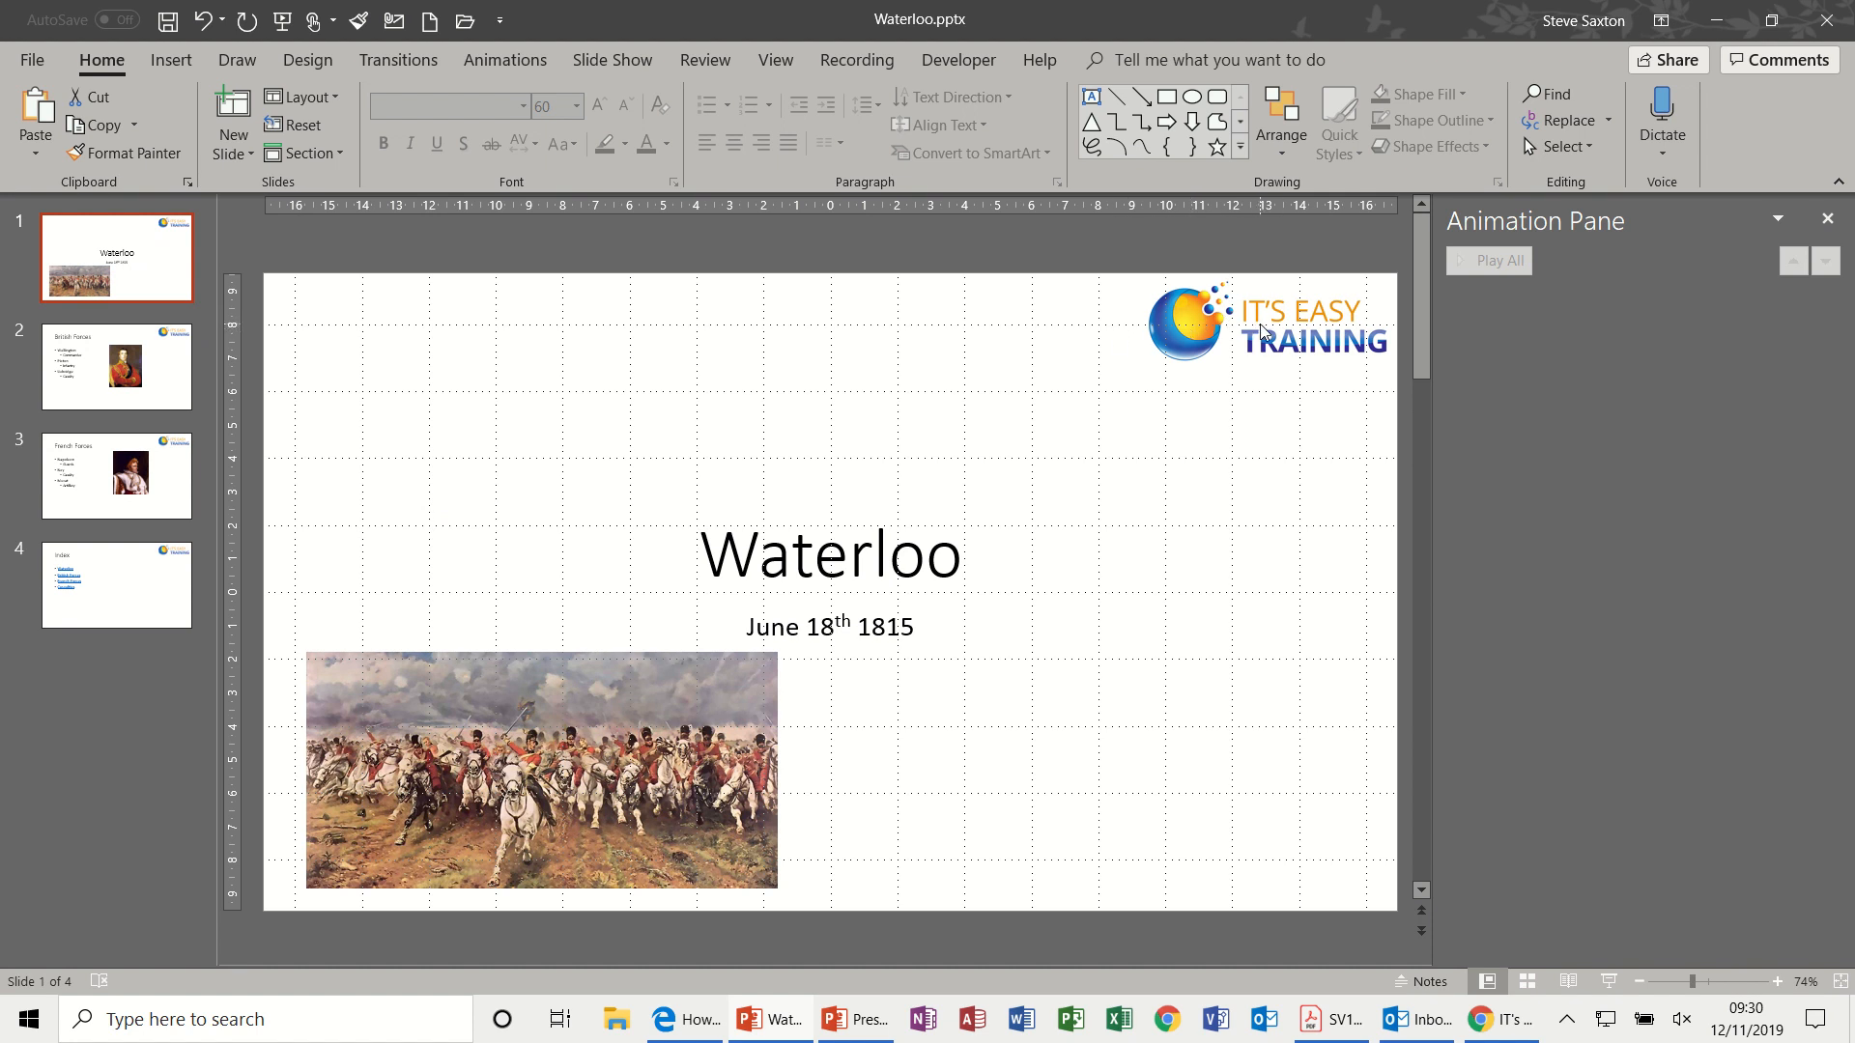
{"action": "left_click", "coordinate": [116, 584]}
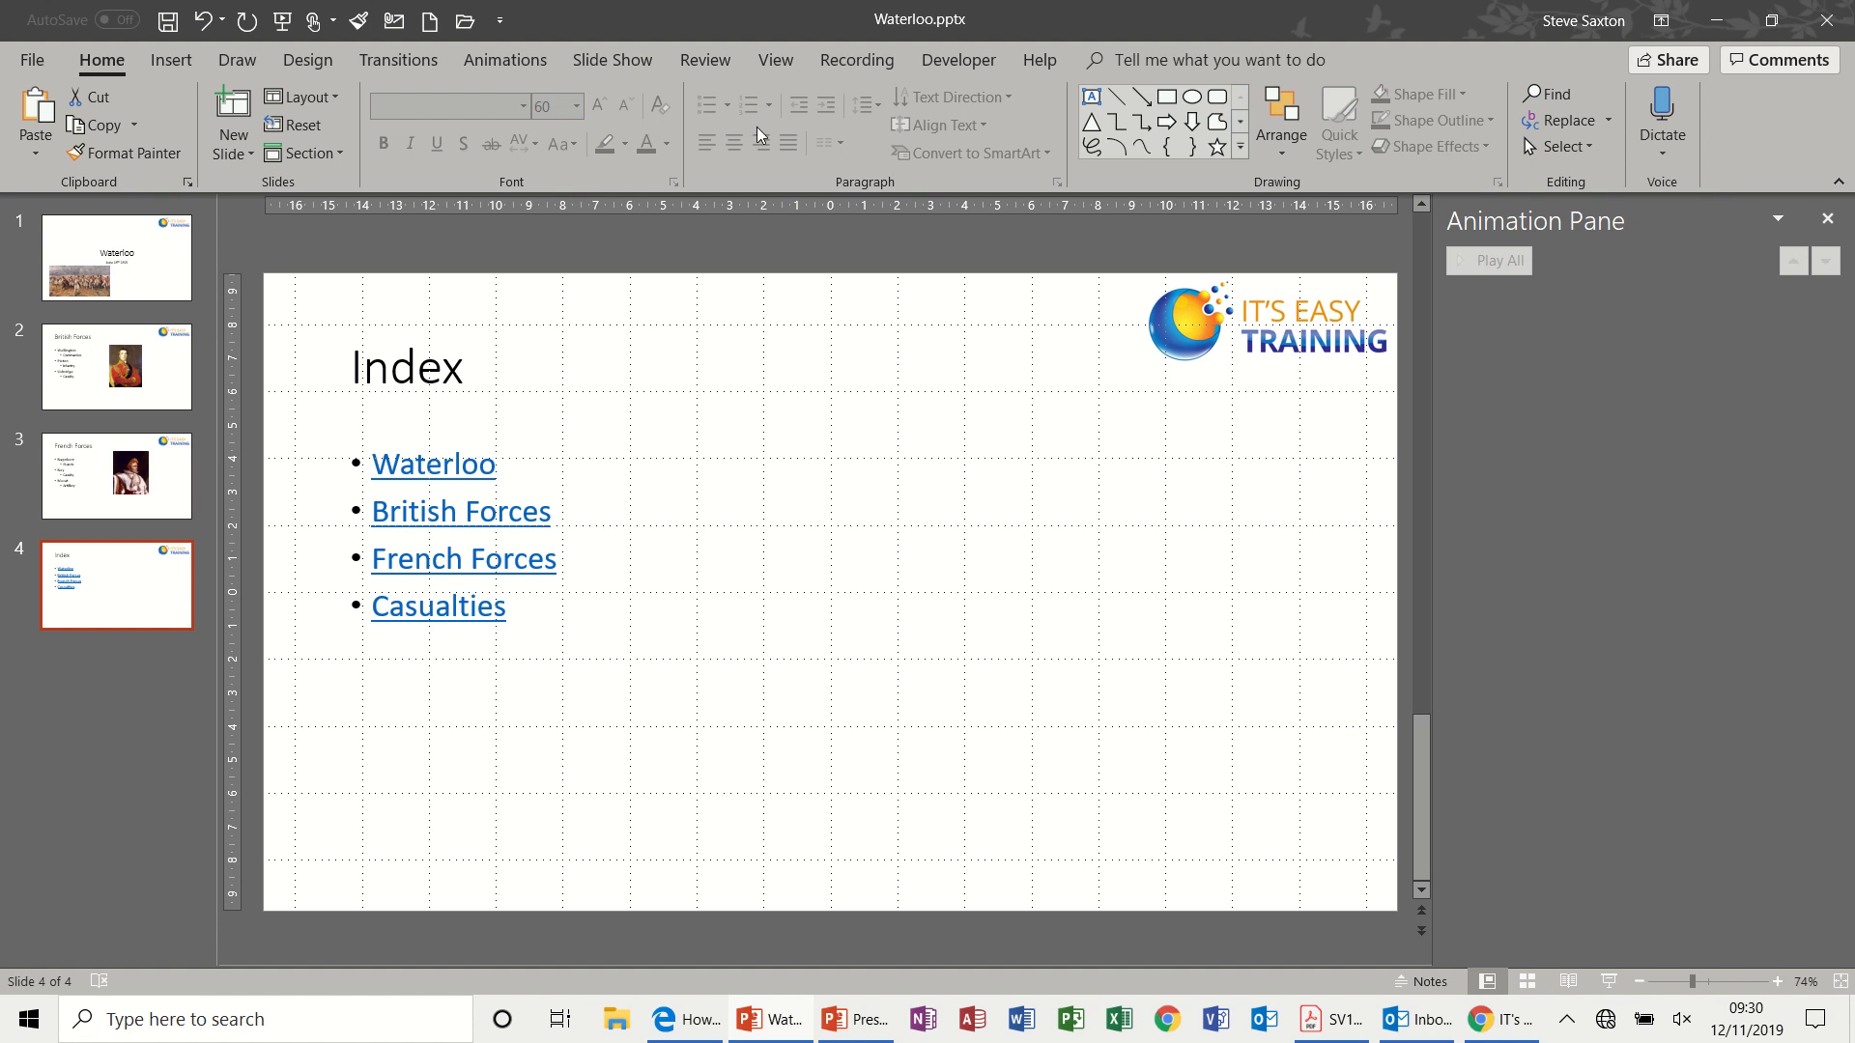
Switch the Waterloo deck into Slide Master view and select the main master
{"action": "left_click", "coordinate": [775, 60]}
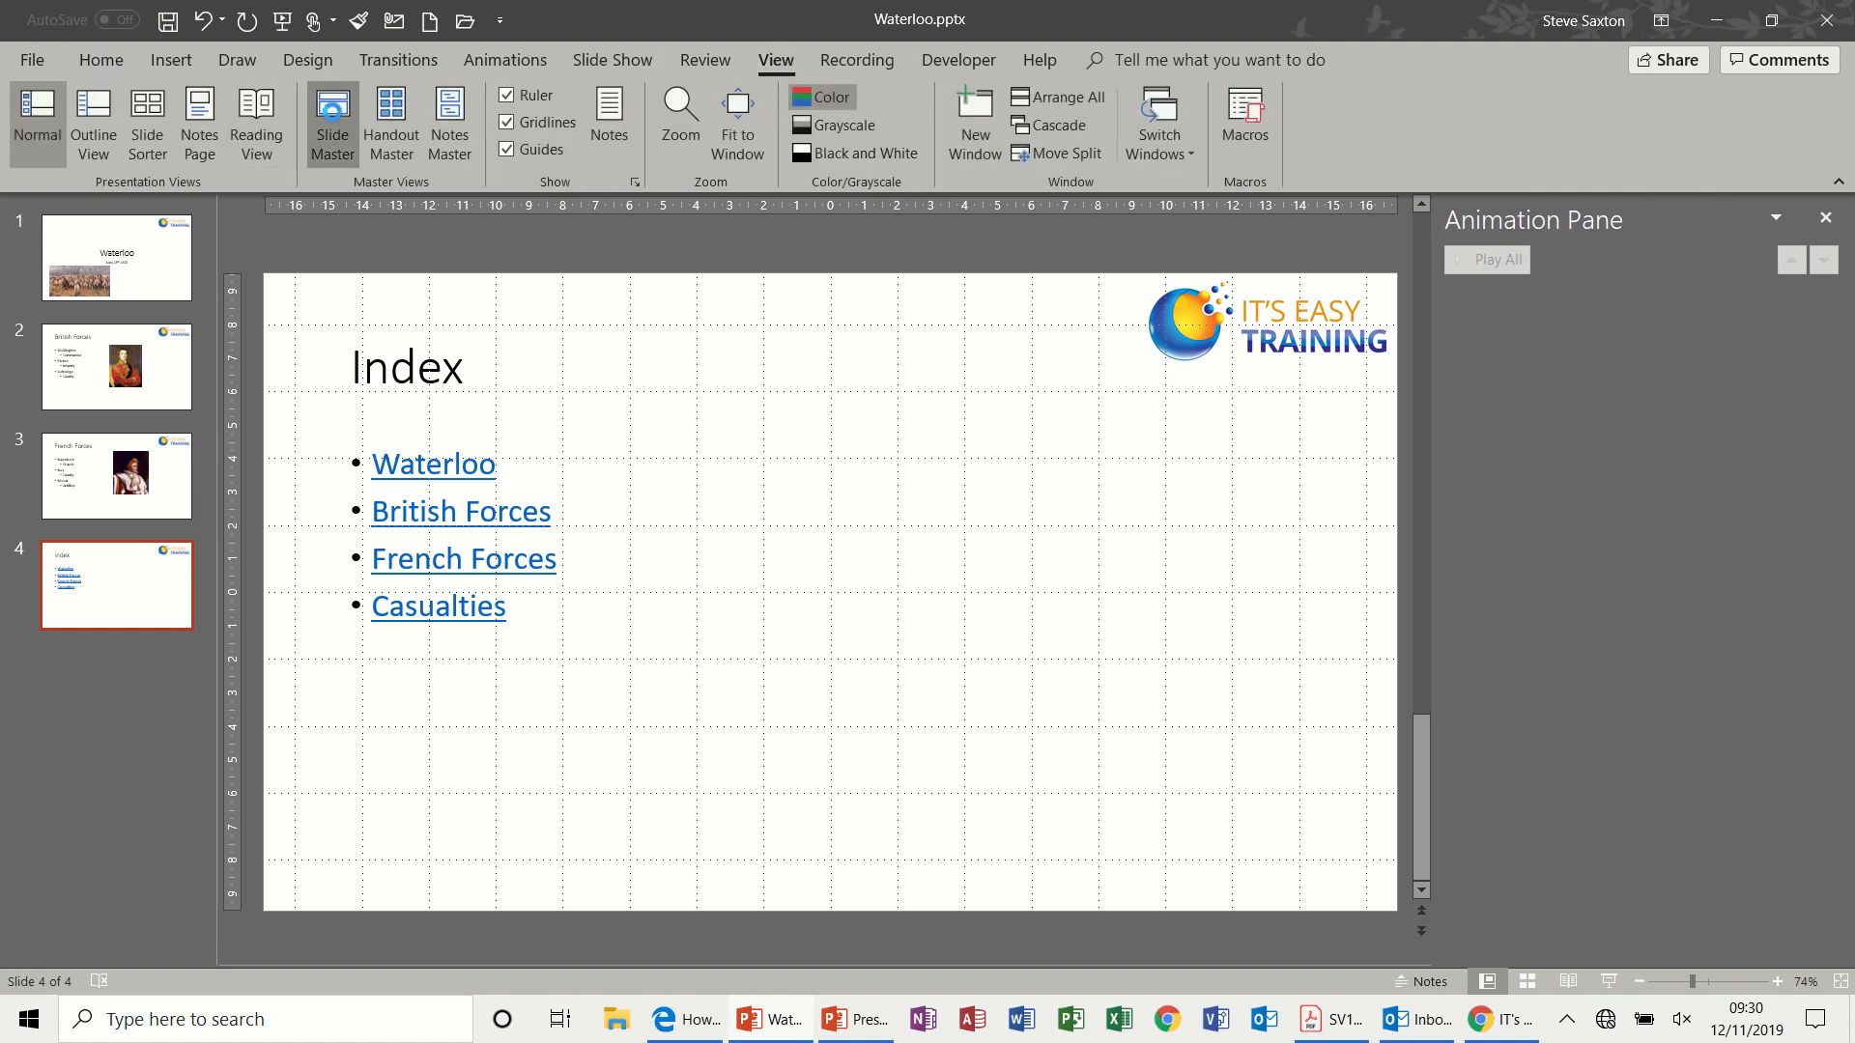
{"action": "left_click", "coordinate": [332, 112]}
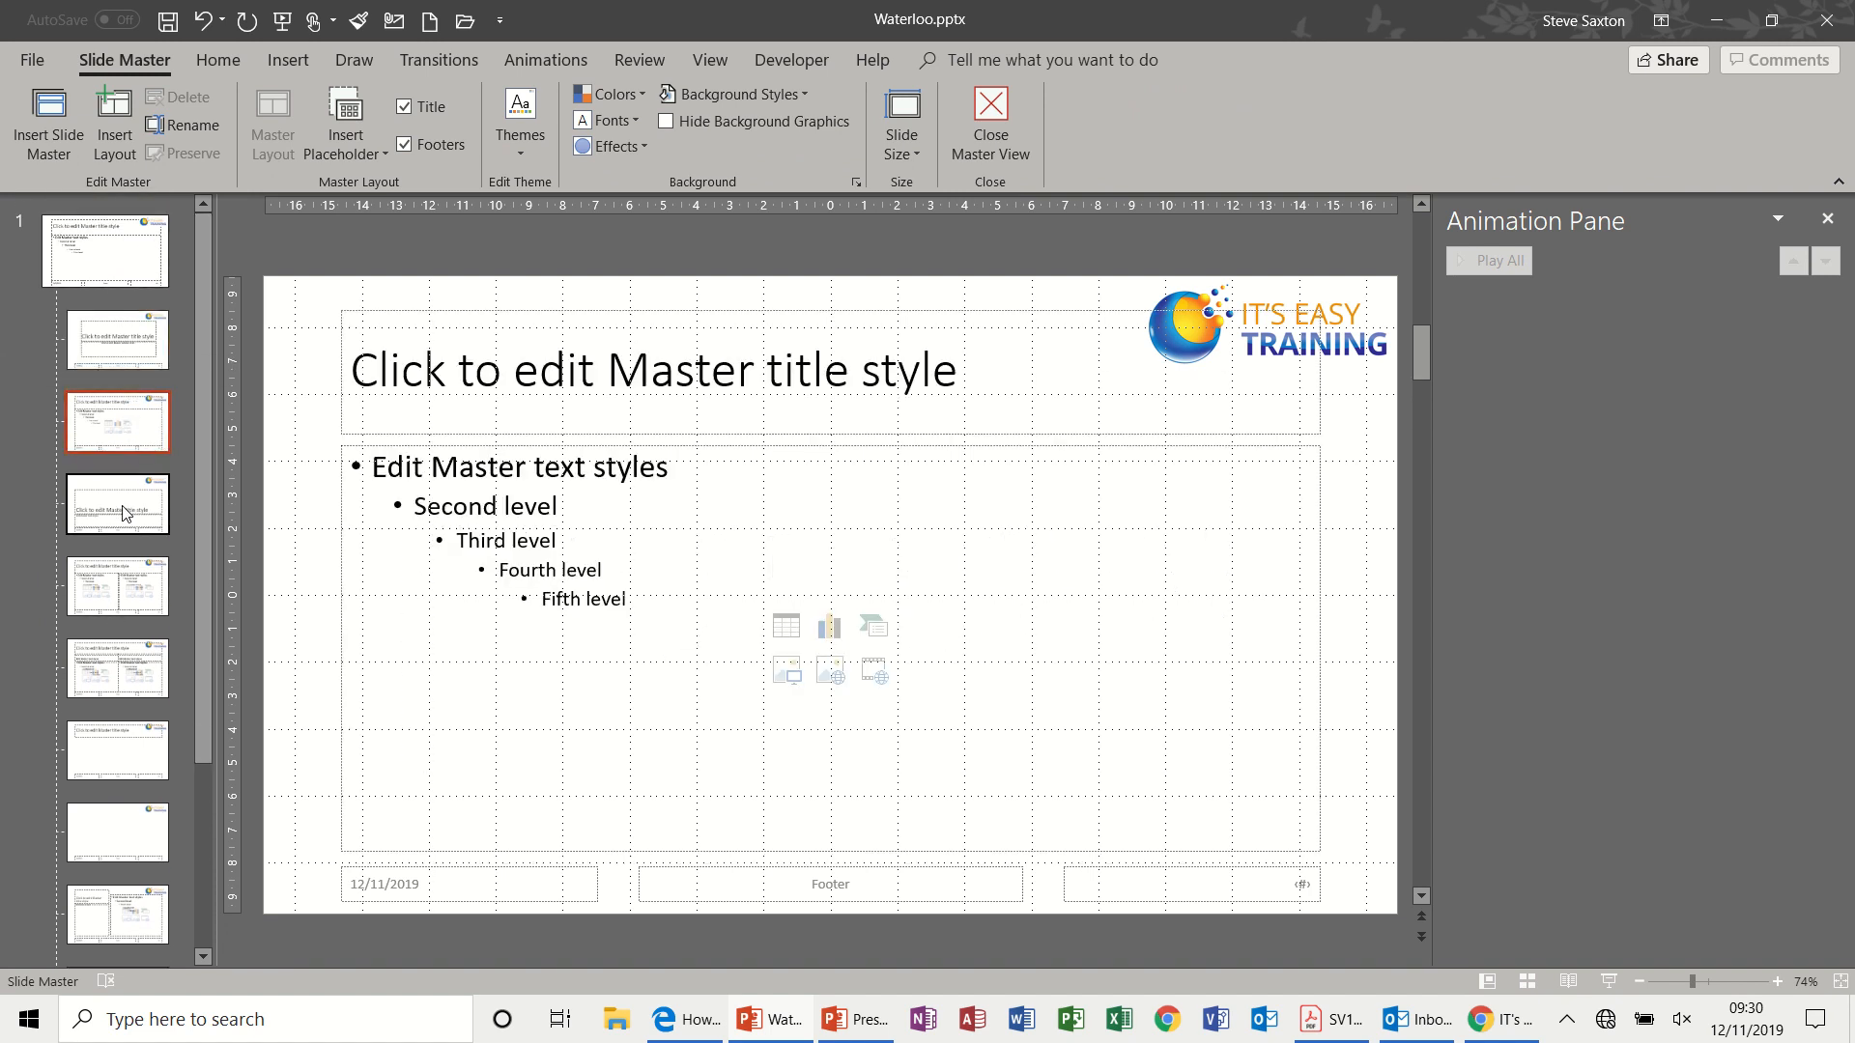
{"action": "left_click", "coordinate": [118, 667]}
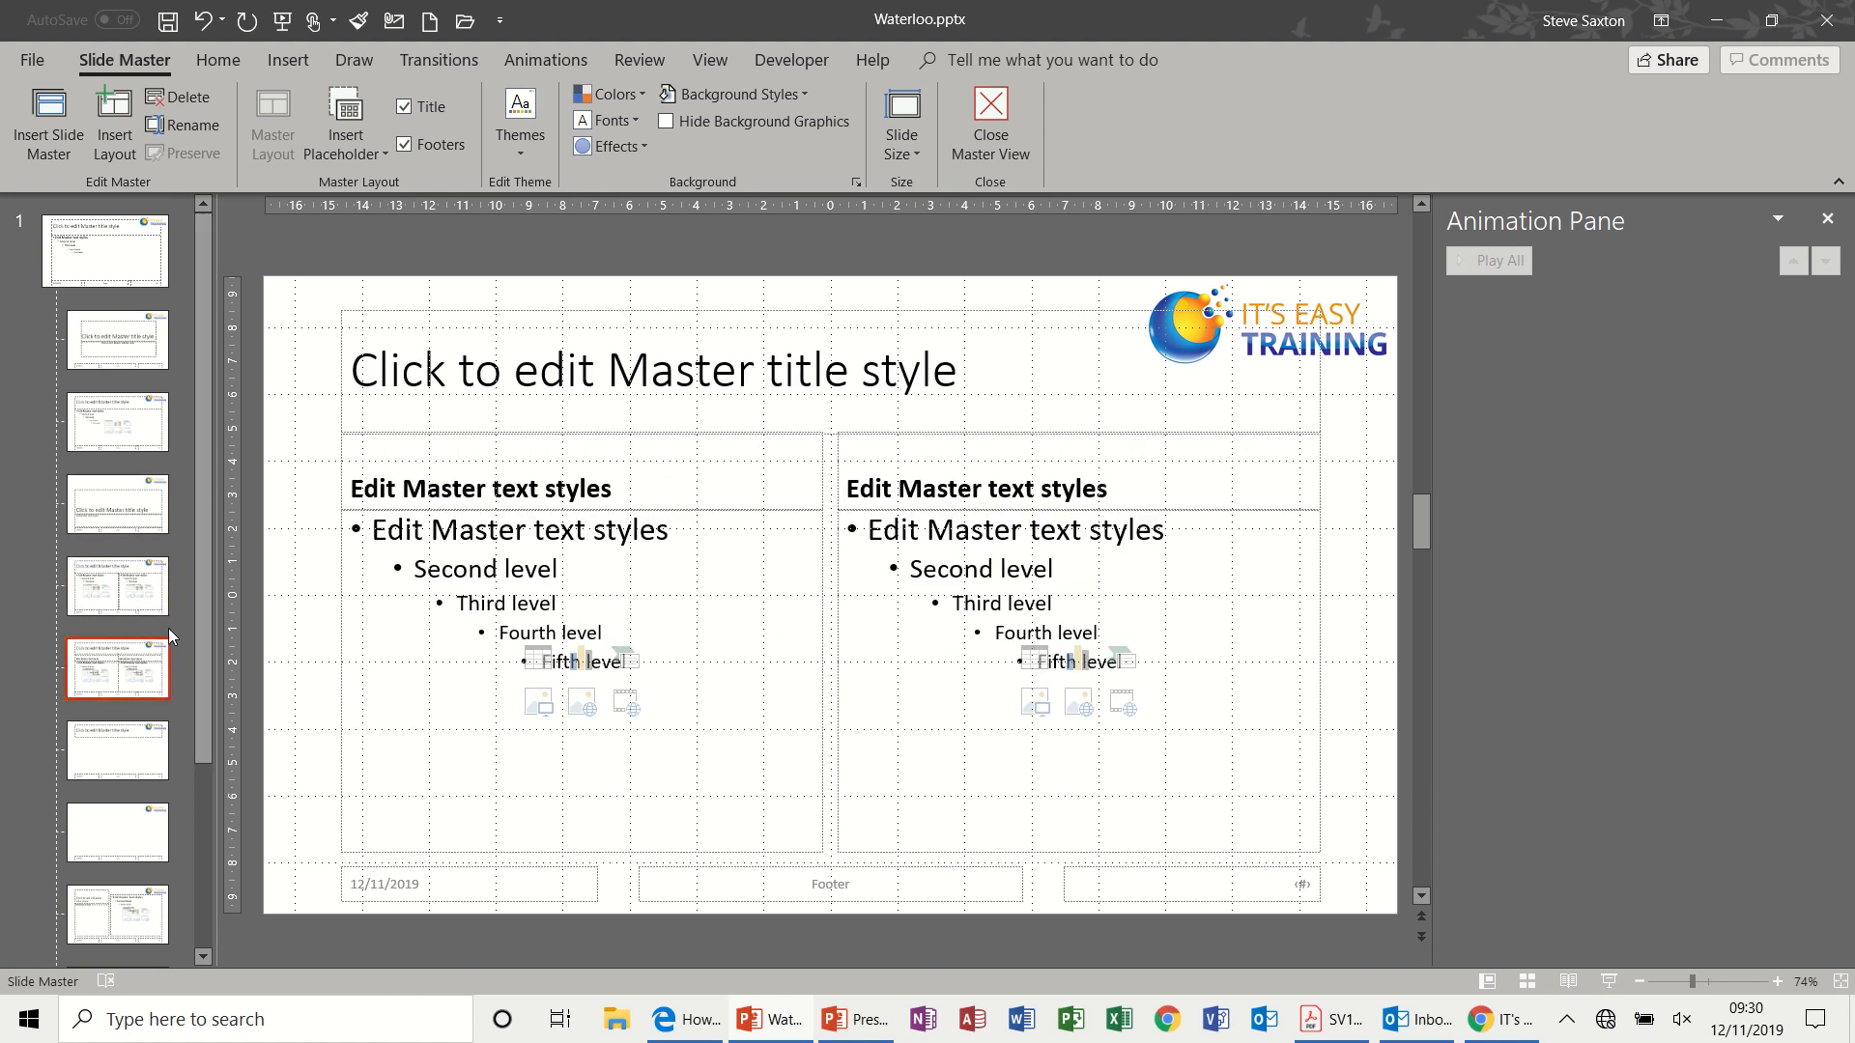
{"action": "left_click", "coordinate": [101, 249]}
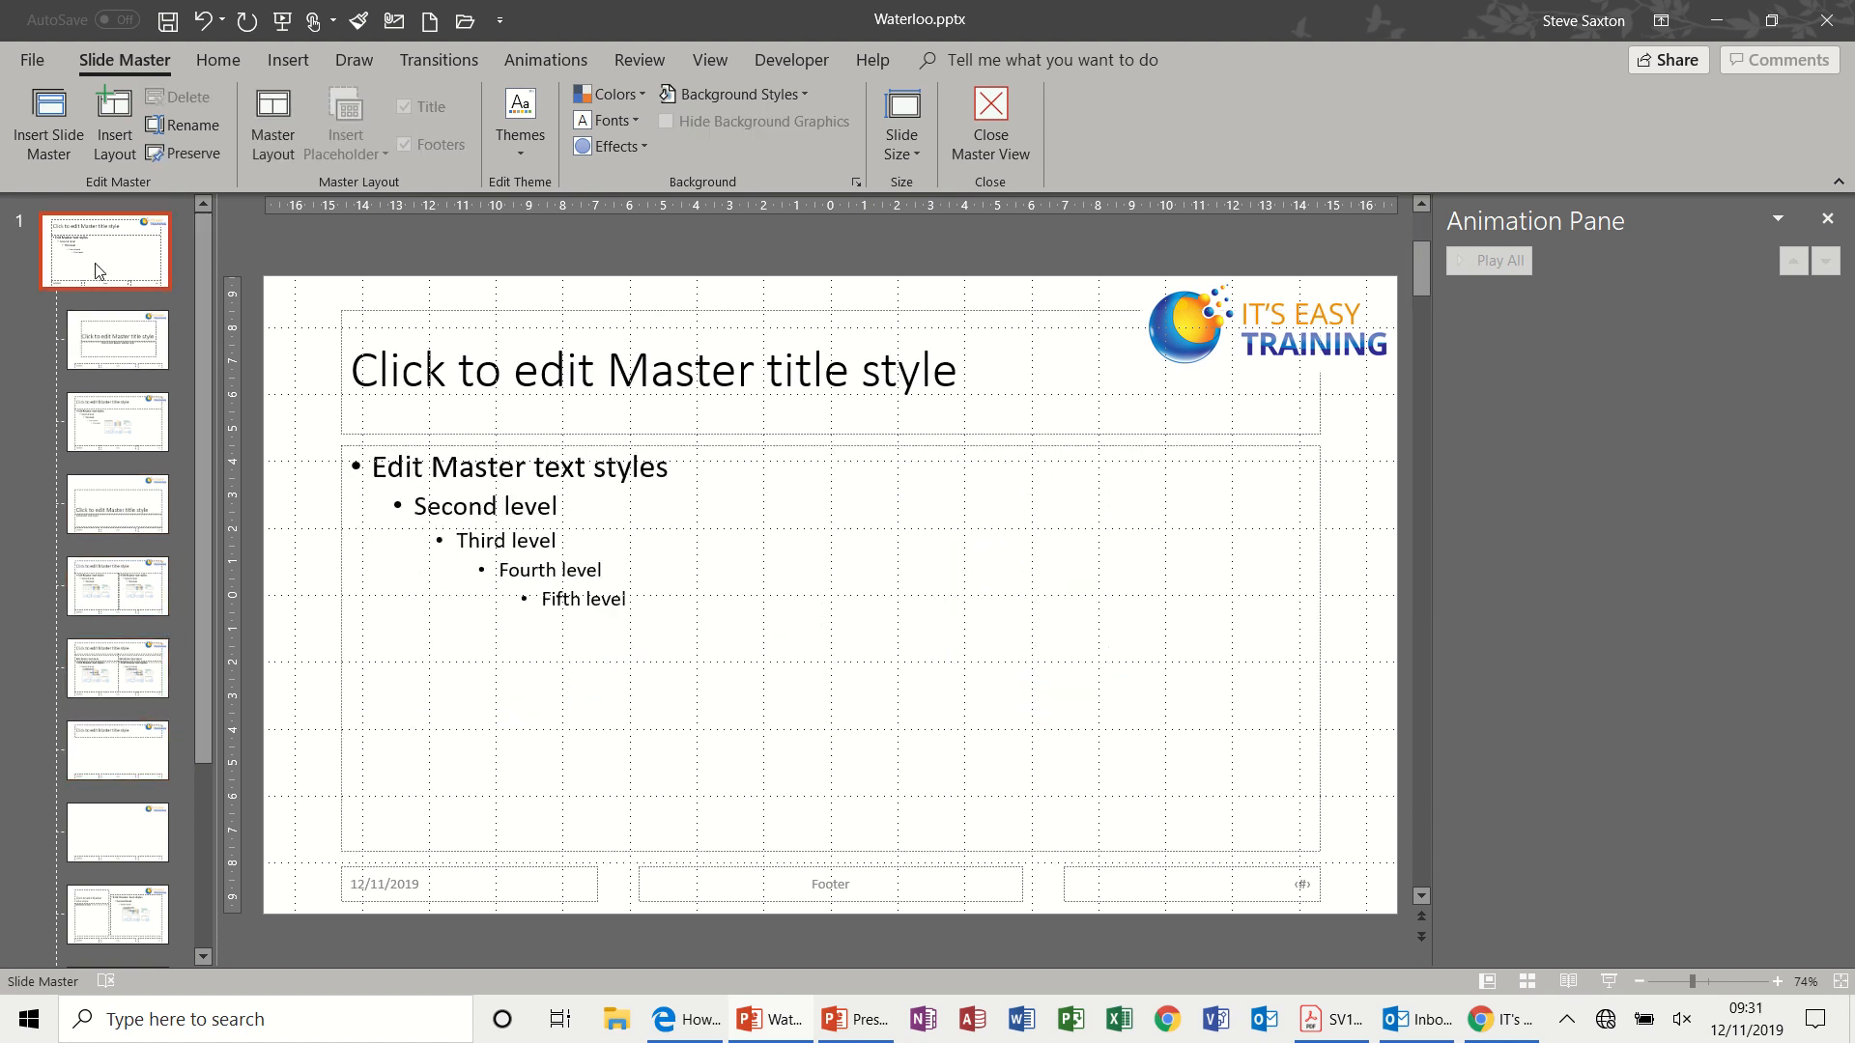
{"action": "mouse_move", "coordinate": [109, 261]}
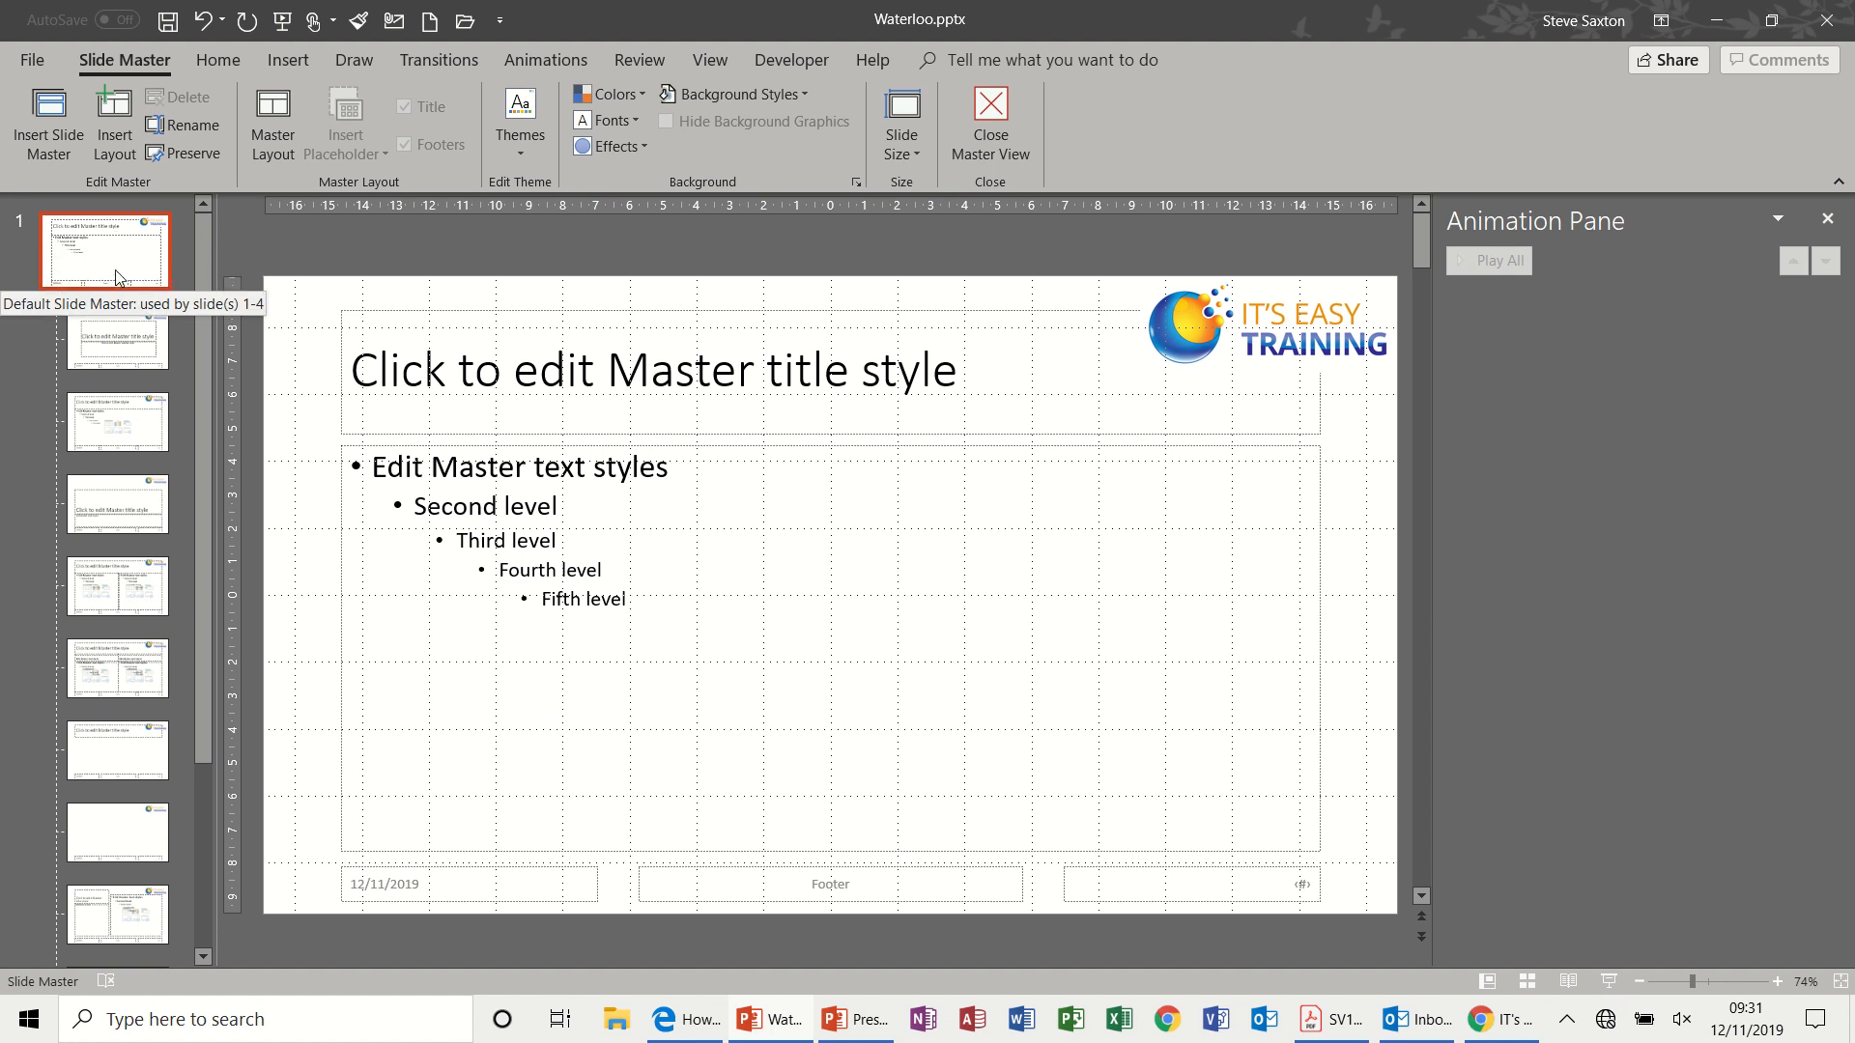
{"action": "mouse_move", "coordinate": [141, 429]}
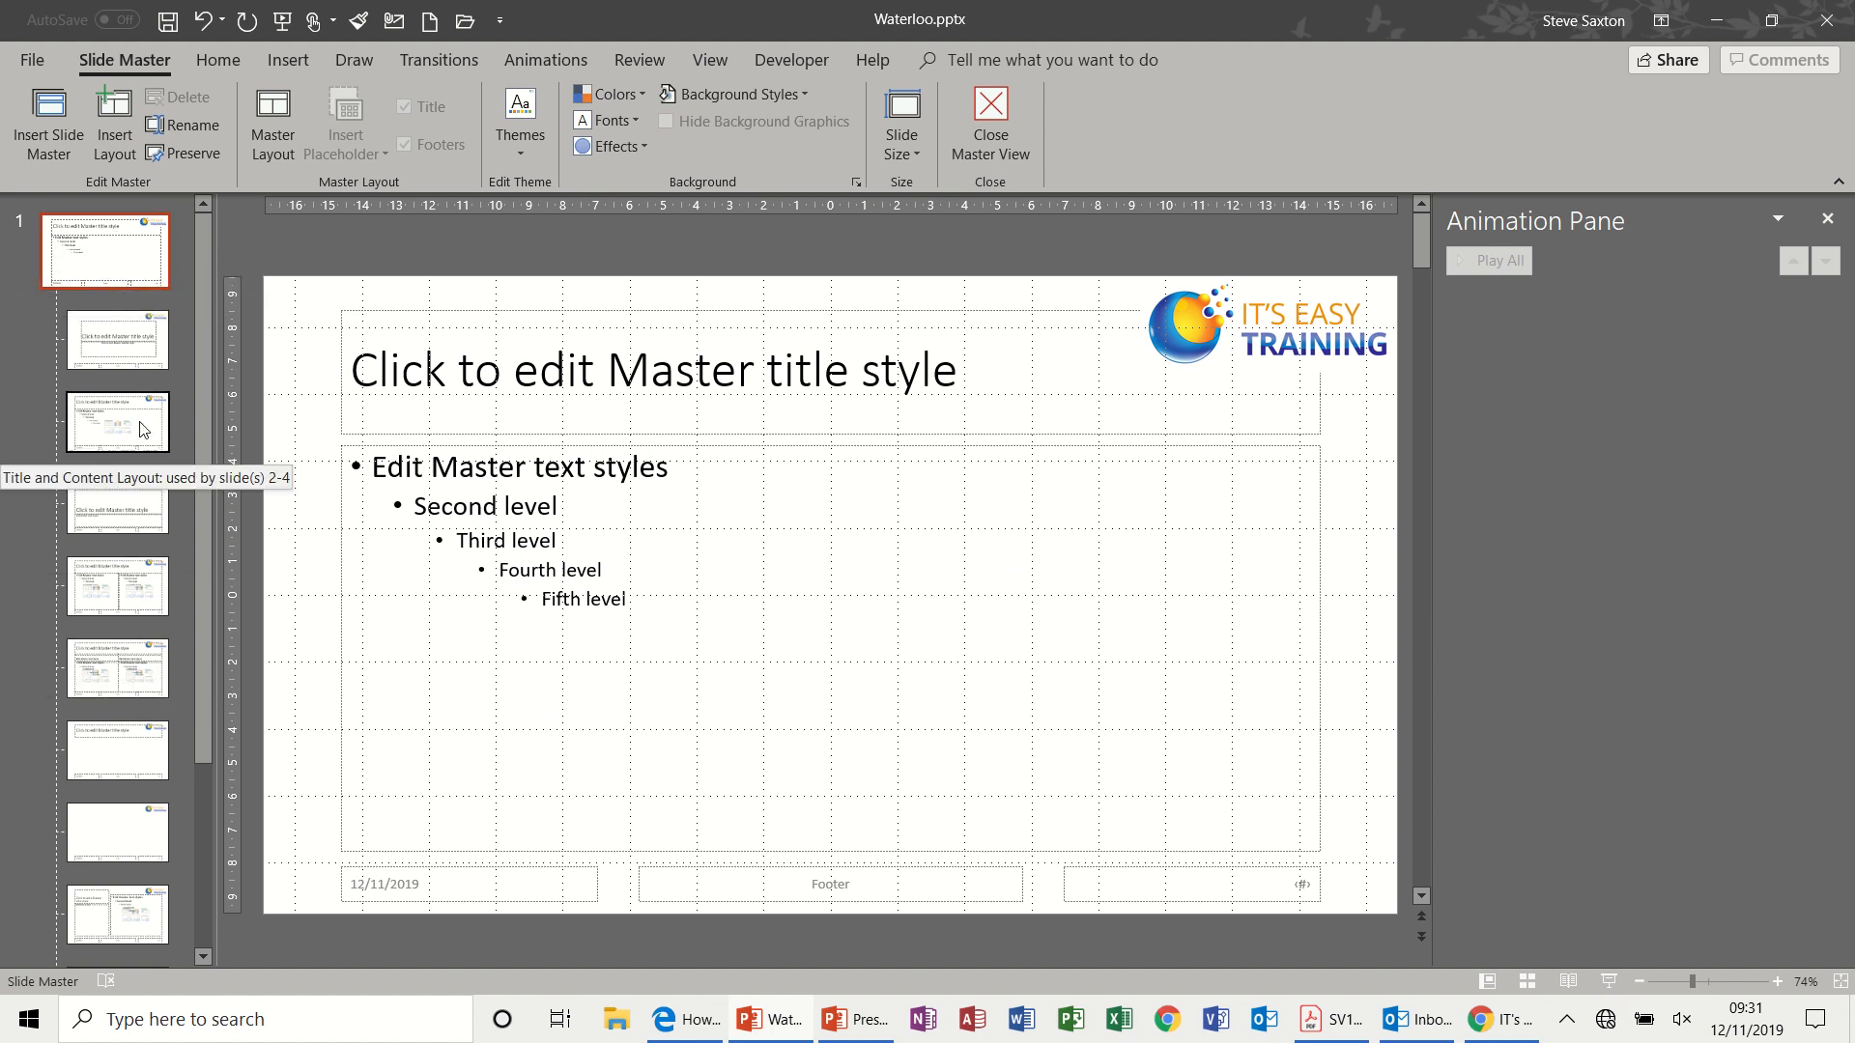
Inspect the title-at-bottom and two-column comparison layouts, ending on the main master
{"action": "left_click", "coordinate": [116, 504]}
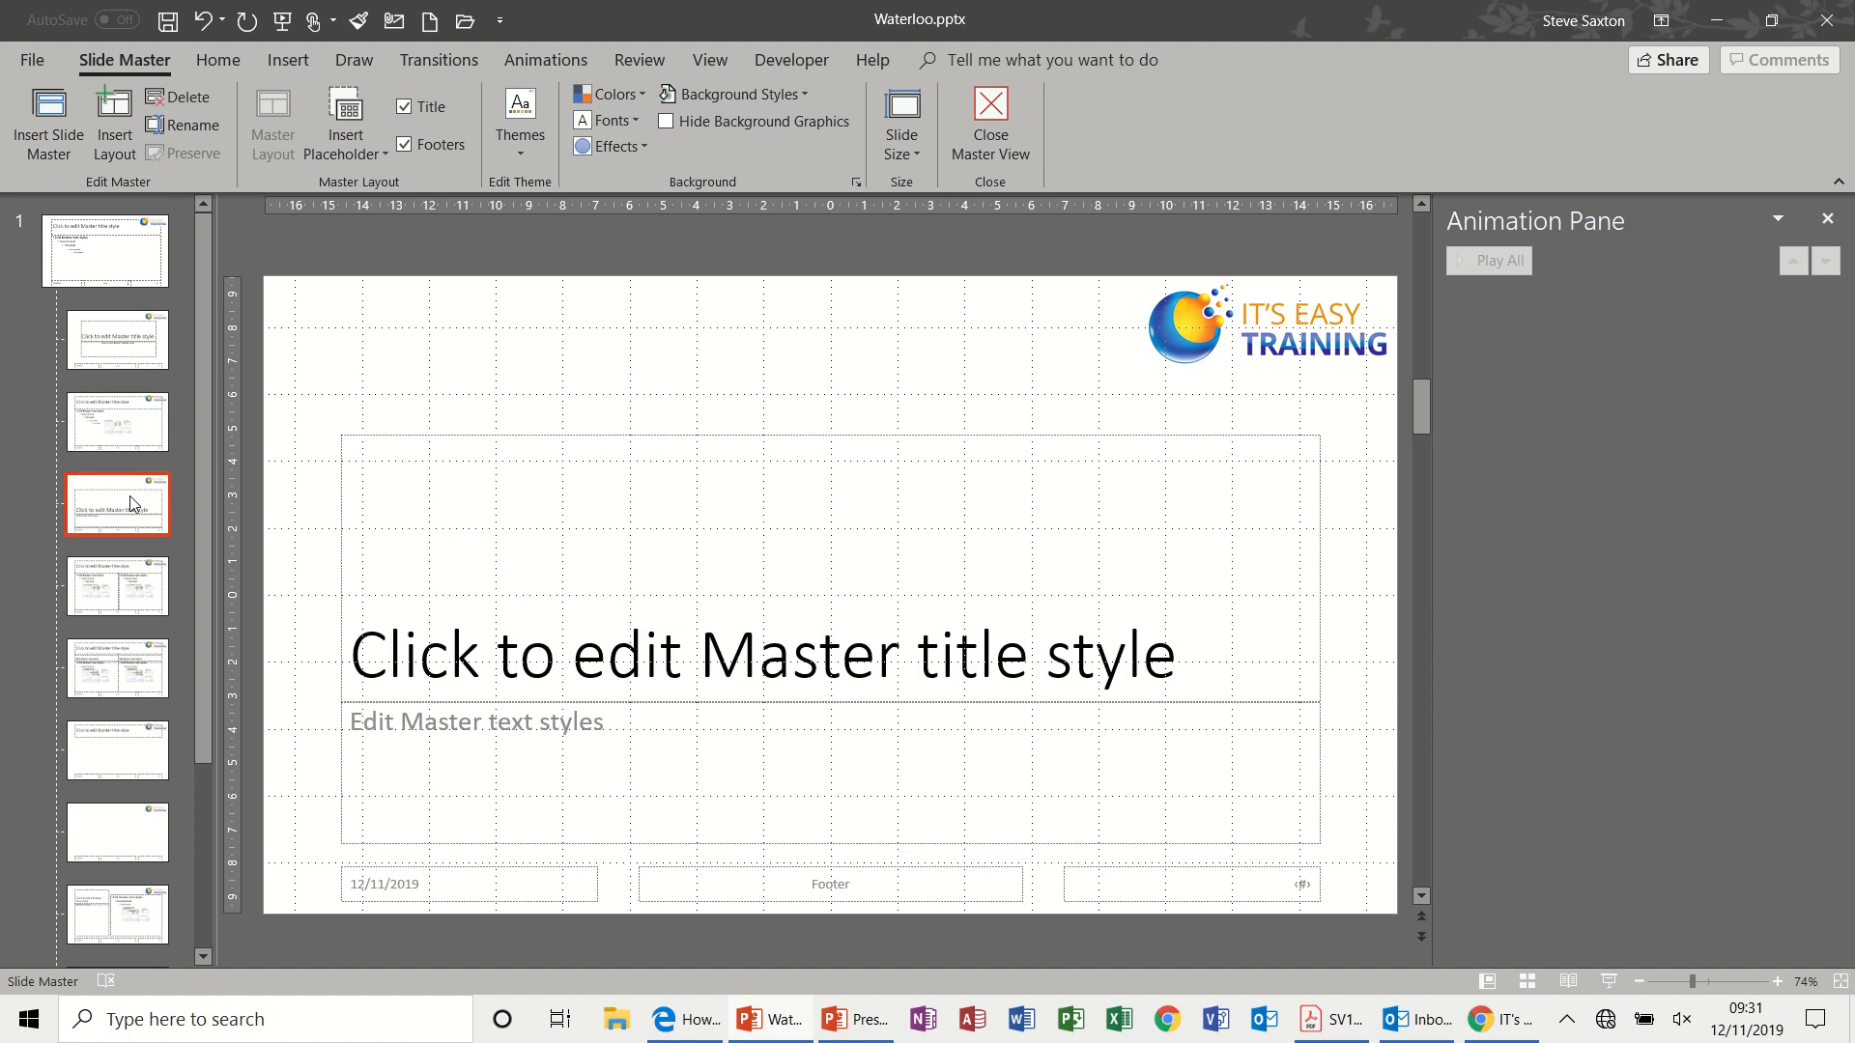
{"action": "left_click", "coordinate": [118, 666]}
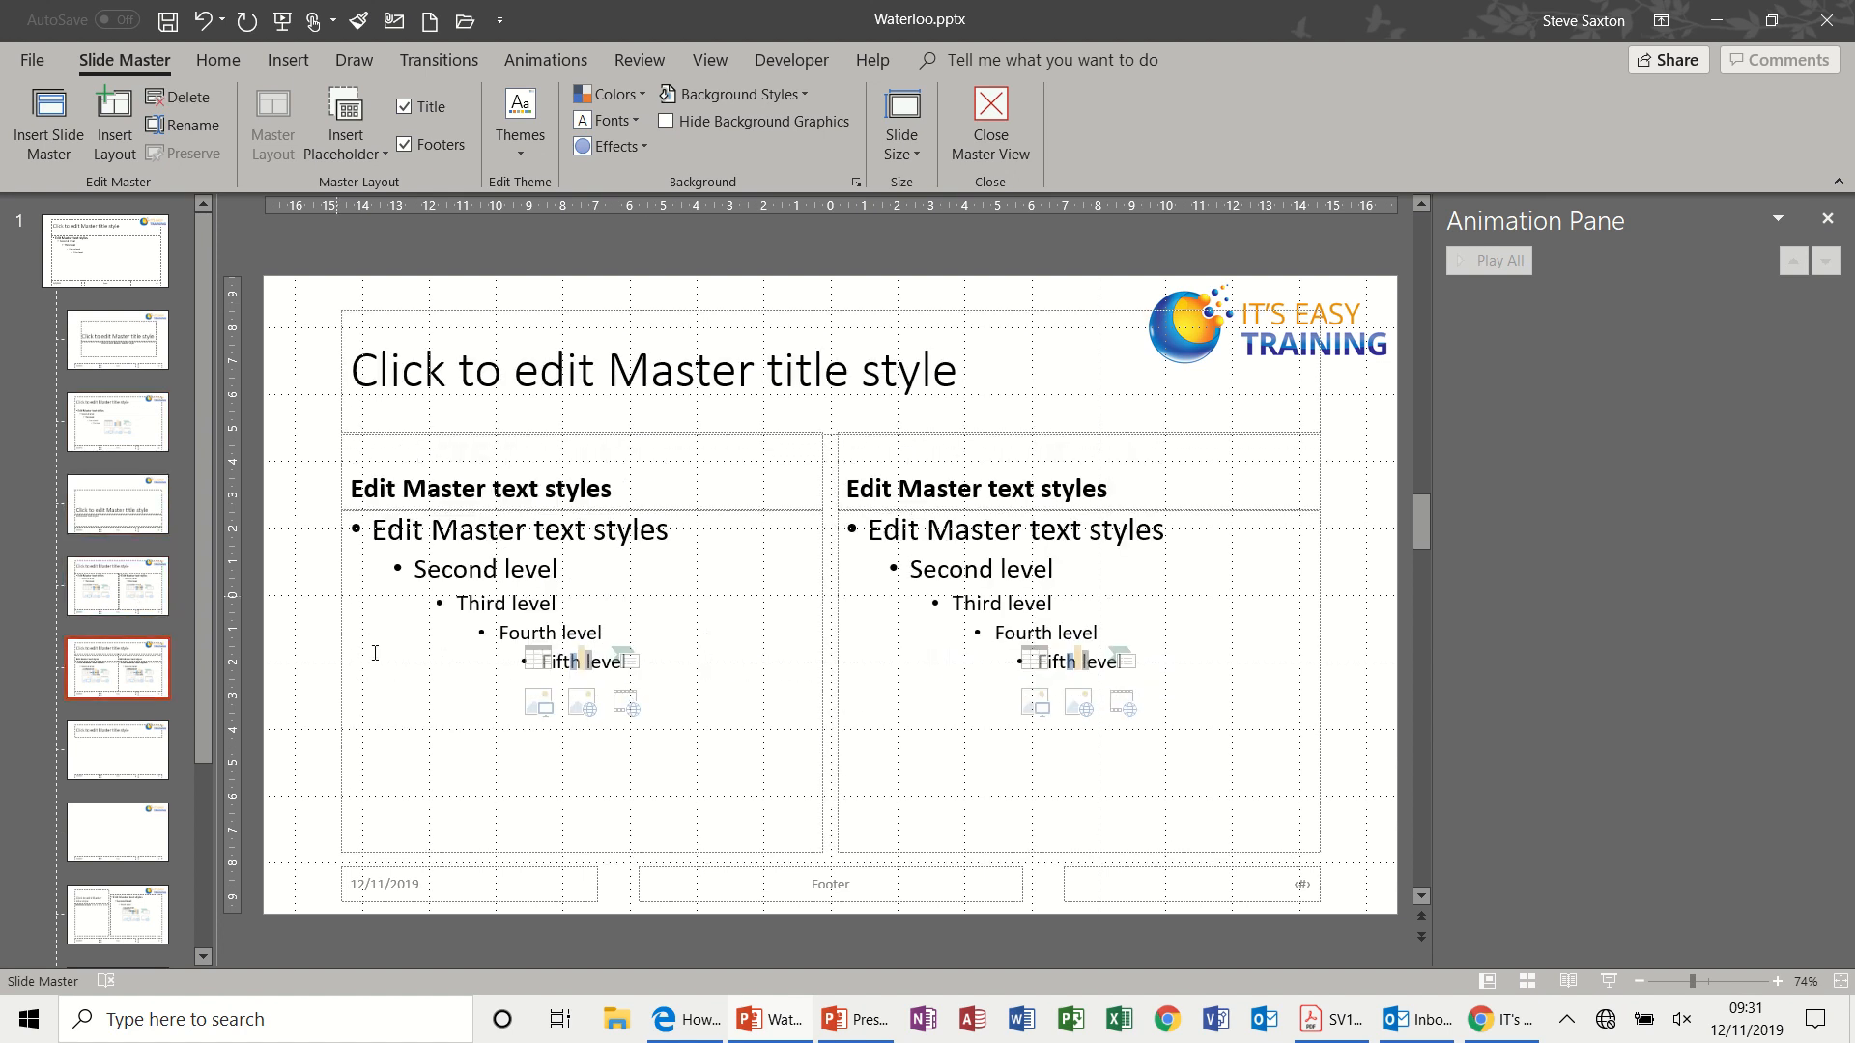
{"action": "mouse_move", "coordinate": [143, 274]}
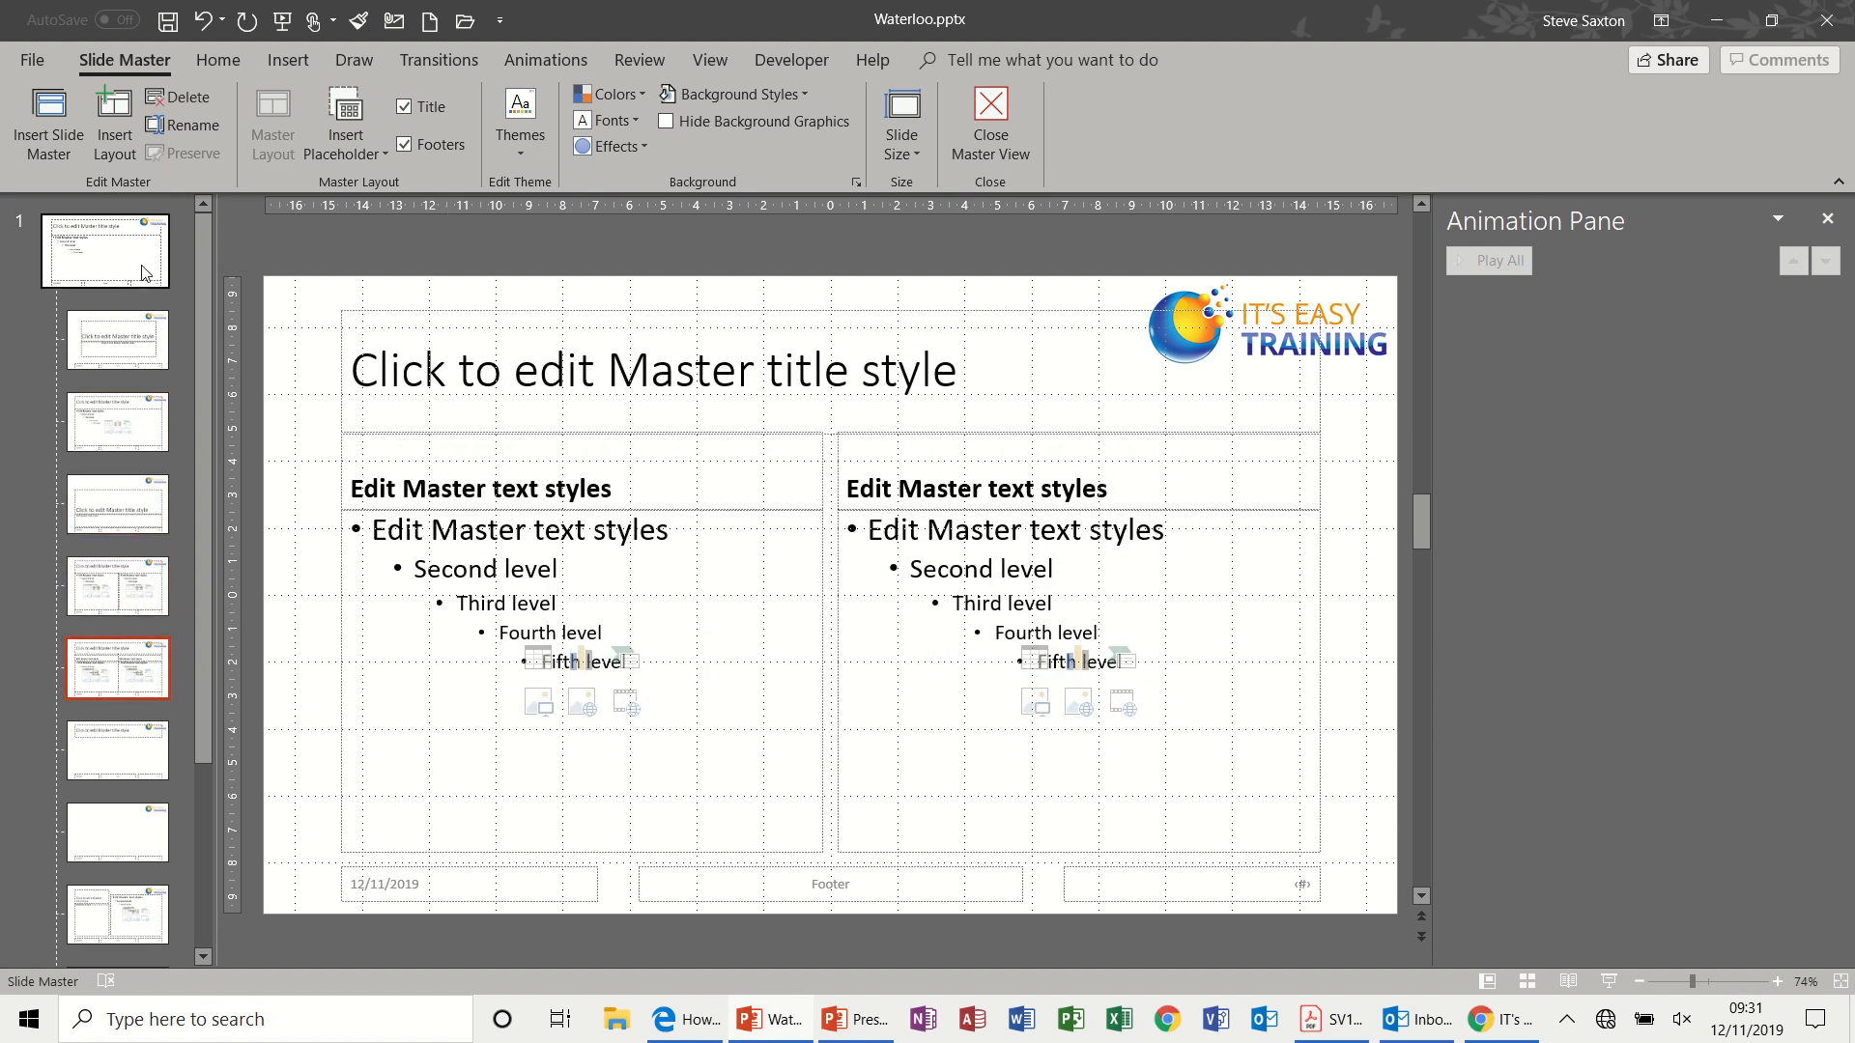
{"action": "left_click", "coordinate": [105, 250]}
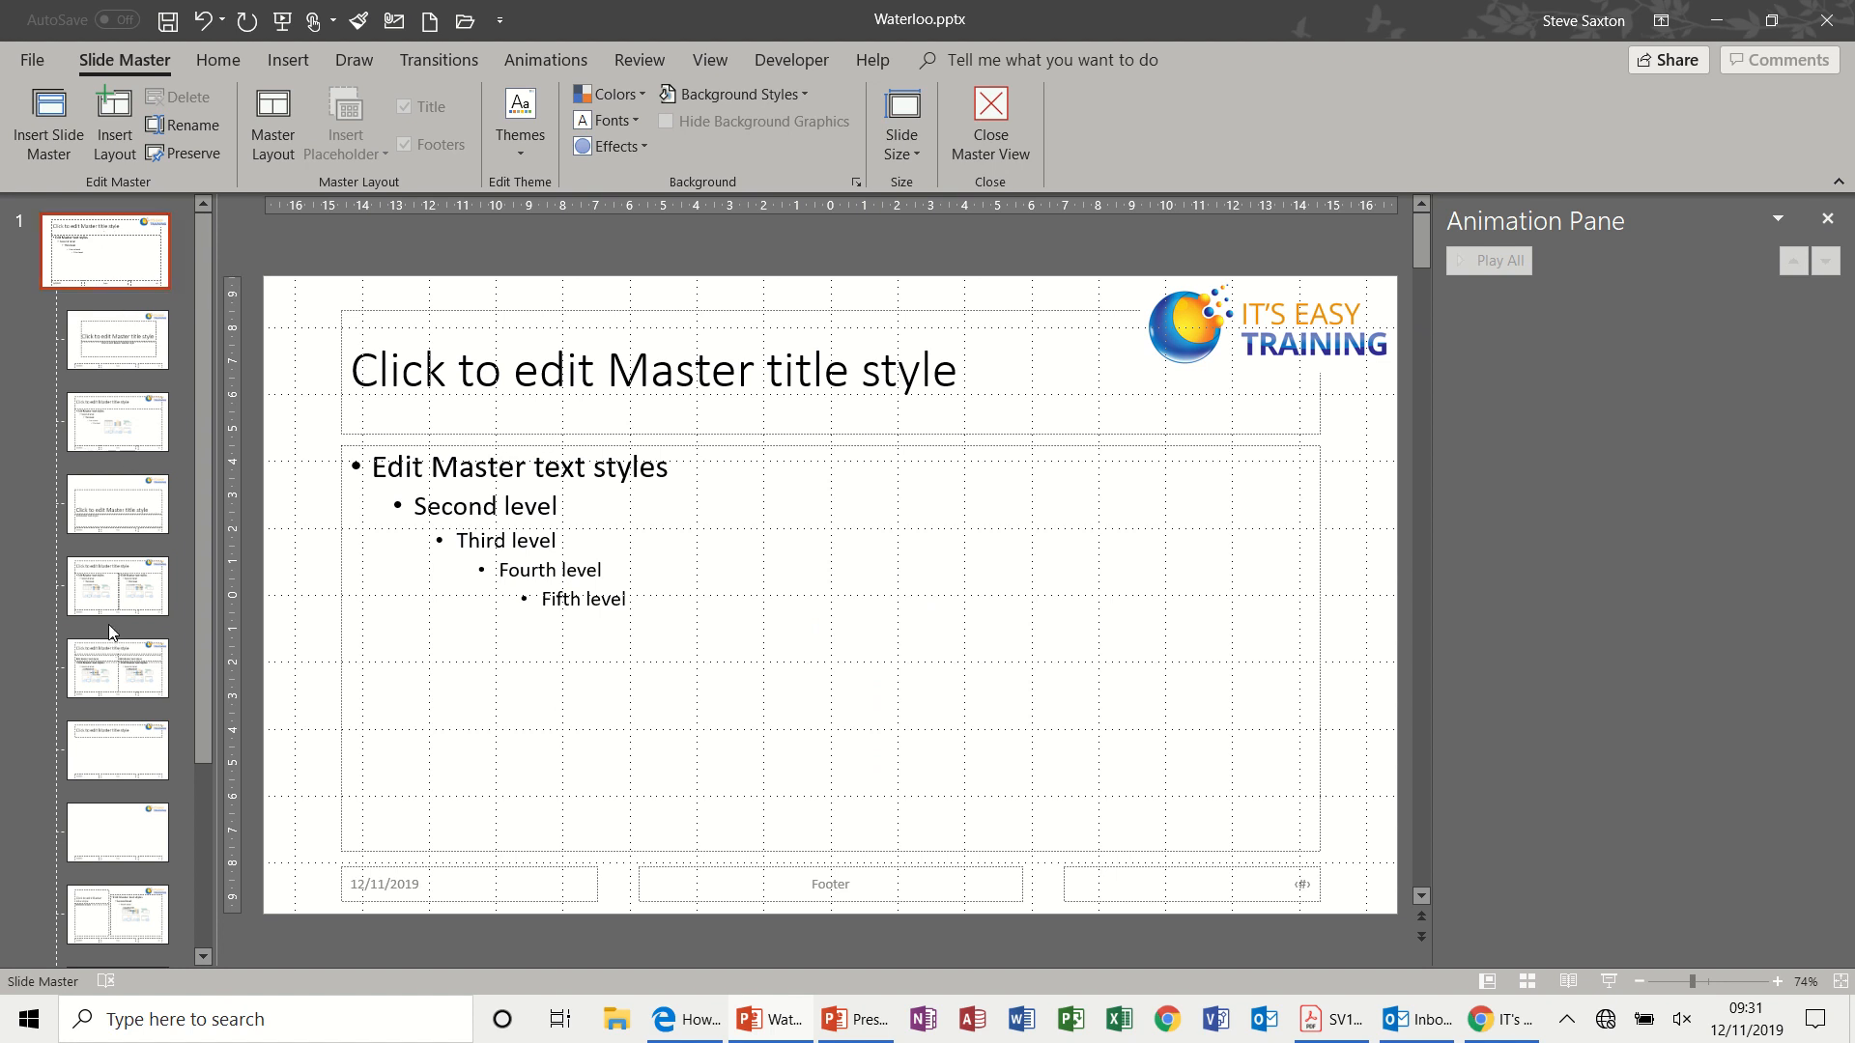
{"action": "mouse_move", "coordinate": [116, 485]}
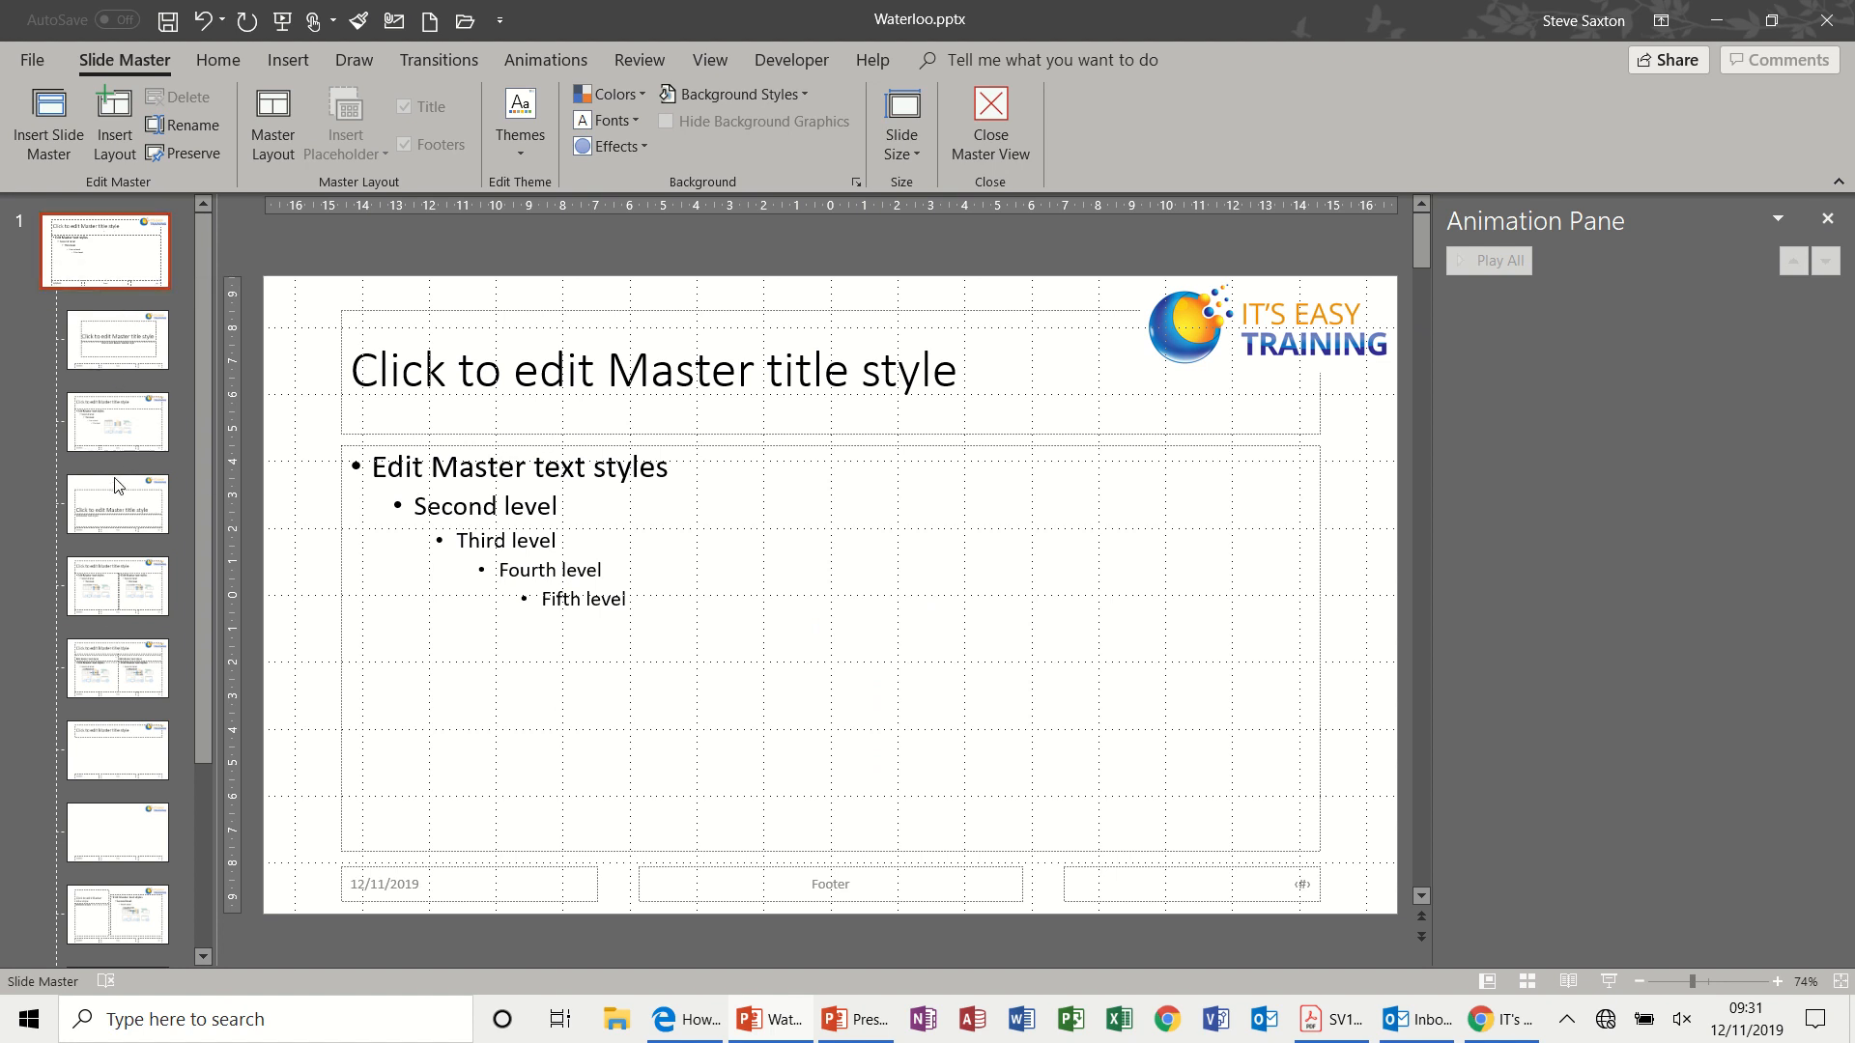
{"action": "mouse_move", "coordinate": [557, 452]}
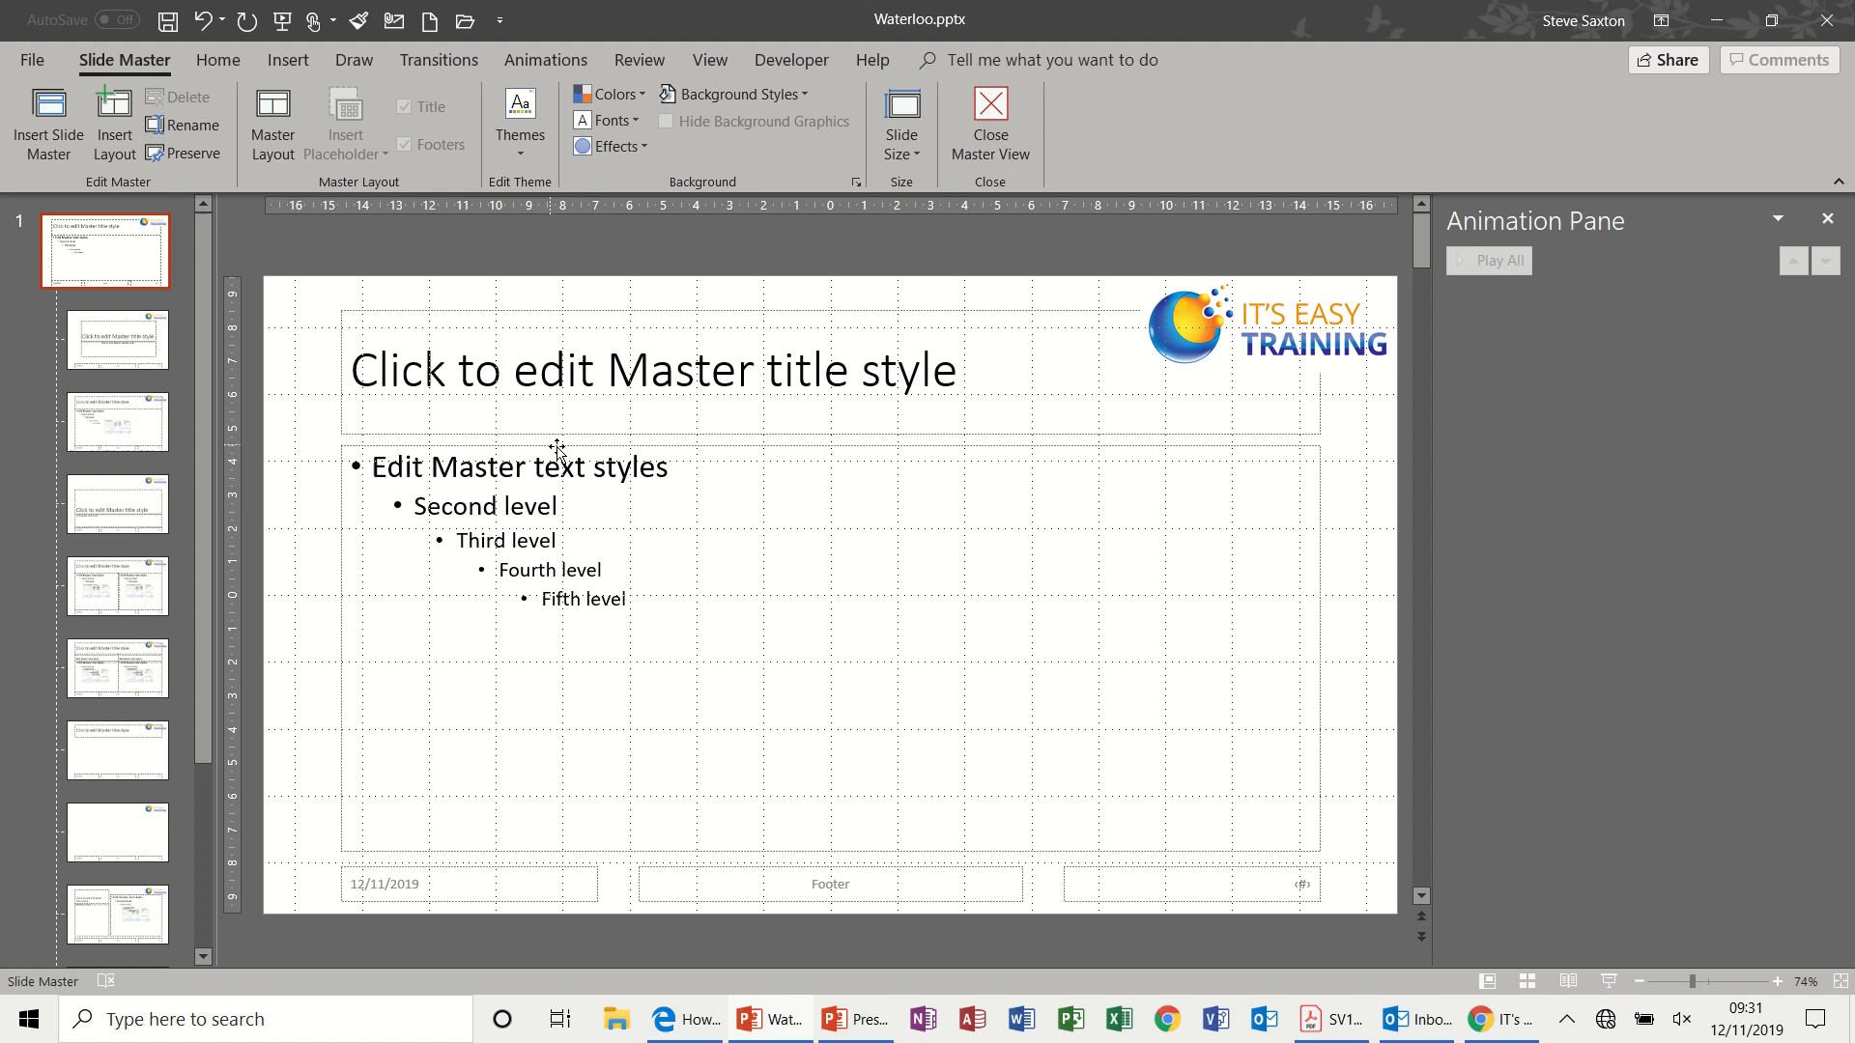
{"action": "mouse_move", "coordinate": [1012, 447]}
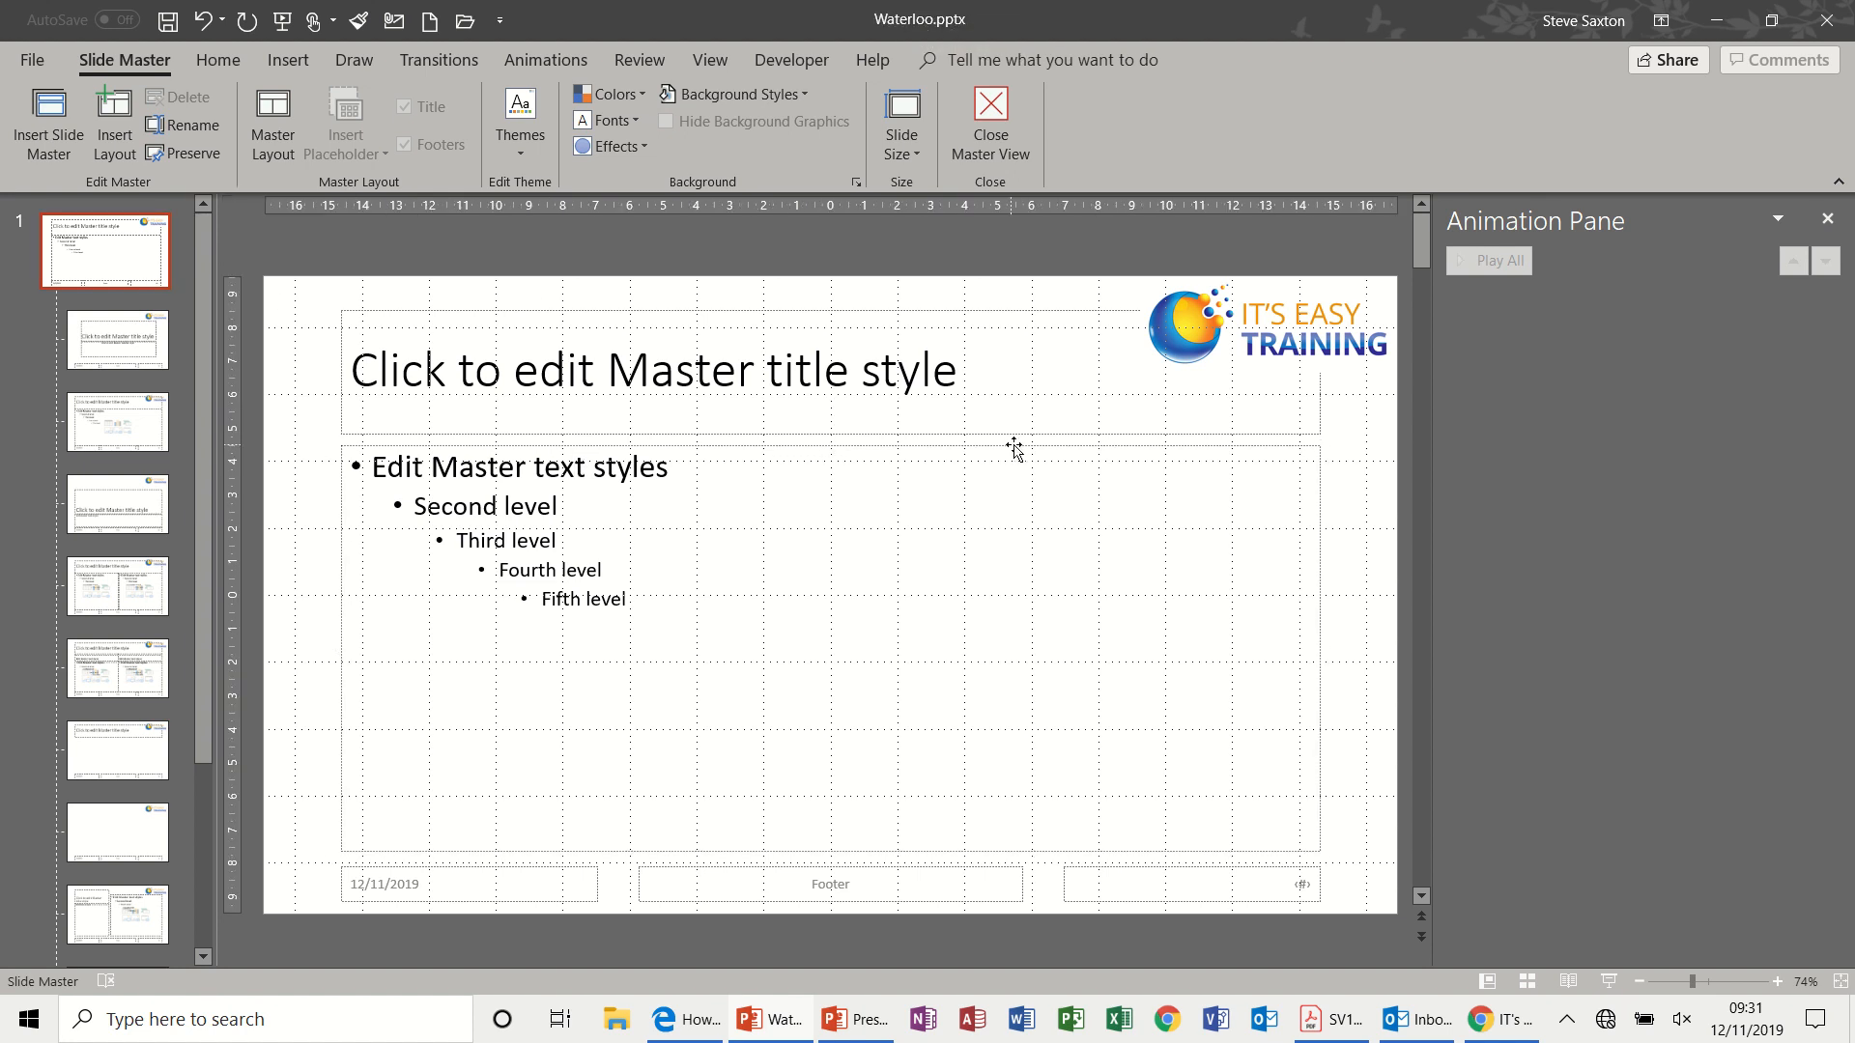
Link the IT'S EASY TRAINING logo on the master to the 4. Index slide
{"action": "left_click", "coordinate": [1190, 328]}
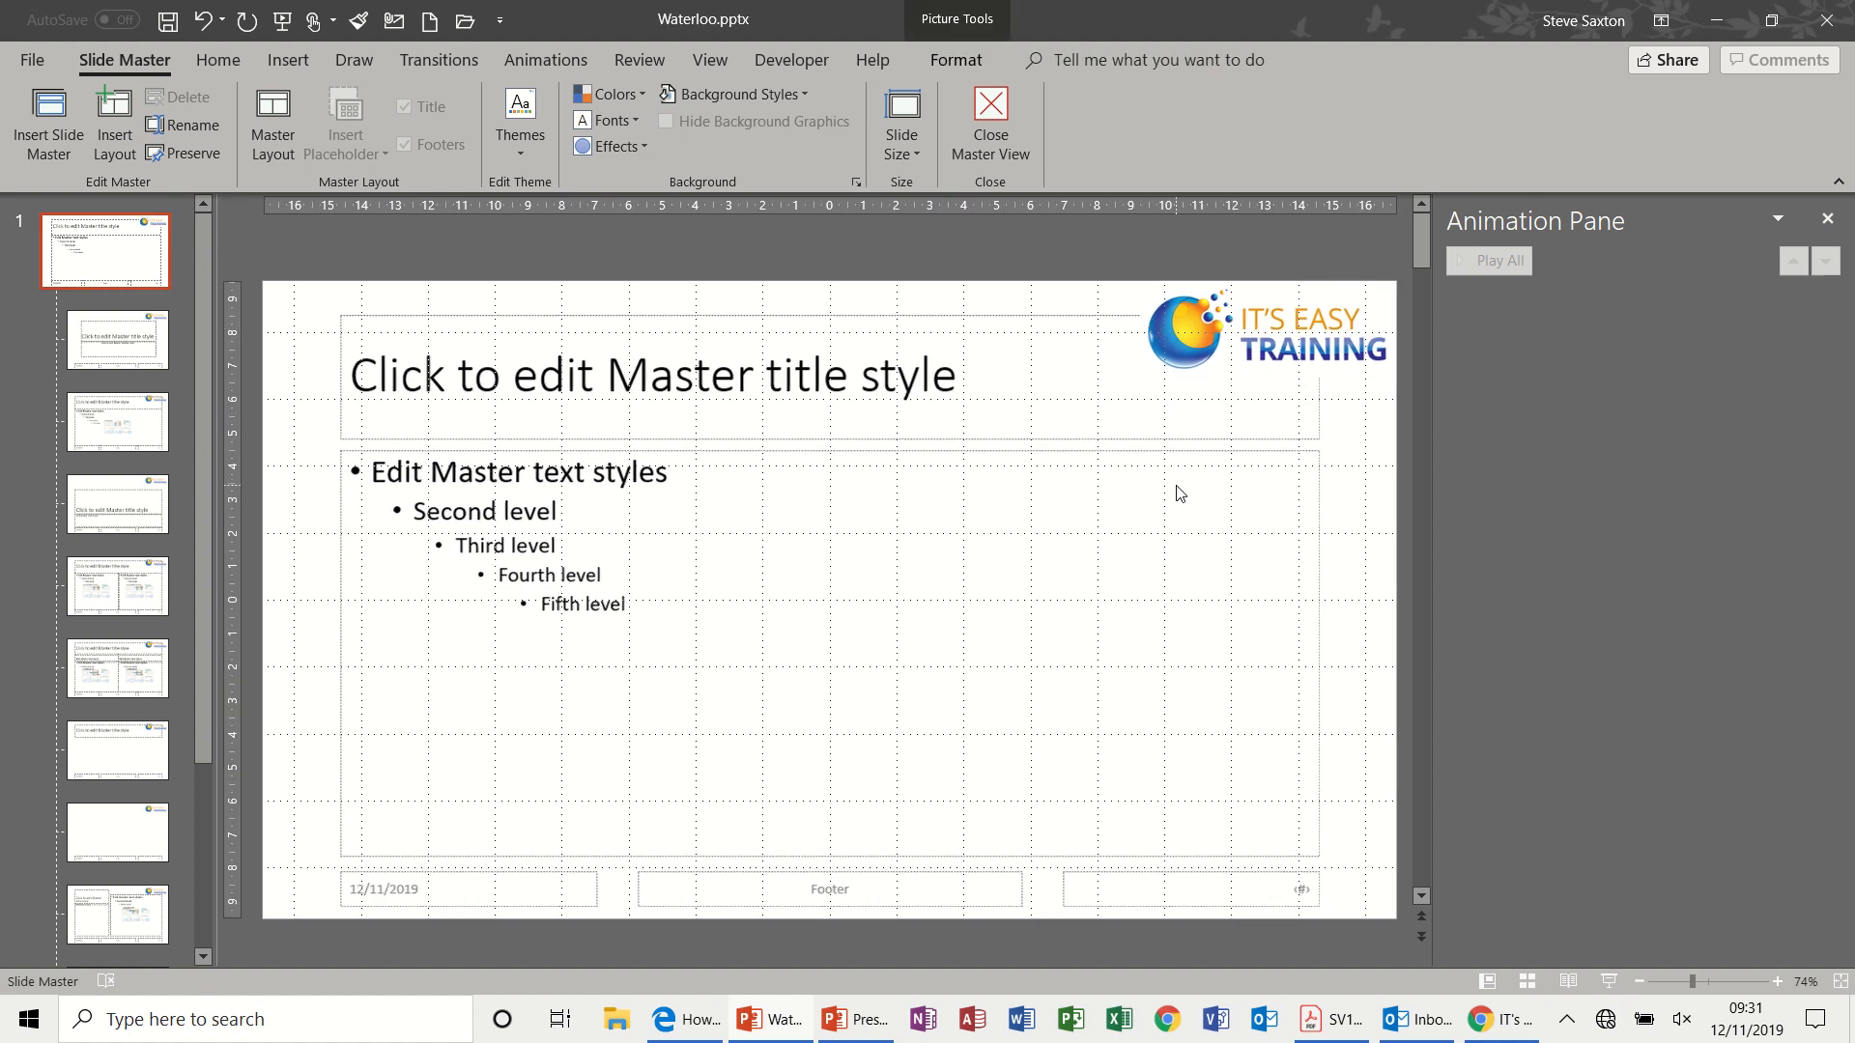
{"action": "mouse_move", "coordinate": [1239, 354]}
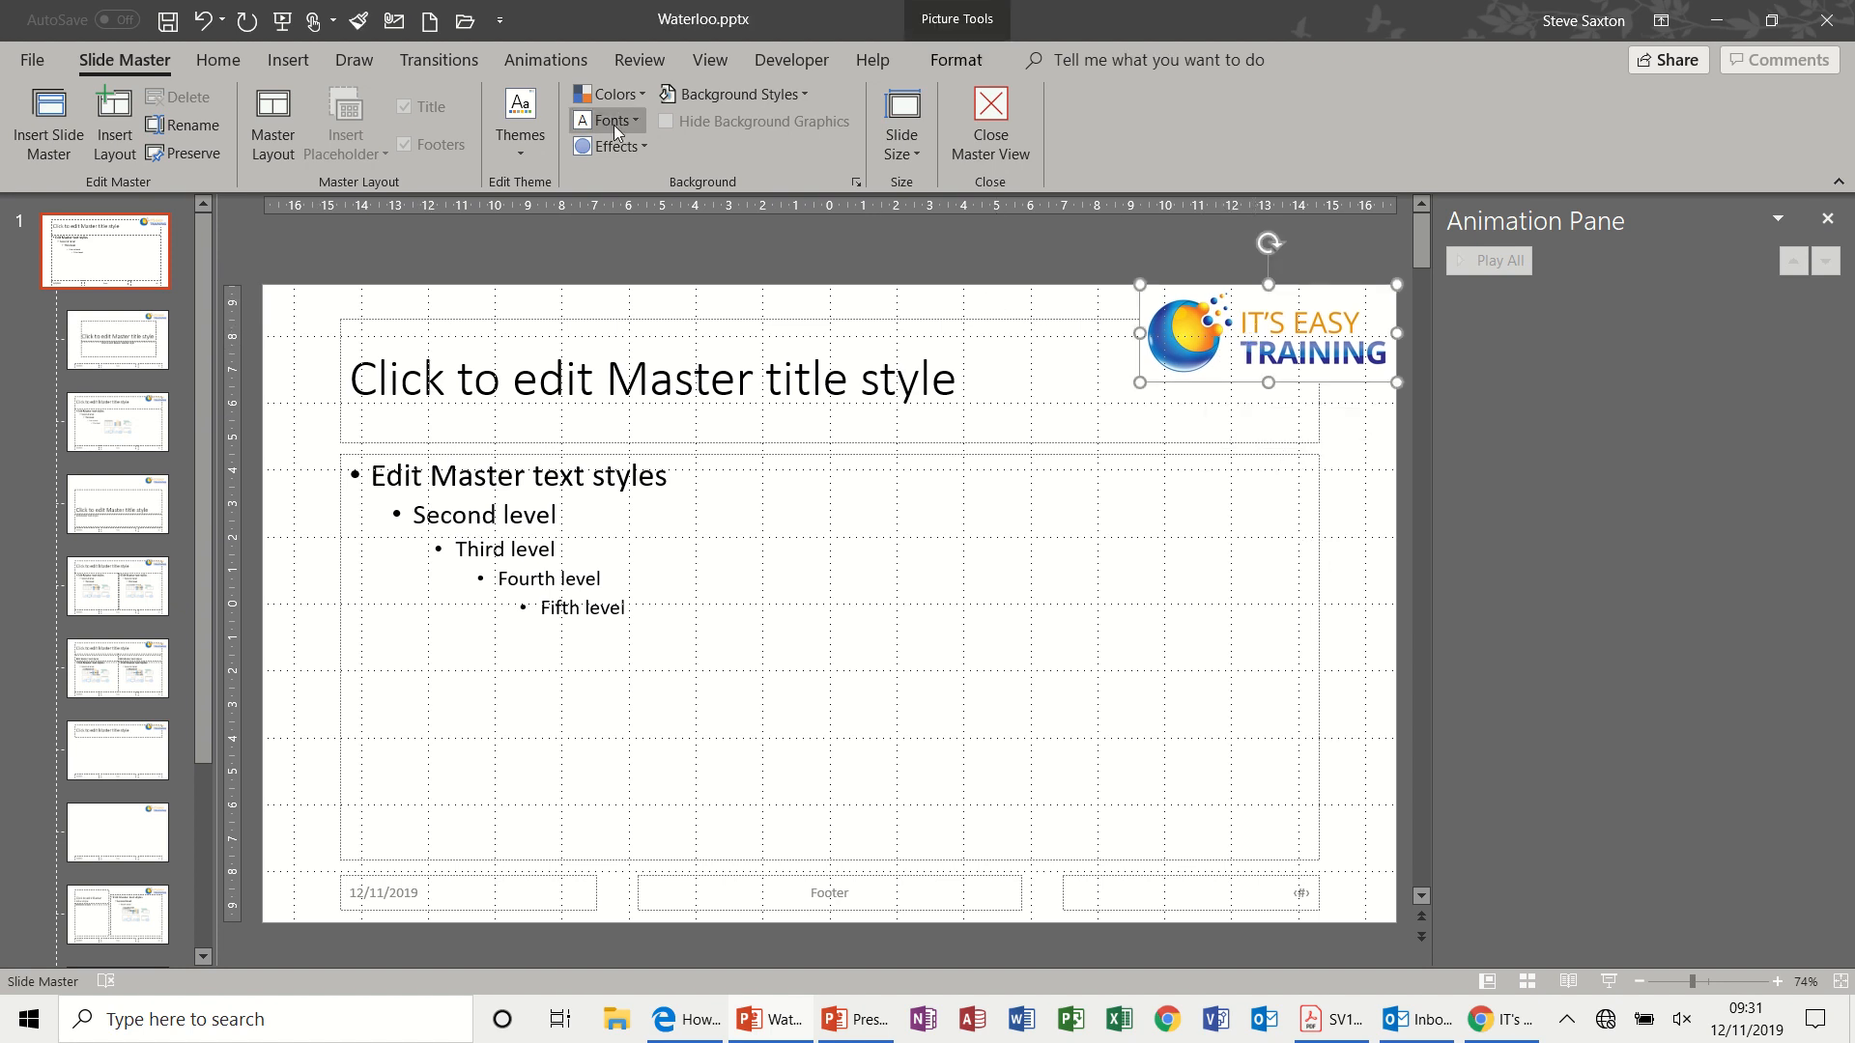
{"action": "left_click", "coordinate": [288, 60]}
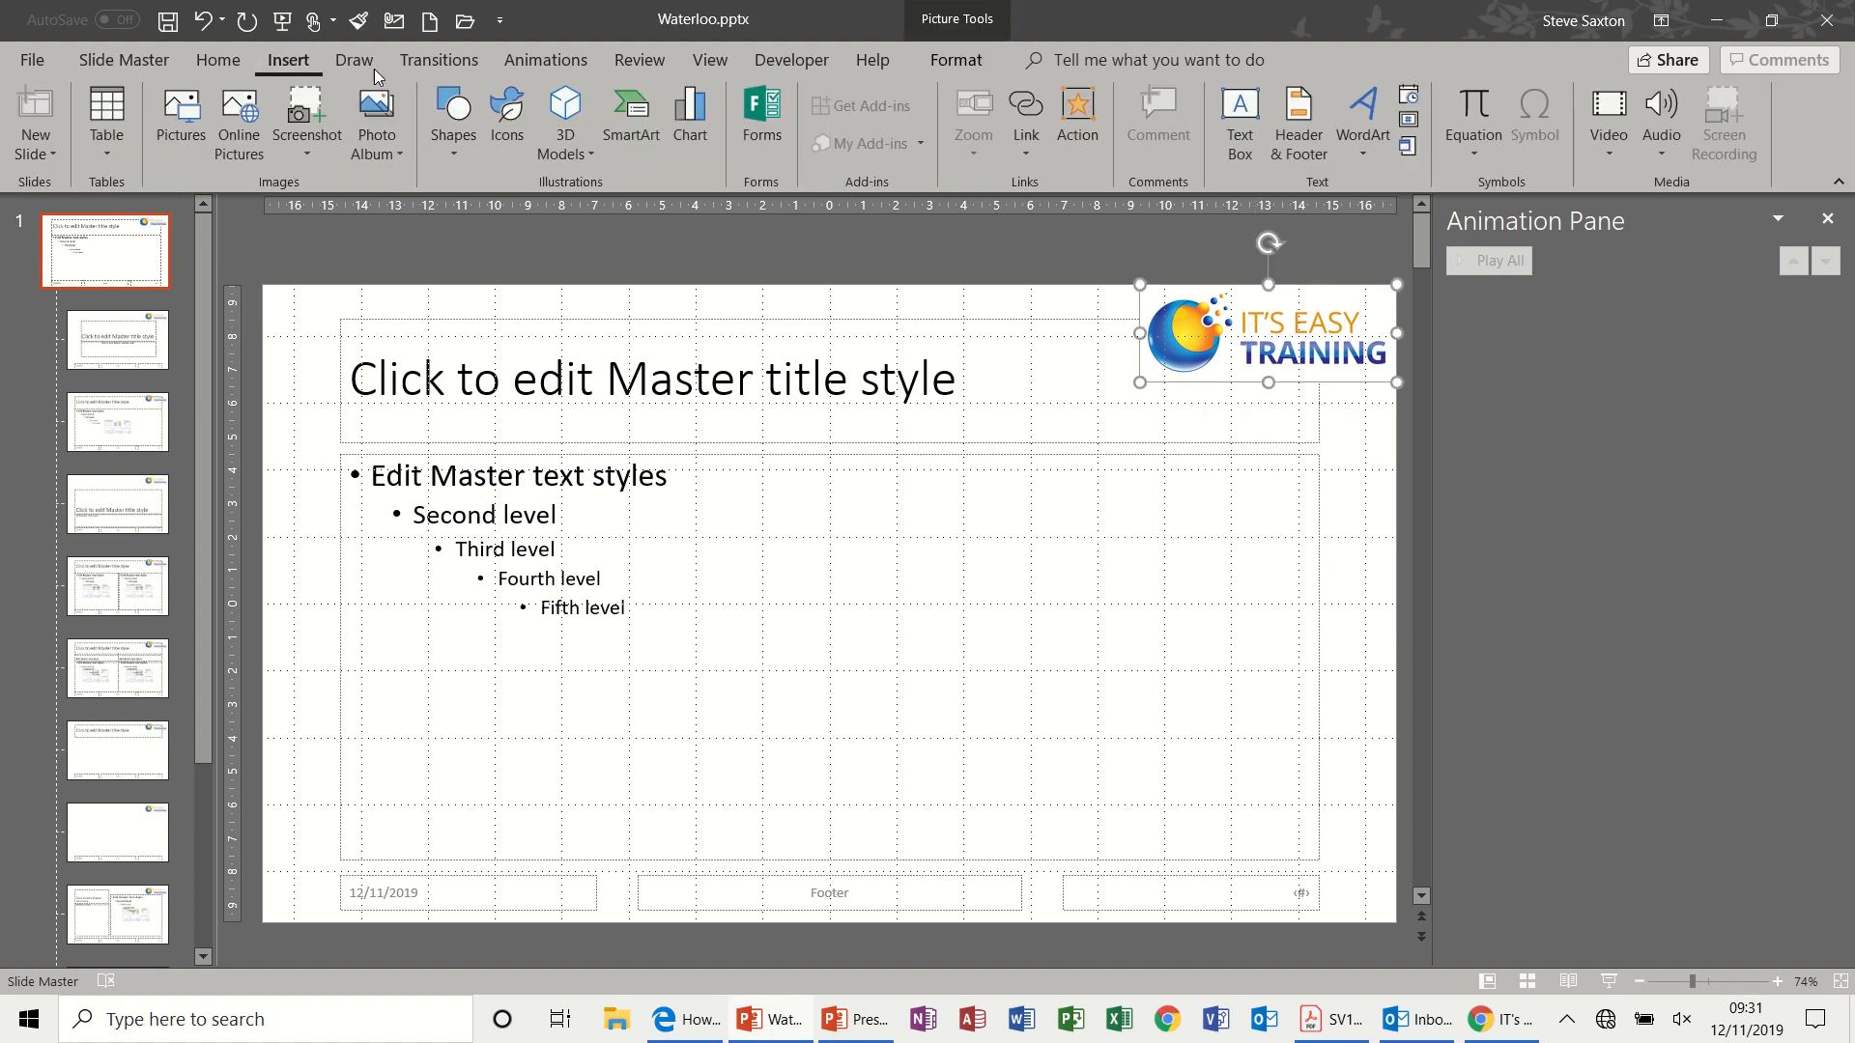
{"action": "left_click", "coordinate": [1024, 106]}
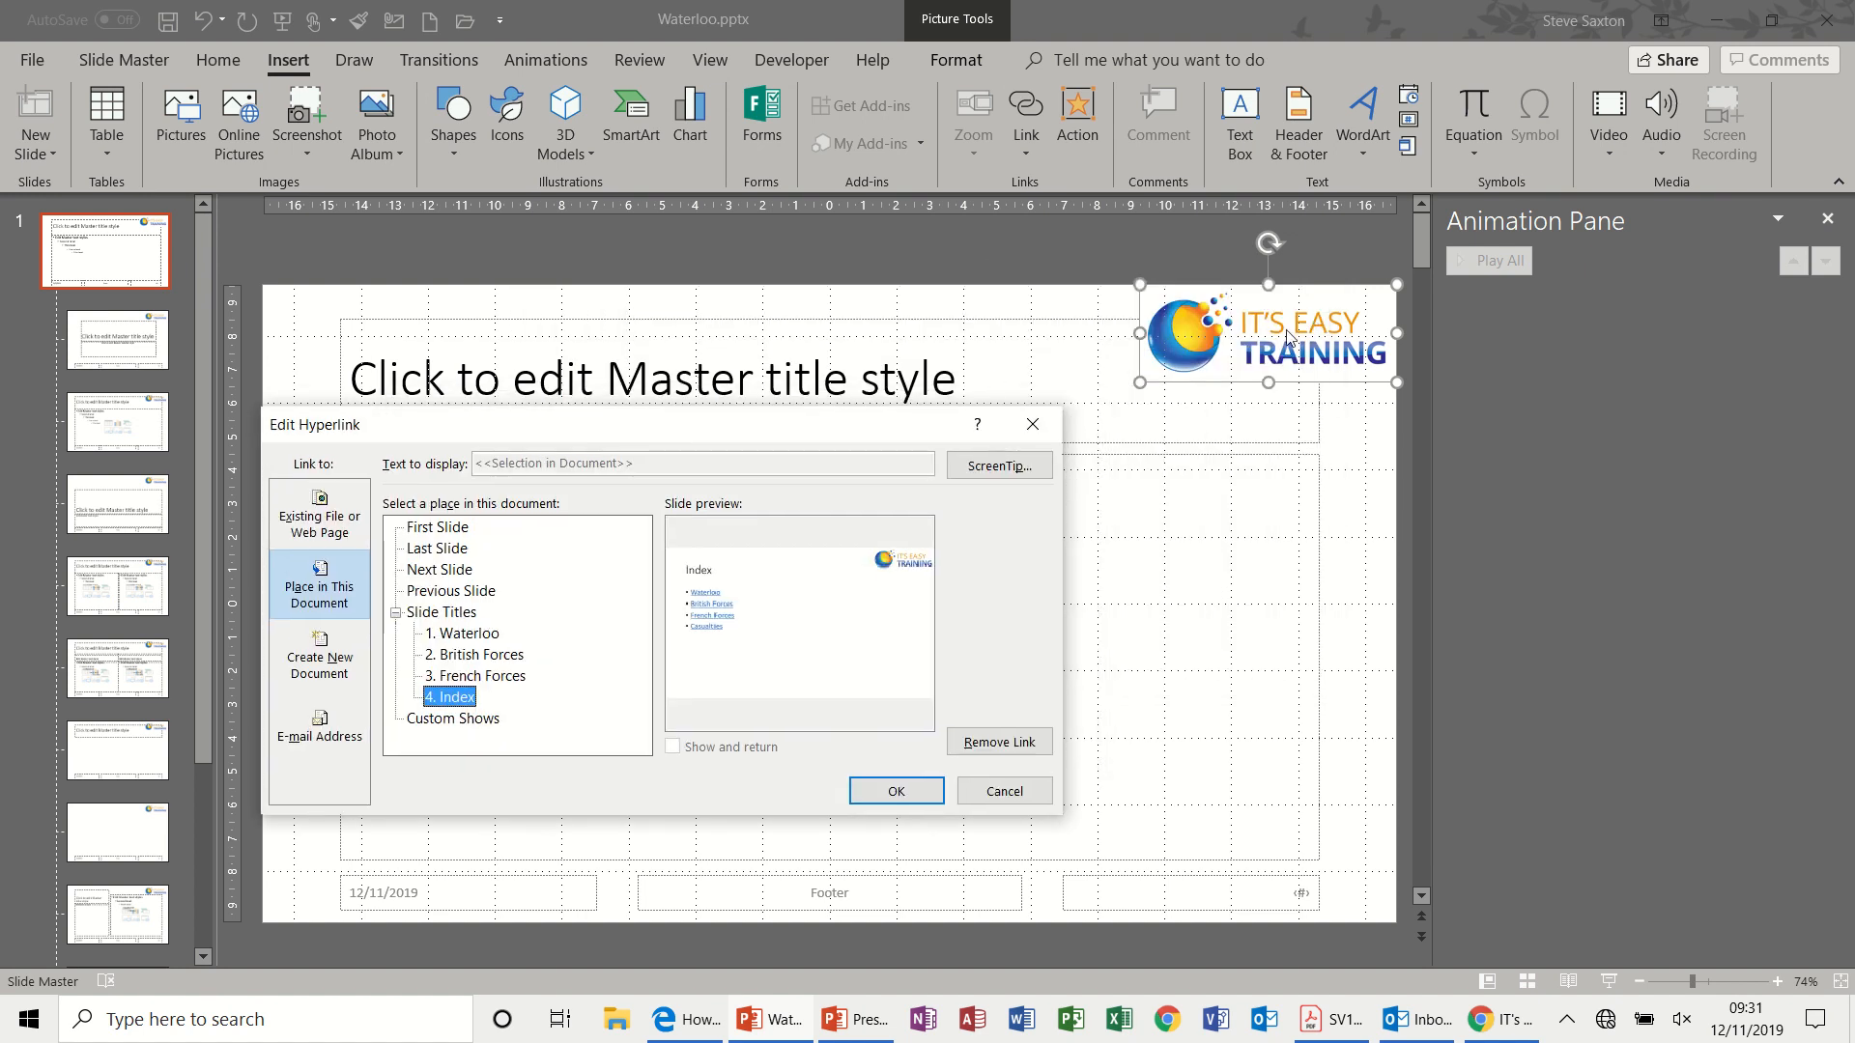
{"action": "mouse_move", "coordinate": [1326, 363]}
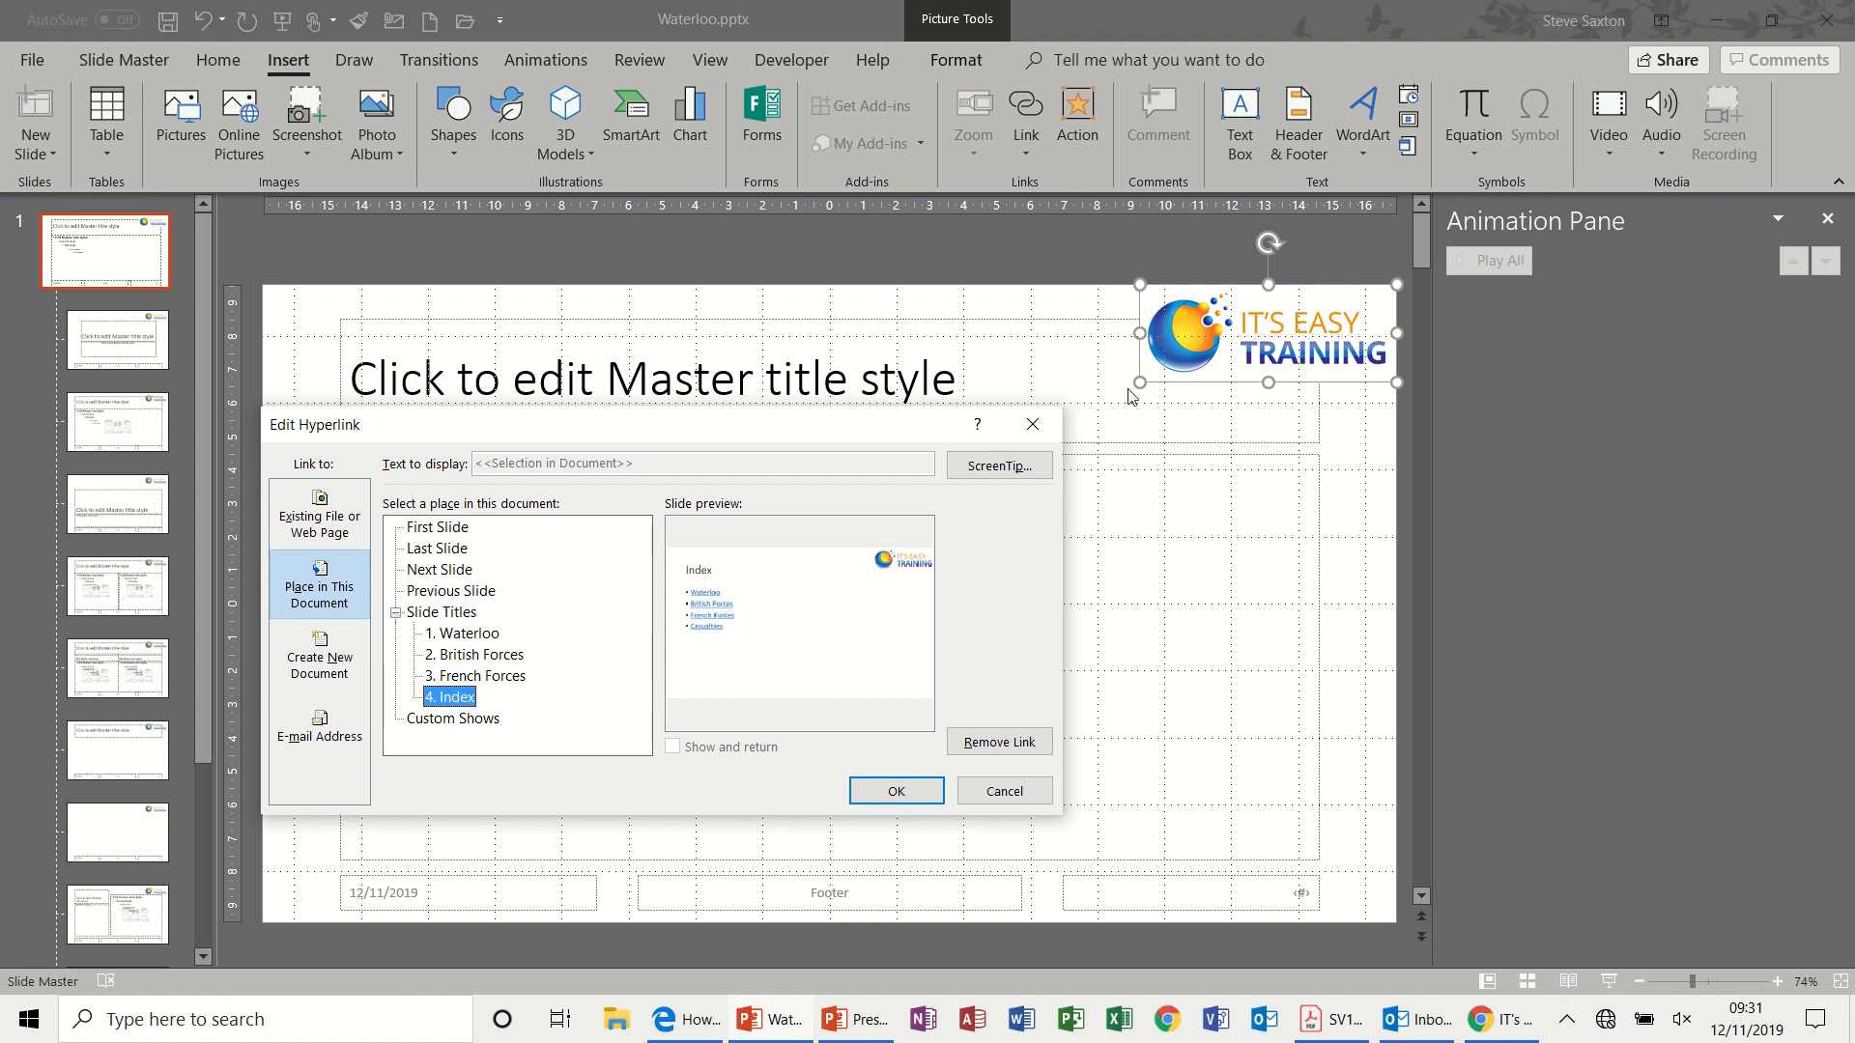
{"action": "mouse_move", "coordinate": [773, 591]}
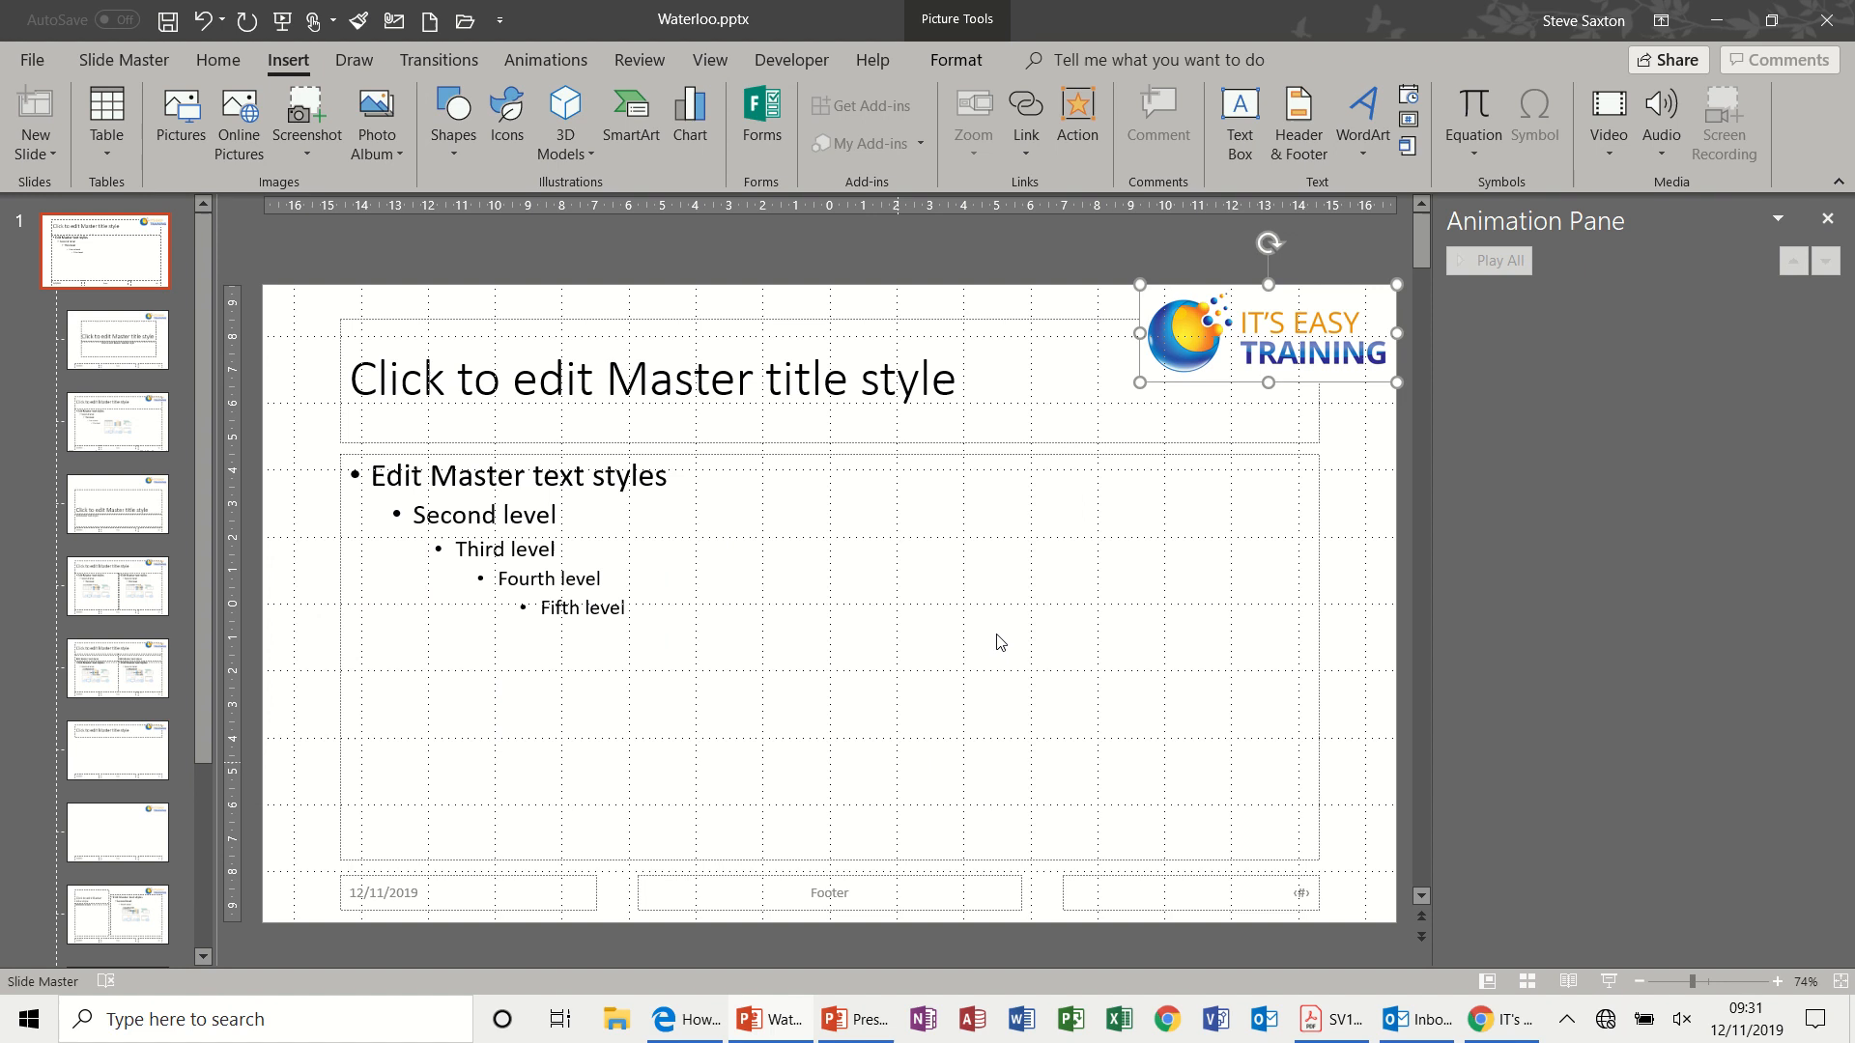
{"action": "mouse_move", "coordinate": [1165, 355]}
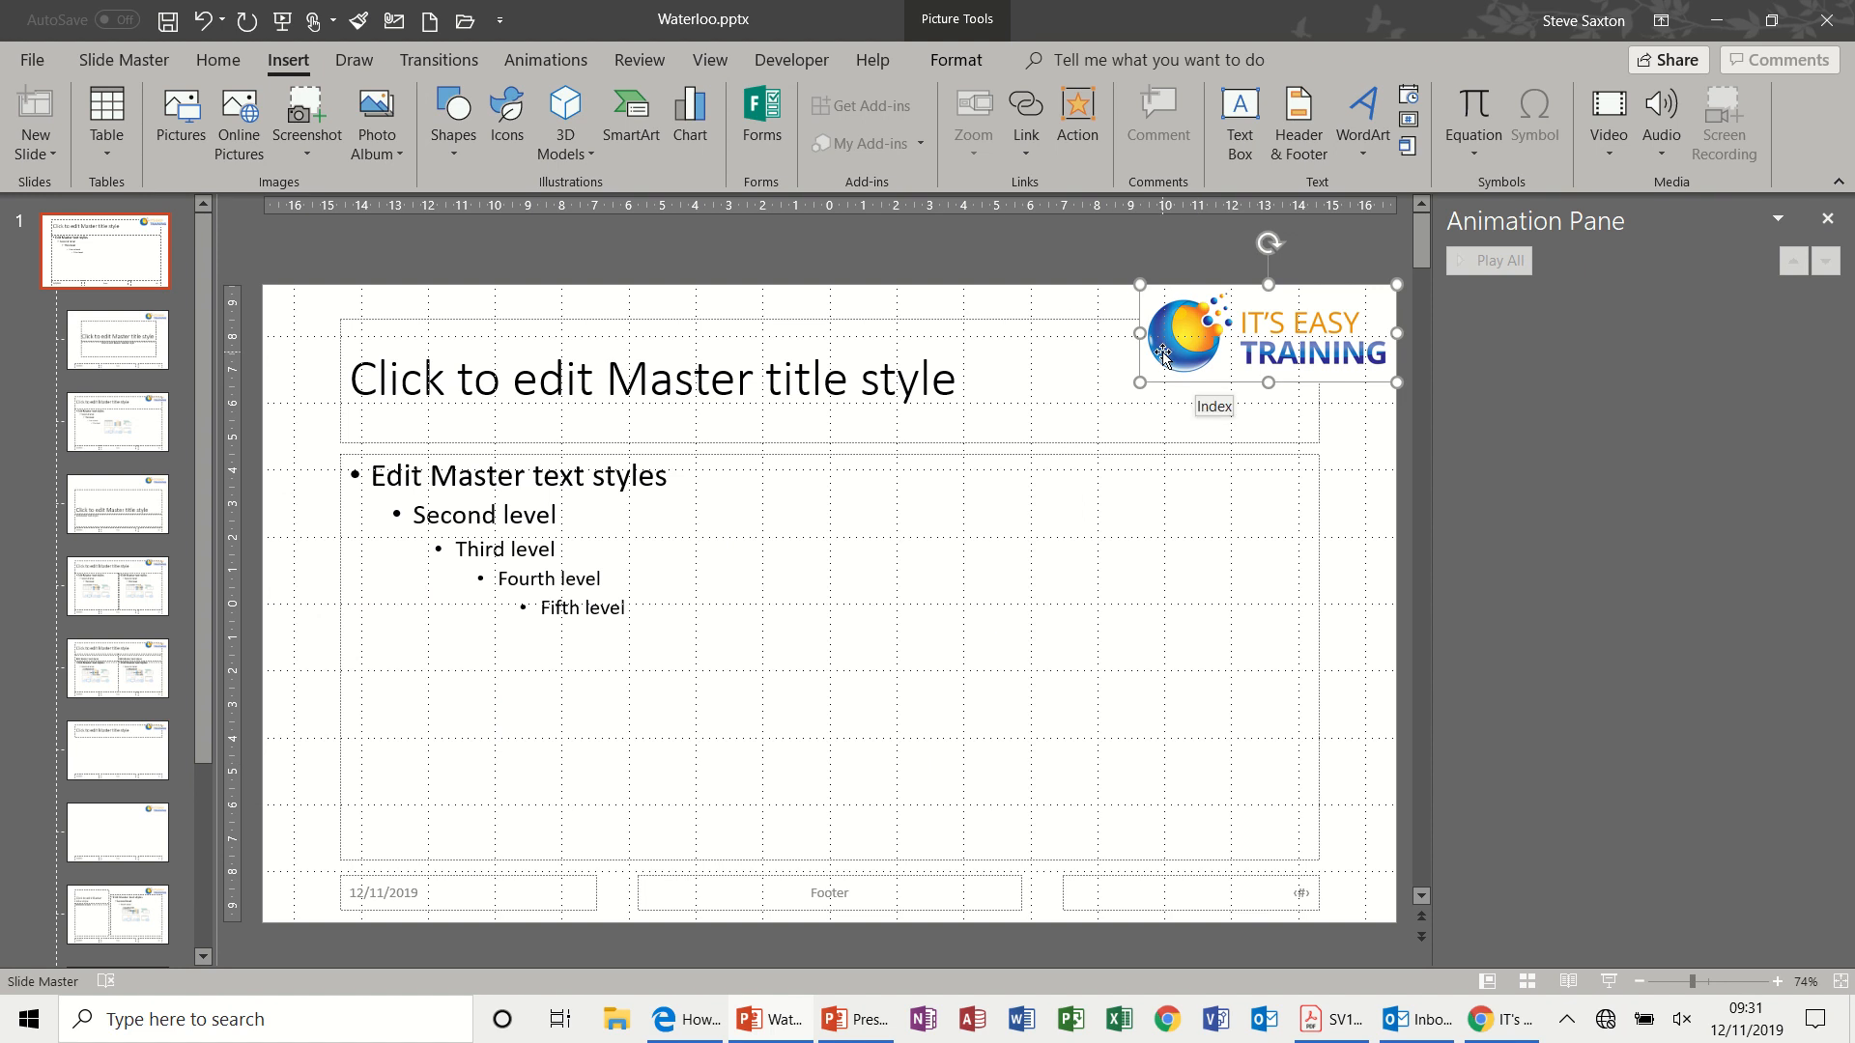
{"action": "mouse_move", "coordinate": [958, 311]}
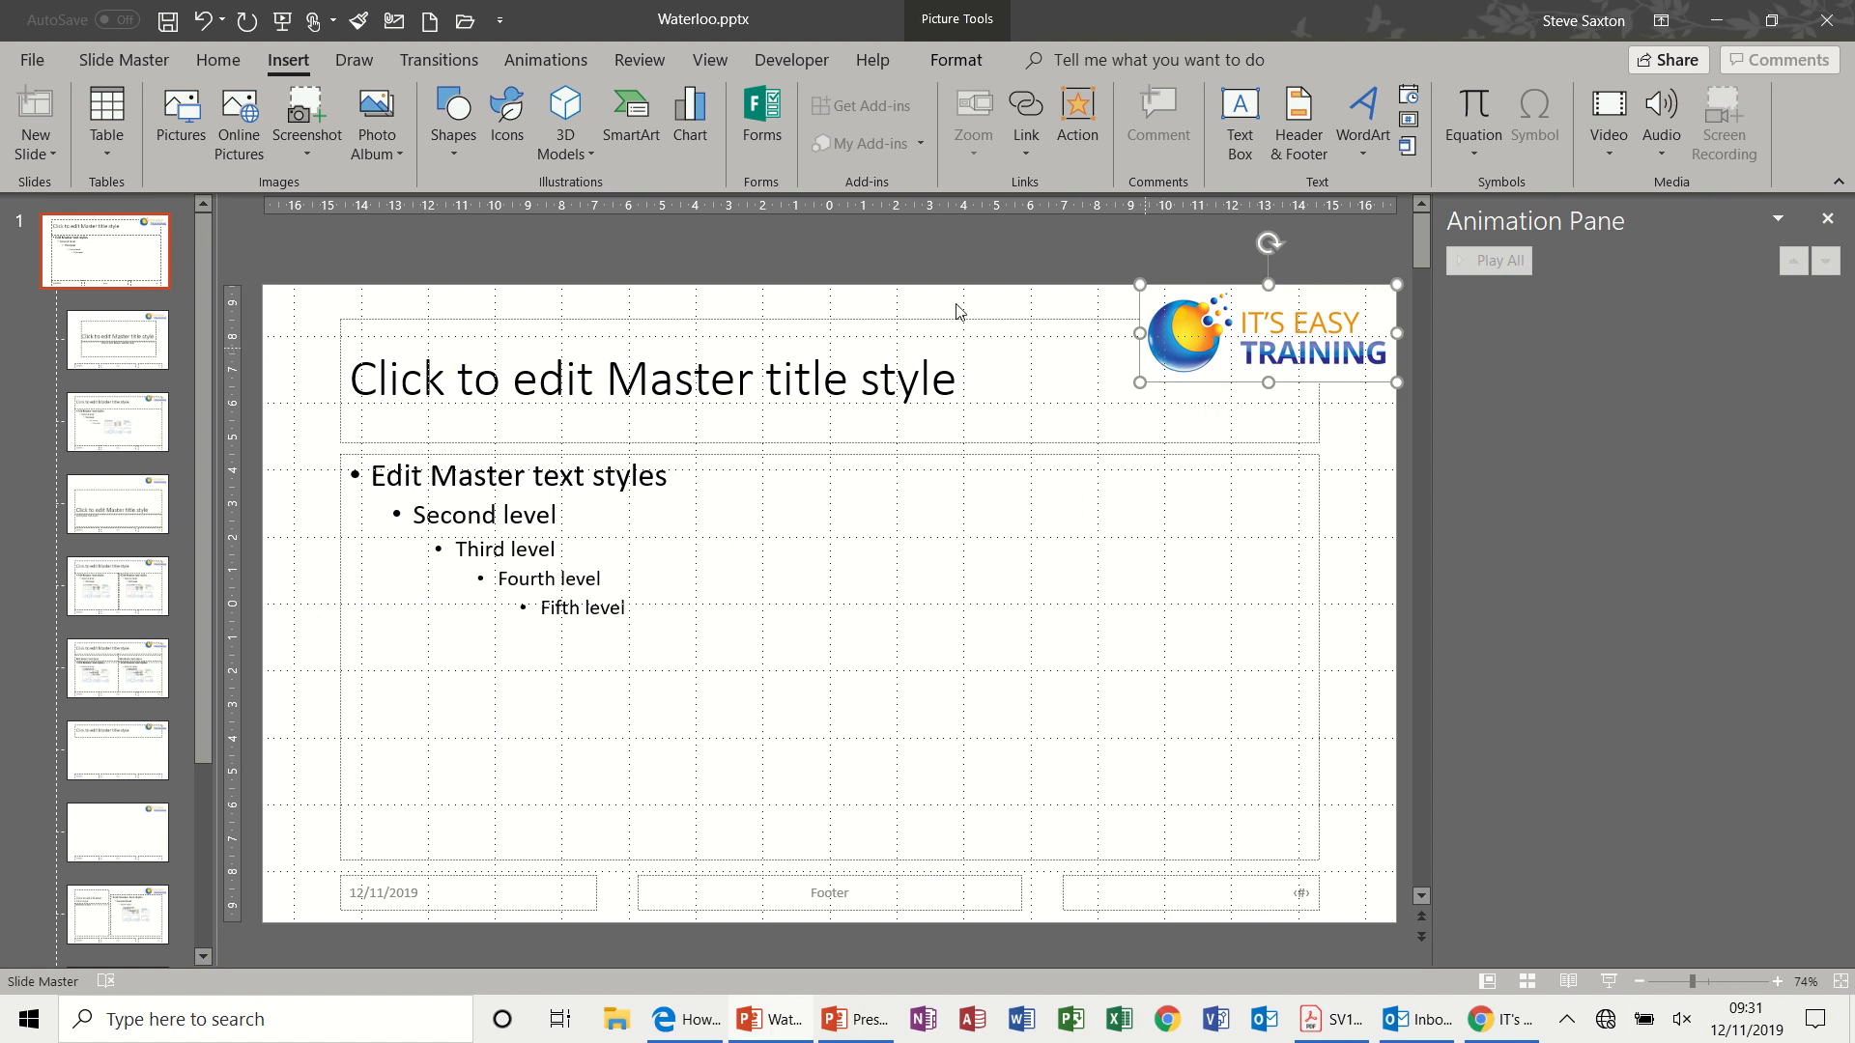
{"action": "left_click", "coordinate": [123, 60]}
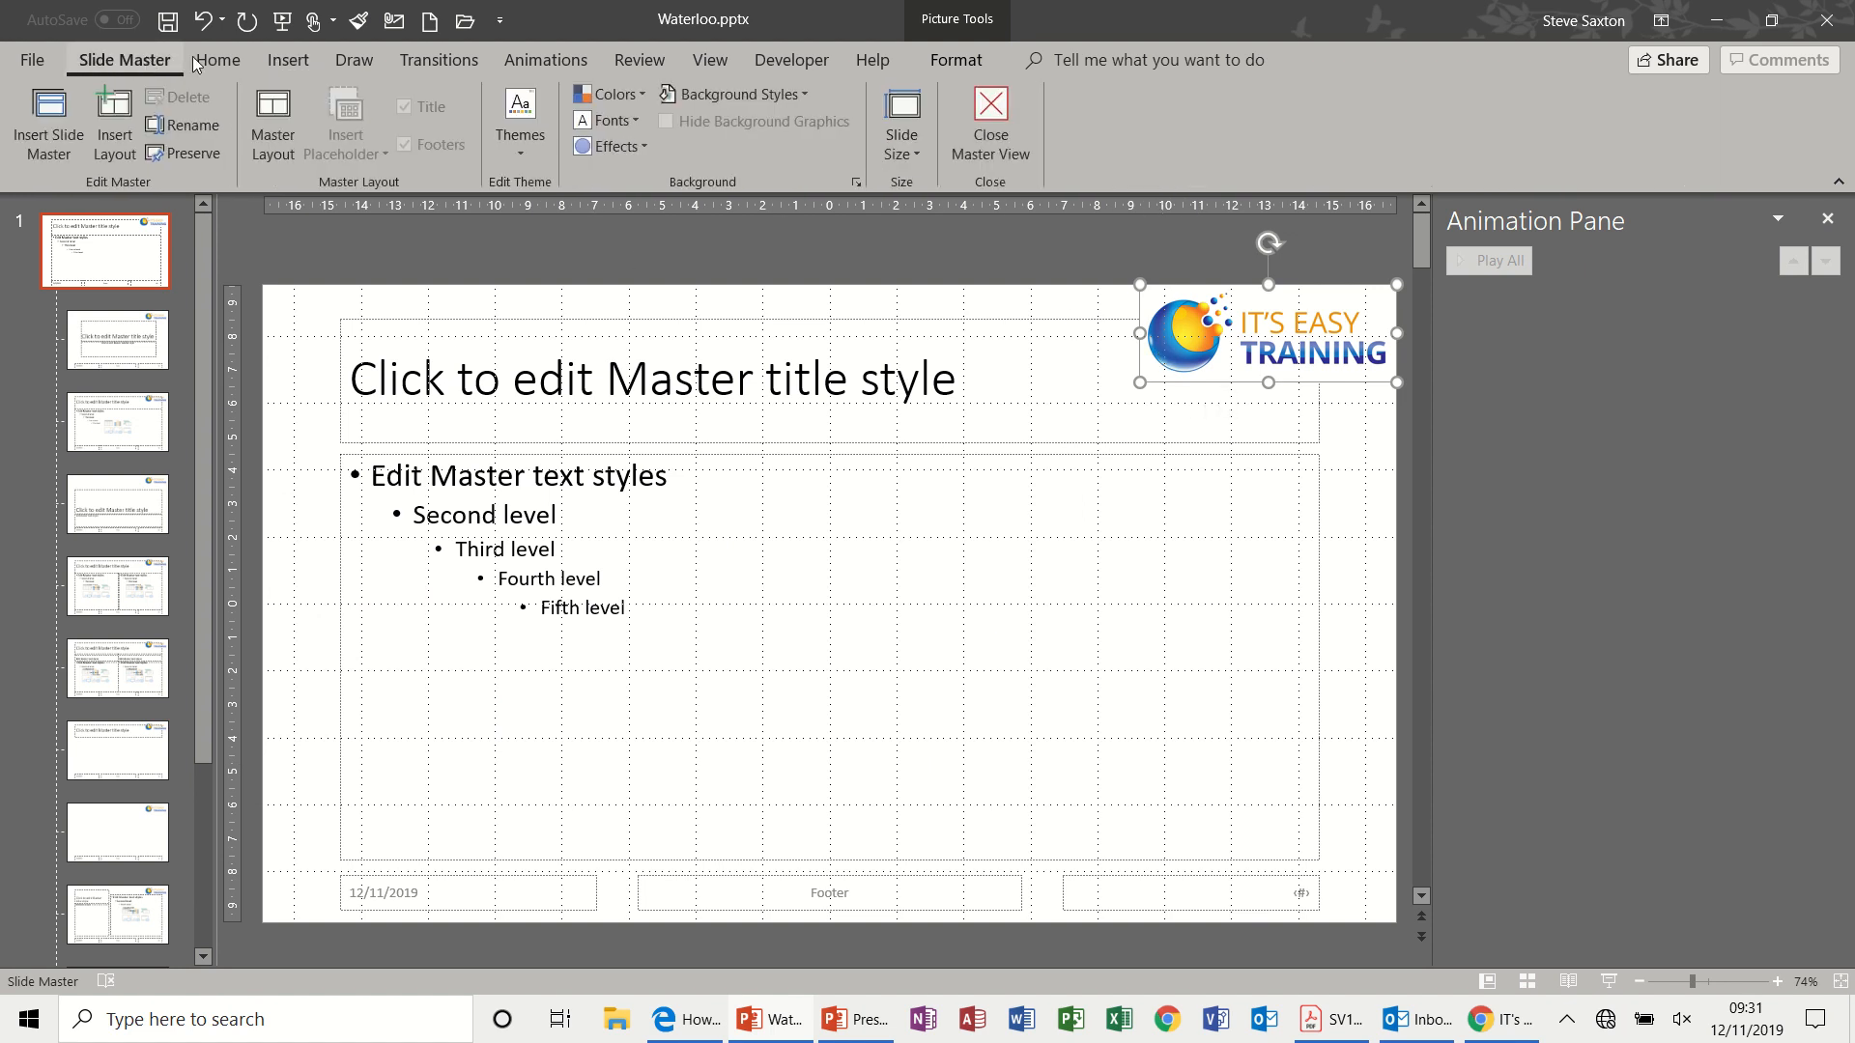
Leave master editing briefly, then reopen Slide Master view
{"action": "left_click", "coordinate": [990, 112]}
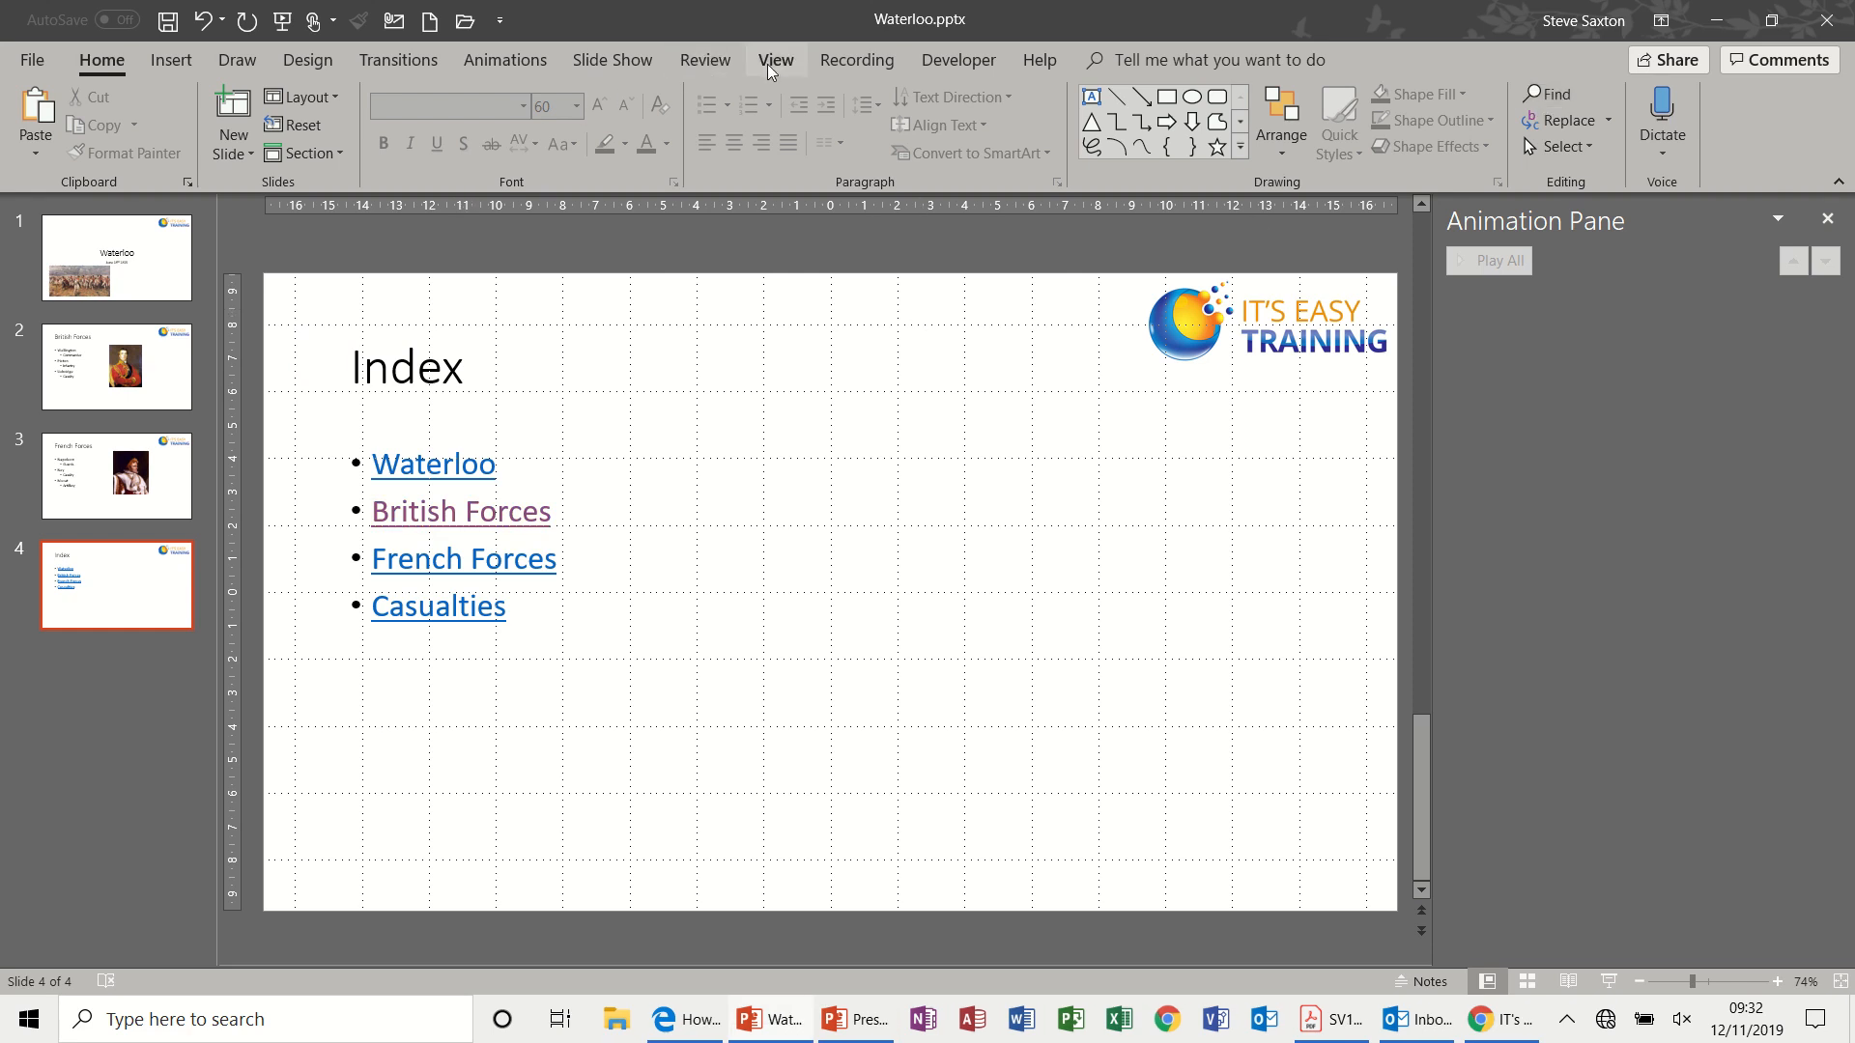
{"action": "left_click", "coordinate": [775, 58]}
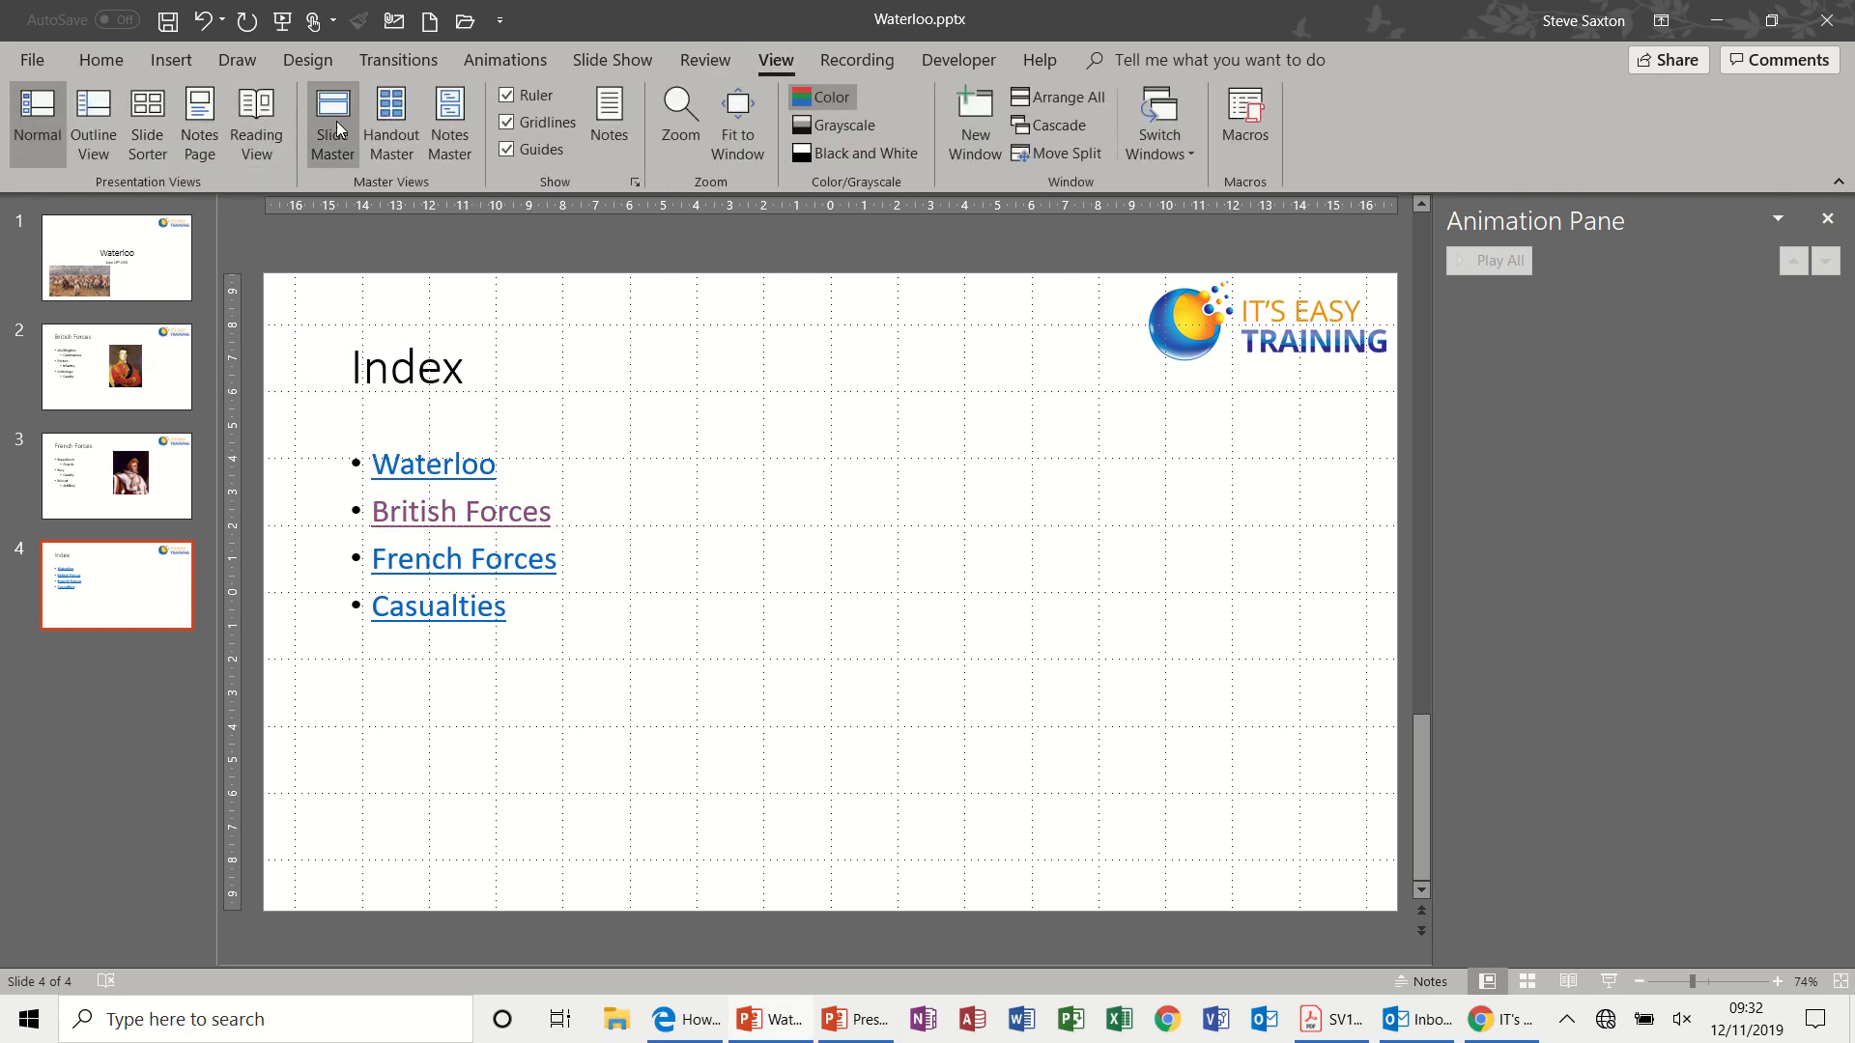
{"action": "left_click", "coordinate": [332, 114]}
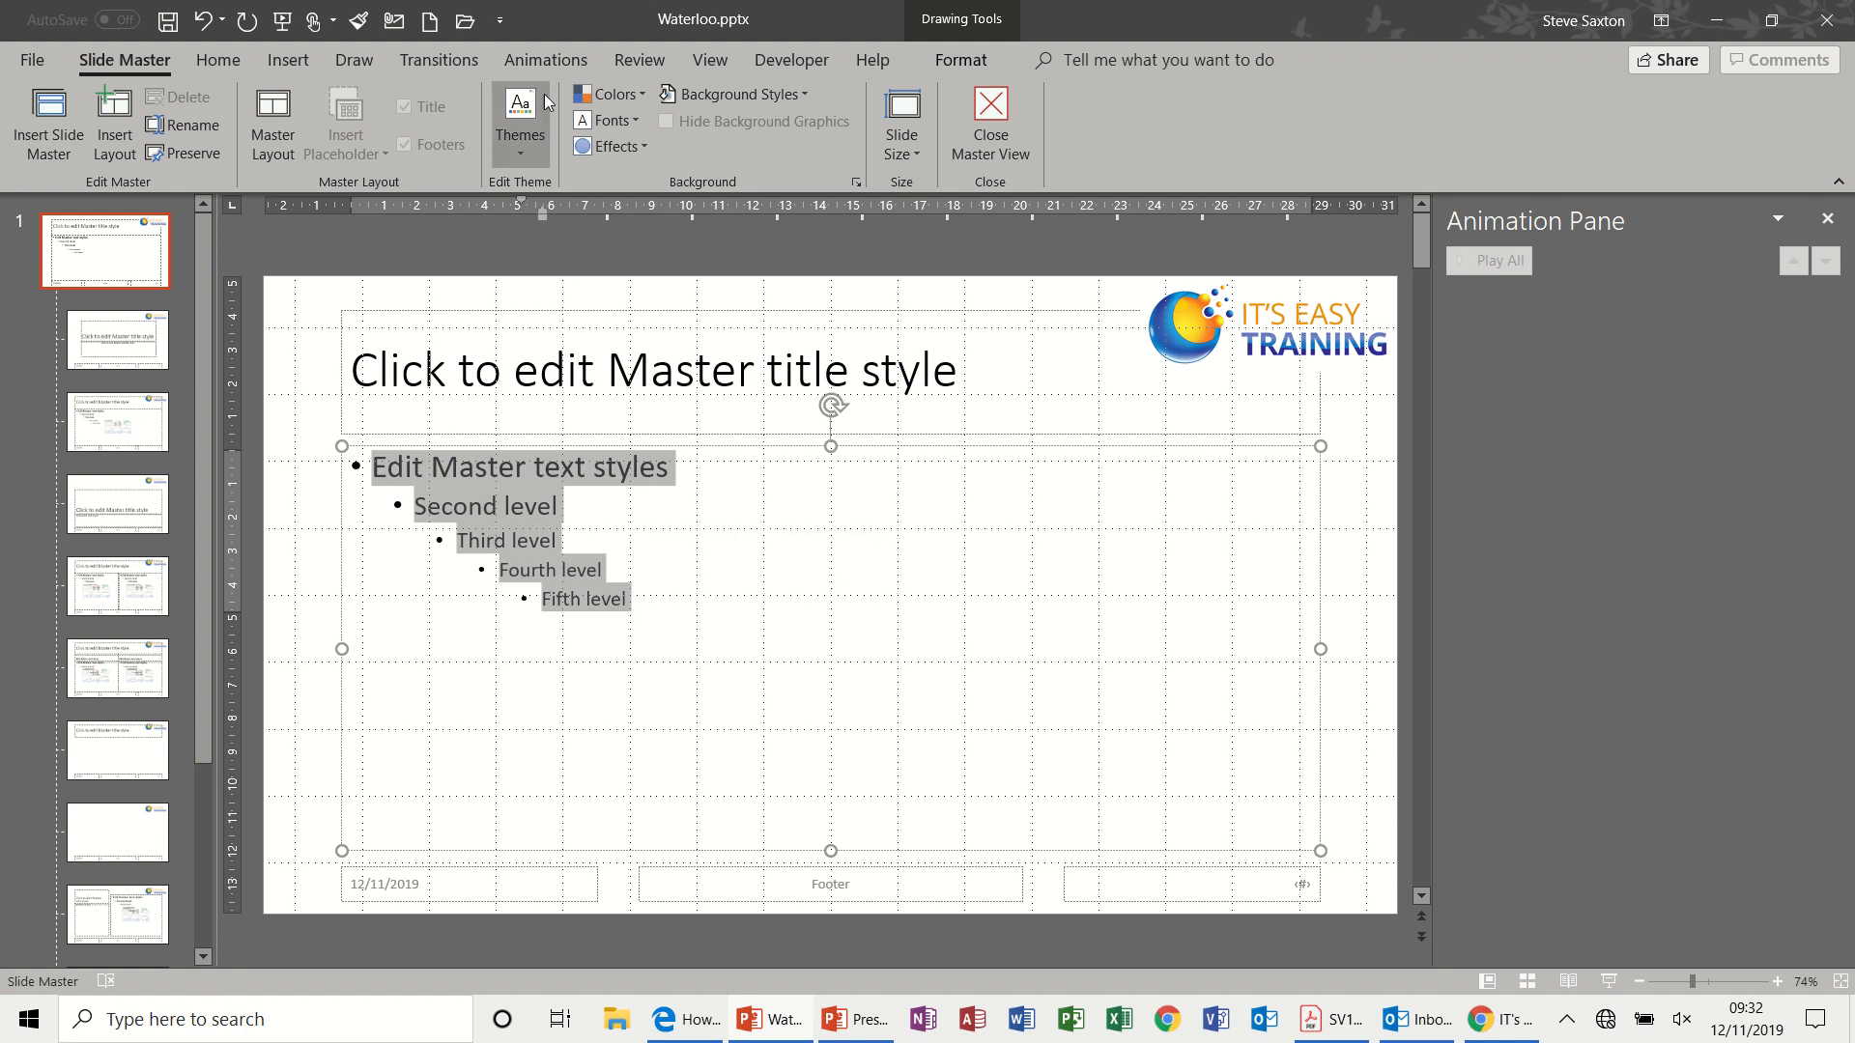
Give the master body text placeholder a Dissolve In entrance animation and preview it
{"action": "left_click", "coordinate": [545, 60]}
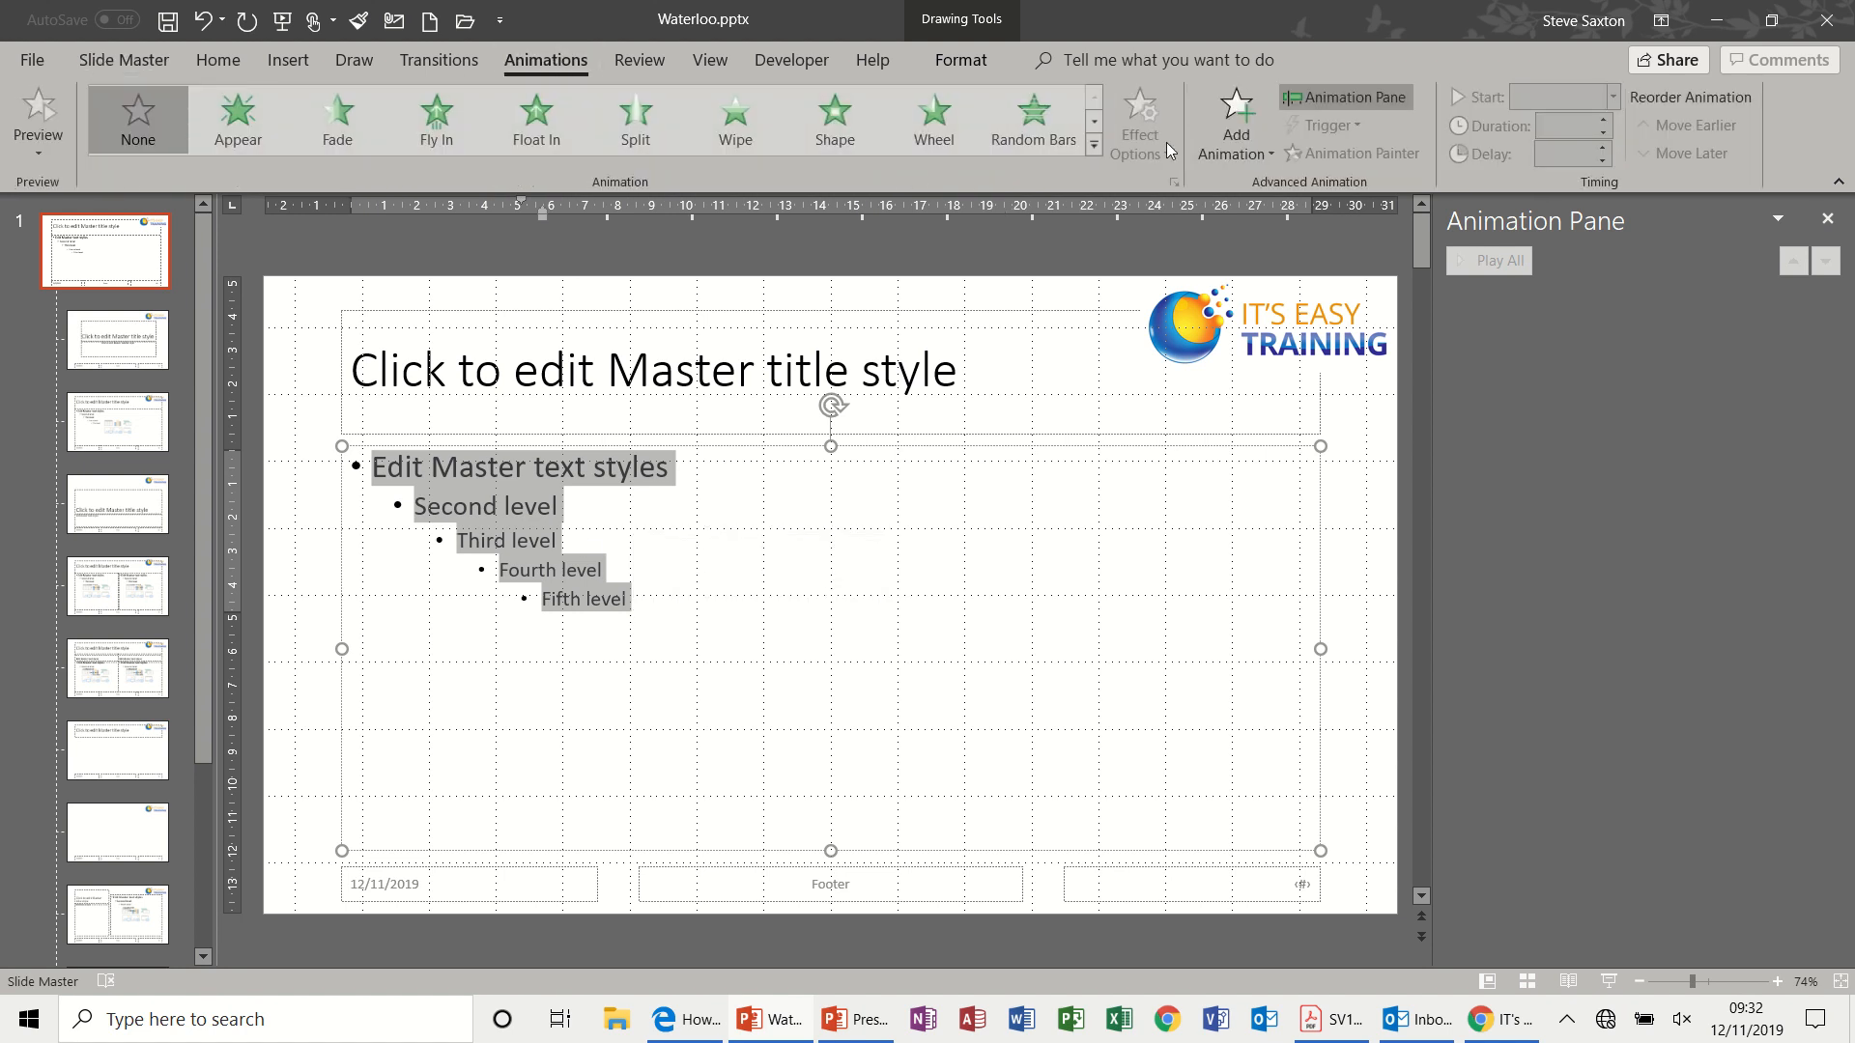
{"action": "left_click", "coordinate": [1232, 125]}
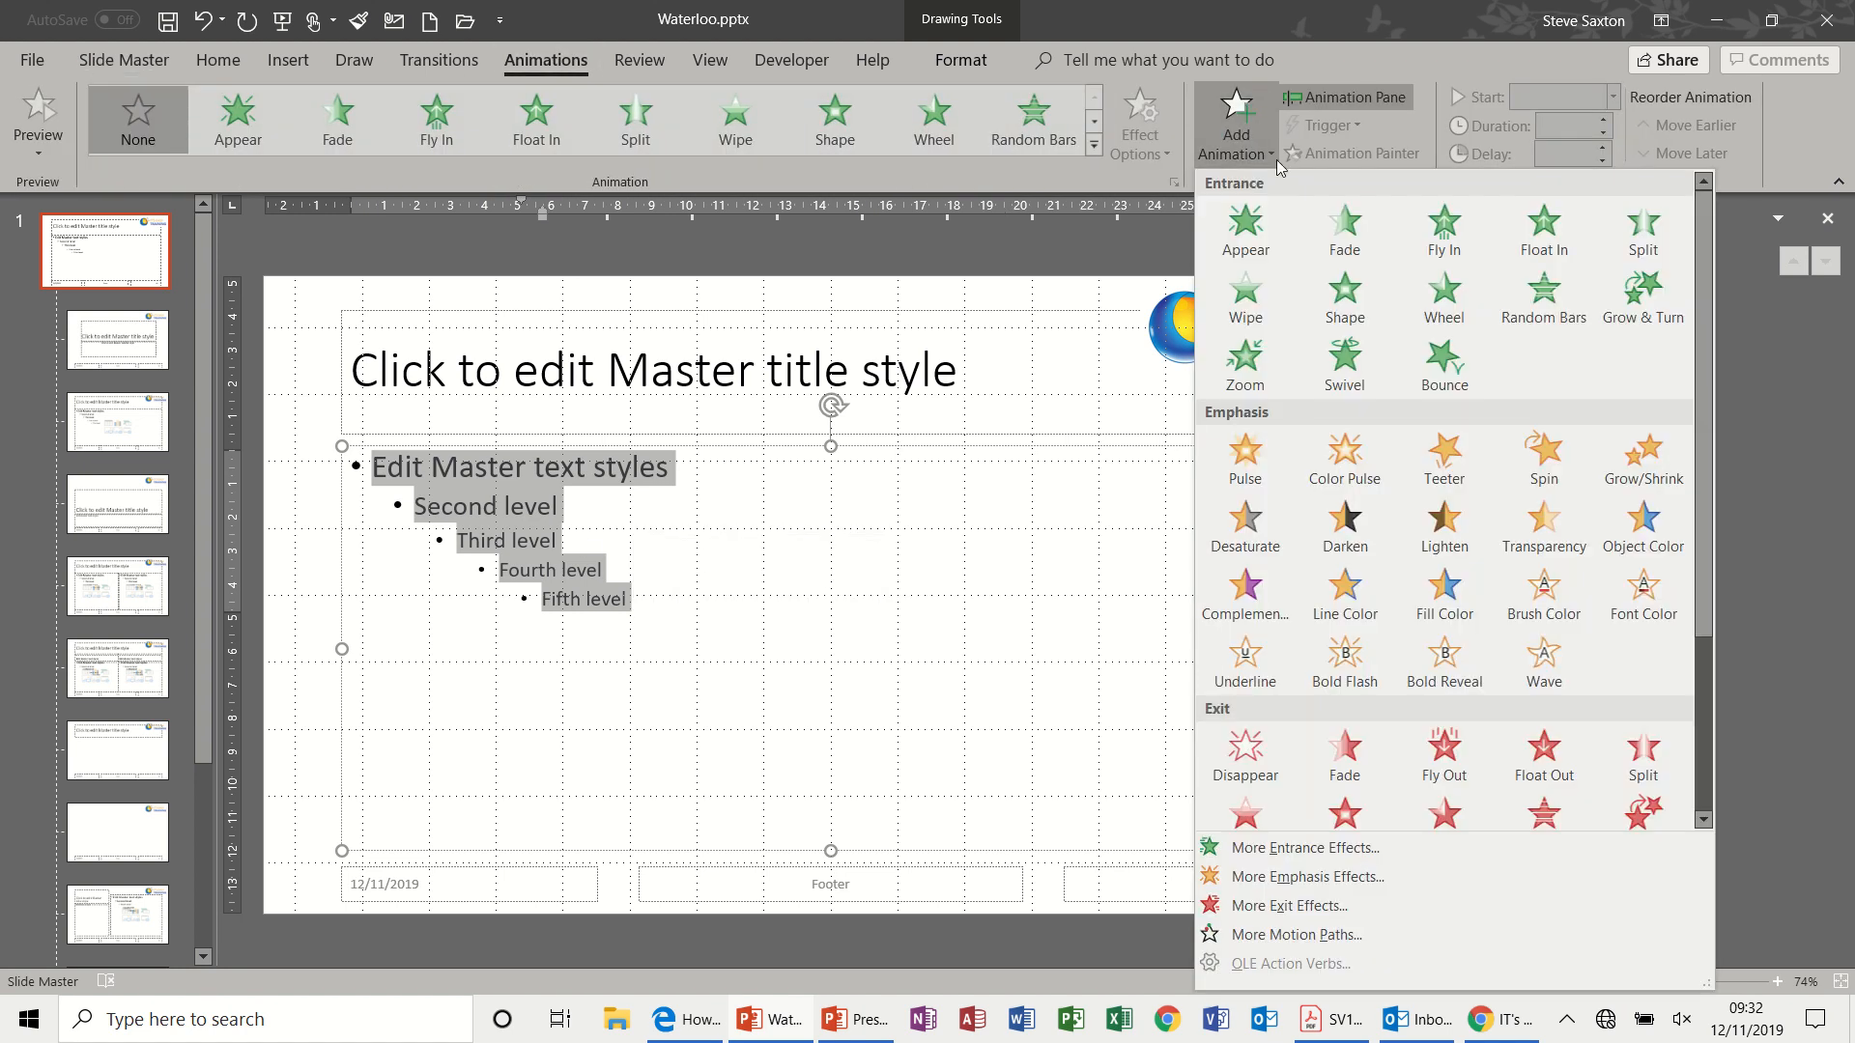
{"action": "mouse_move", "coordinate": [1712, 271]}
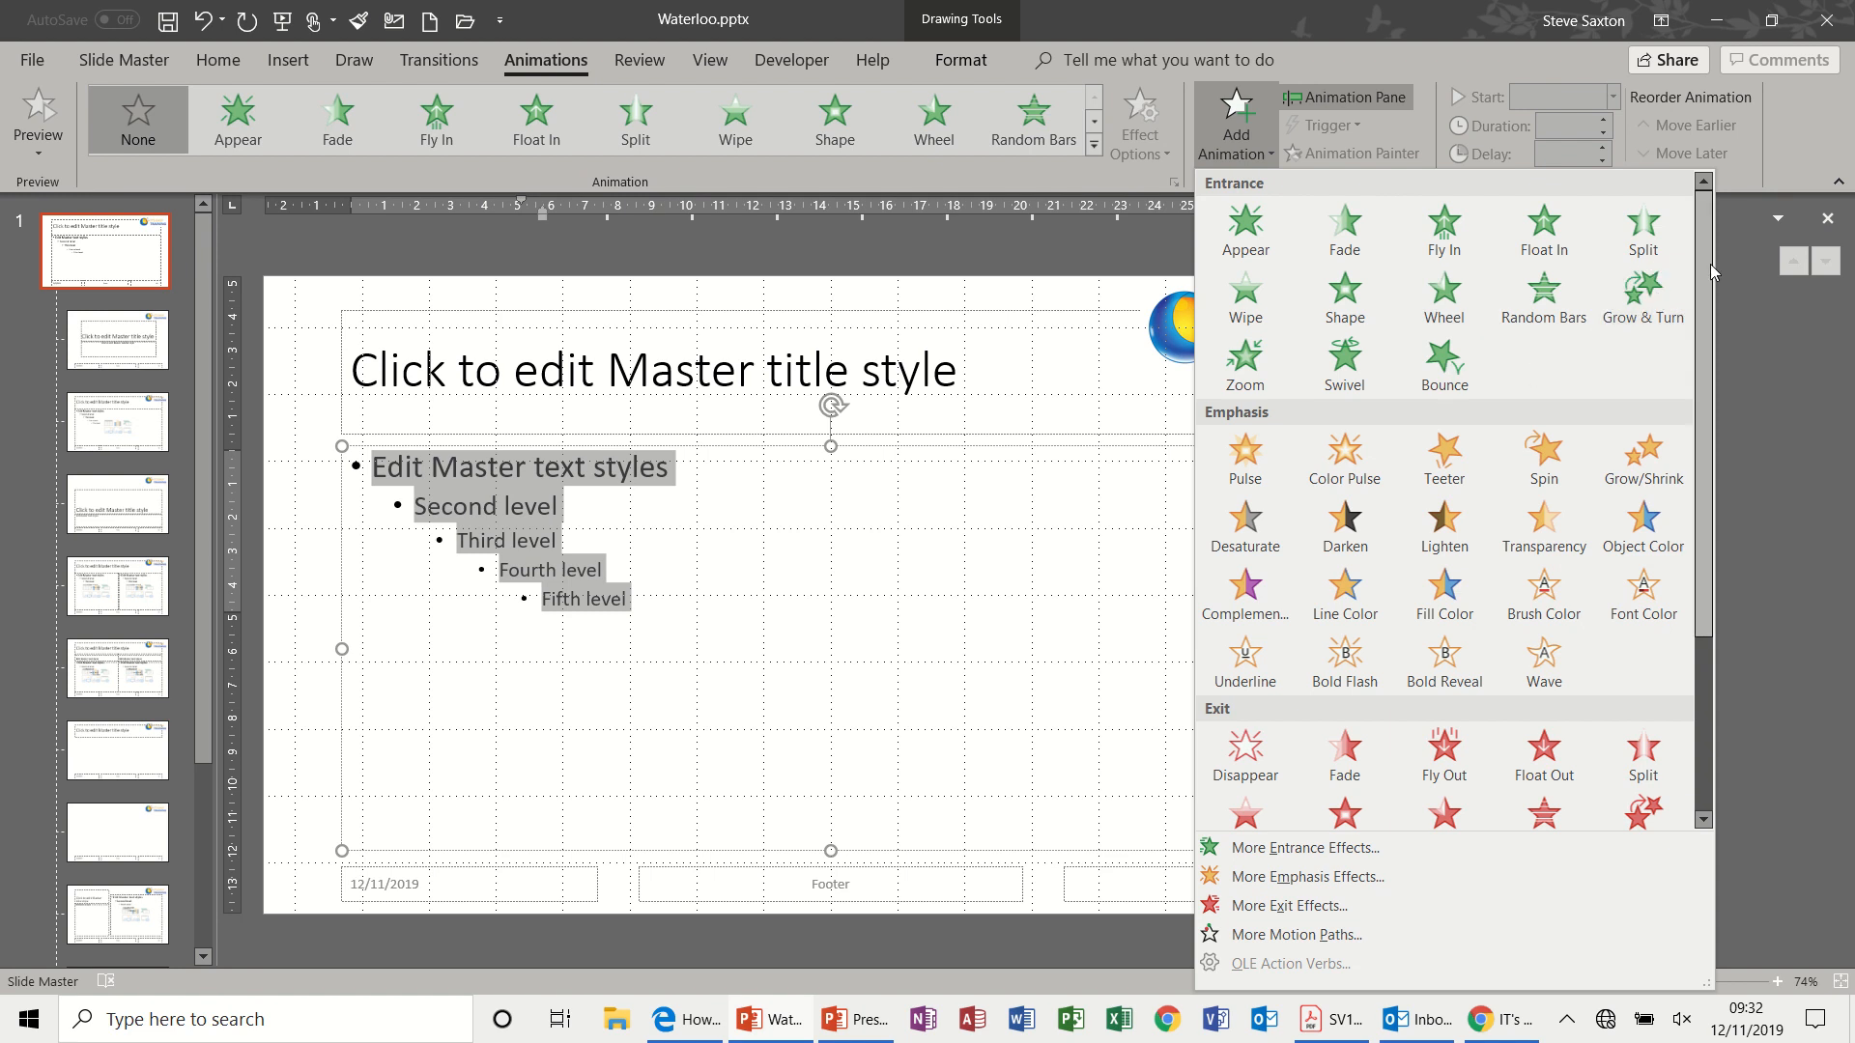
{"action": "scroll", "scroll_direction": "down", "scroll_amount": 3}
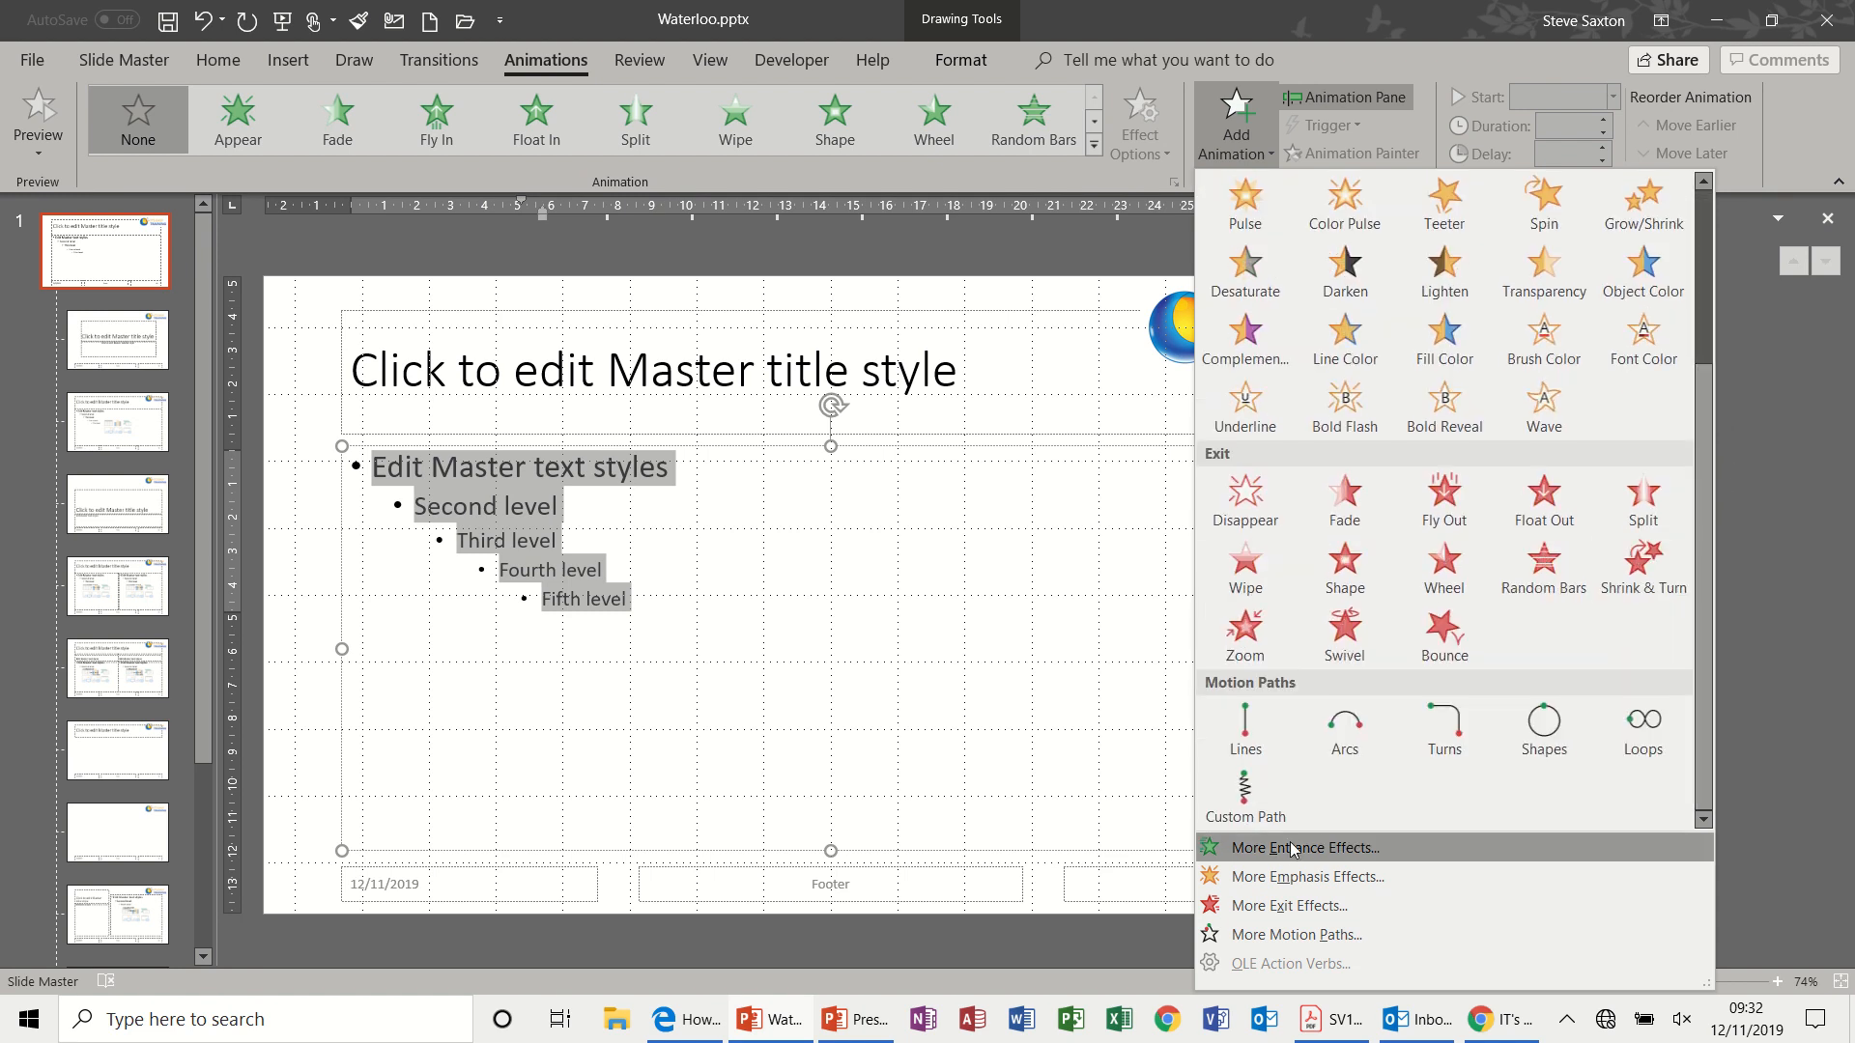
{"action": "left_click", "coordinate": [1304, 848]}
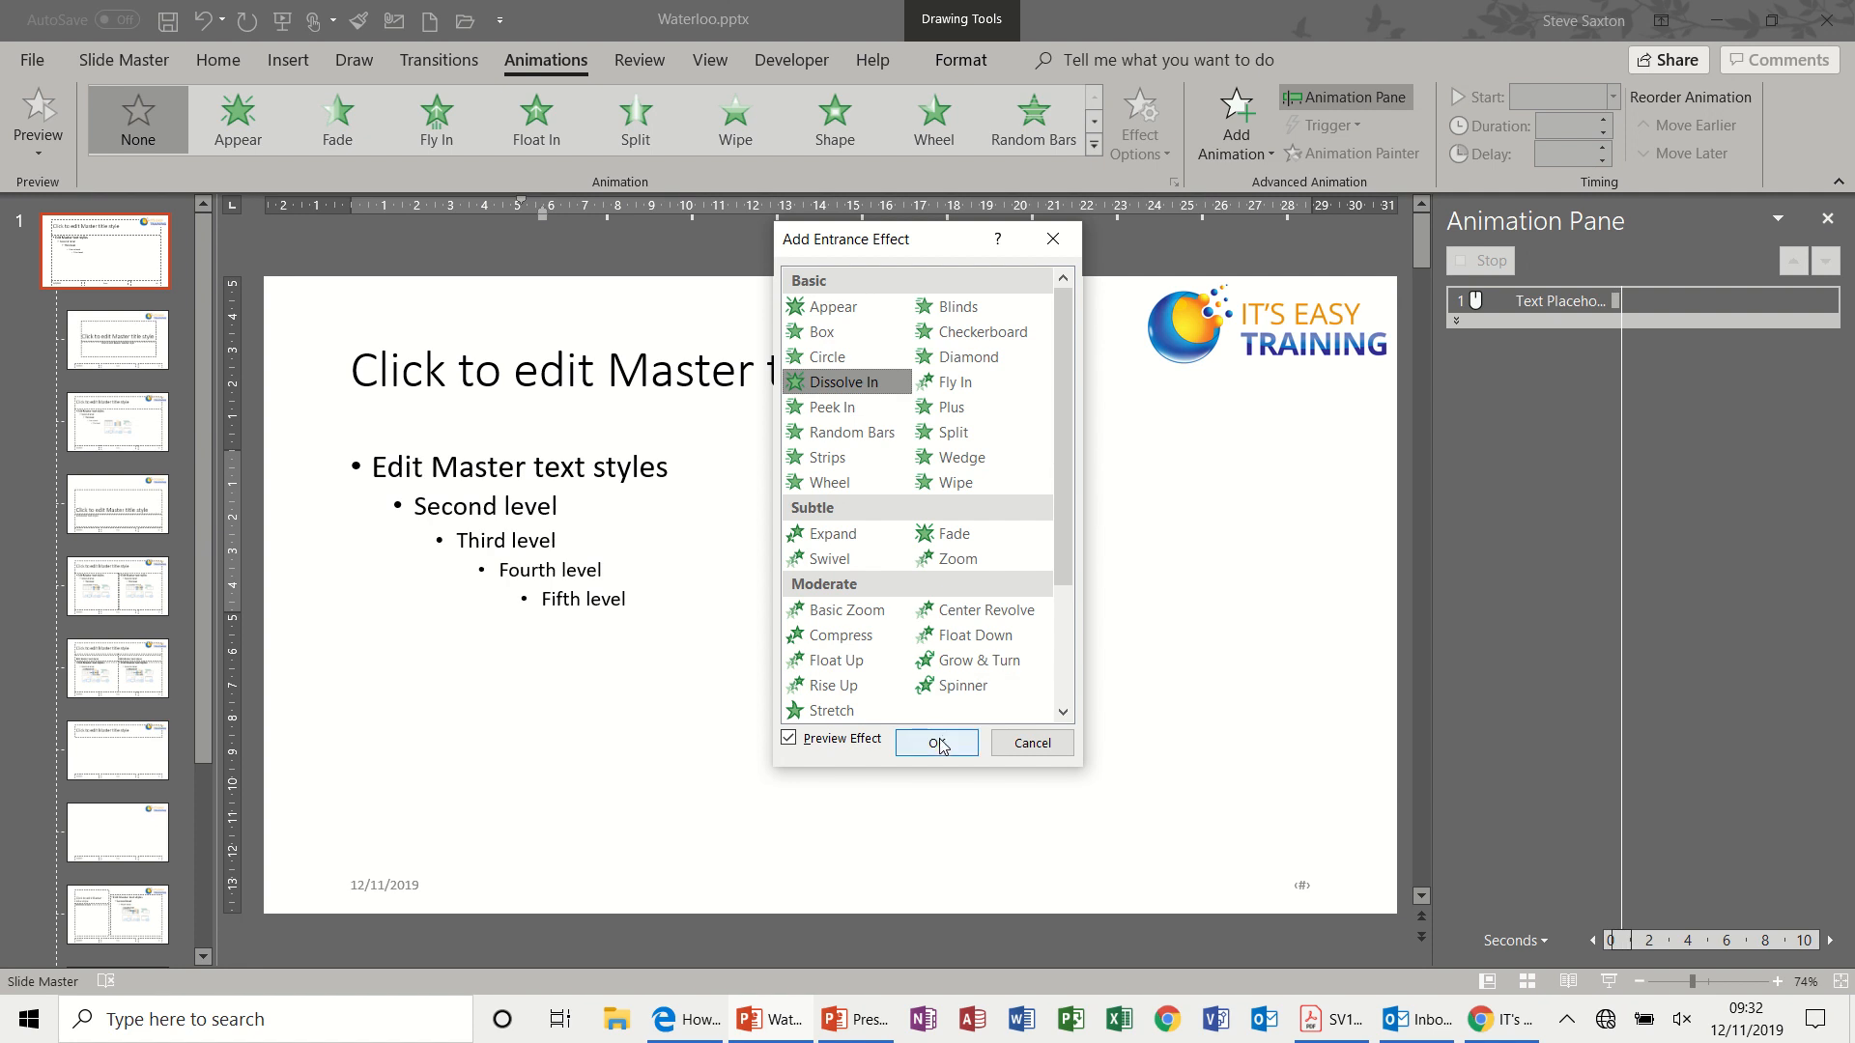
{"action": "left_click", "coordinate": [937, 742]}
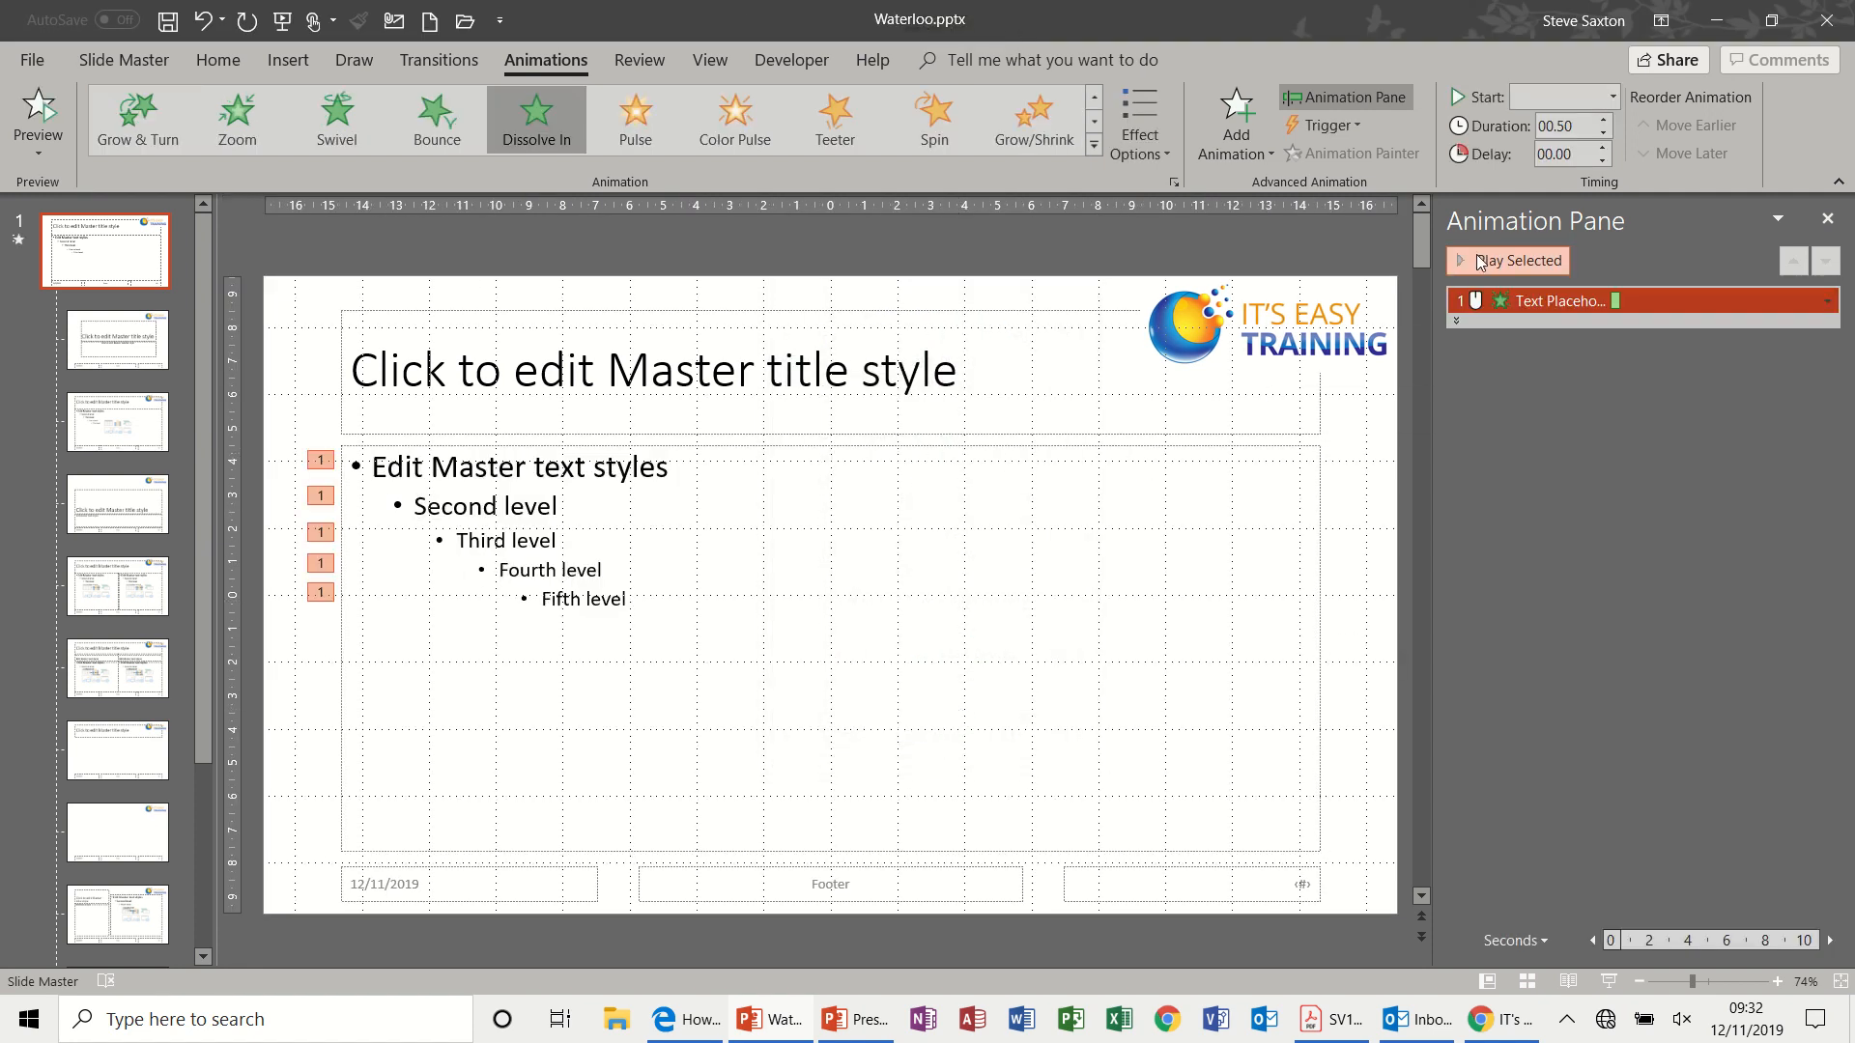
{"action": "left_click", "coordinate": [1507, 261]}
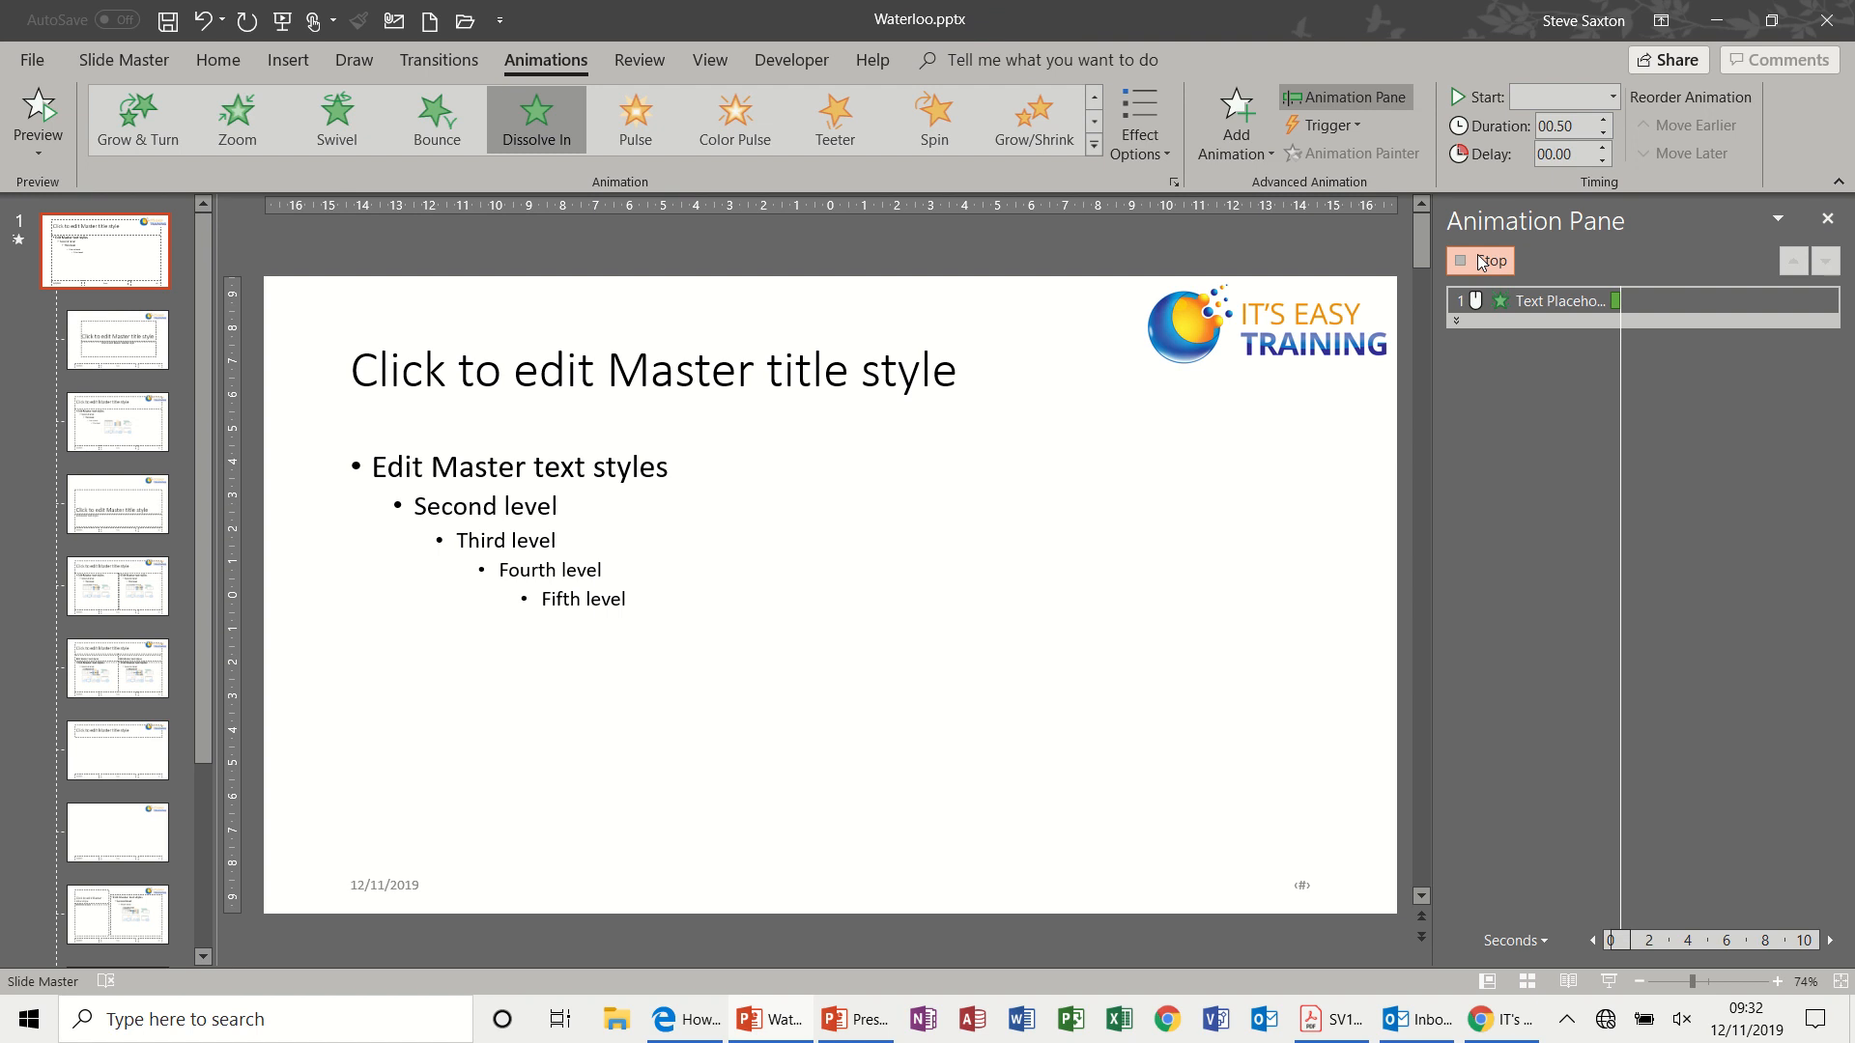
{"action": "left_click", "coordinate": [1235, 112]}
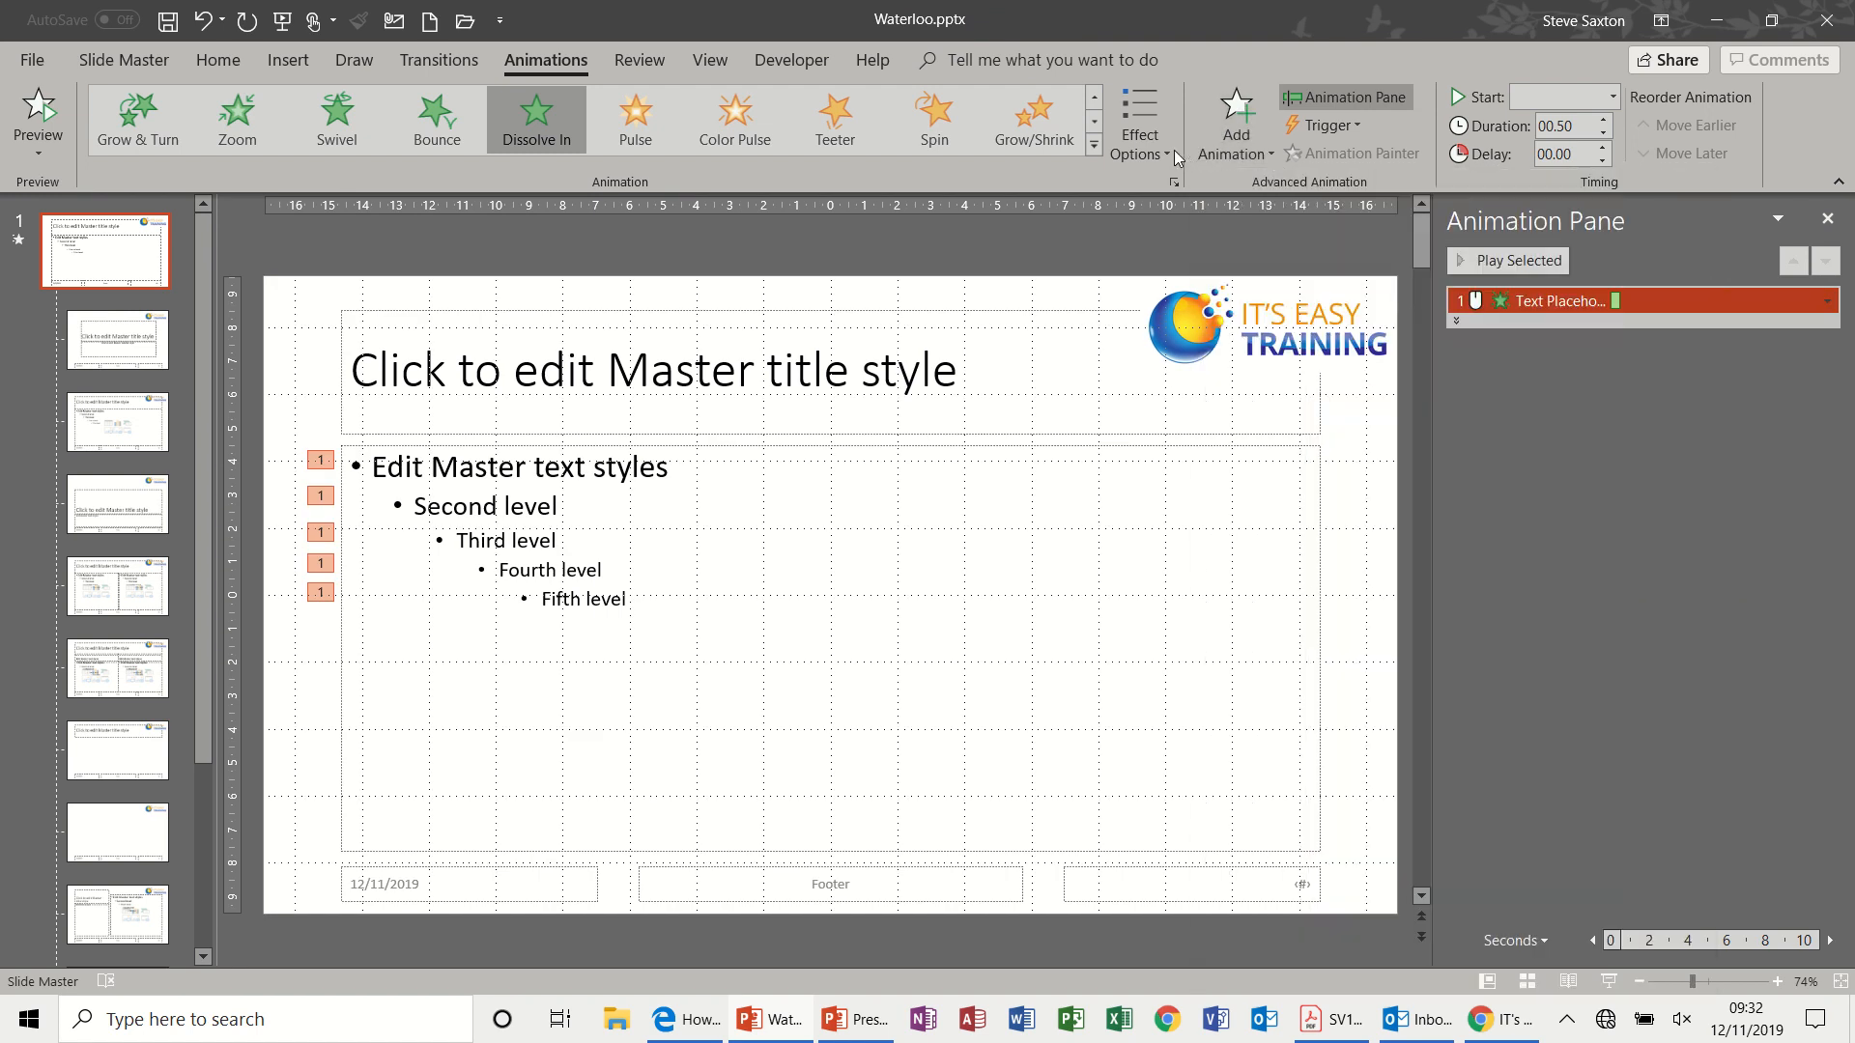
Set the Dissolve In effect to dim the text to blue after animating
{"action": "left_click", "coordinate": [1140, 120]}
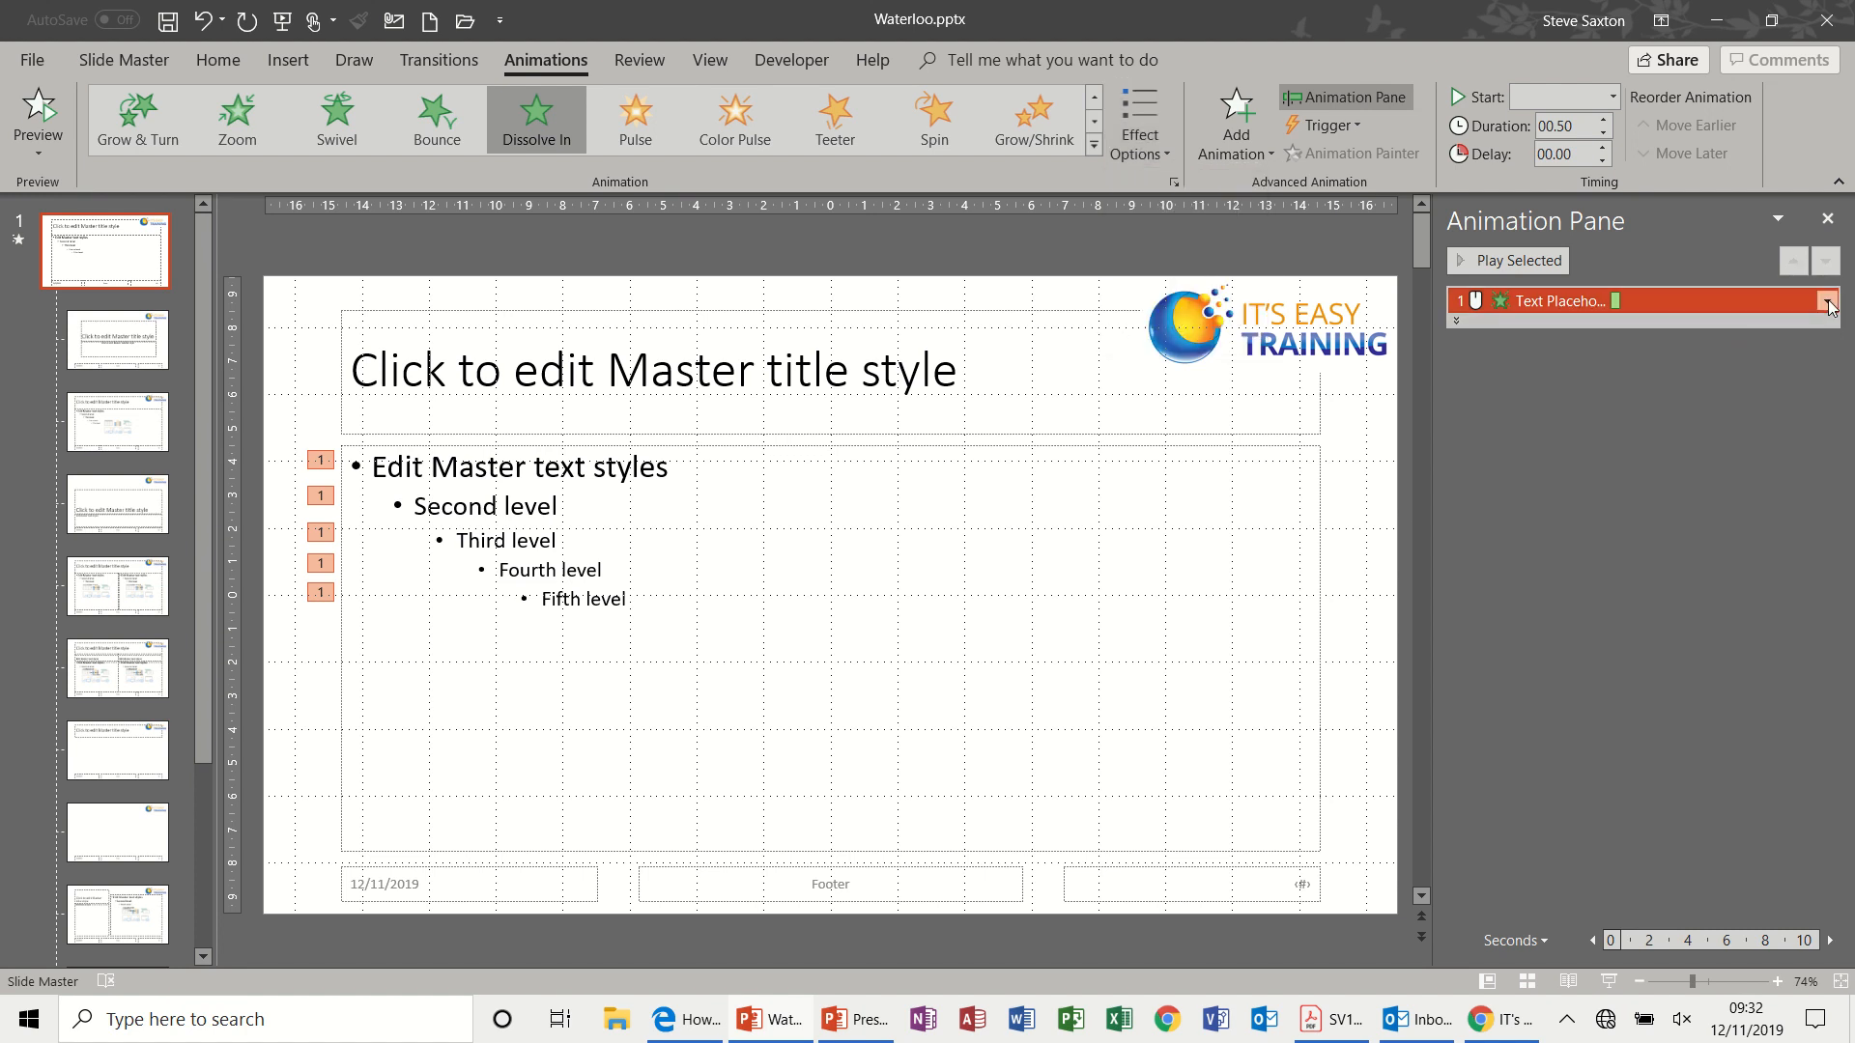
{"action": "left_click", "coordinate": [1831, 299]}
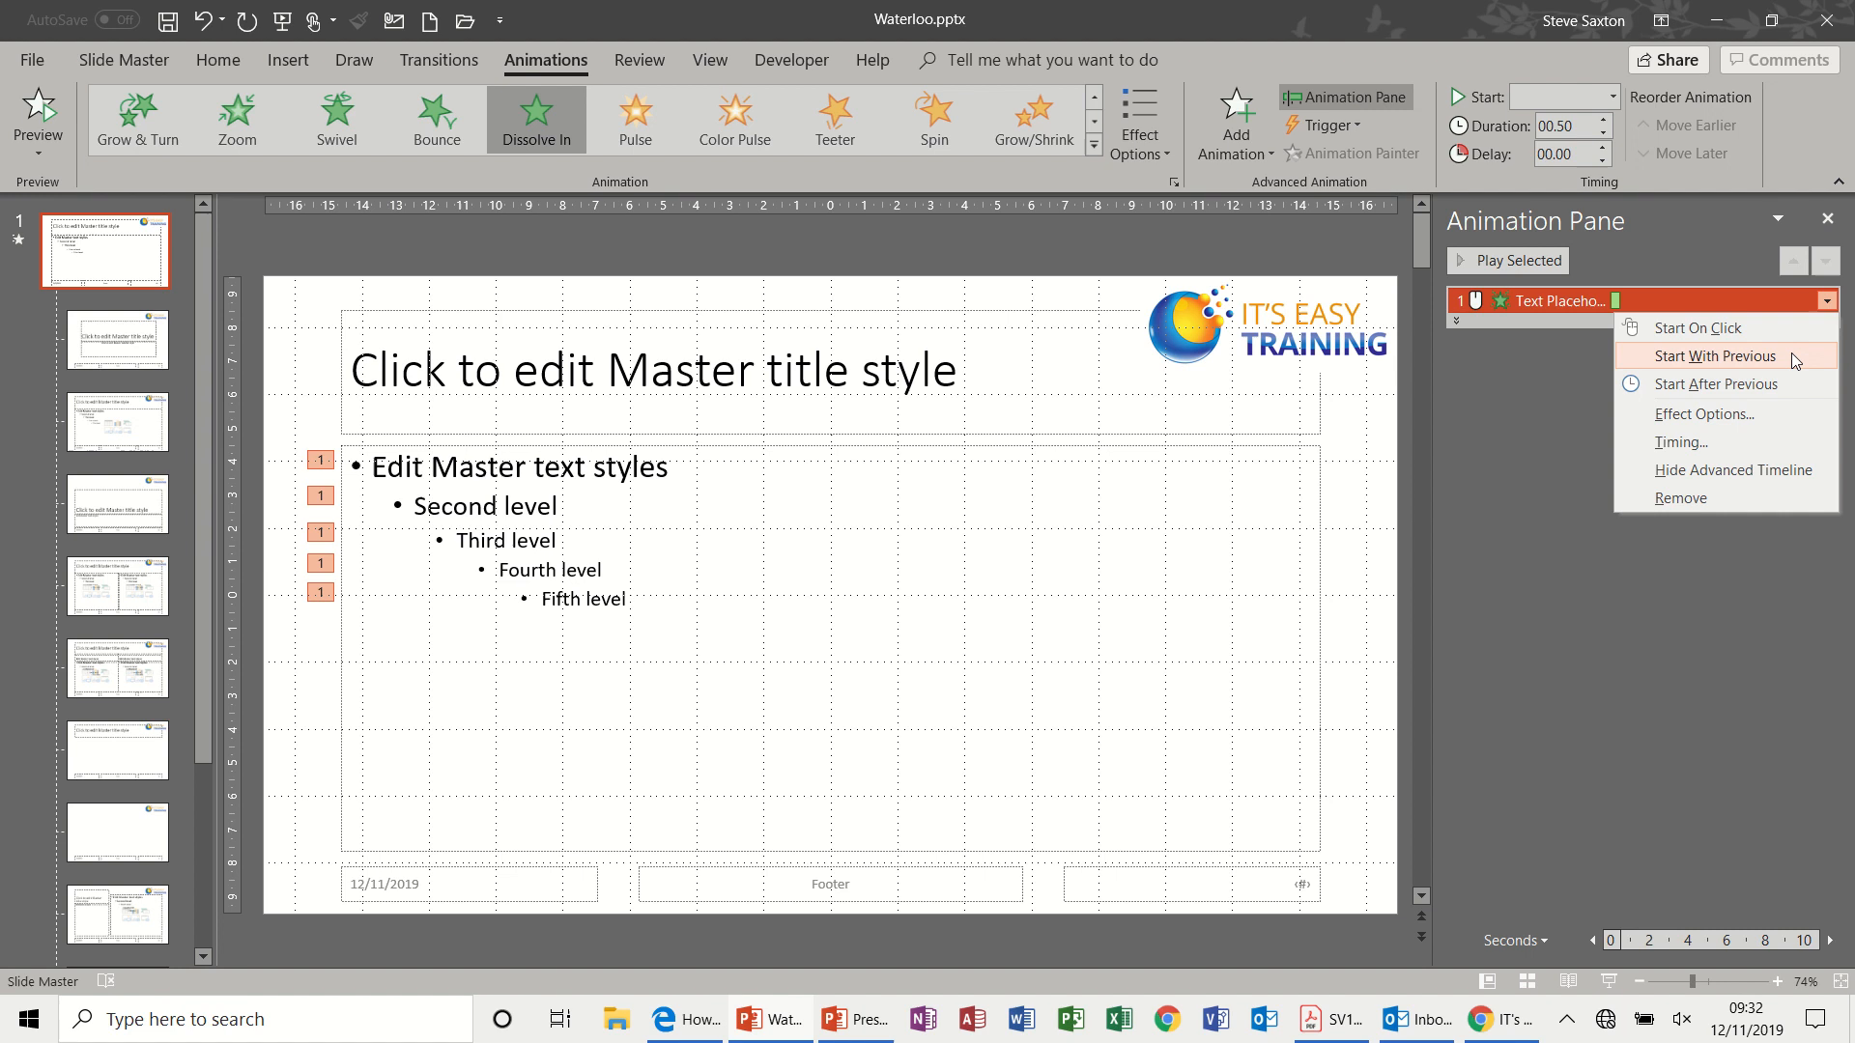
{"action": "mouse_move", "coordinate": [1730, 414]}
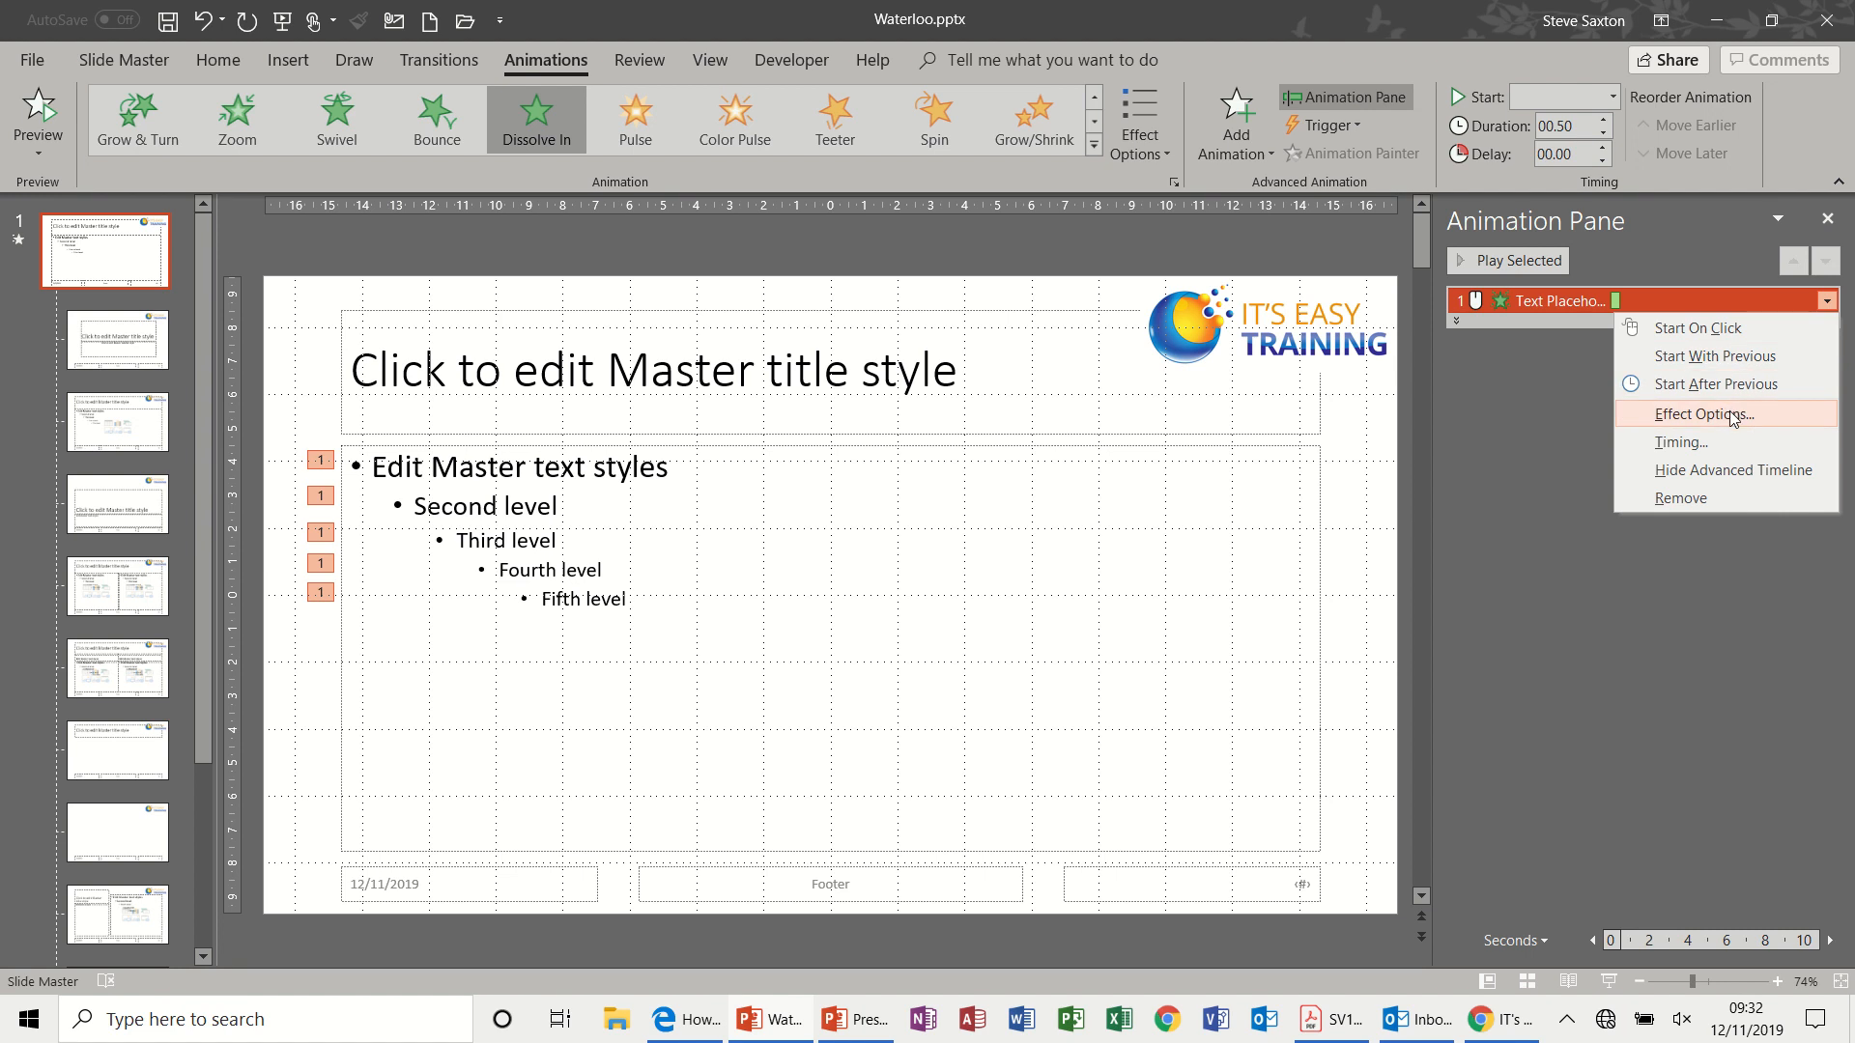
{"action": "left_click", "coordinate": [1704, 413]}
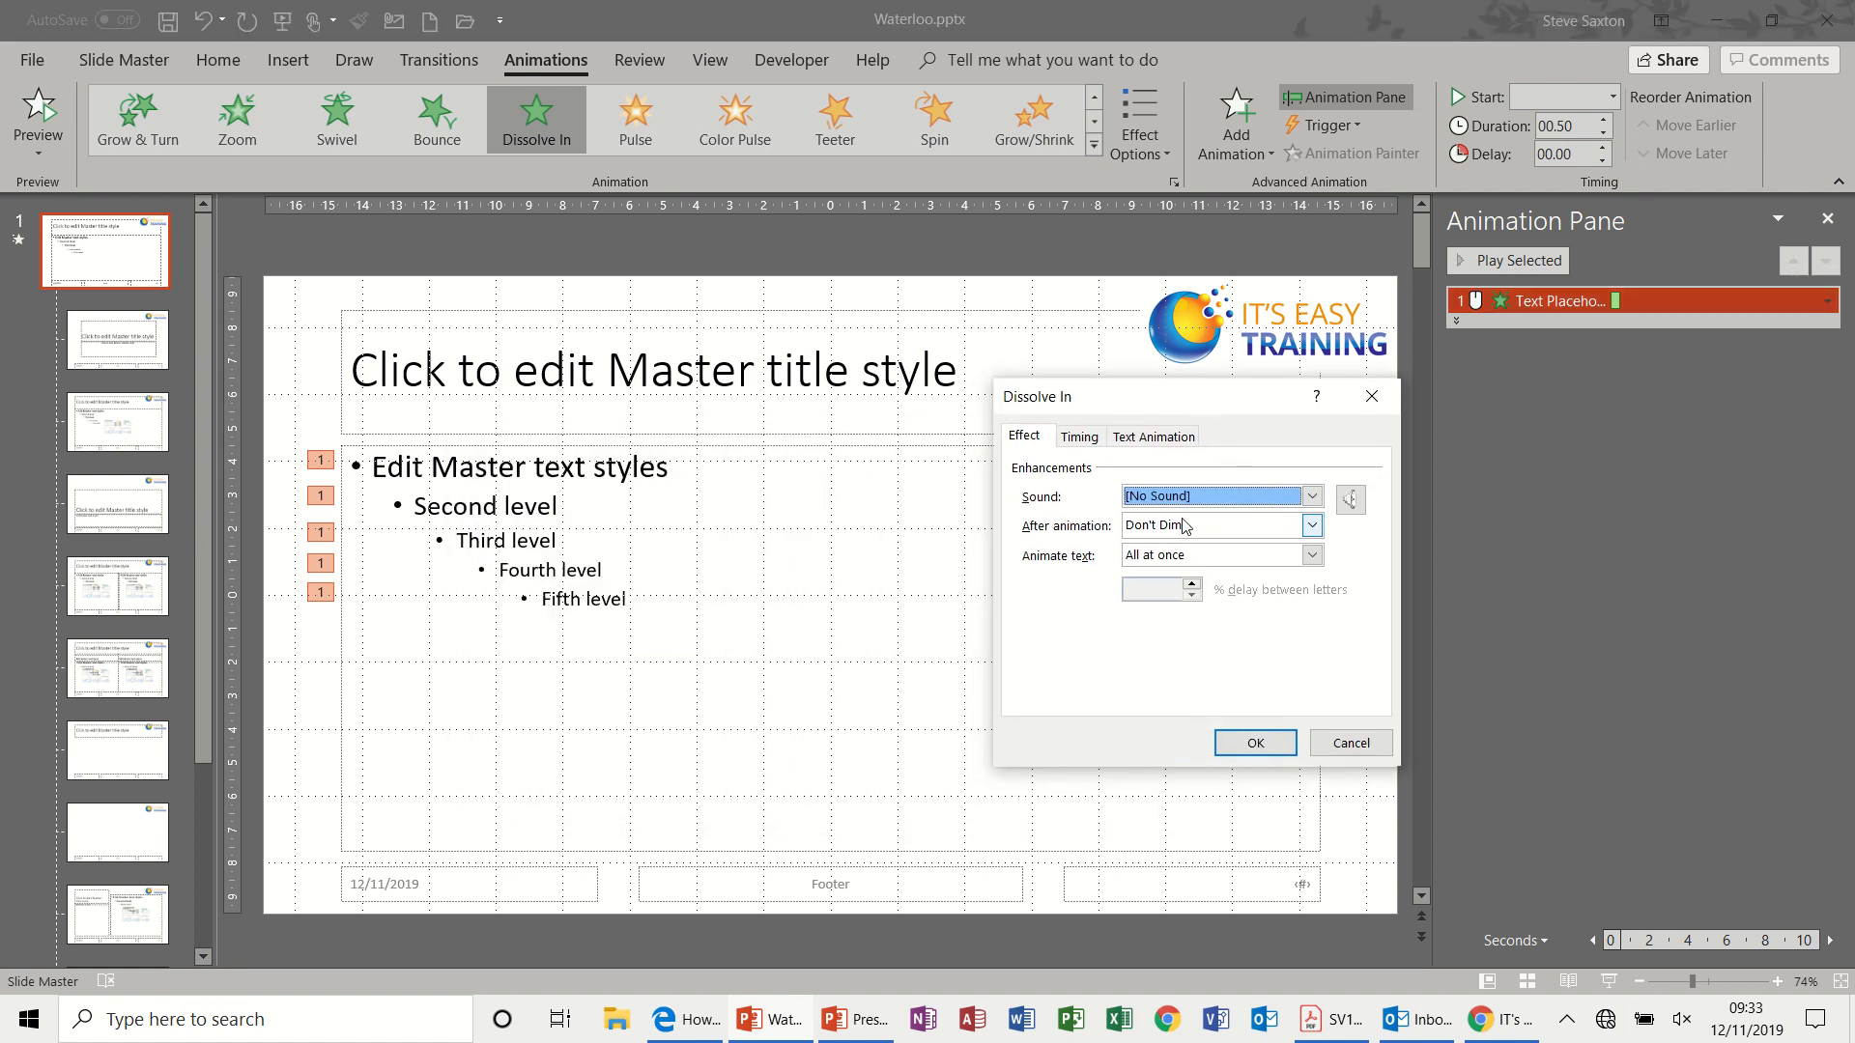
{"action": "mouse_move", "coordinate": [1314, 525]}
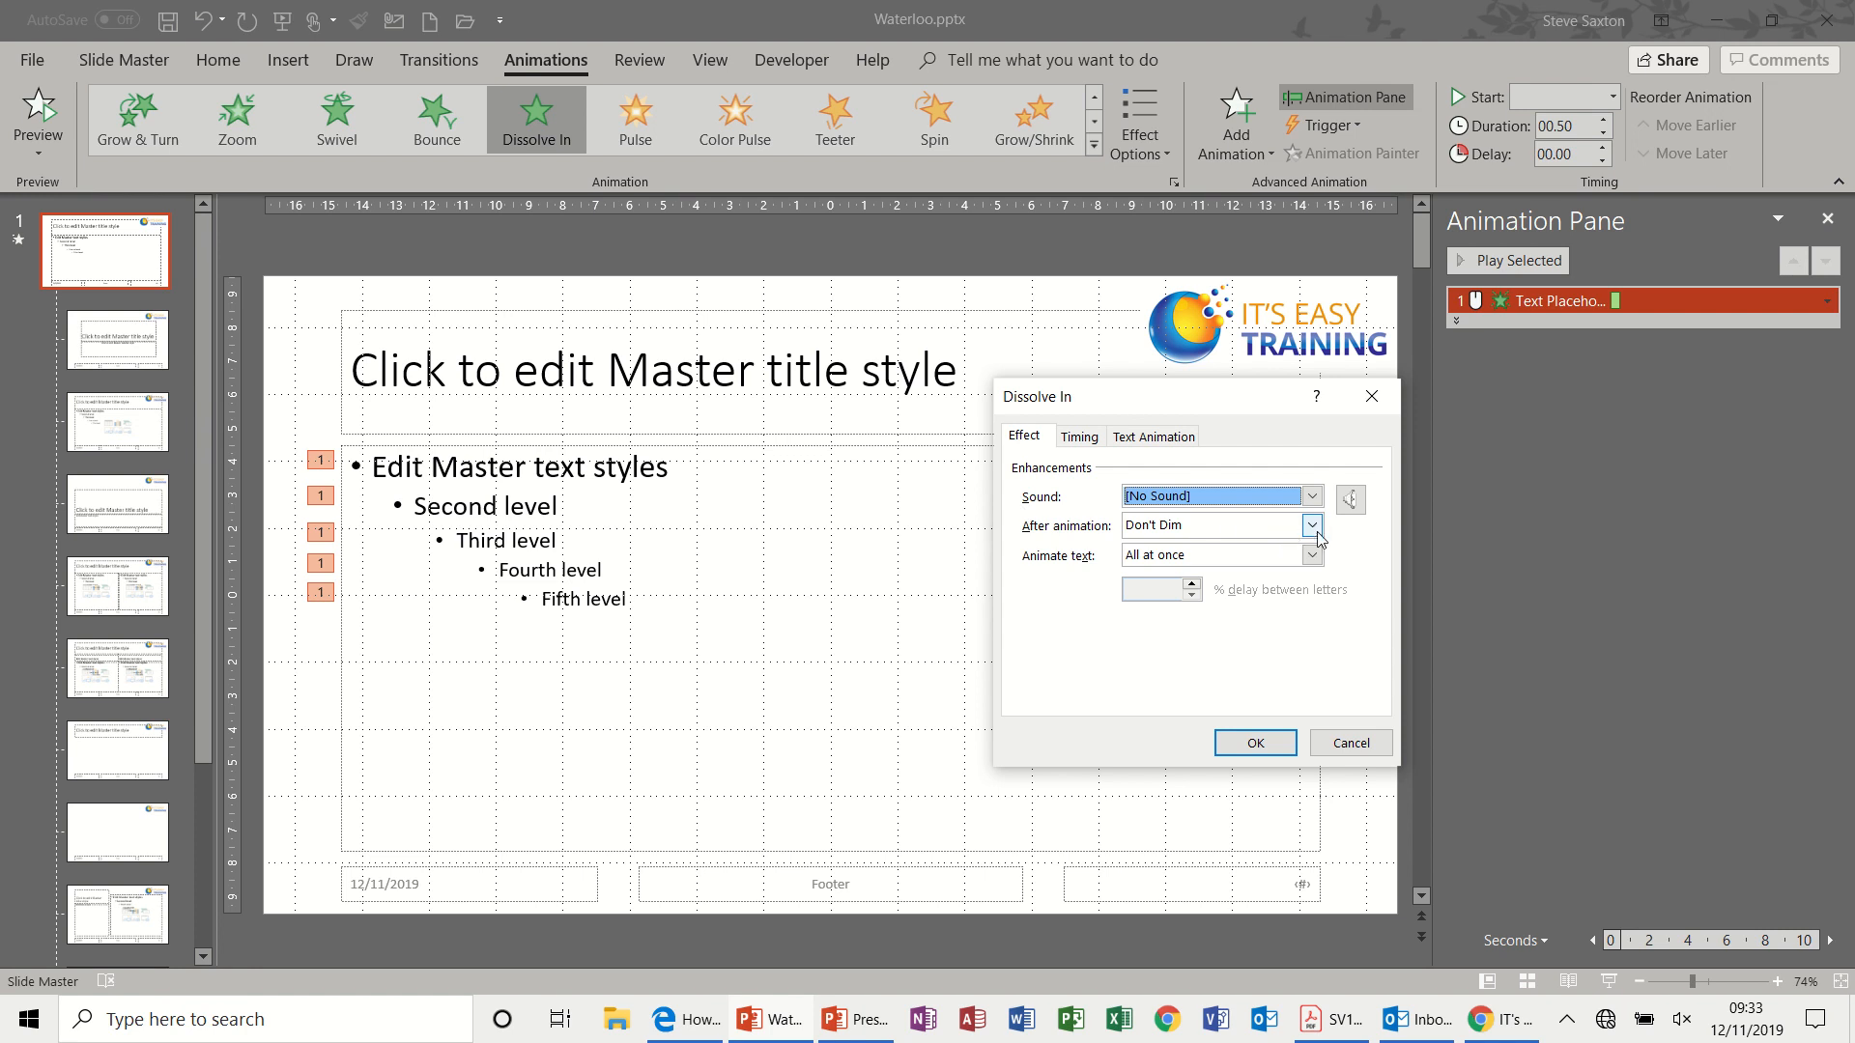
{"action": "left_click", "coordinate": [1312, 526]}
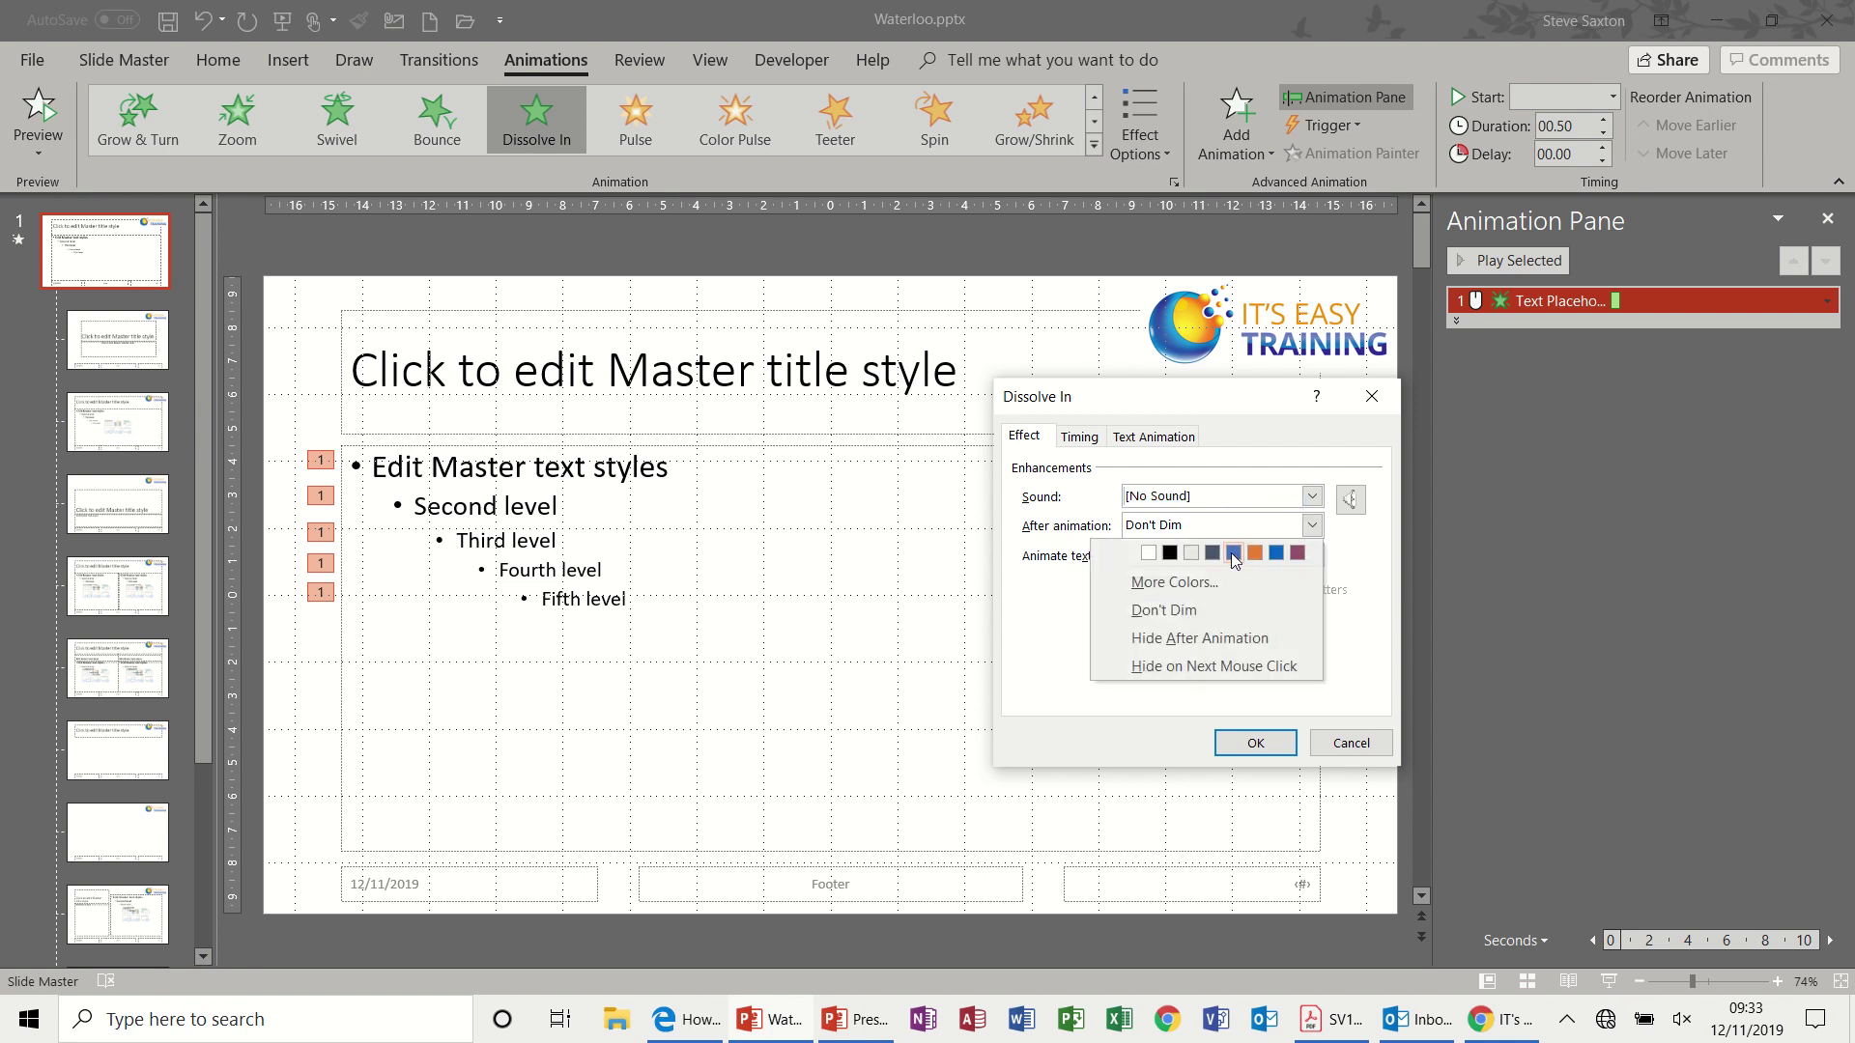
{"action": "left_click", "coordinate": [1232, 552]}
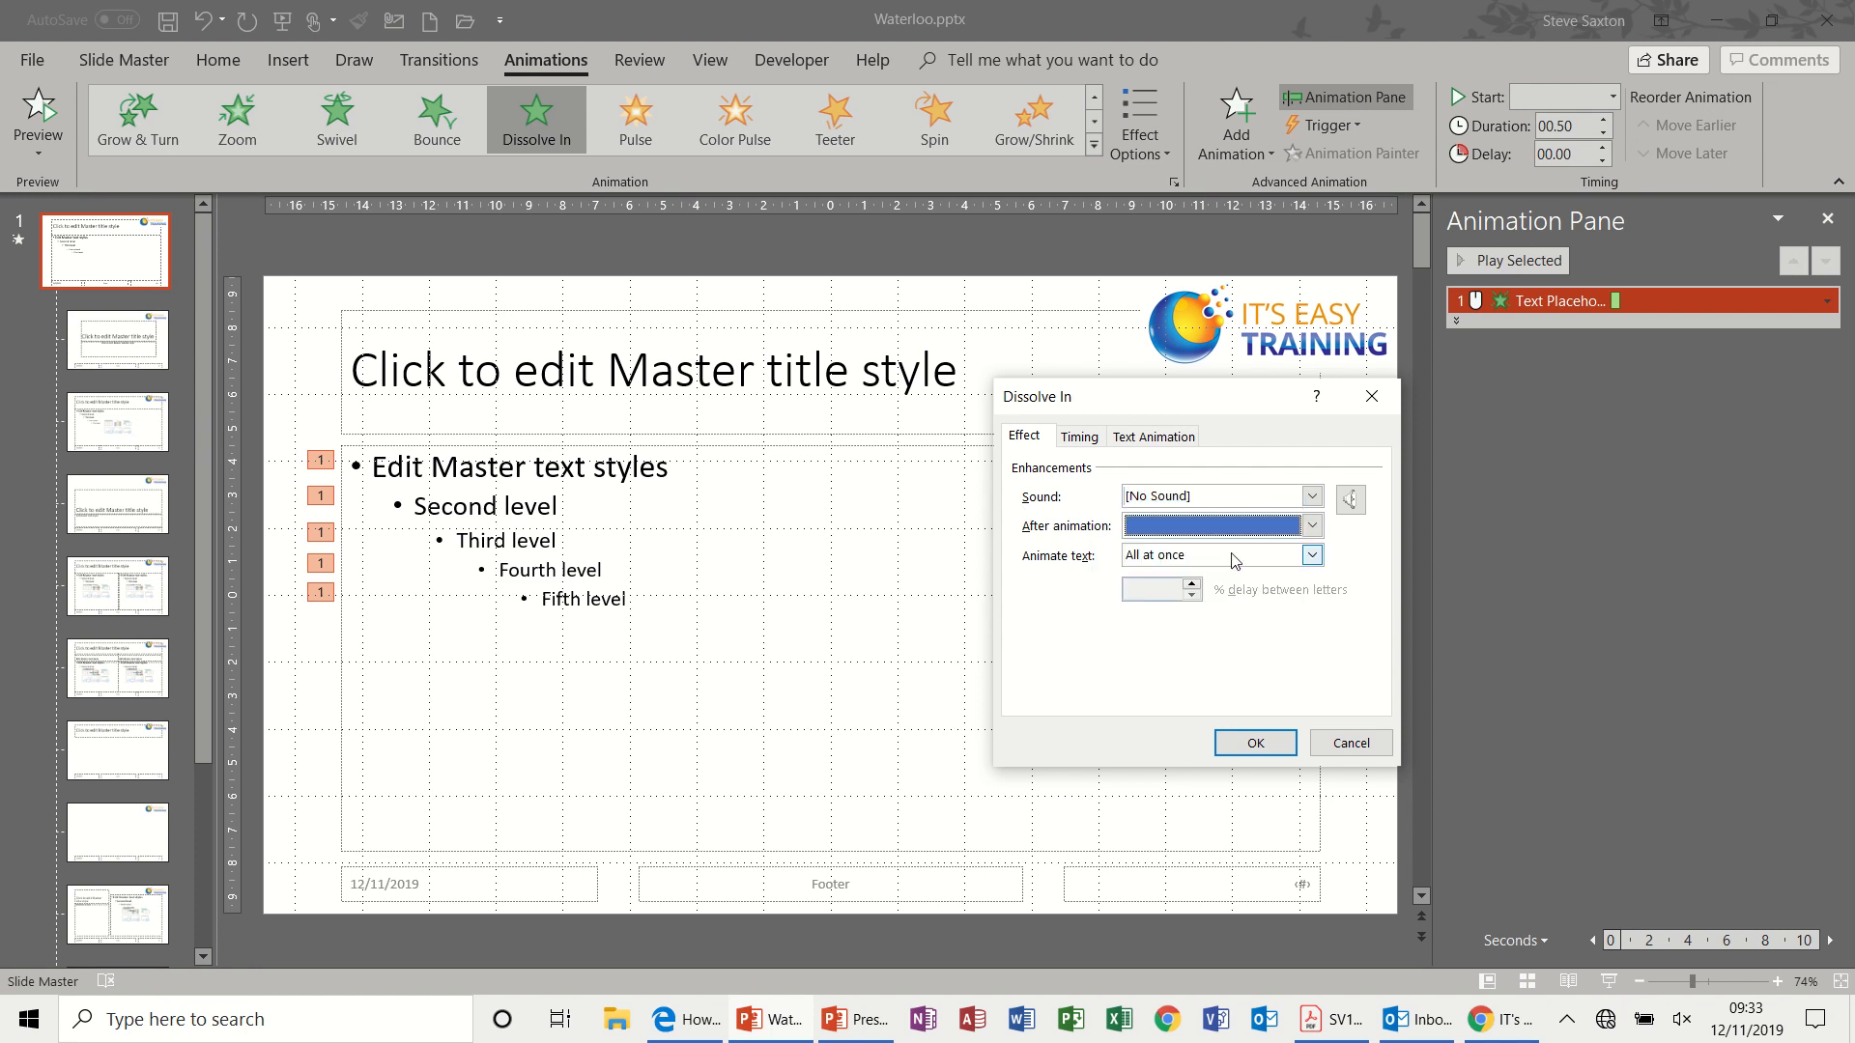
{"action": "mouse_move", "coordinate": [680, 475]}
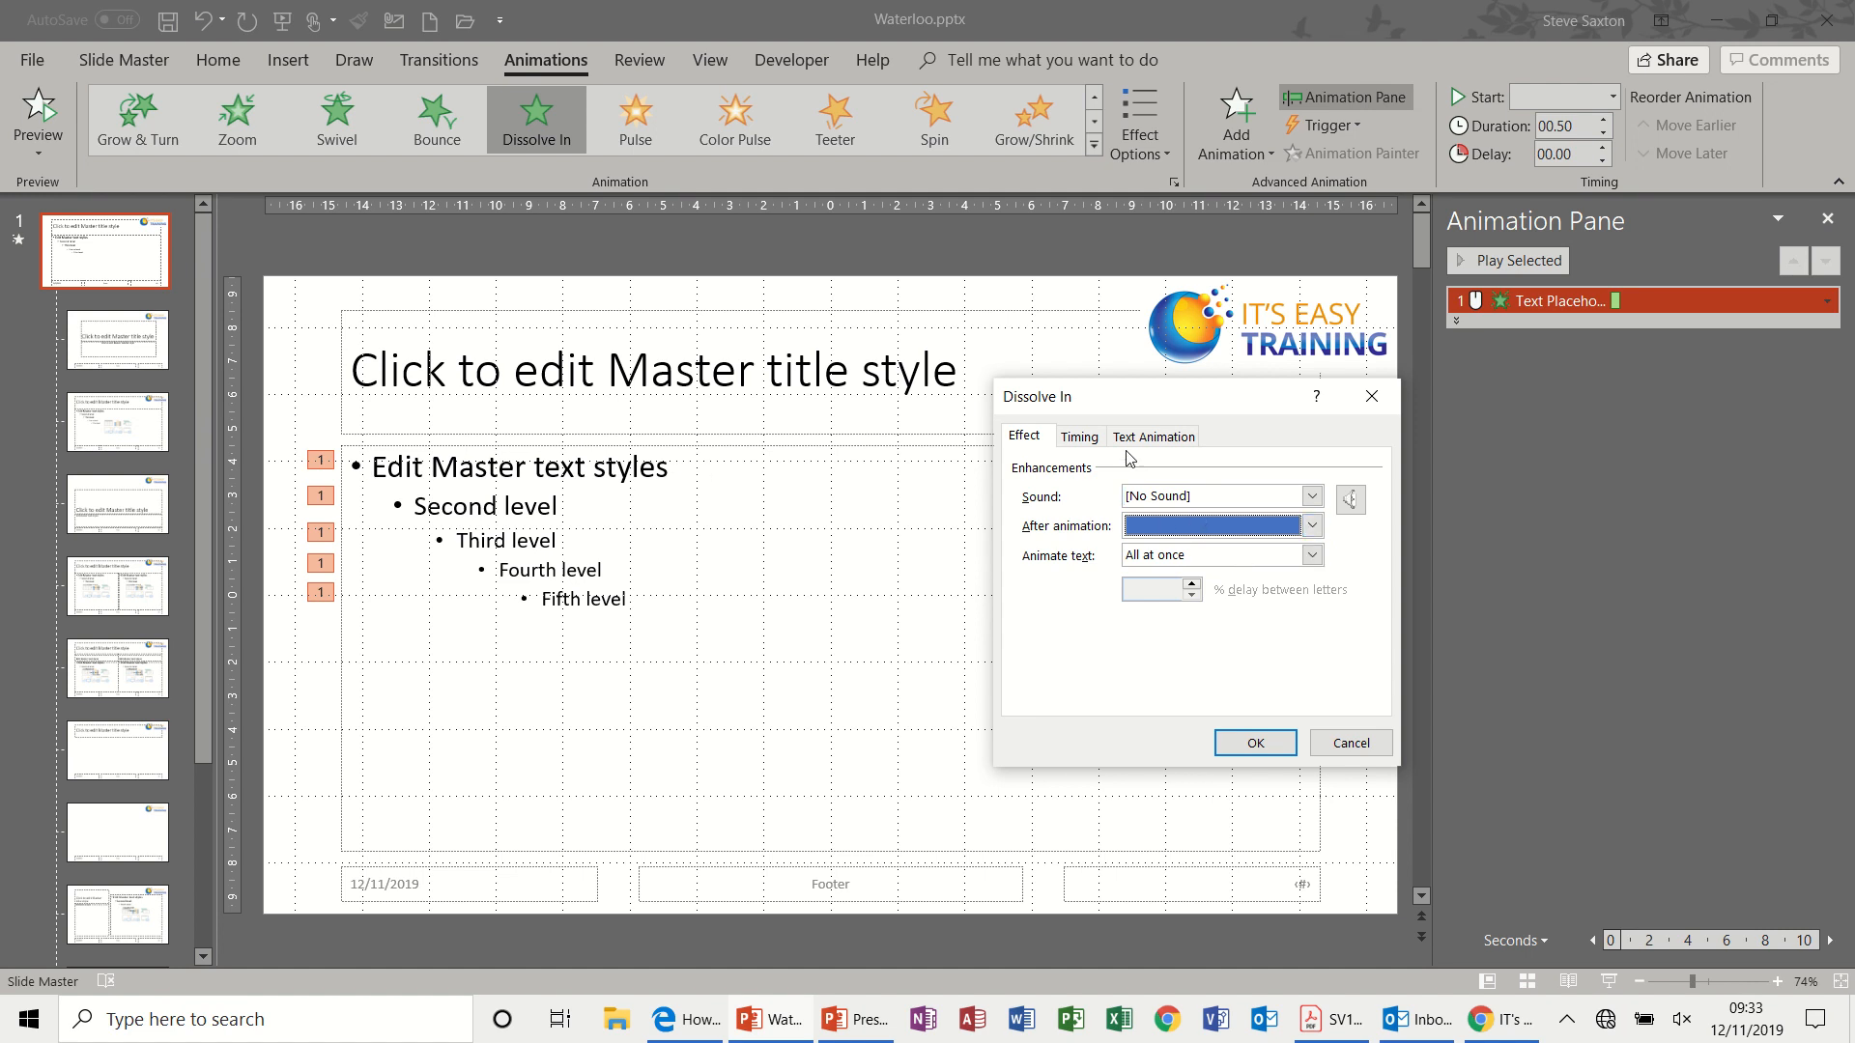
Group the text animation By 5th Level Paragraphs and apply the settings
{"action": "left_click", "coordinate": [1154, 437]}
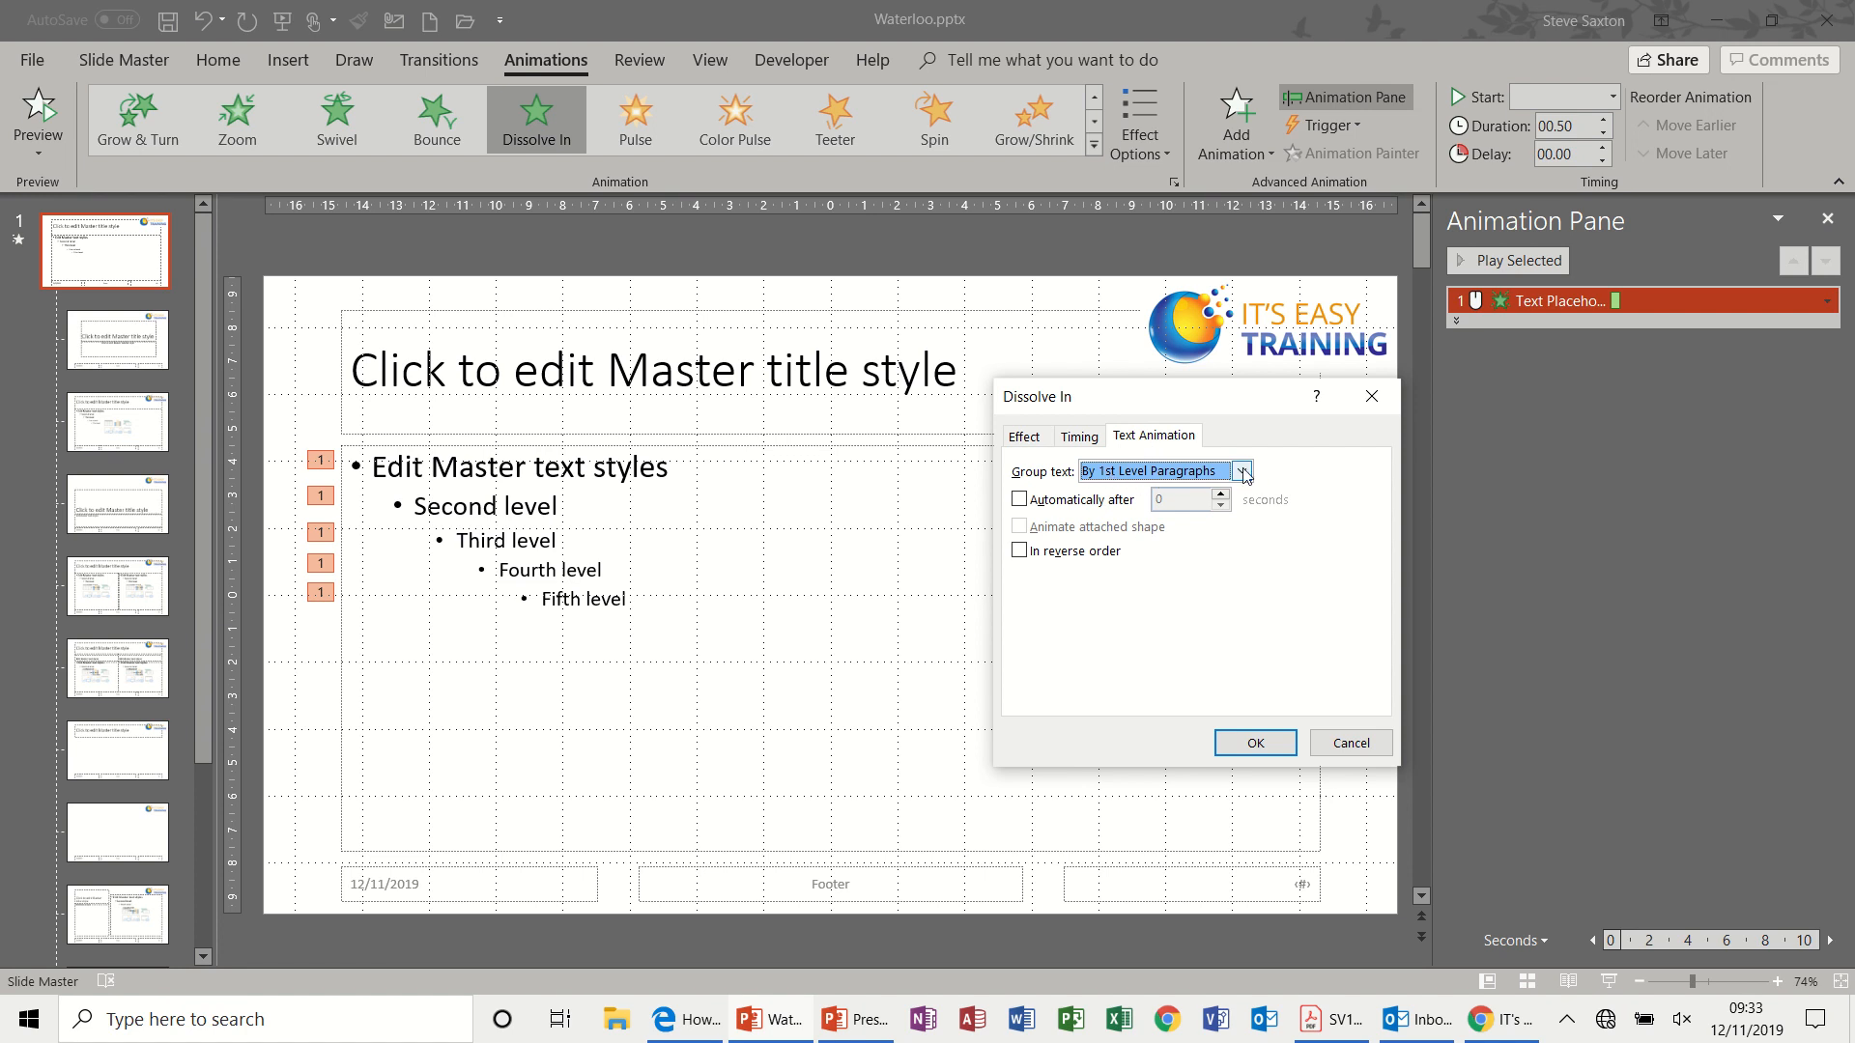
{"action": "left_click", "coordinate": [1240, 470]}
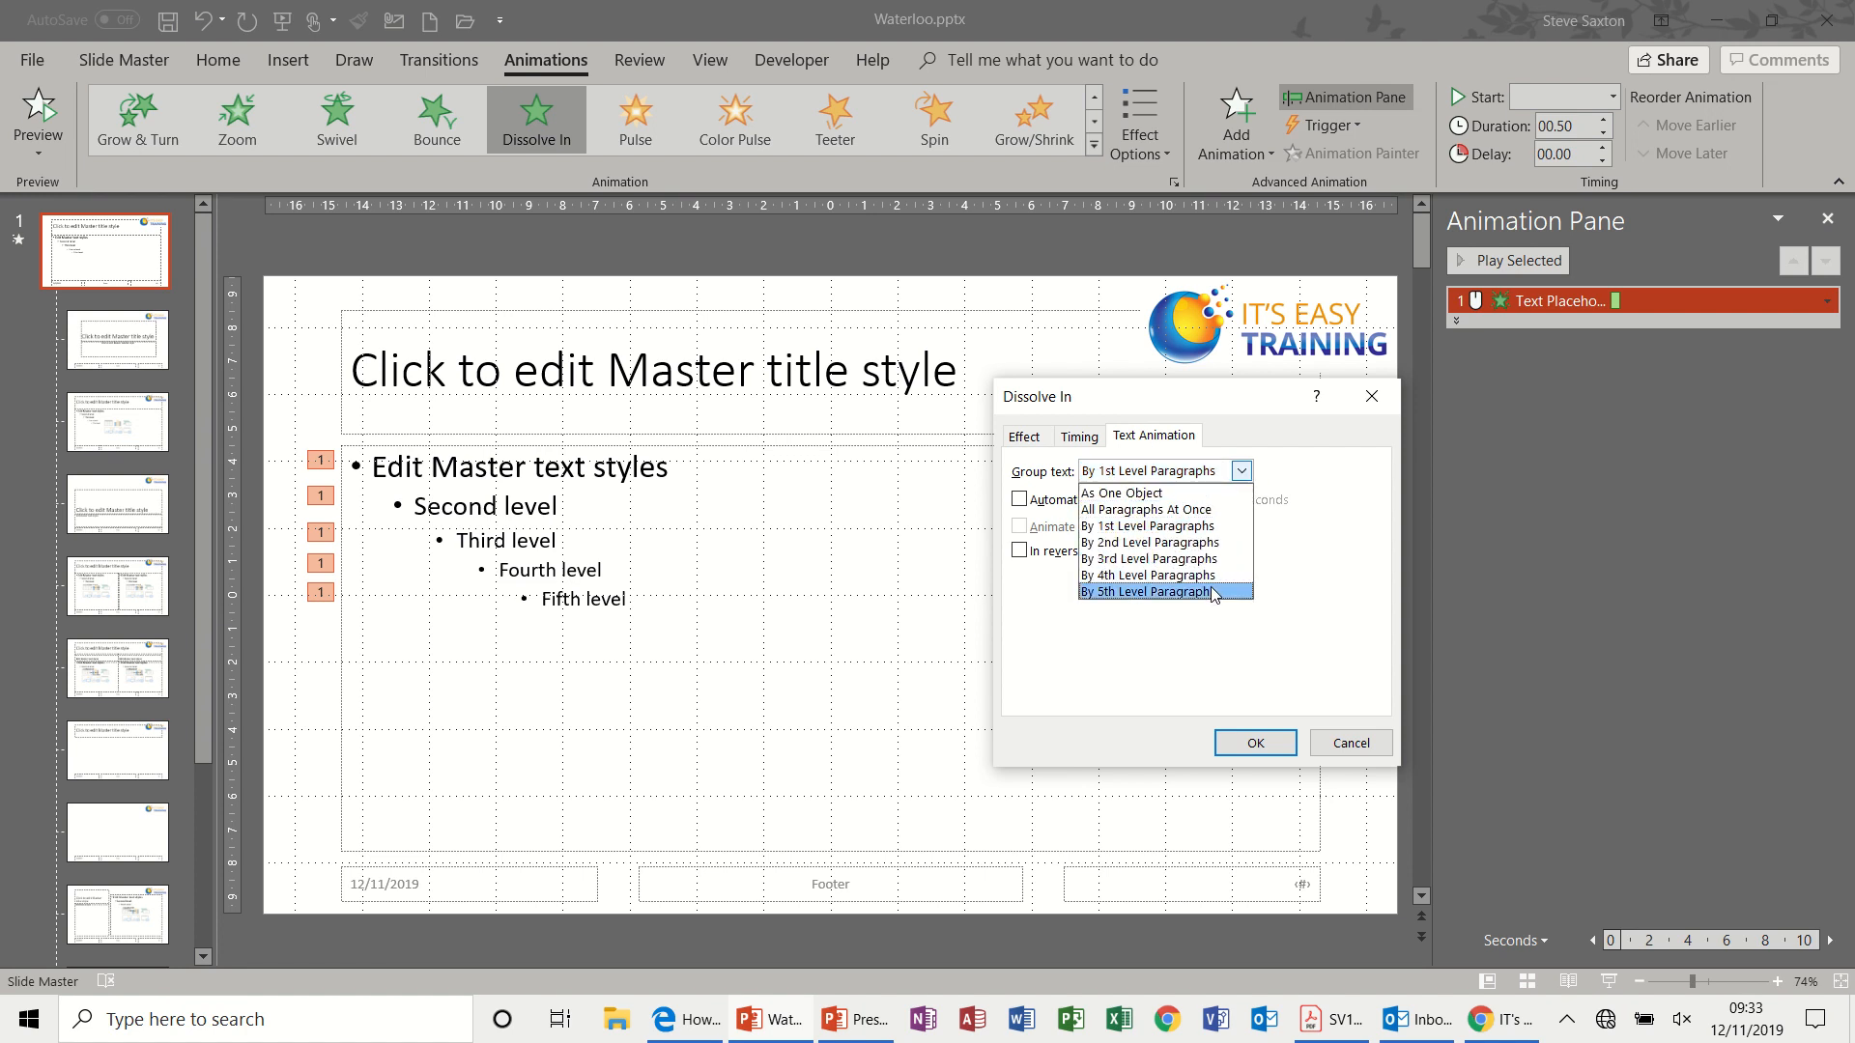
{"action": "left_click", "coordinate": [1144, 591]}
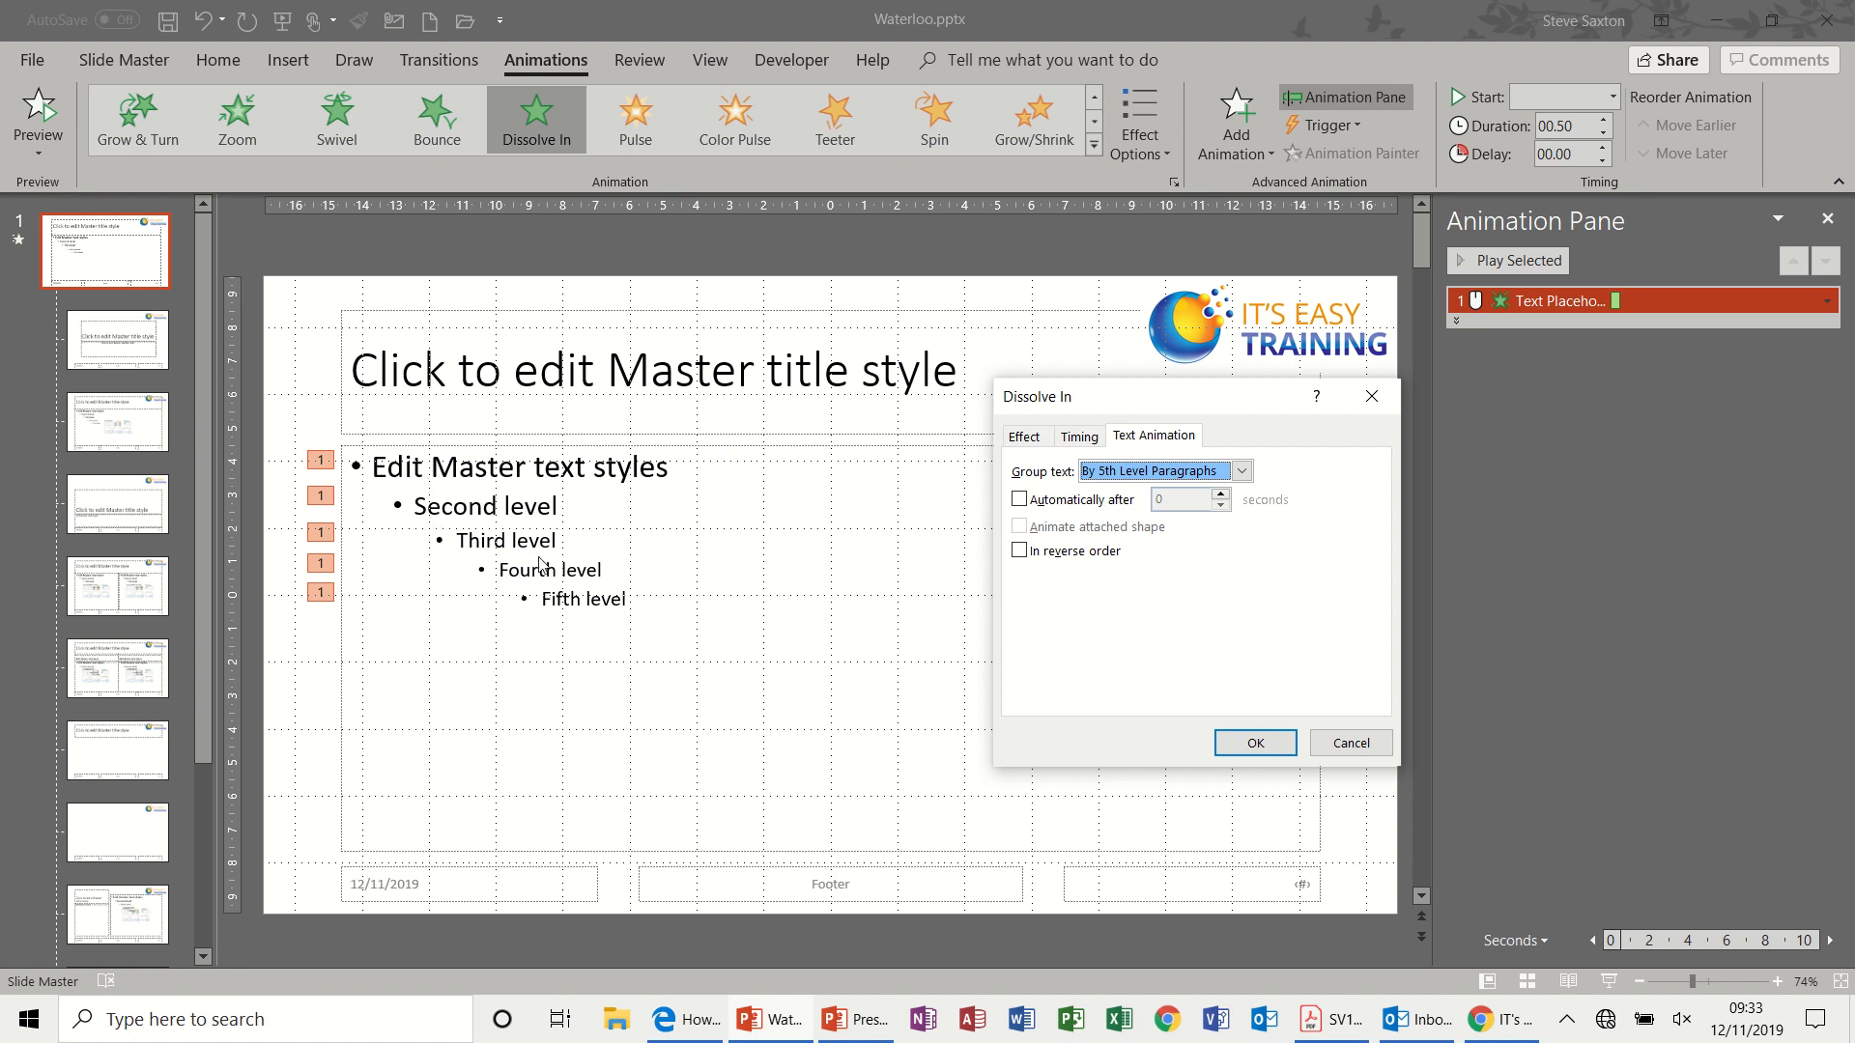
{"action": "mouse_move", "coordinate": [1175, 699]}
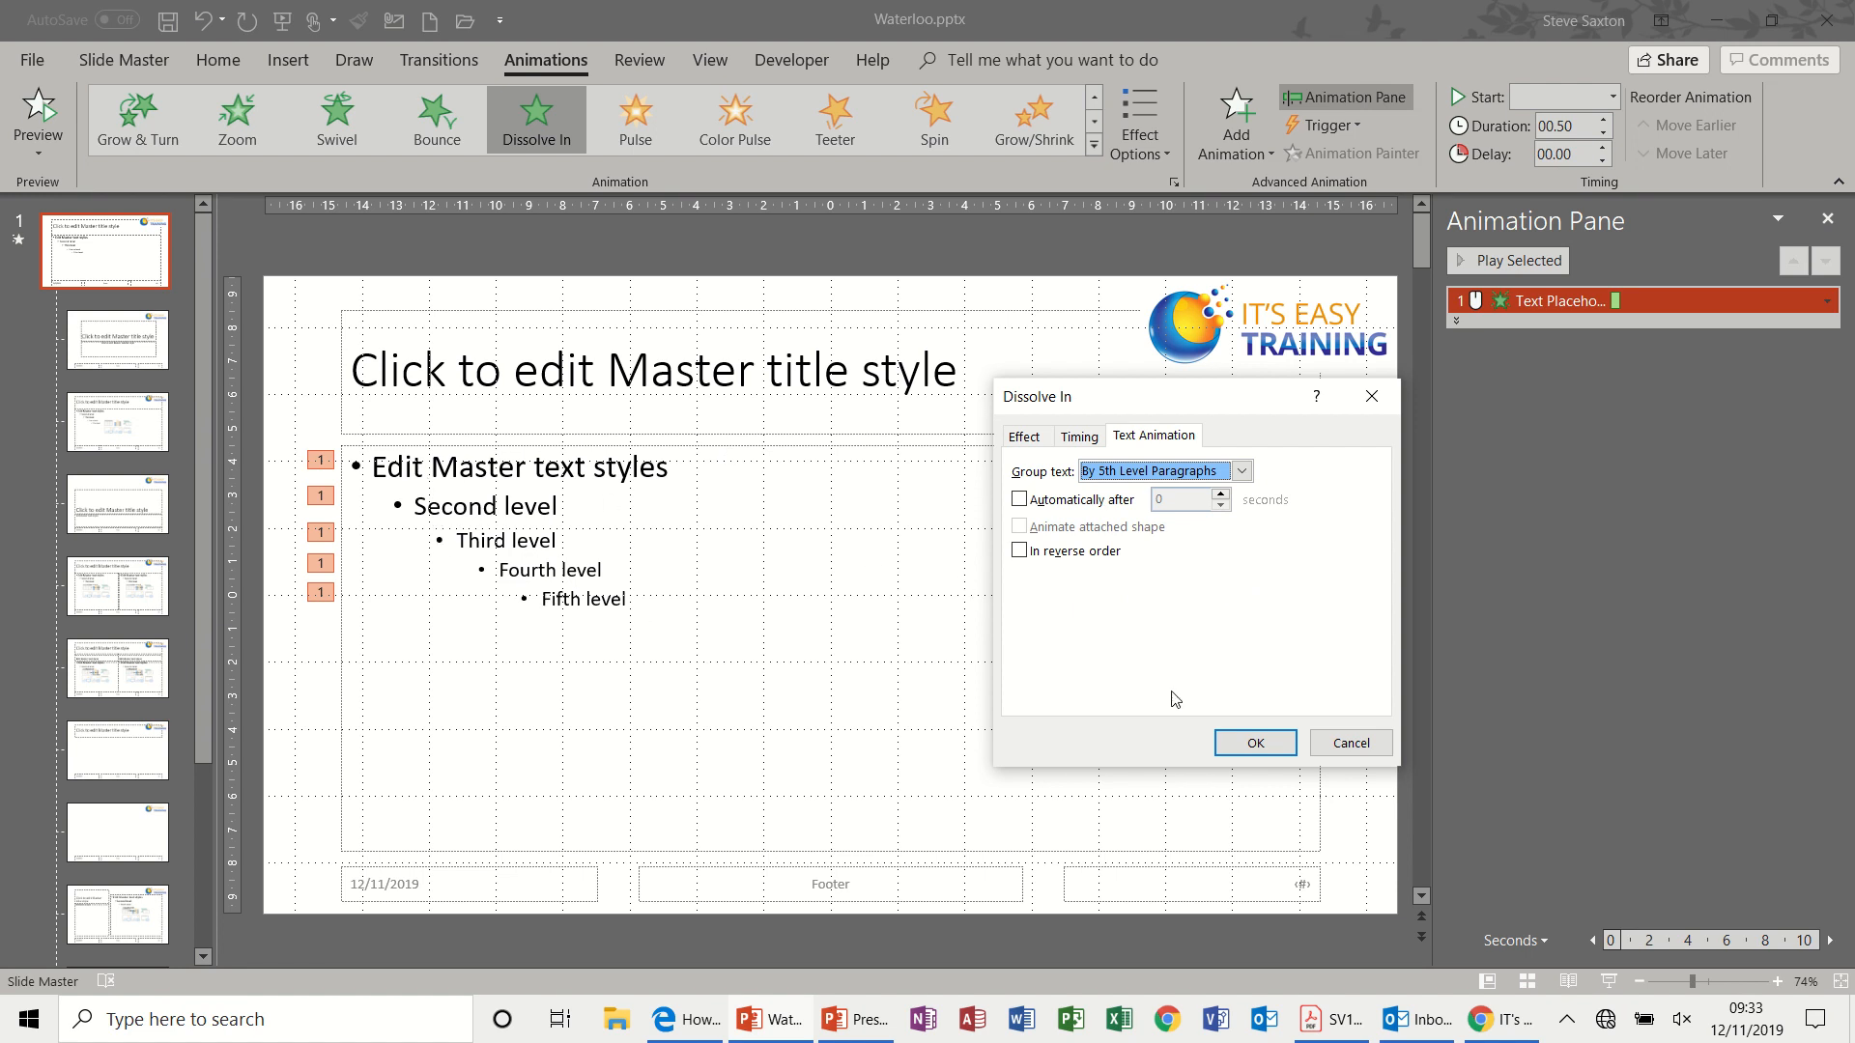
{"action": "left_click", "coordinate": [1254, 742]}
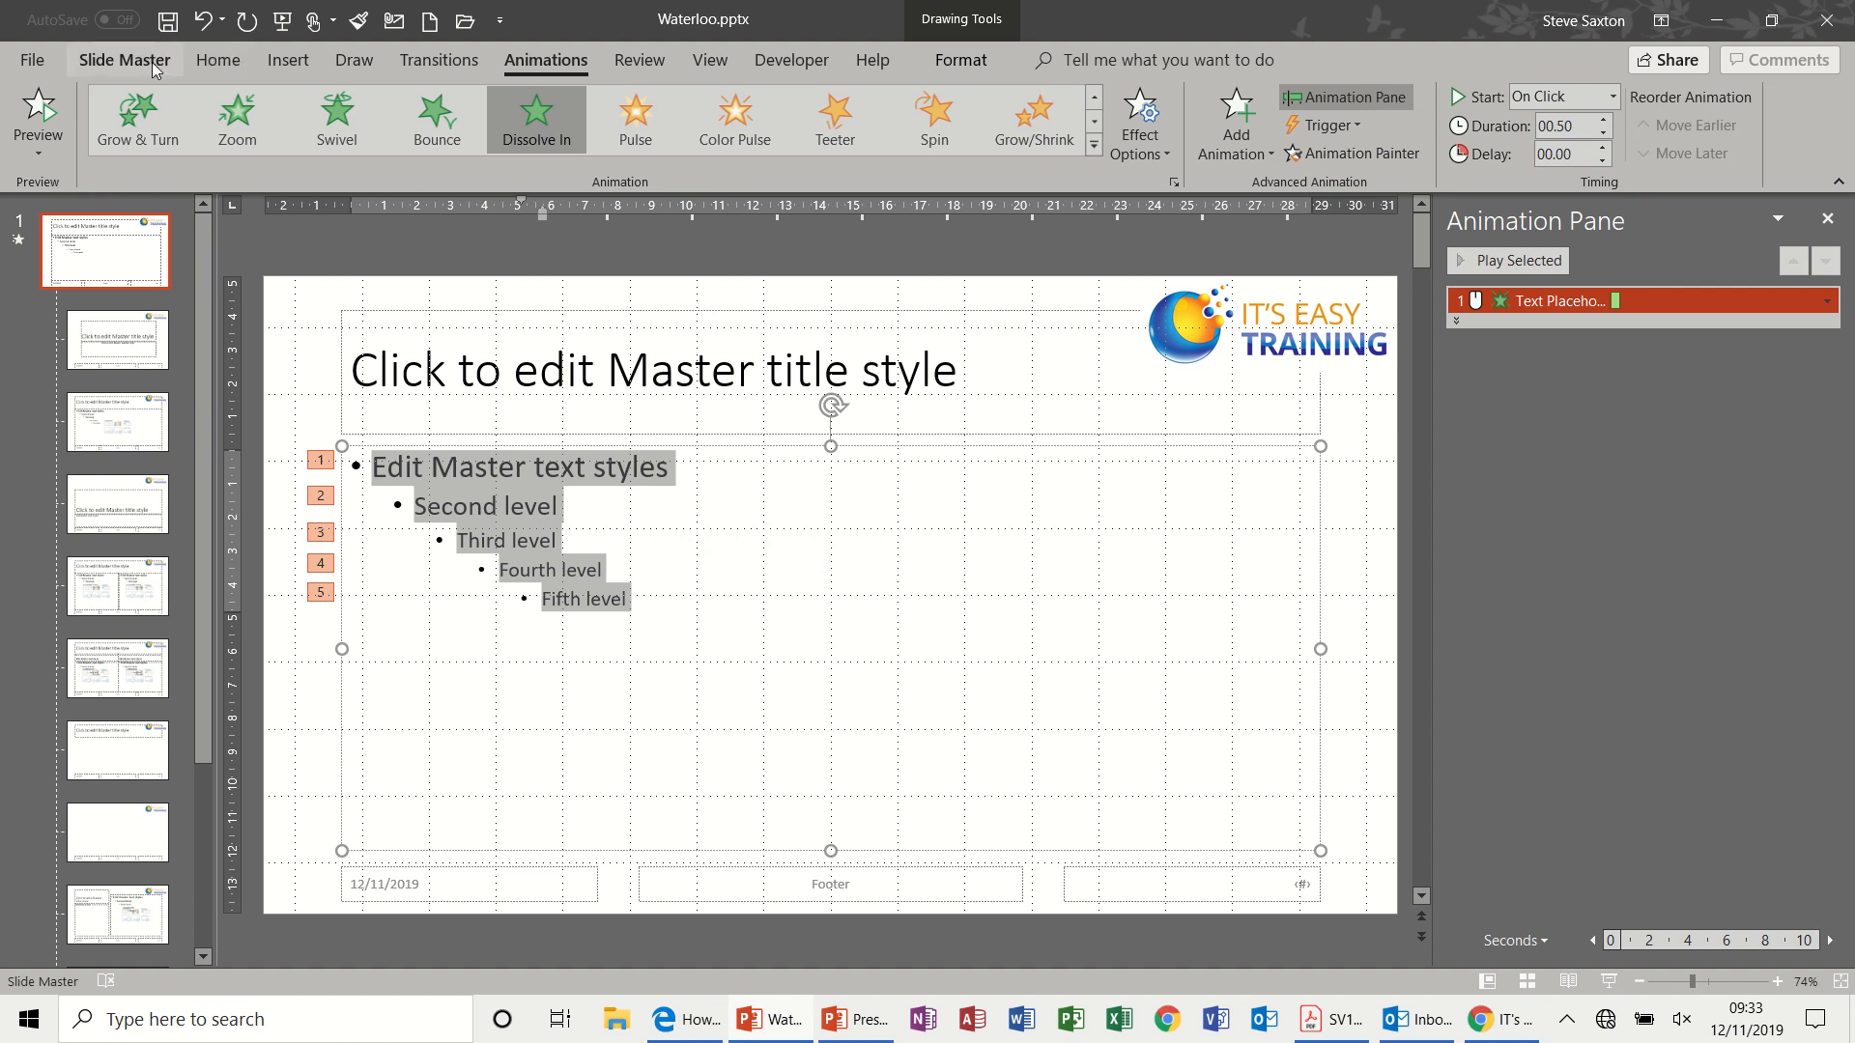
Show the bullet style choices for the master text placeholder
{"action": "left_click", "coordinate": [218, 60]}
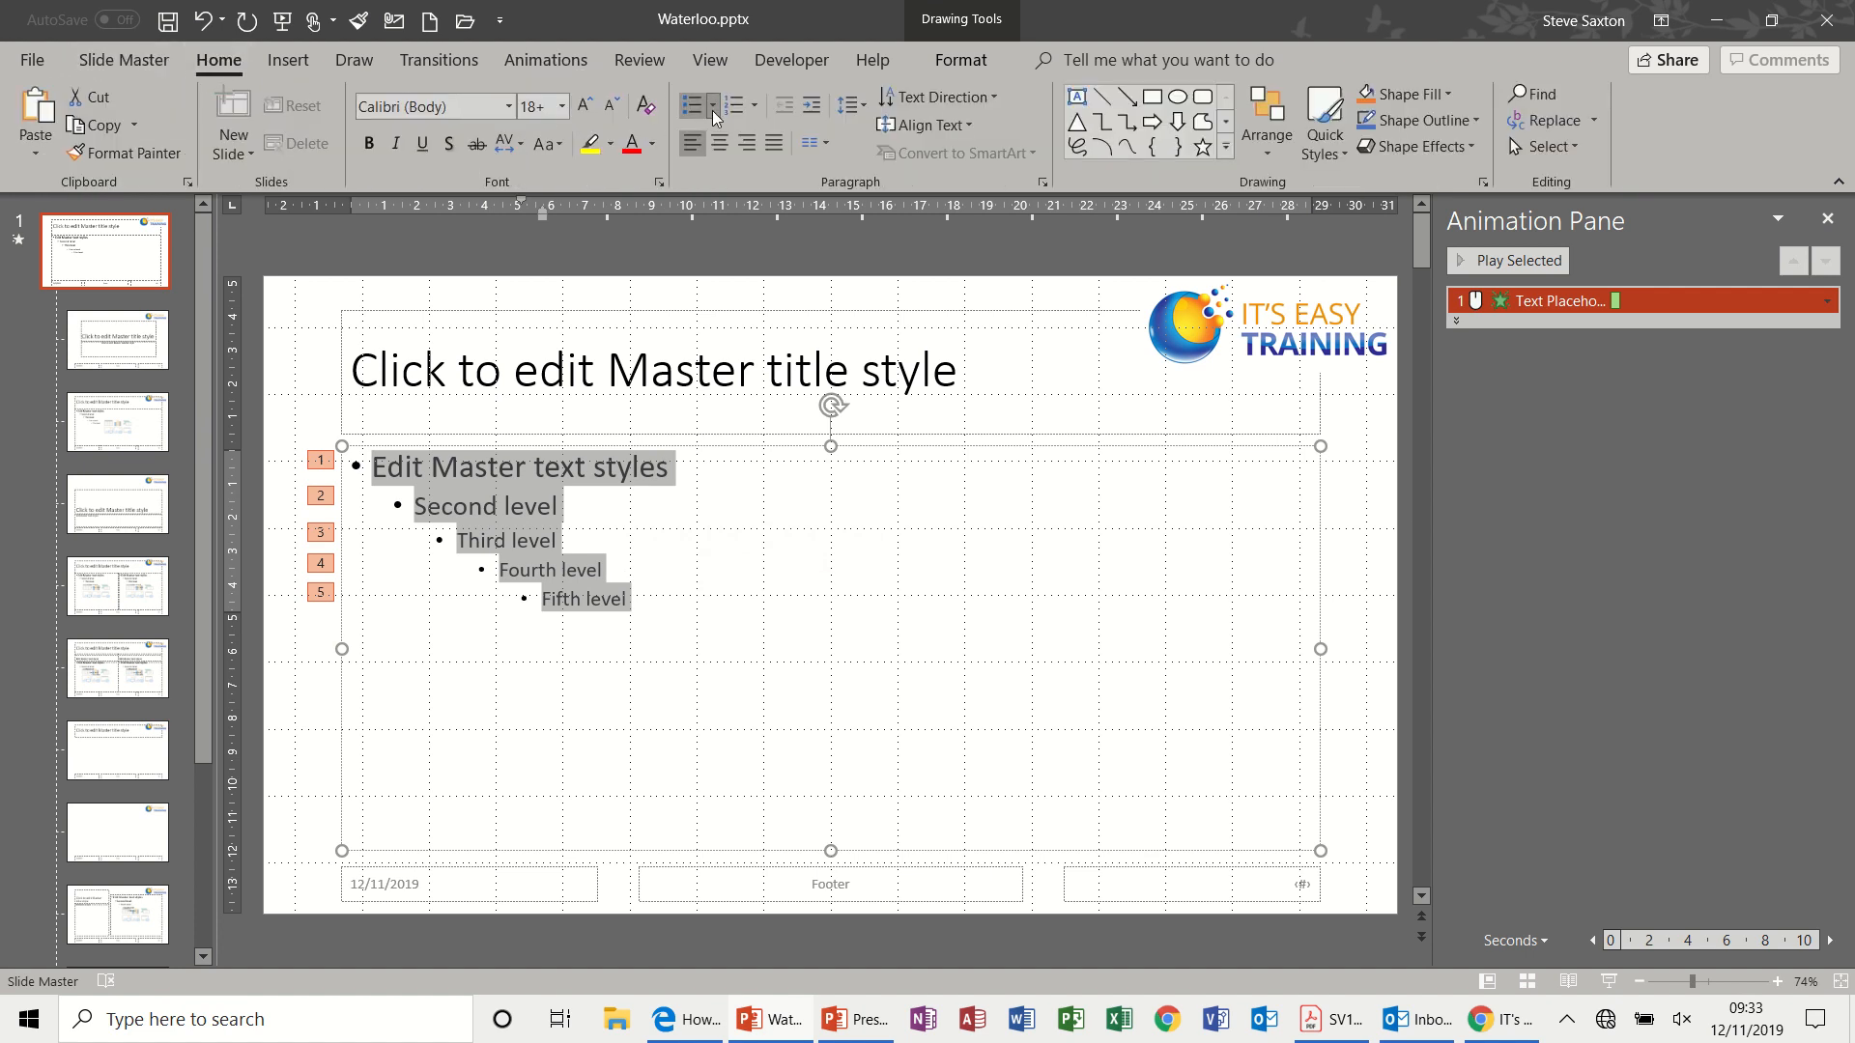
{"action": "left_click", "coordinate": [692, 106]}
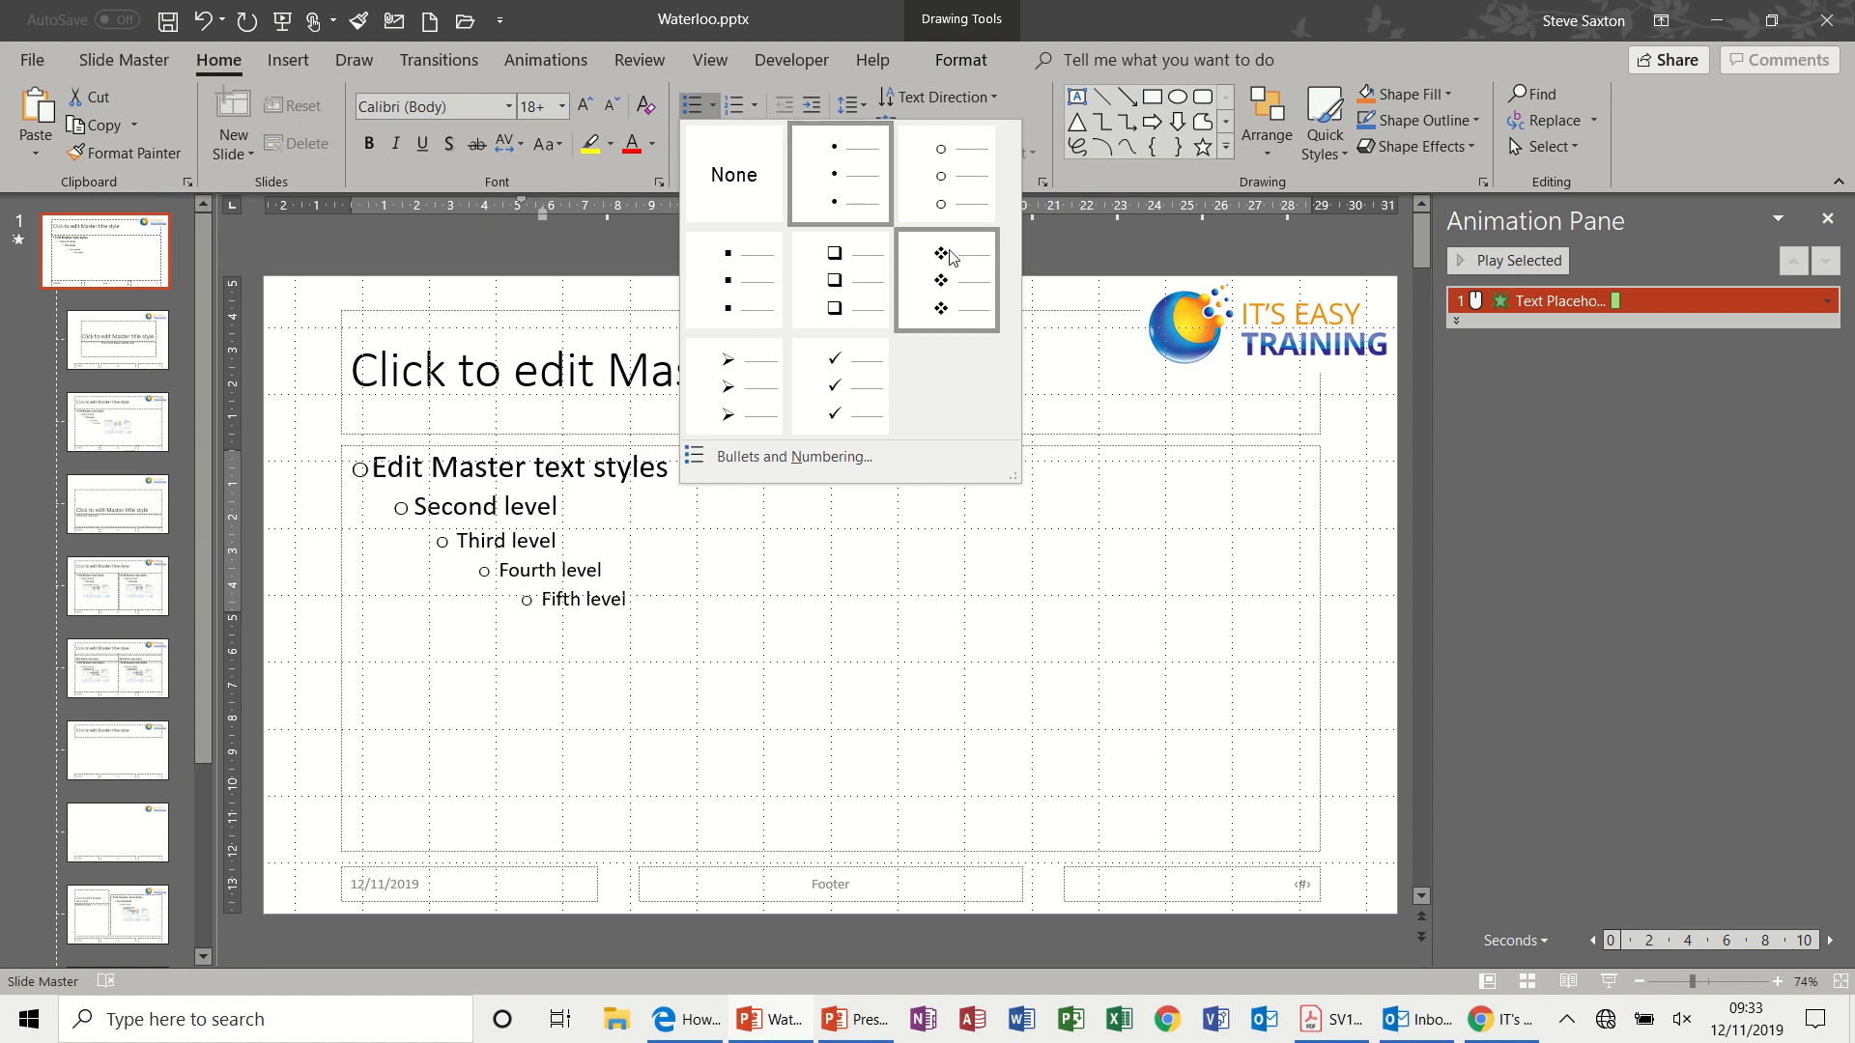
{"action": "mouse_move", "coordinate": [954, 274]}
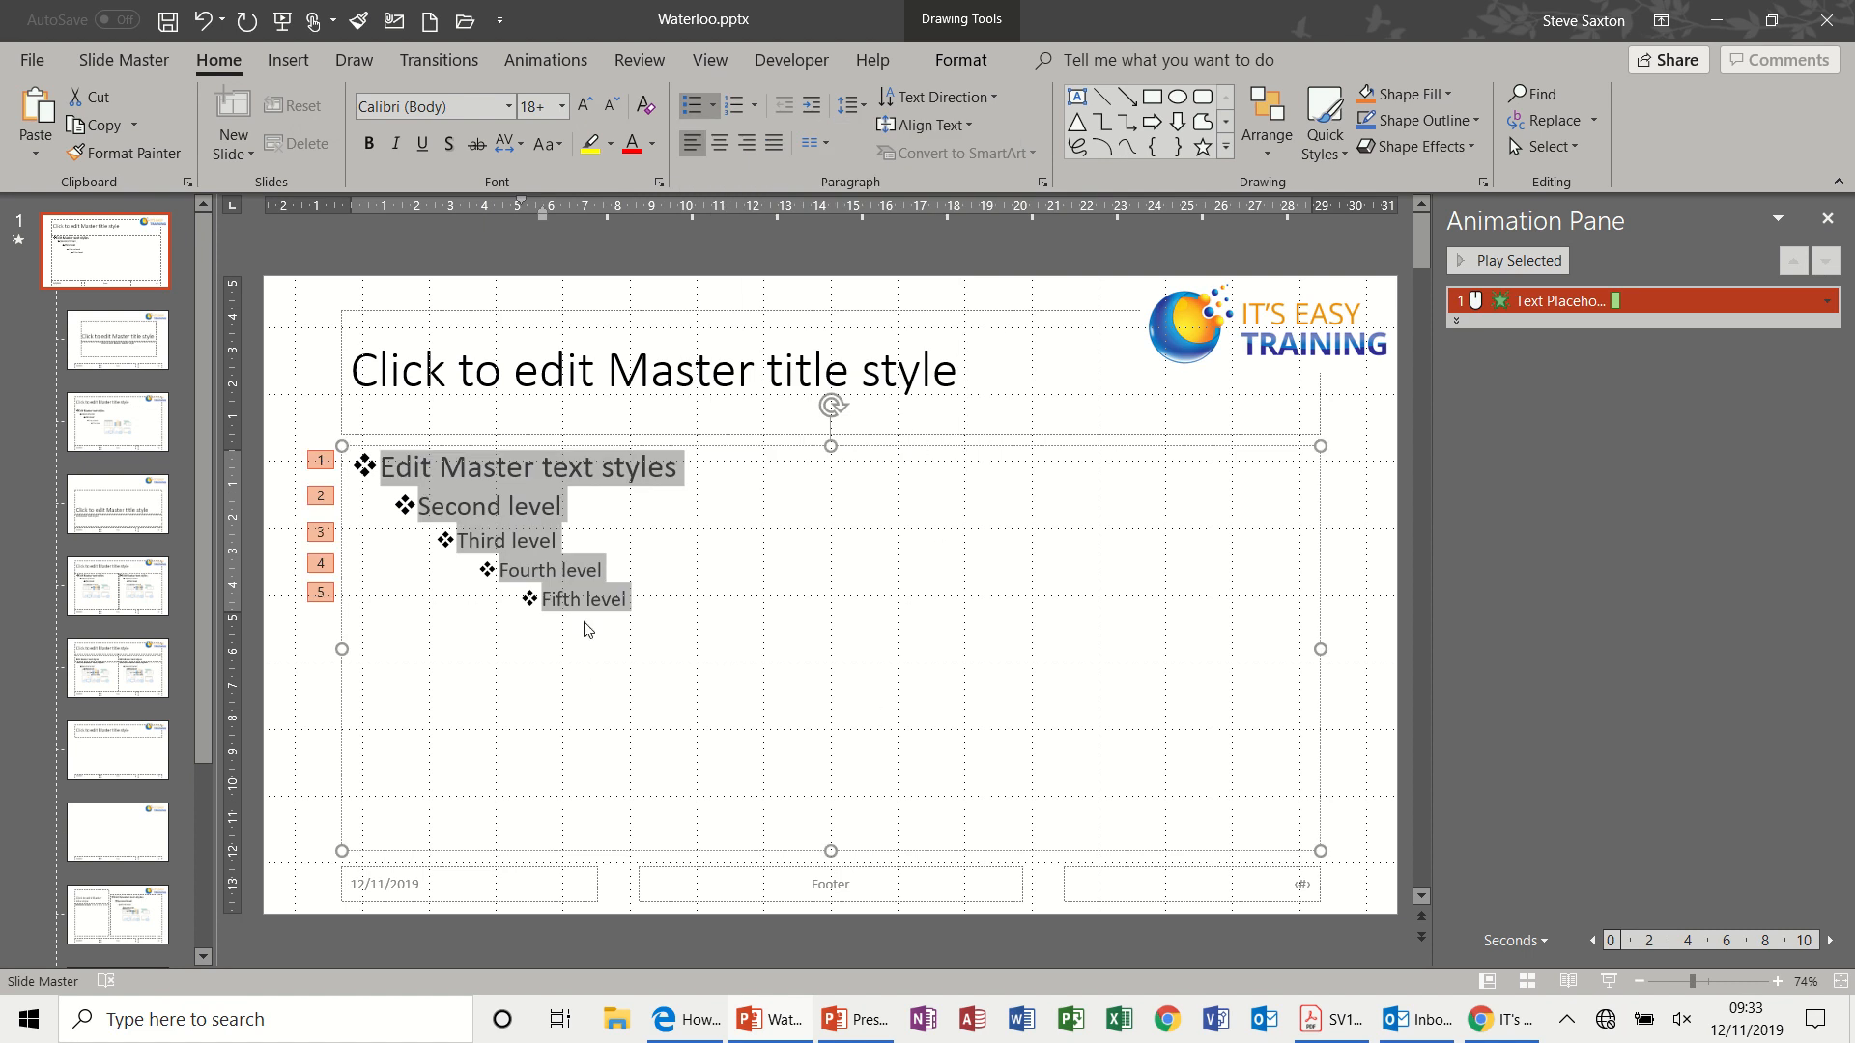
{"action": "mouse_move", "coordinate": [823, 481]}
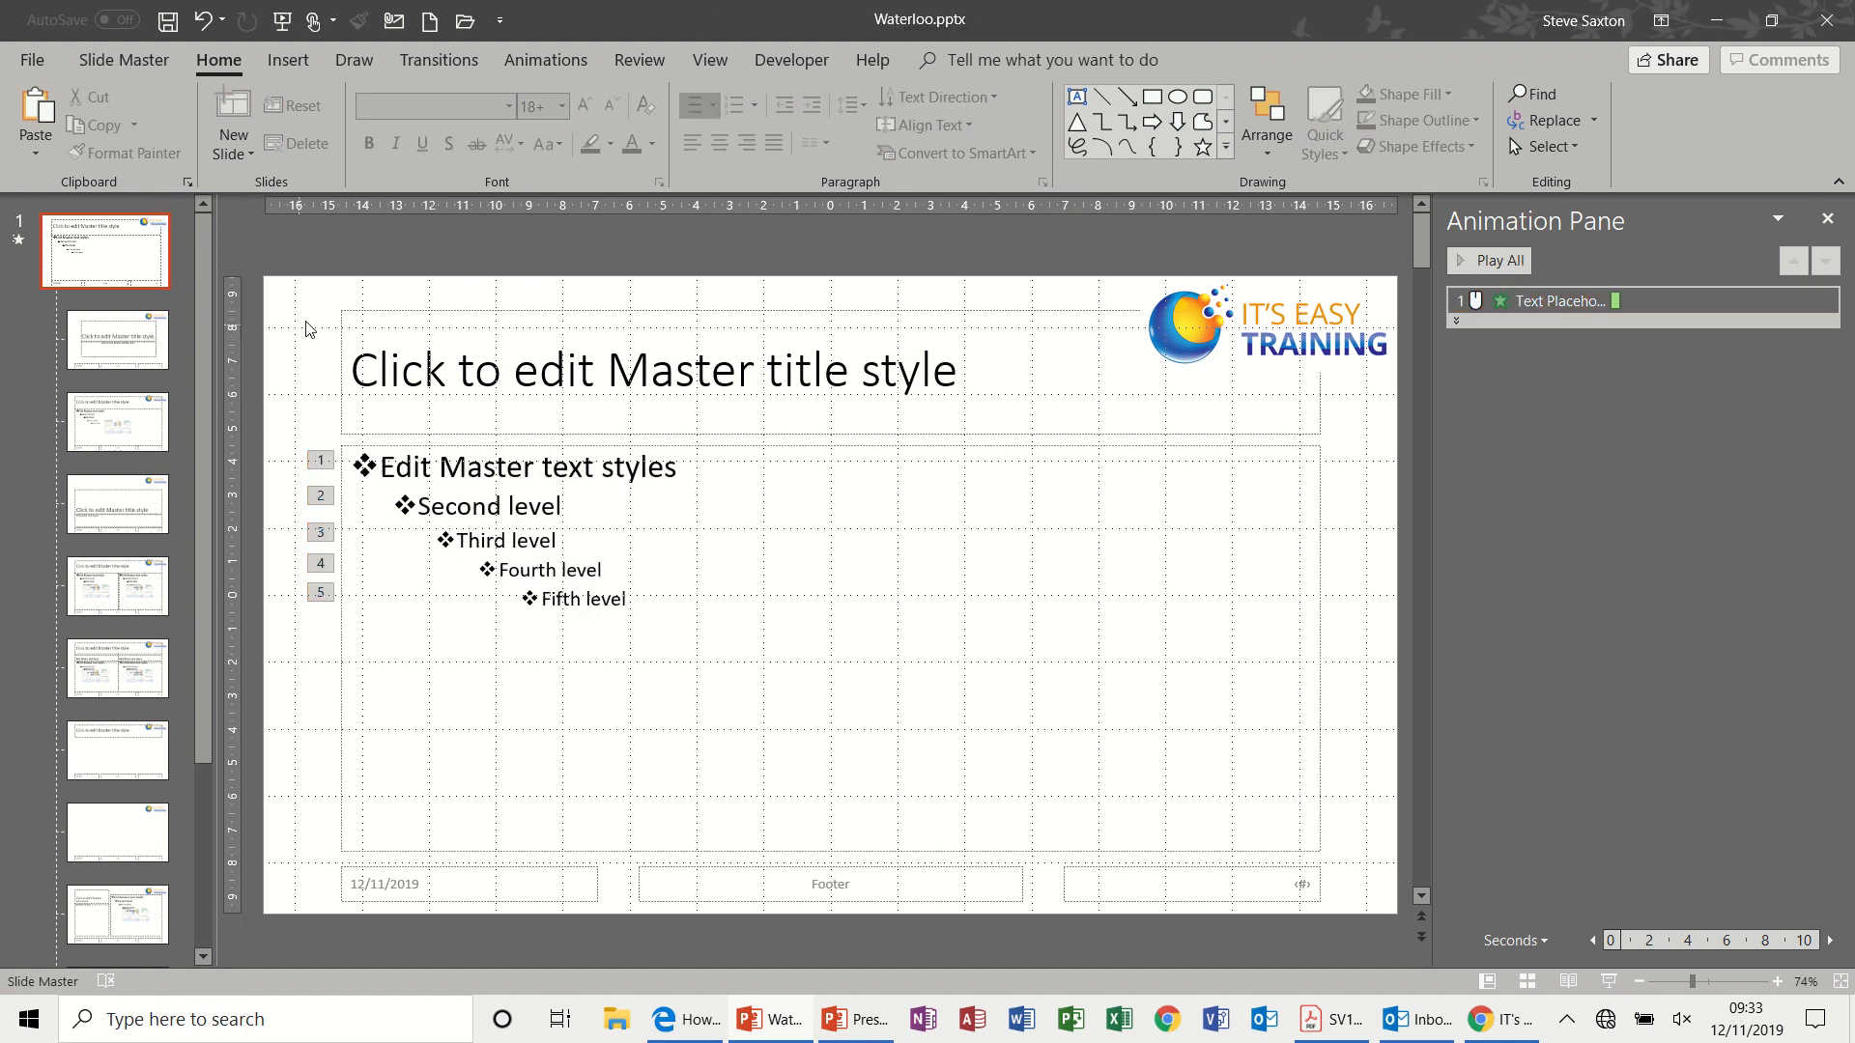
Apply the dark blue background style to the master and all its layouts
{"action": "left_click", "coordinate": [124, 58]}
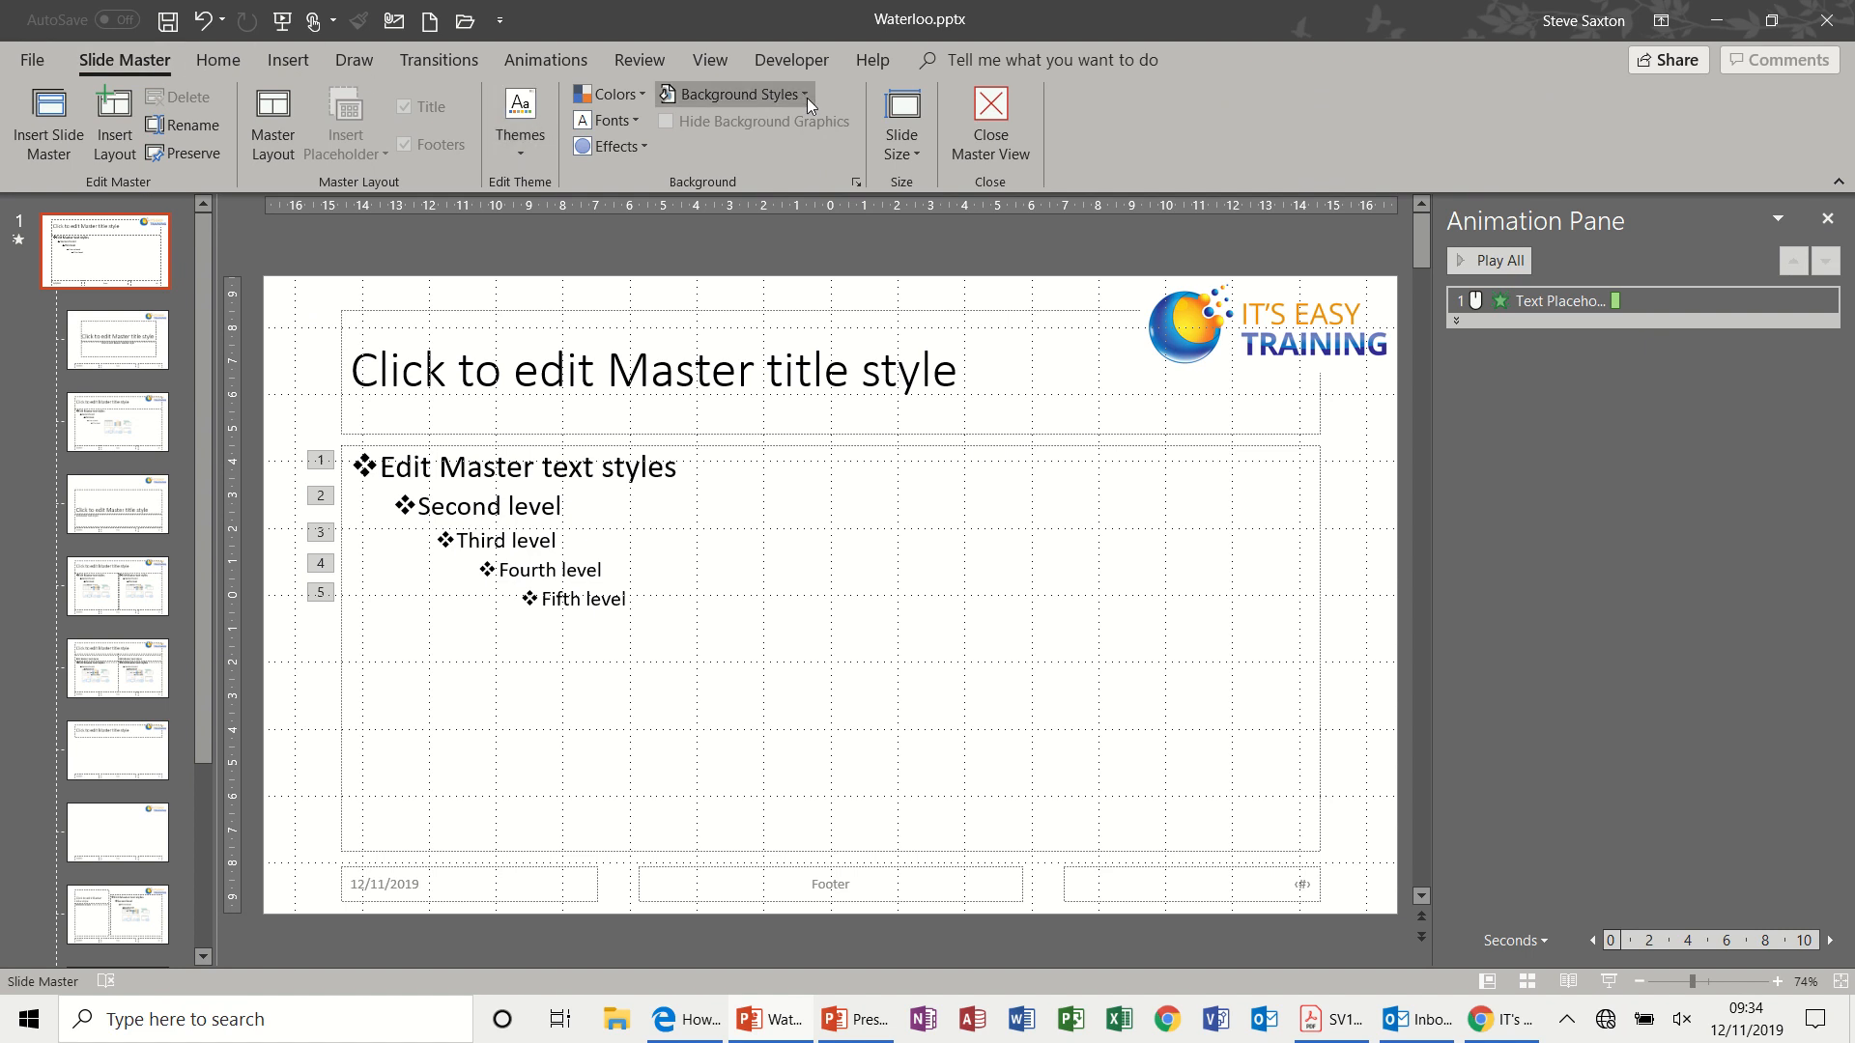
{"action": "left_click", "coordinate": [734, 92]}
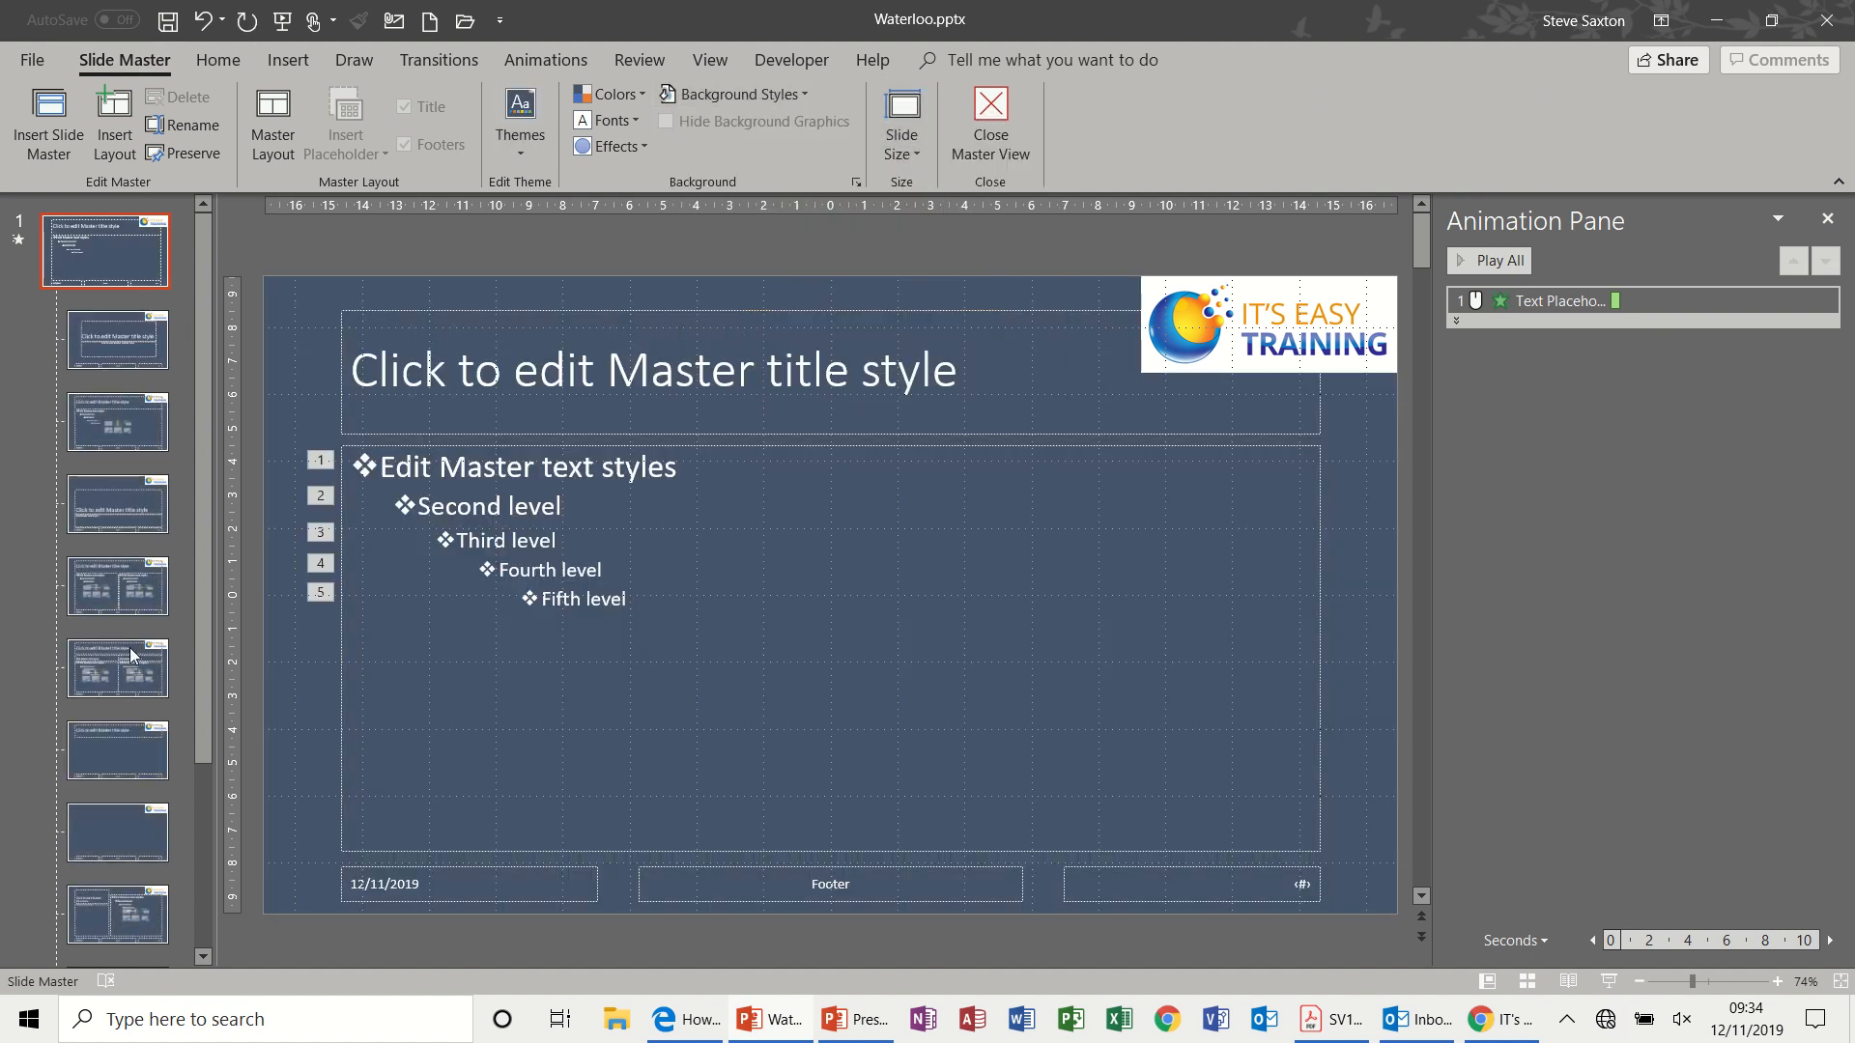
{"action": "scroll", "scroll_direction": "down", "scroll_amount": 3}
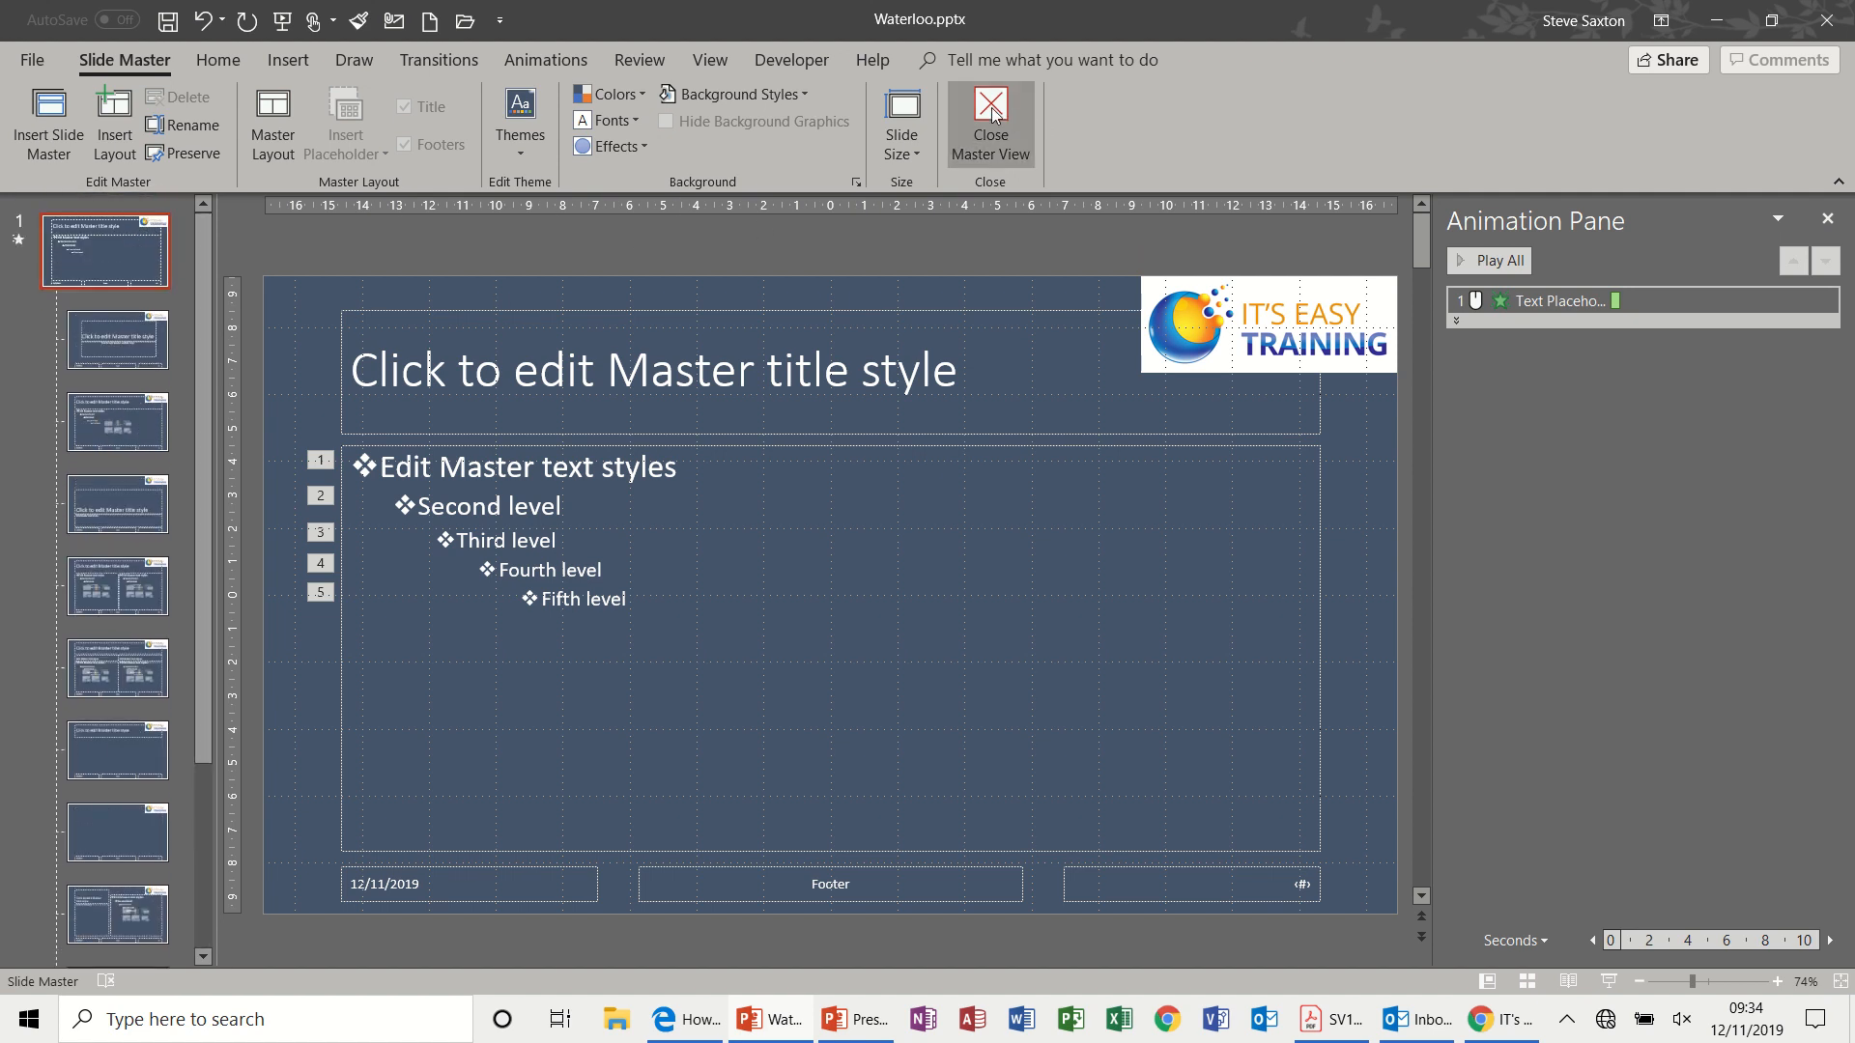
Close master view and check the title, British Forces and French Forces slides inherit the styling
{"action": "left_click", "coordinate": [990, 107]}
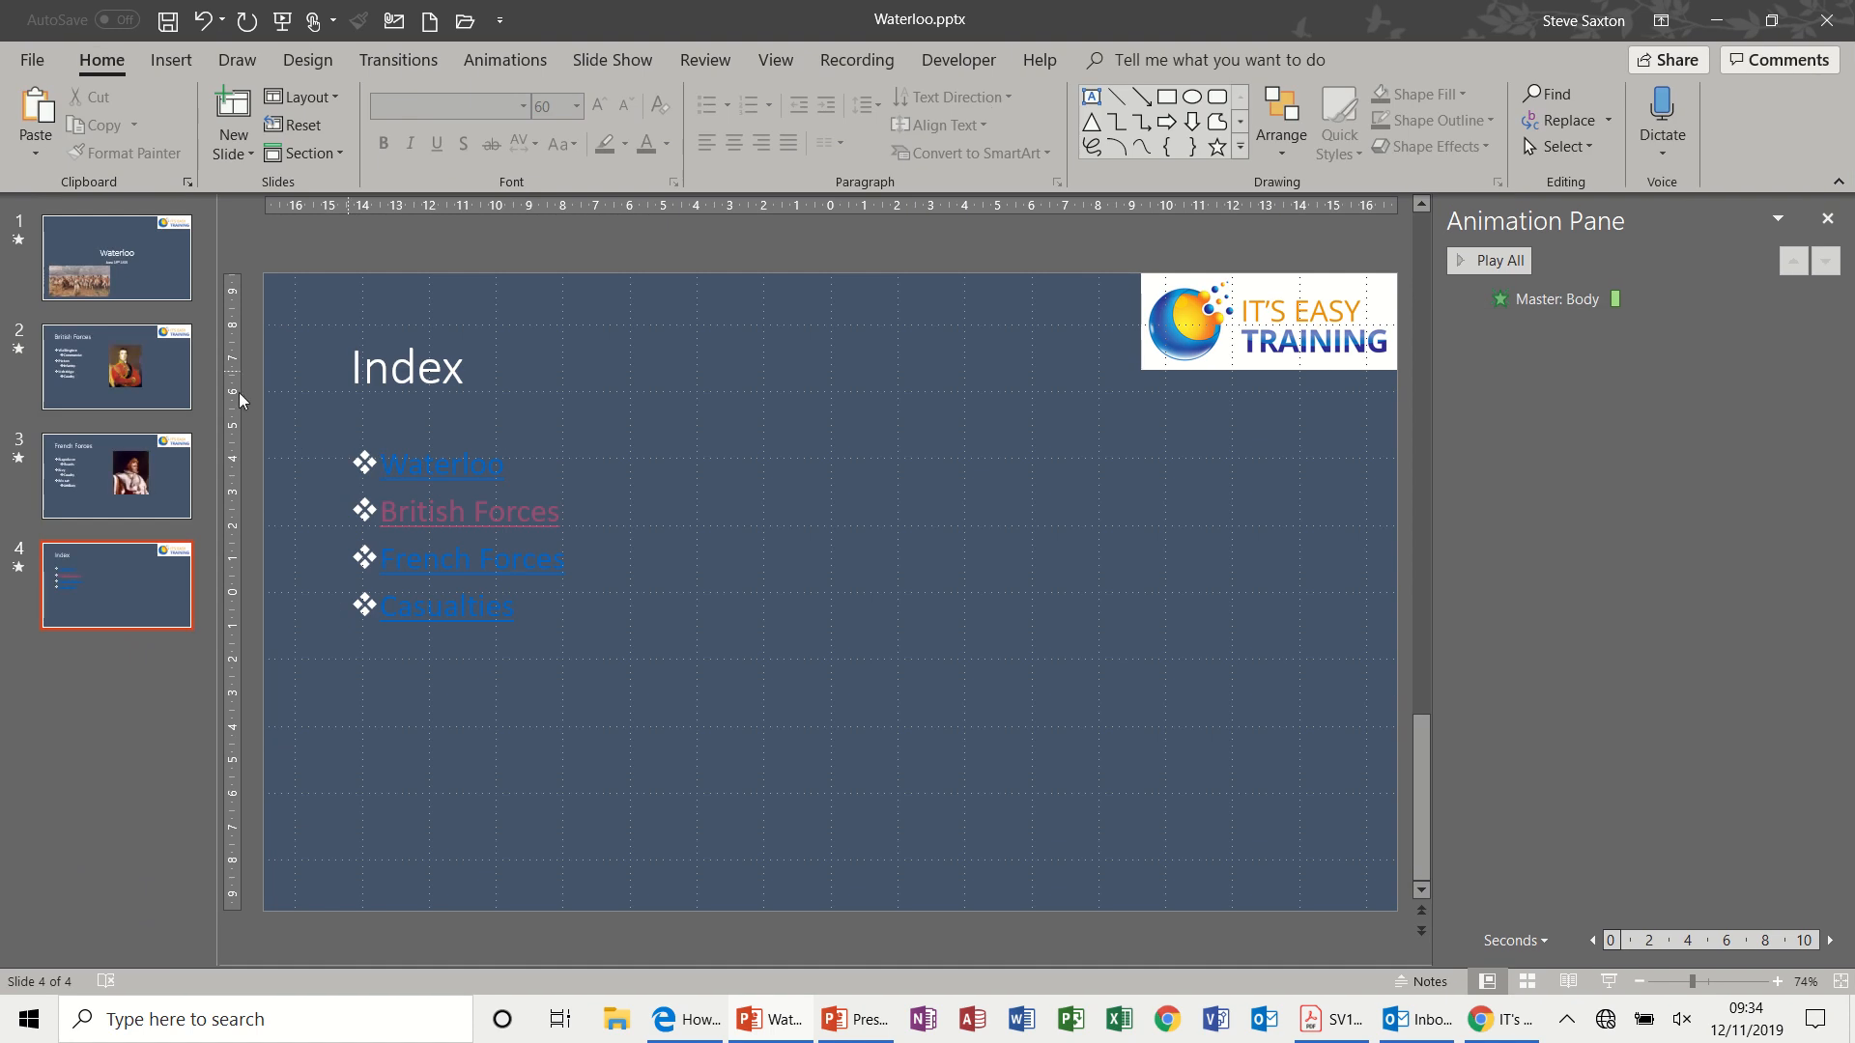
{"action": "left_click", "coordinate": [116, 259]}
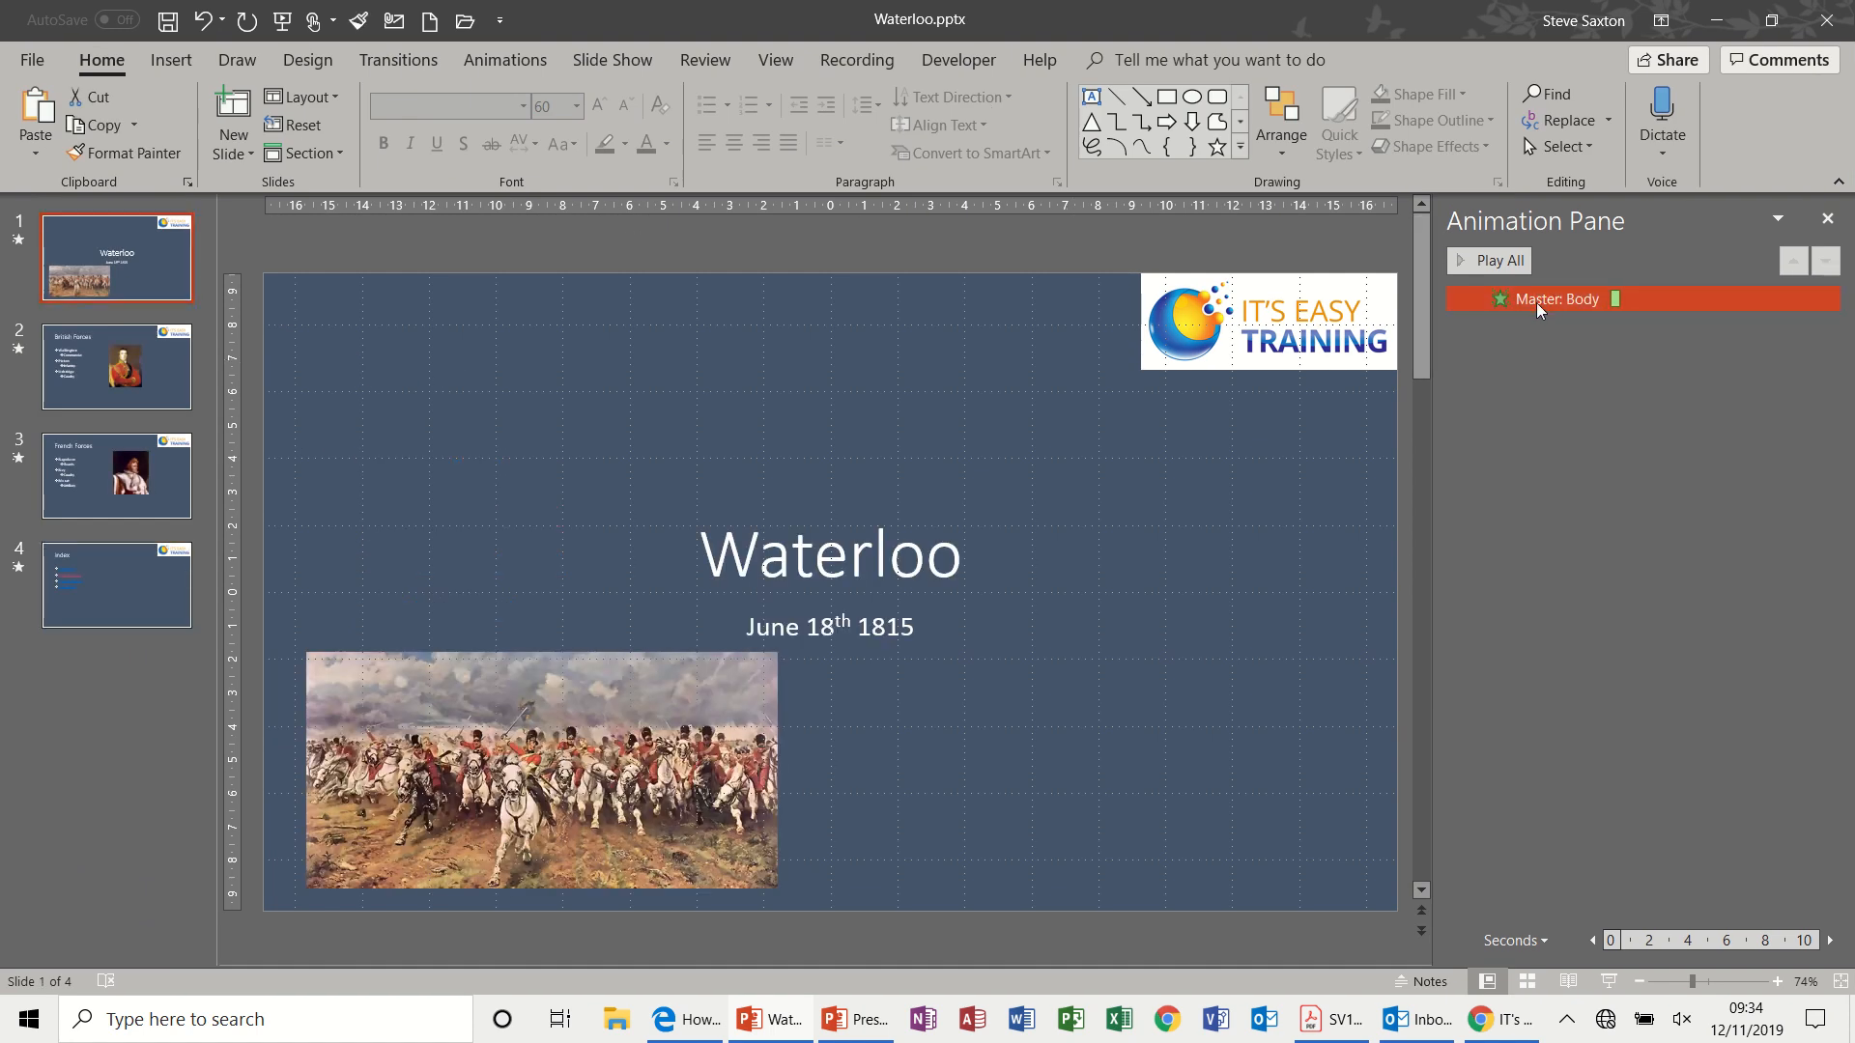
{"action": "left_click", "coordinate": [1565, 298]}
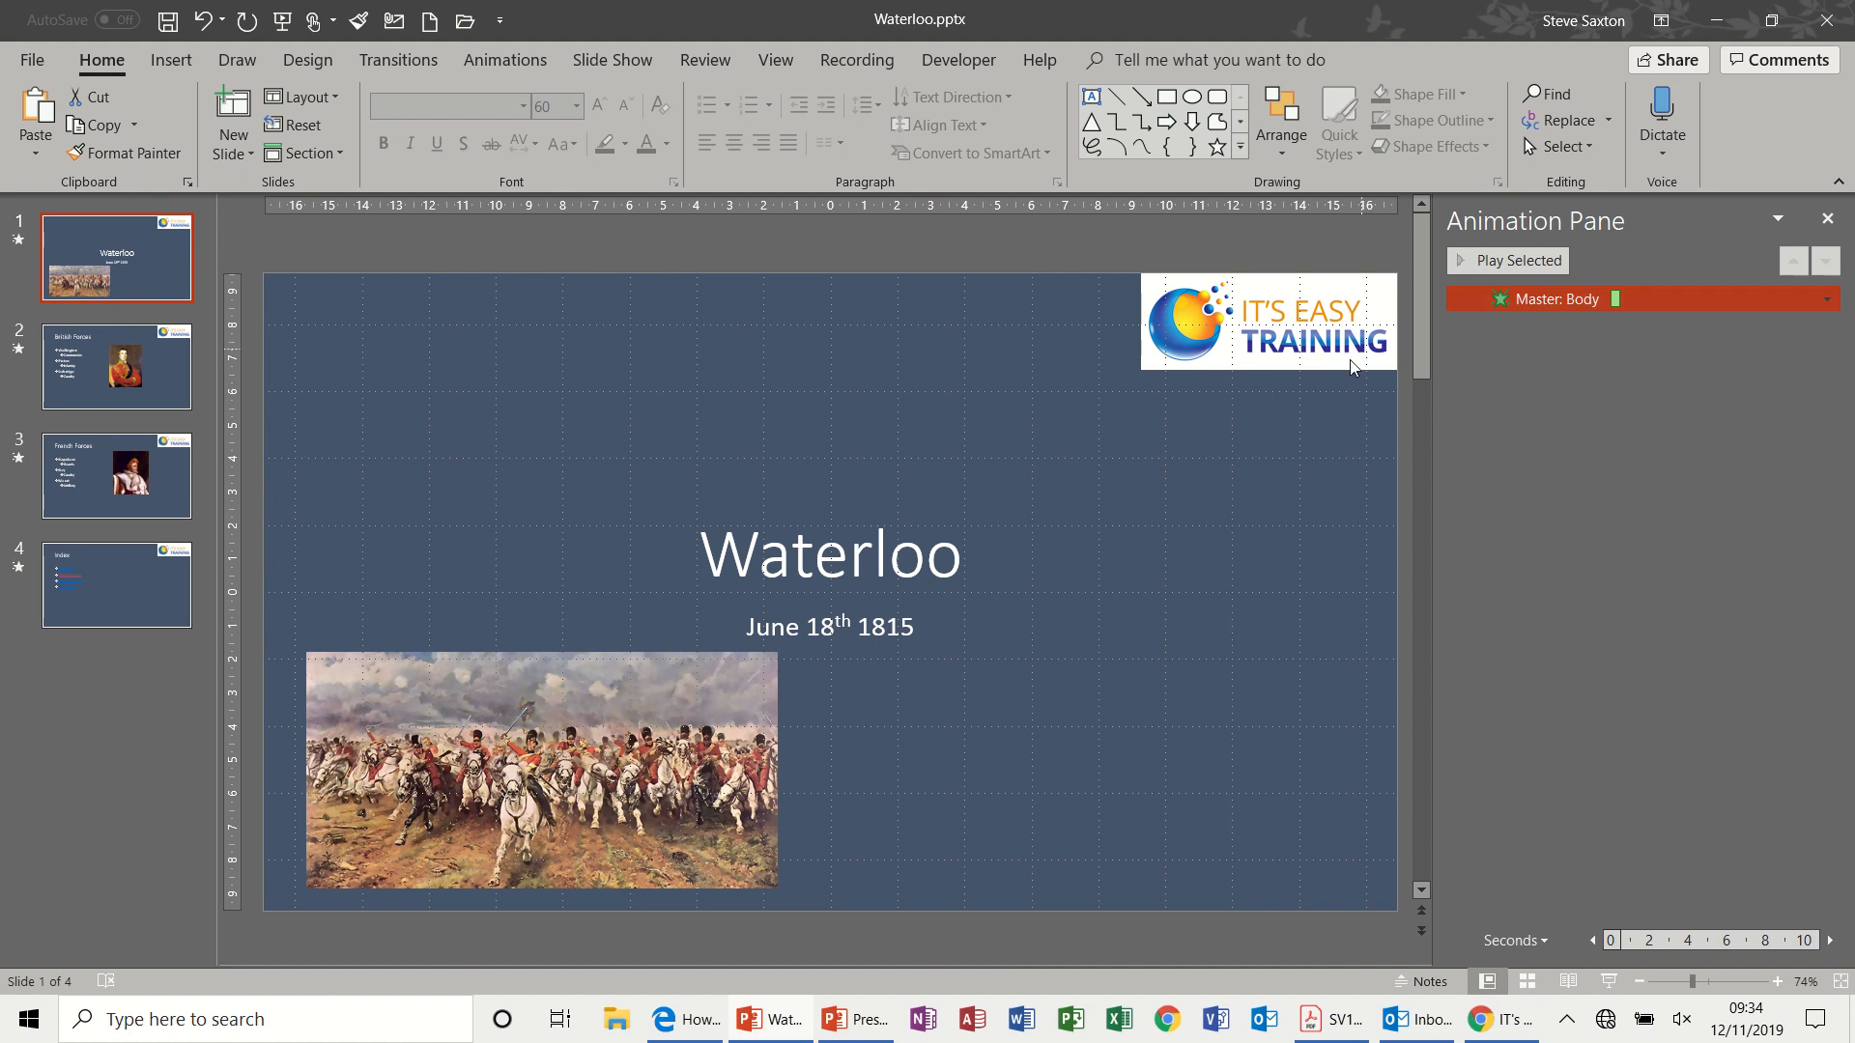
{"action": "left_click", "coordinate": [116, 367]}
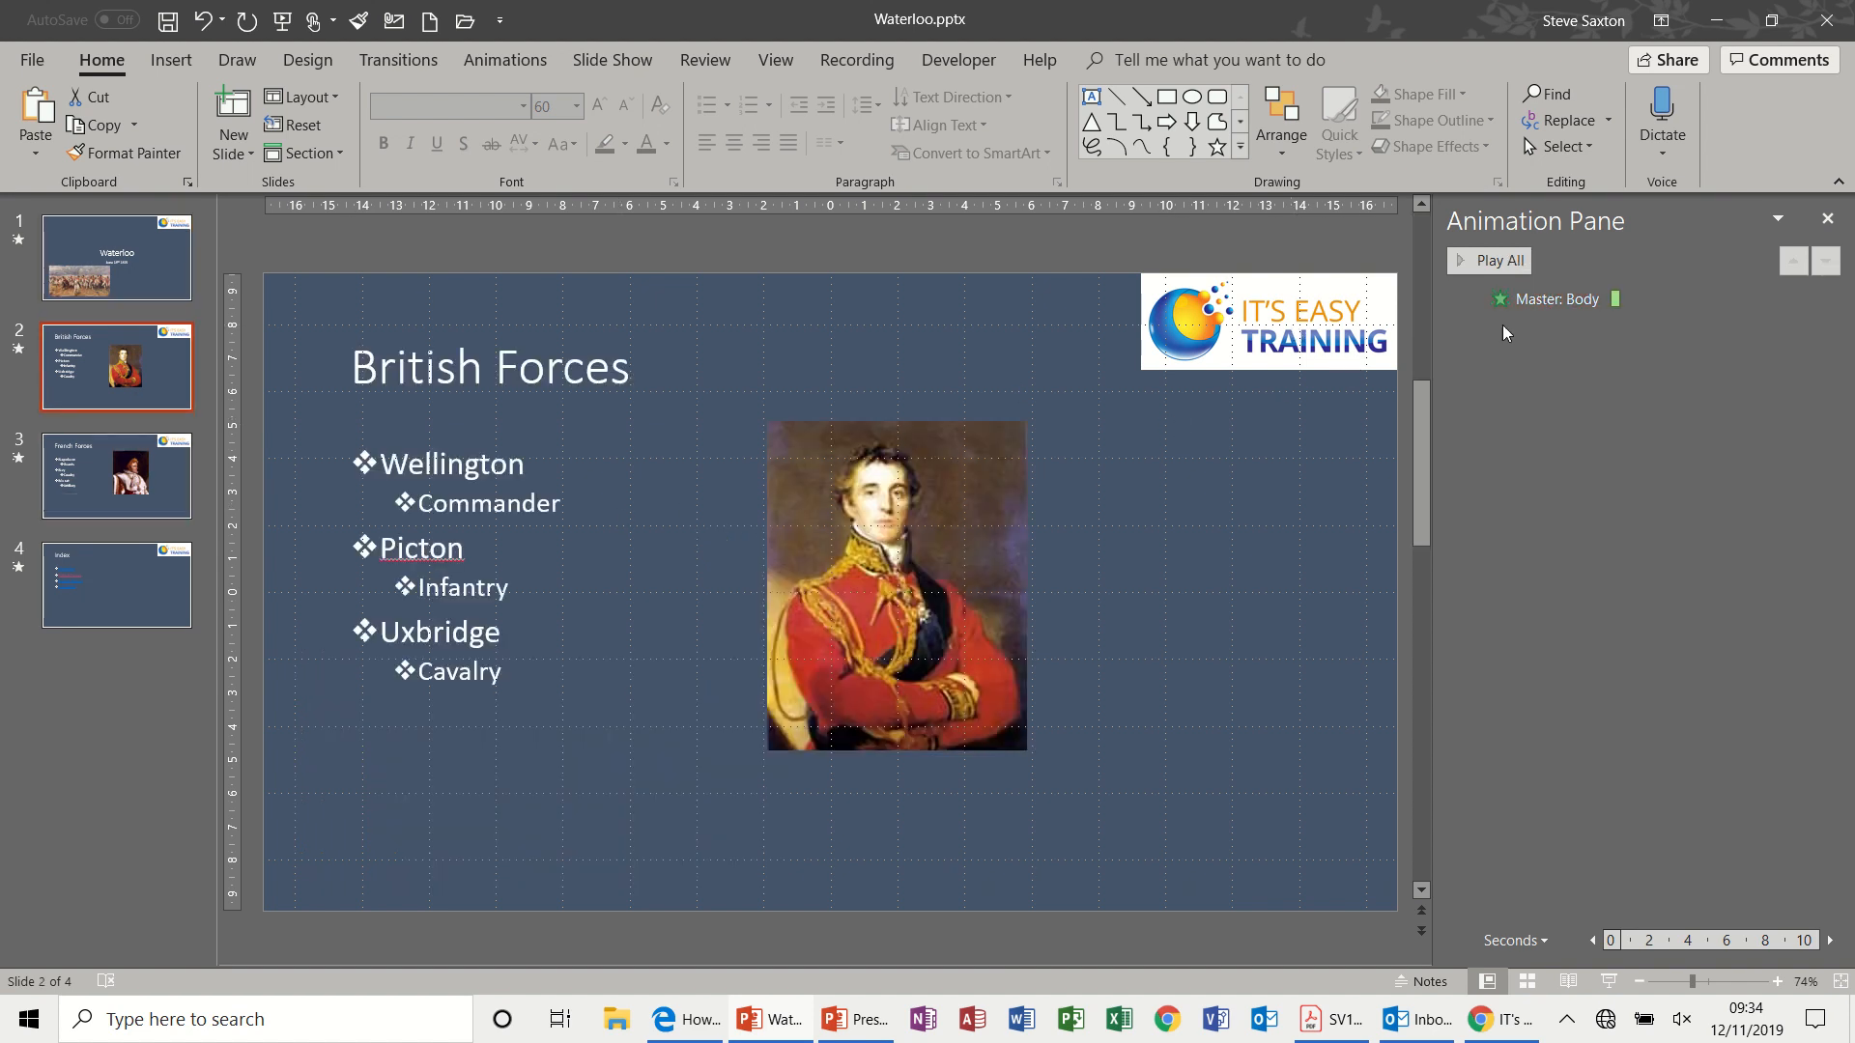
{"action": "left_click", "coordinate": [116, 475]}
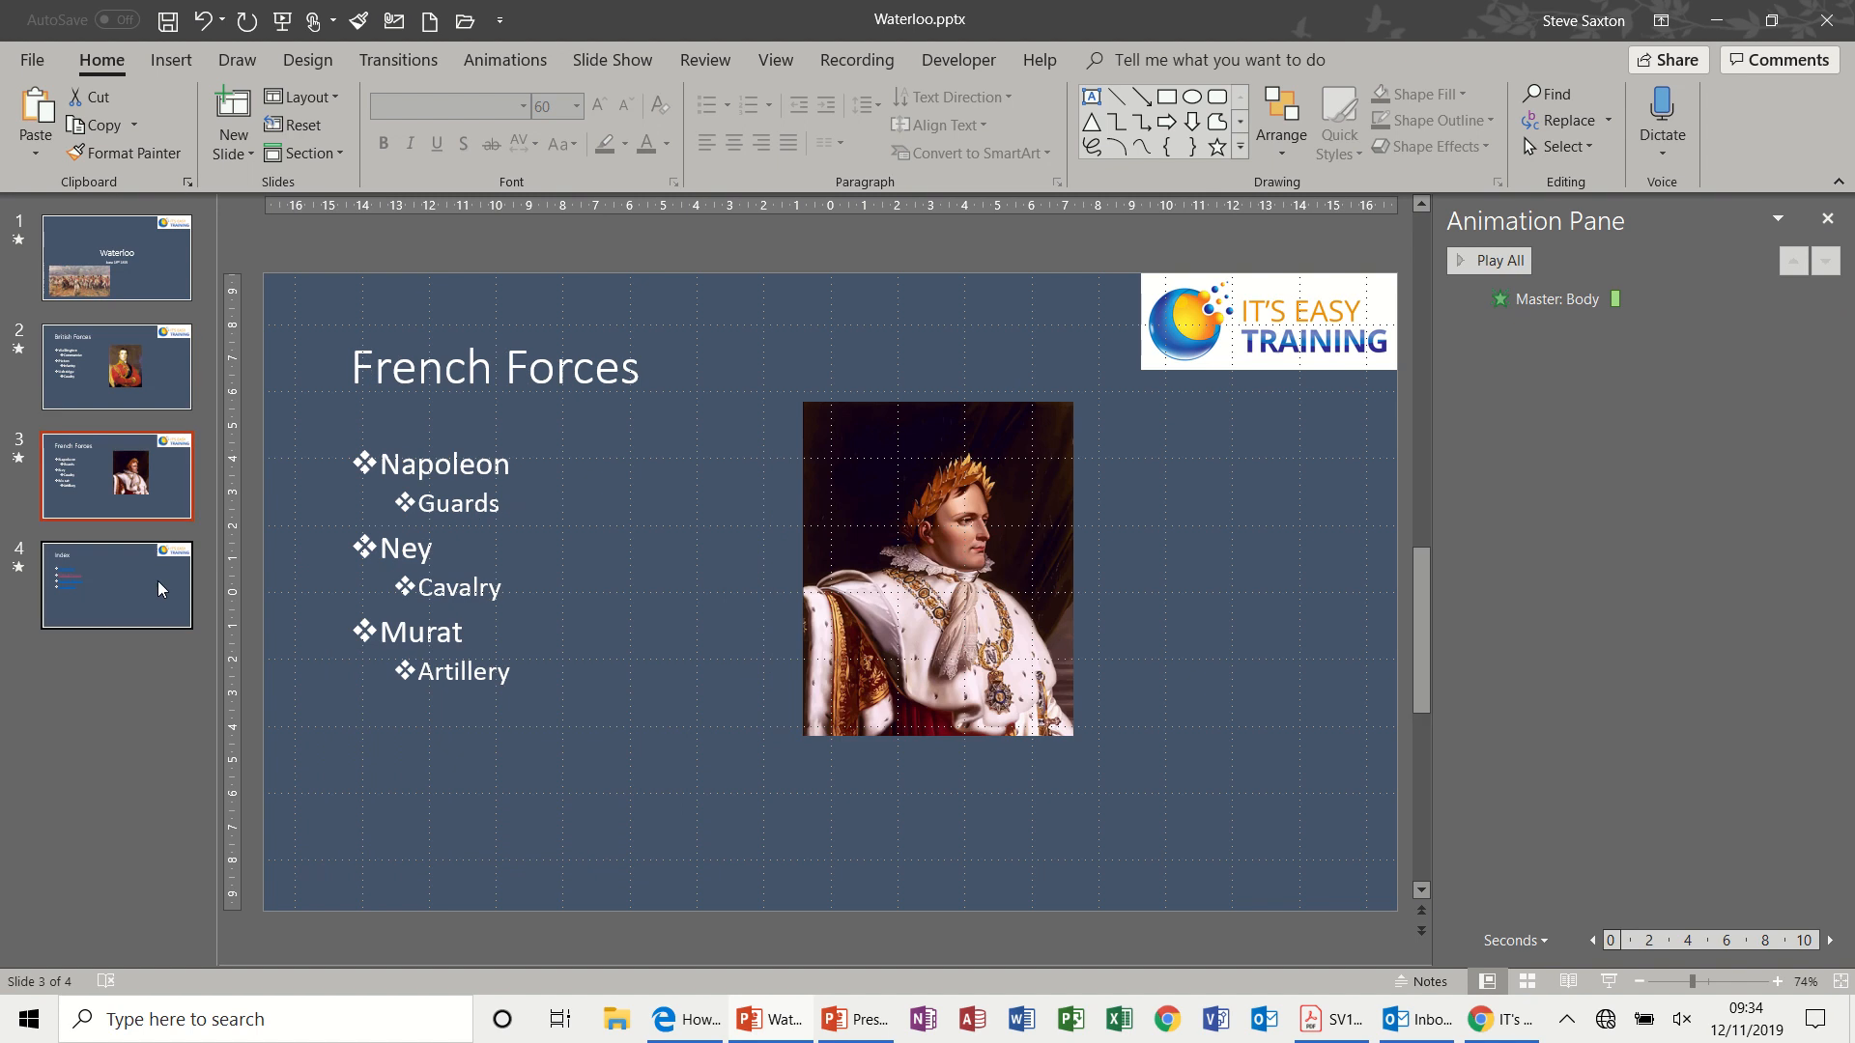
{"action": "left_click", "coordinate": [116, 259]}
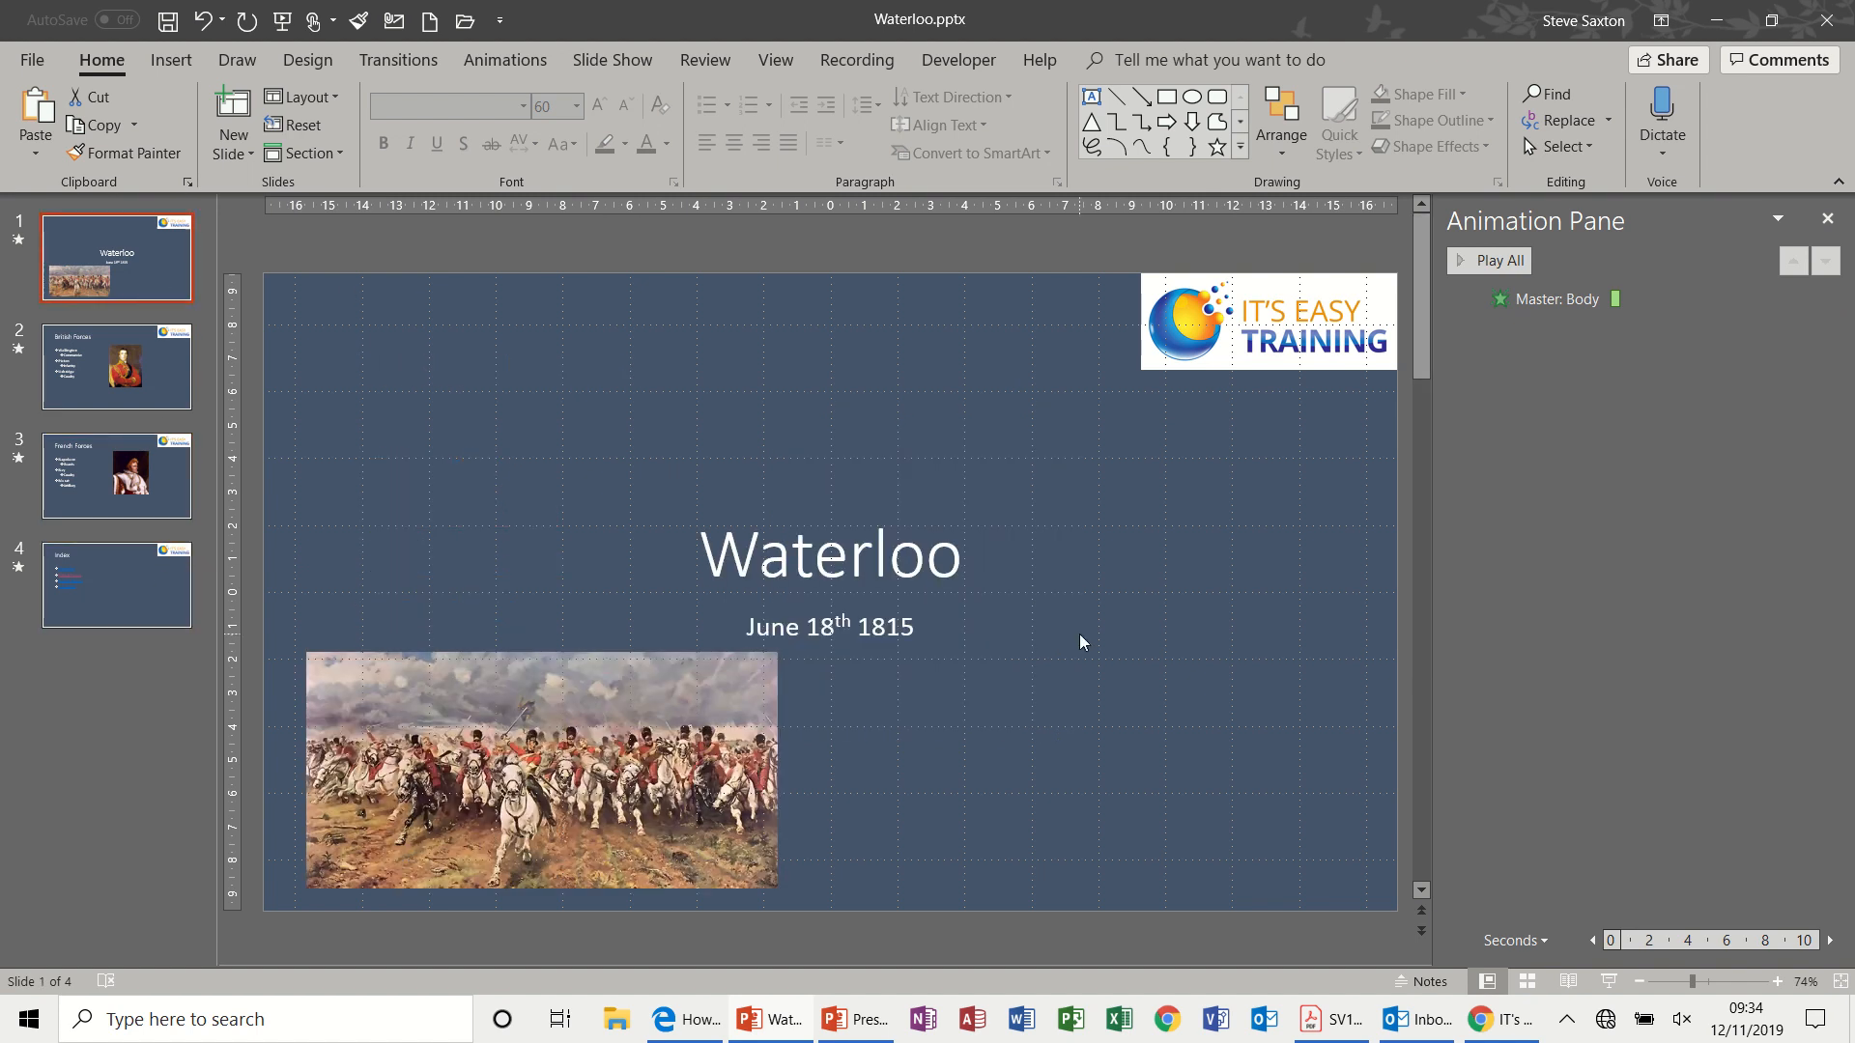
{"action": "mouse_move", "coordinate": [1607, 981]}
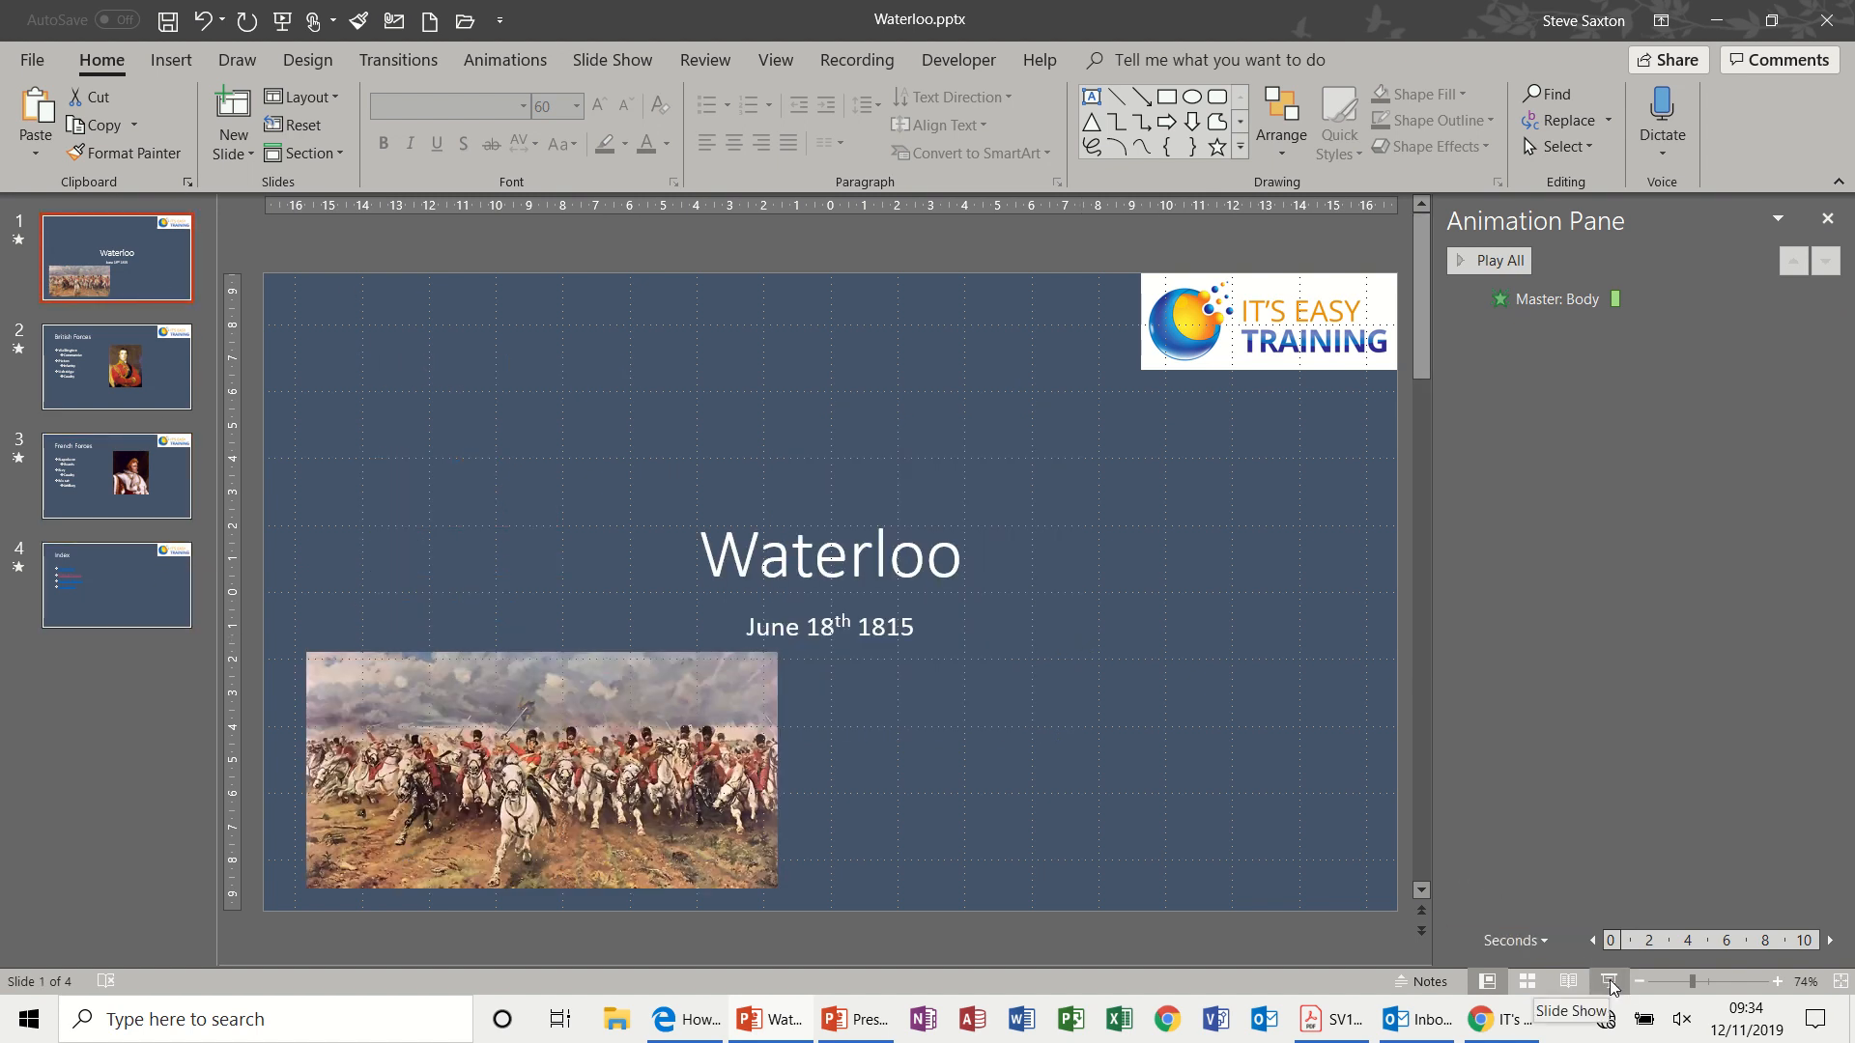
Run the slide show from the first slide to check the animations
{"action": "left_click", "coordinate": [1609, 982]}
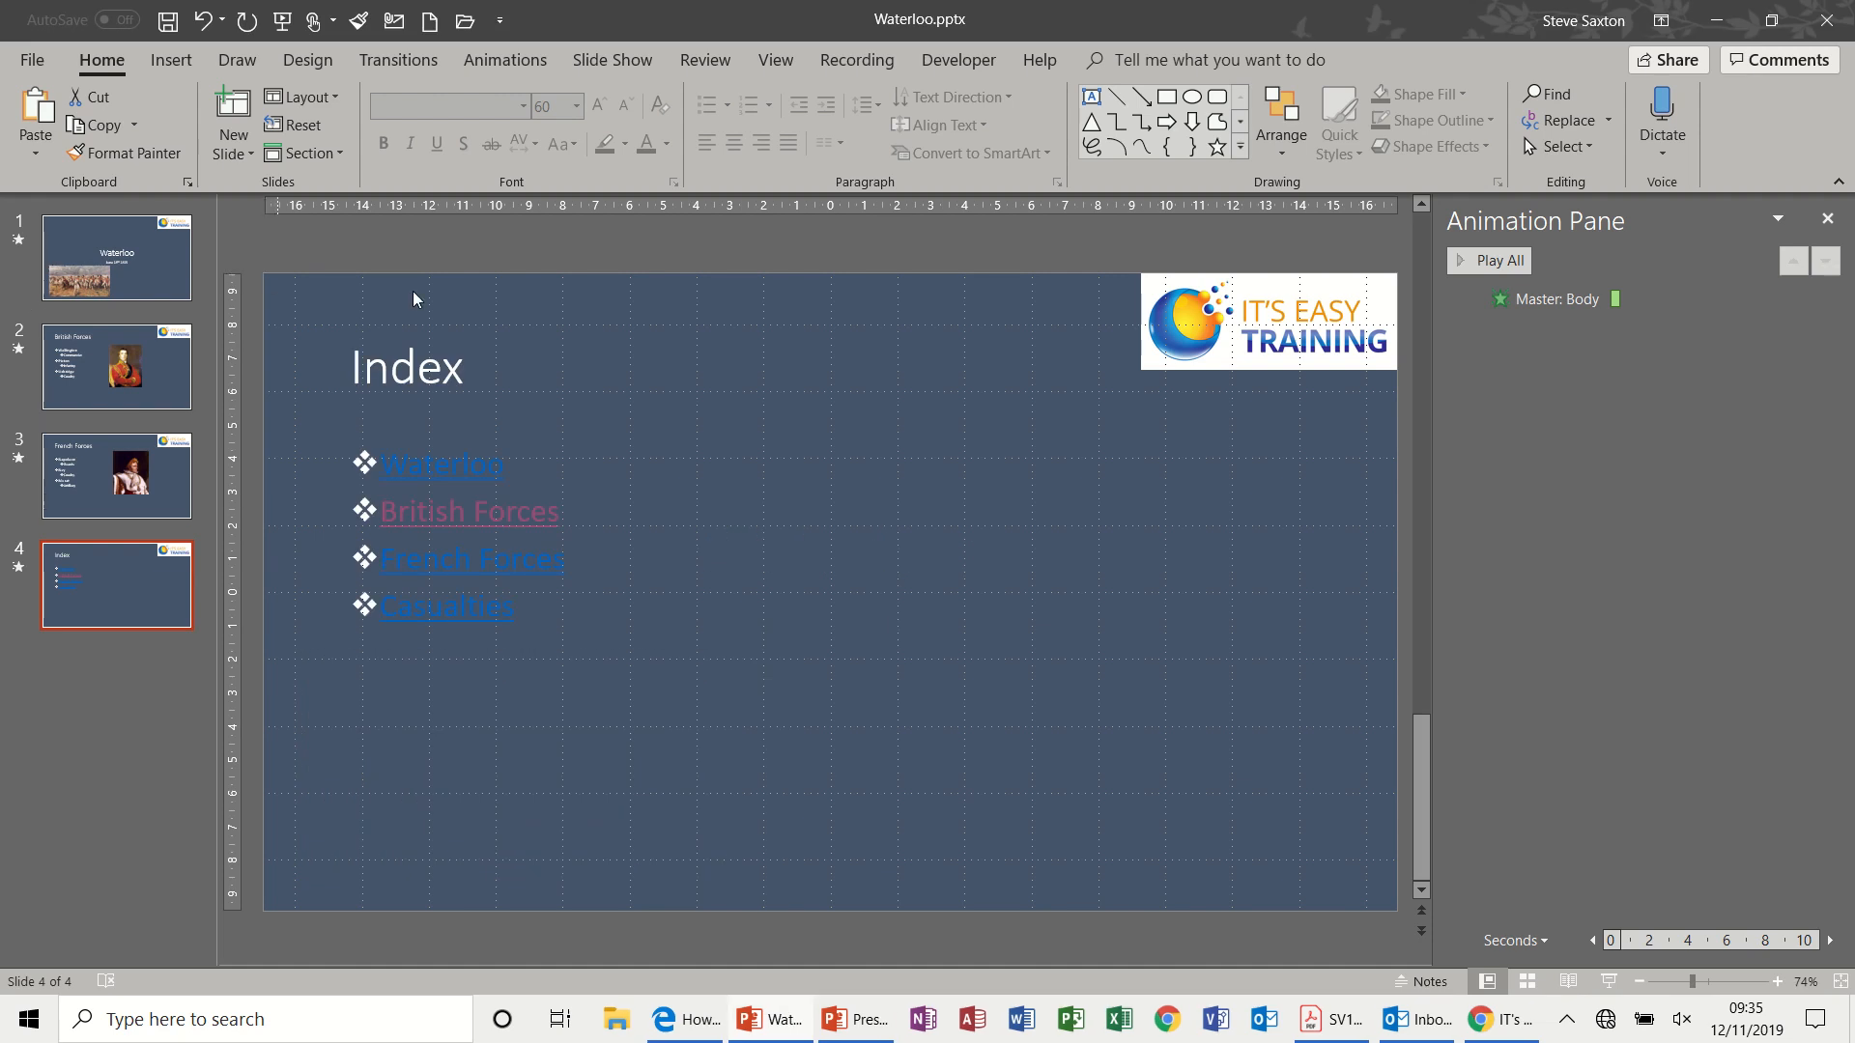
{"action": "mouse_move", "coordinate": [777, 64]}
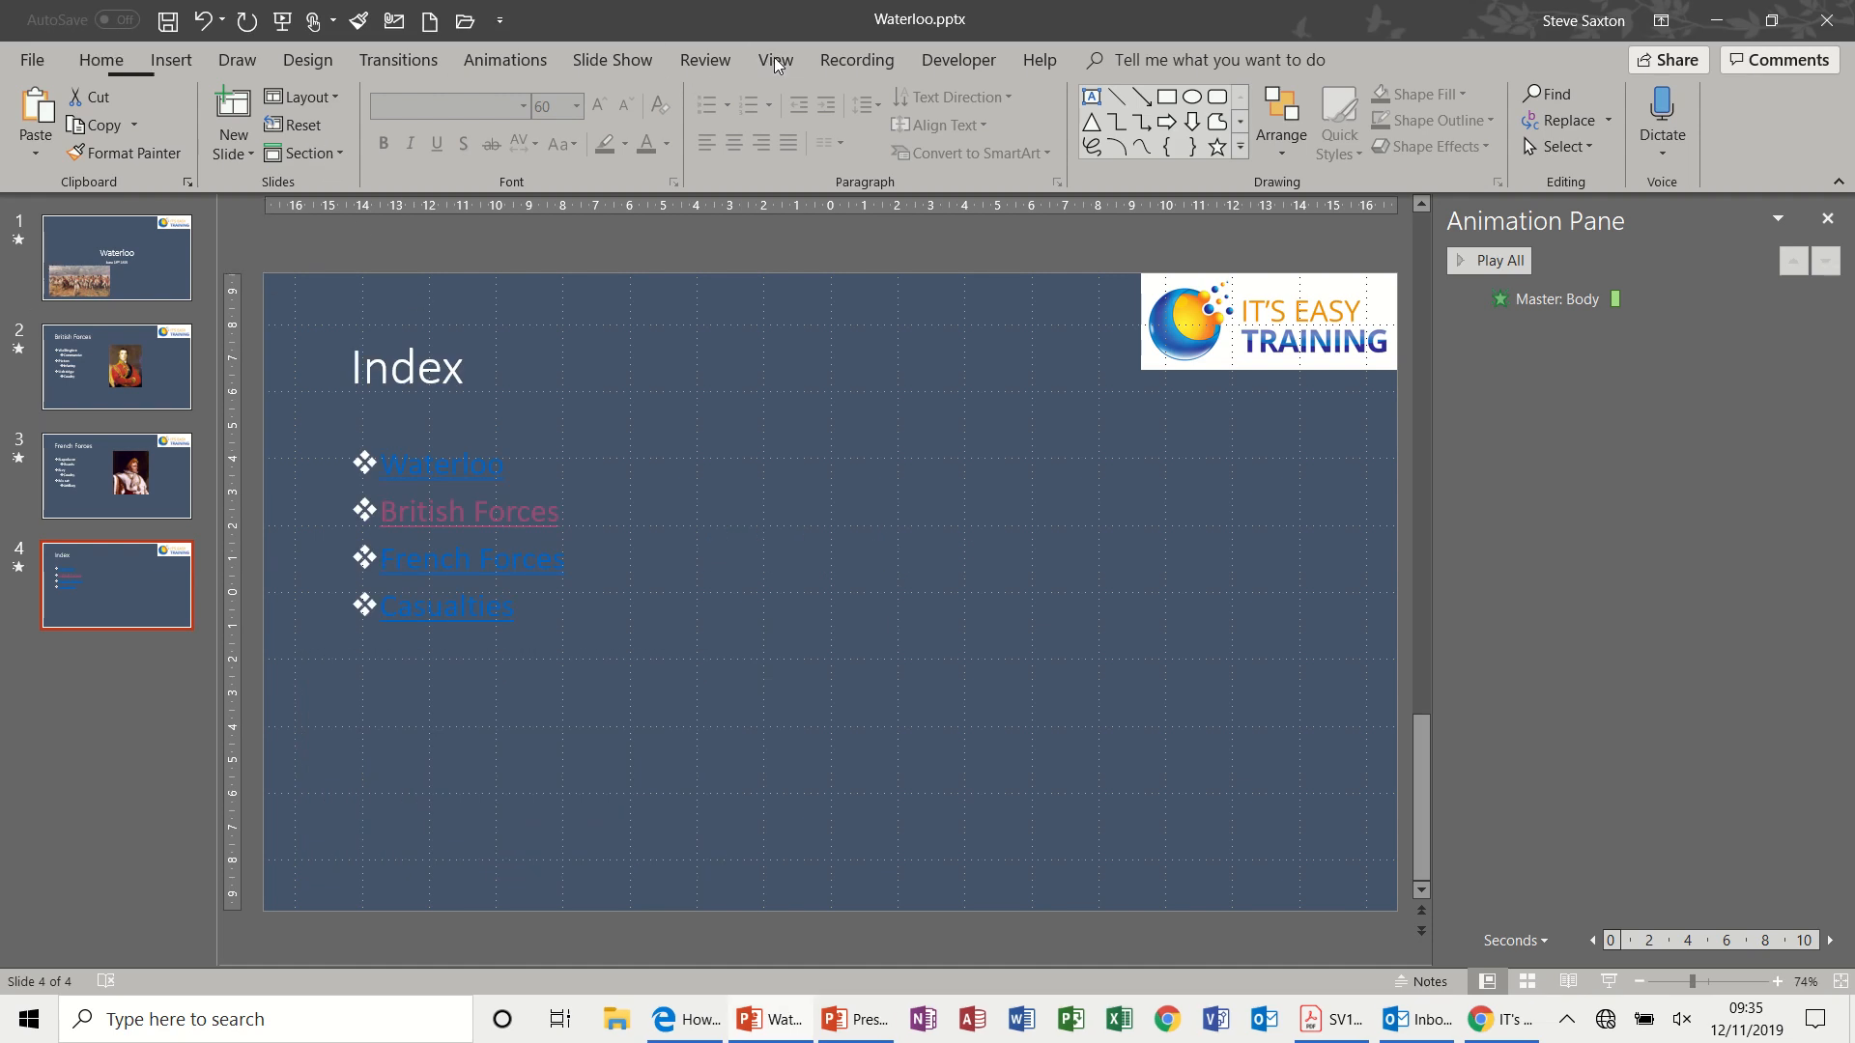
Return to Slide Master view for the Waterloo deck
{"action": "left_click", "coordinate": [775, 60]}
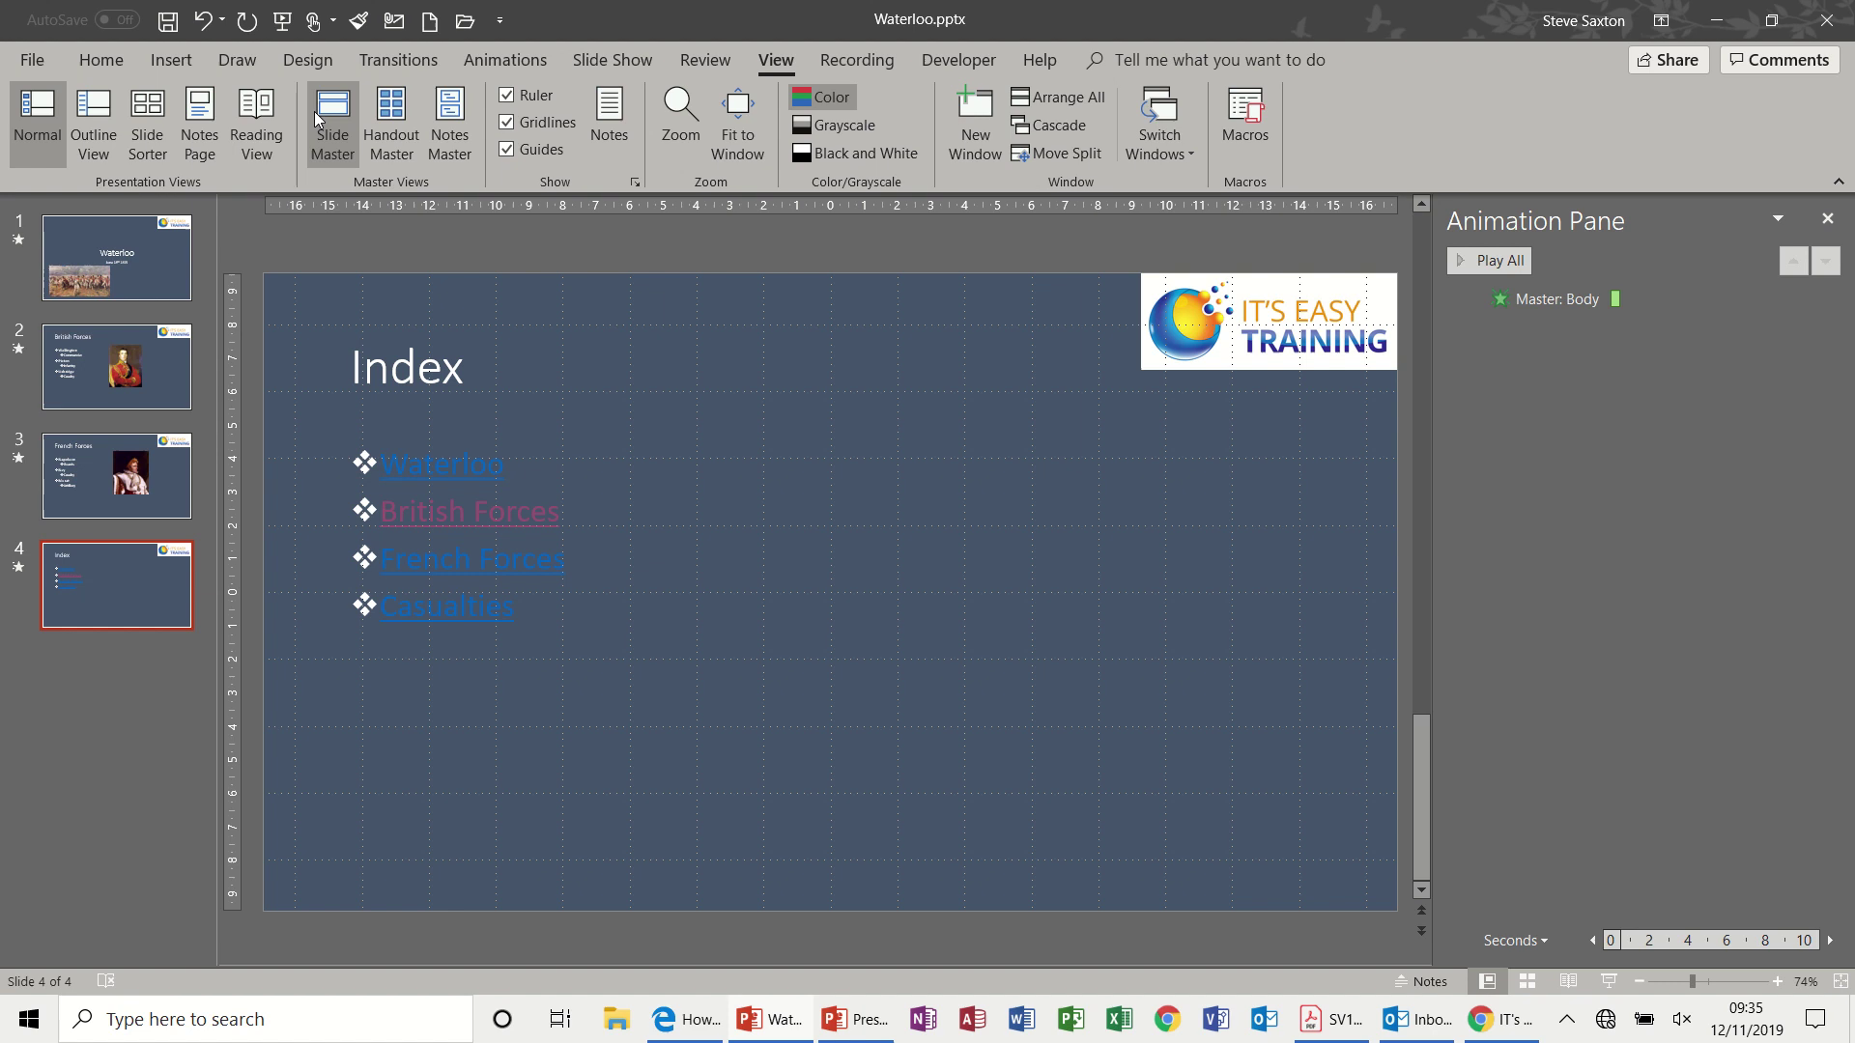
{"action": "left_click", "coordinate": [333, 112]}
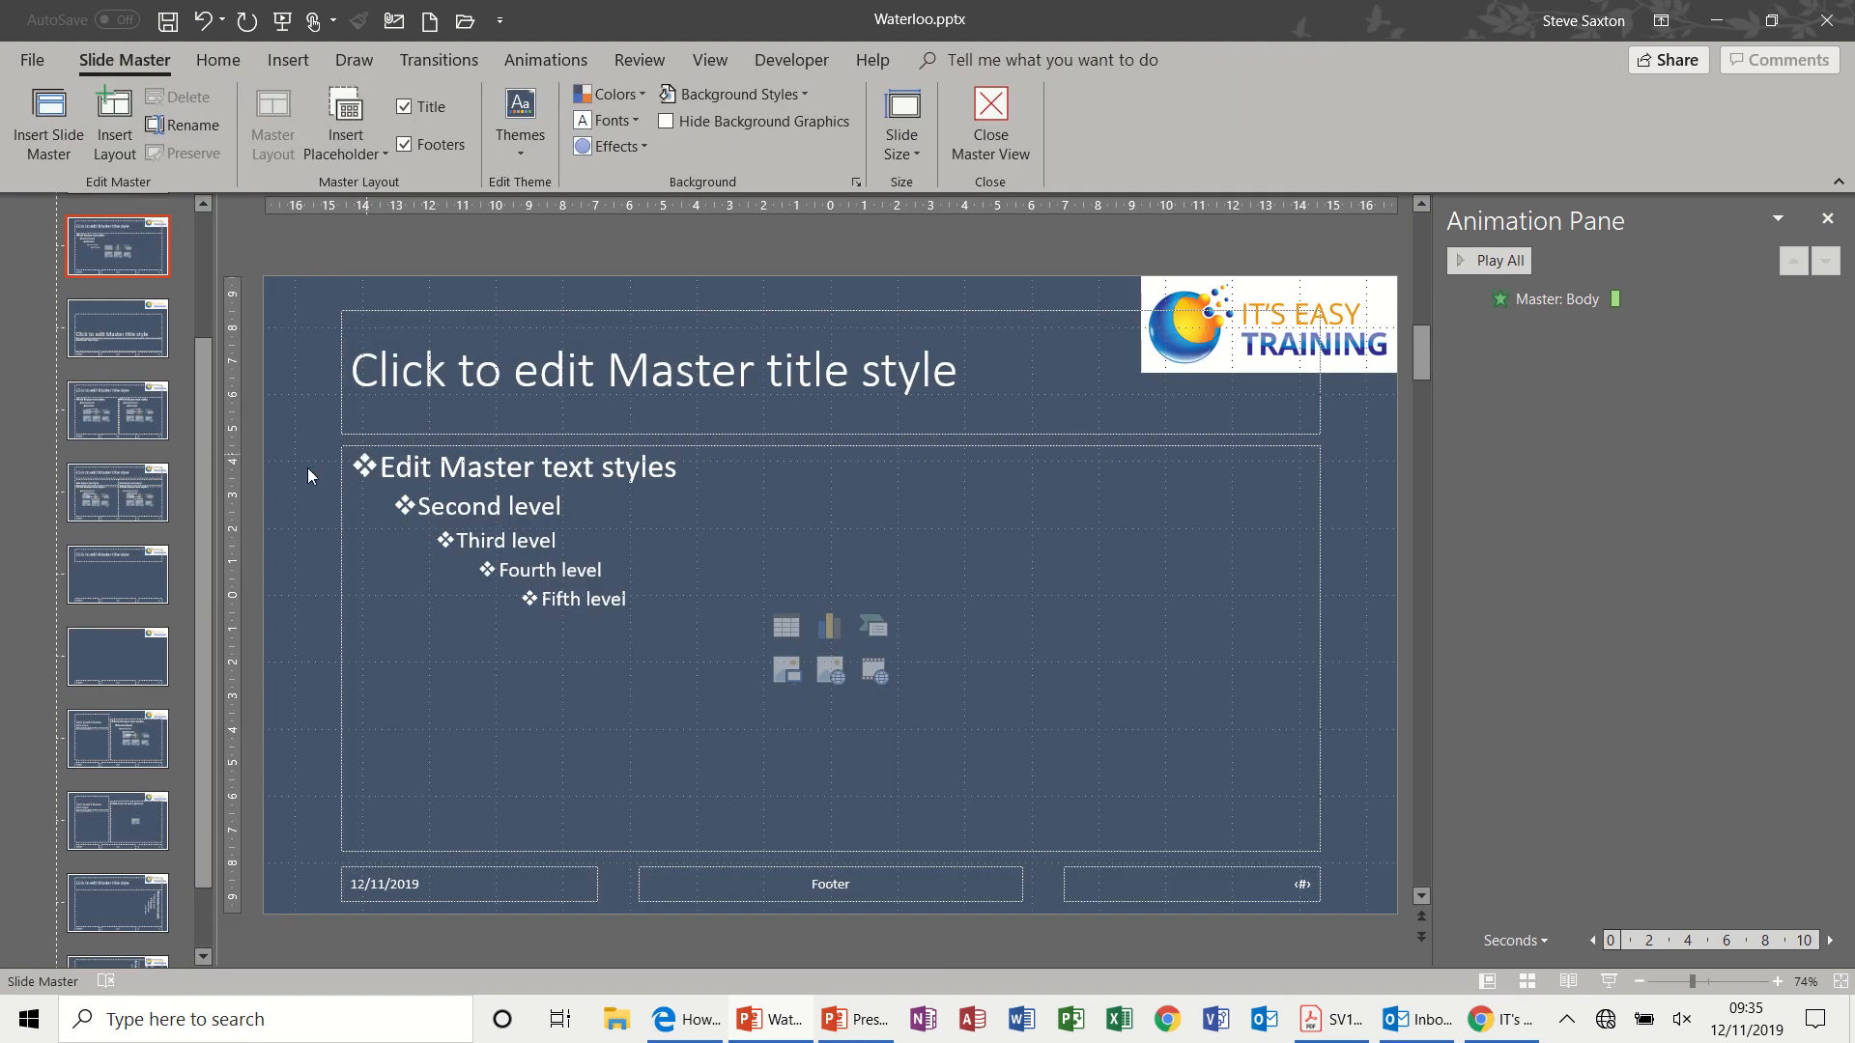
{"action": "scroll", "scroll_direction": "down", "scroll_amount": 3}
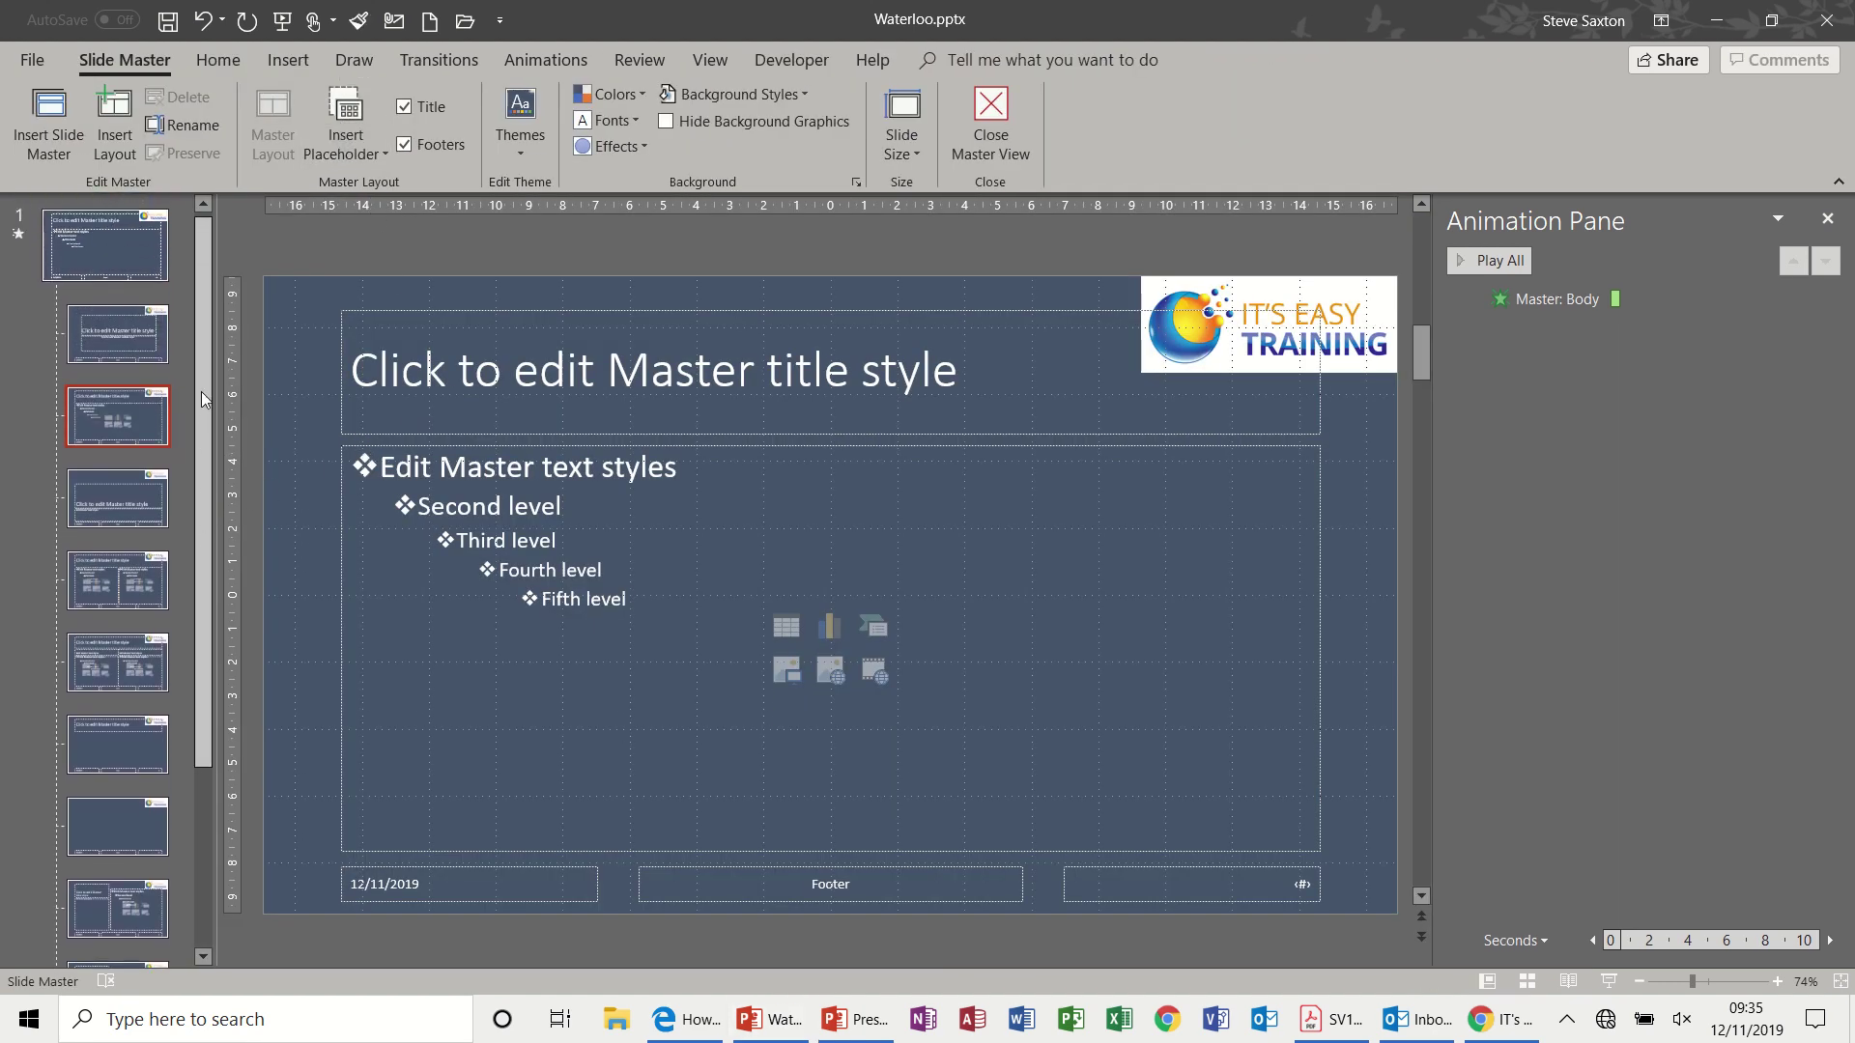
{"action": "mouse_move", "coordinate": [124, 421]}
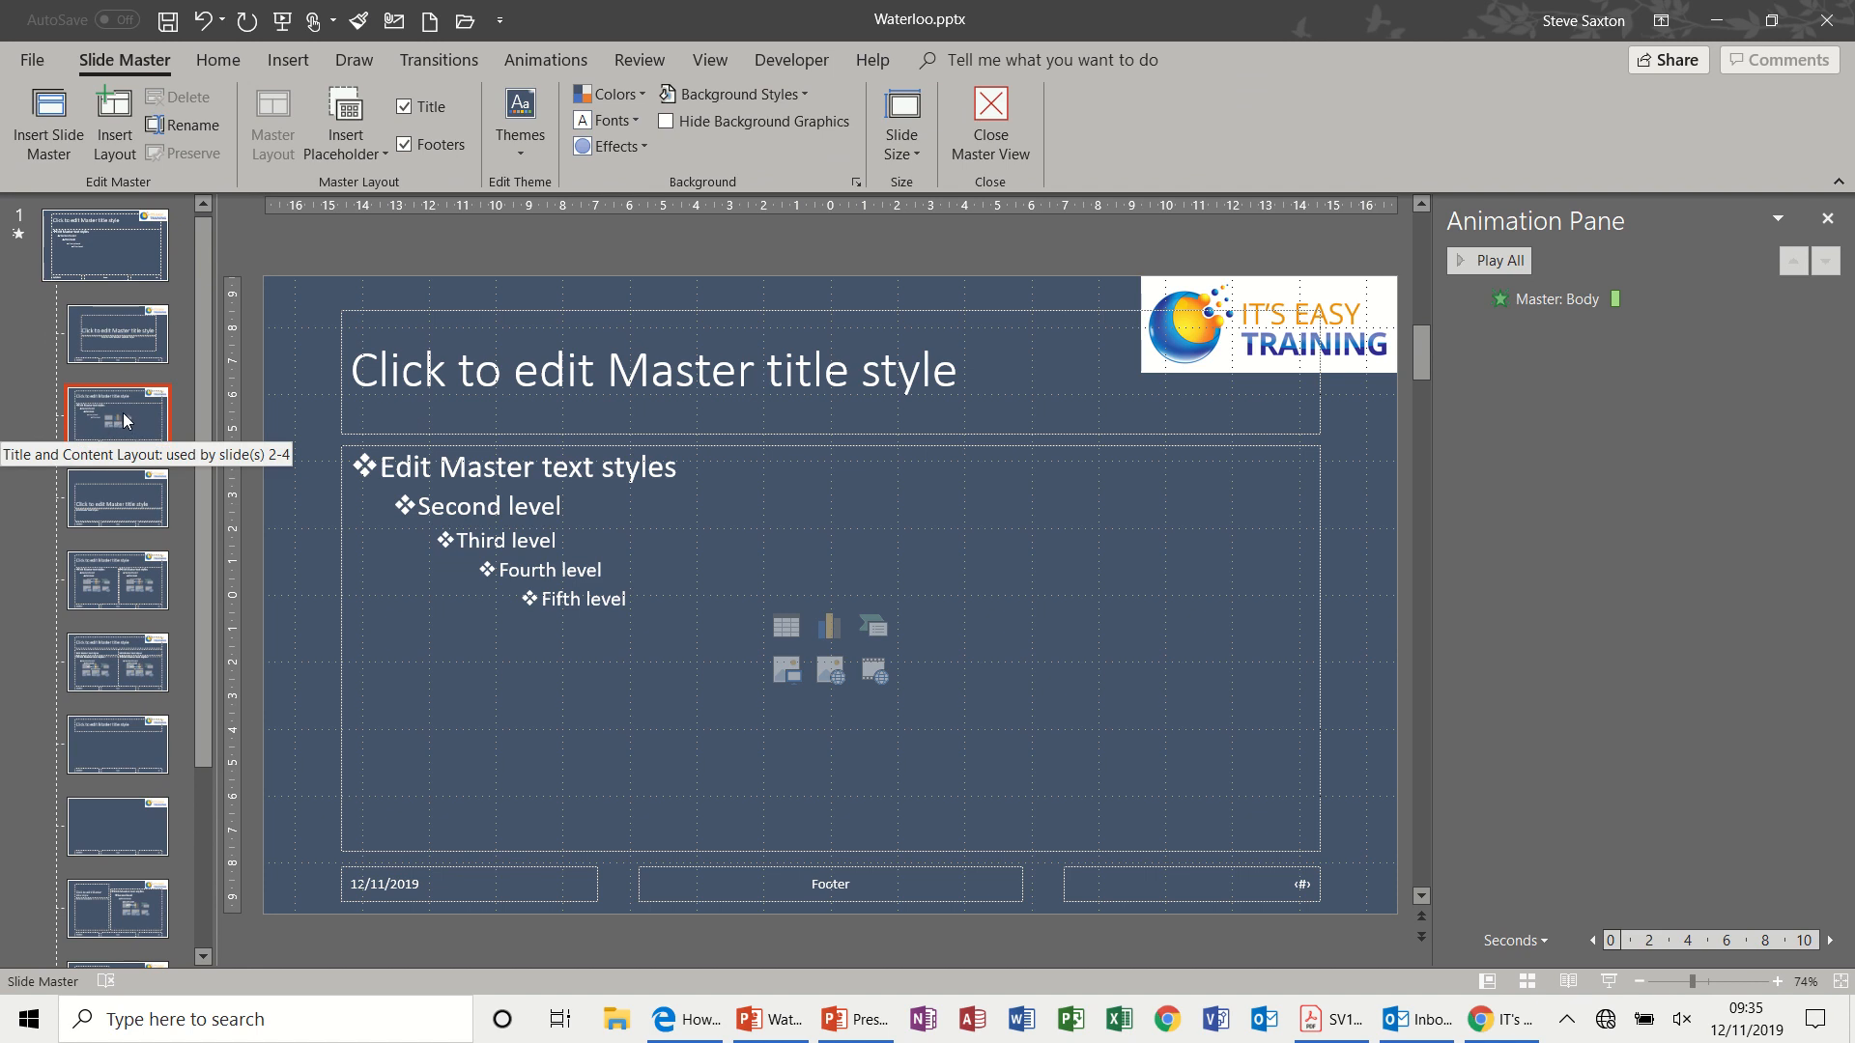
{"action": "mouse_move", "coordinate": [139, 400]}
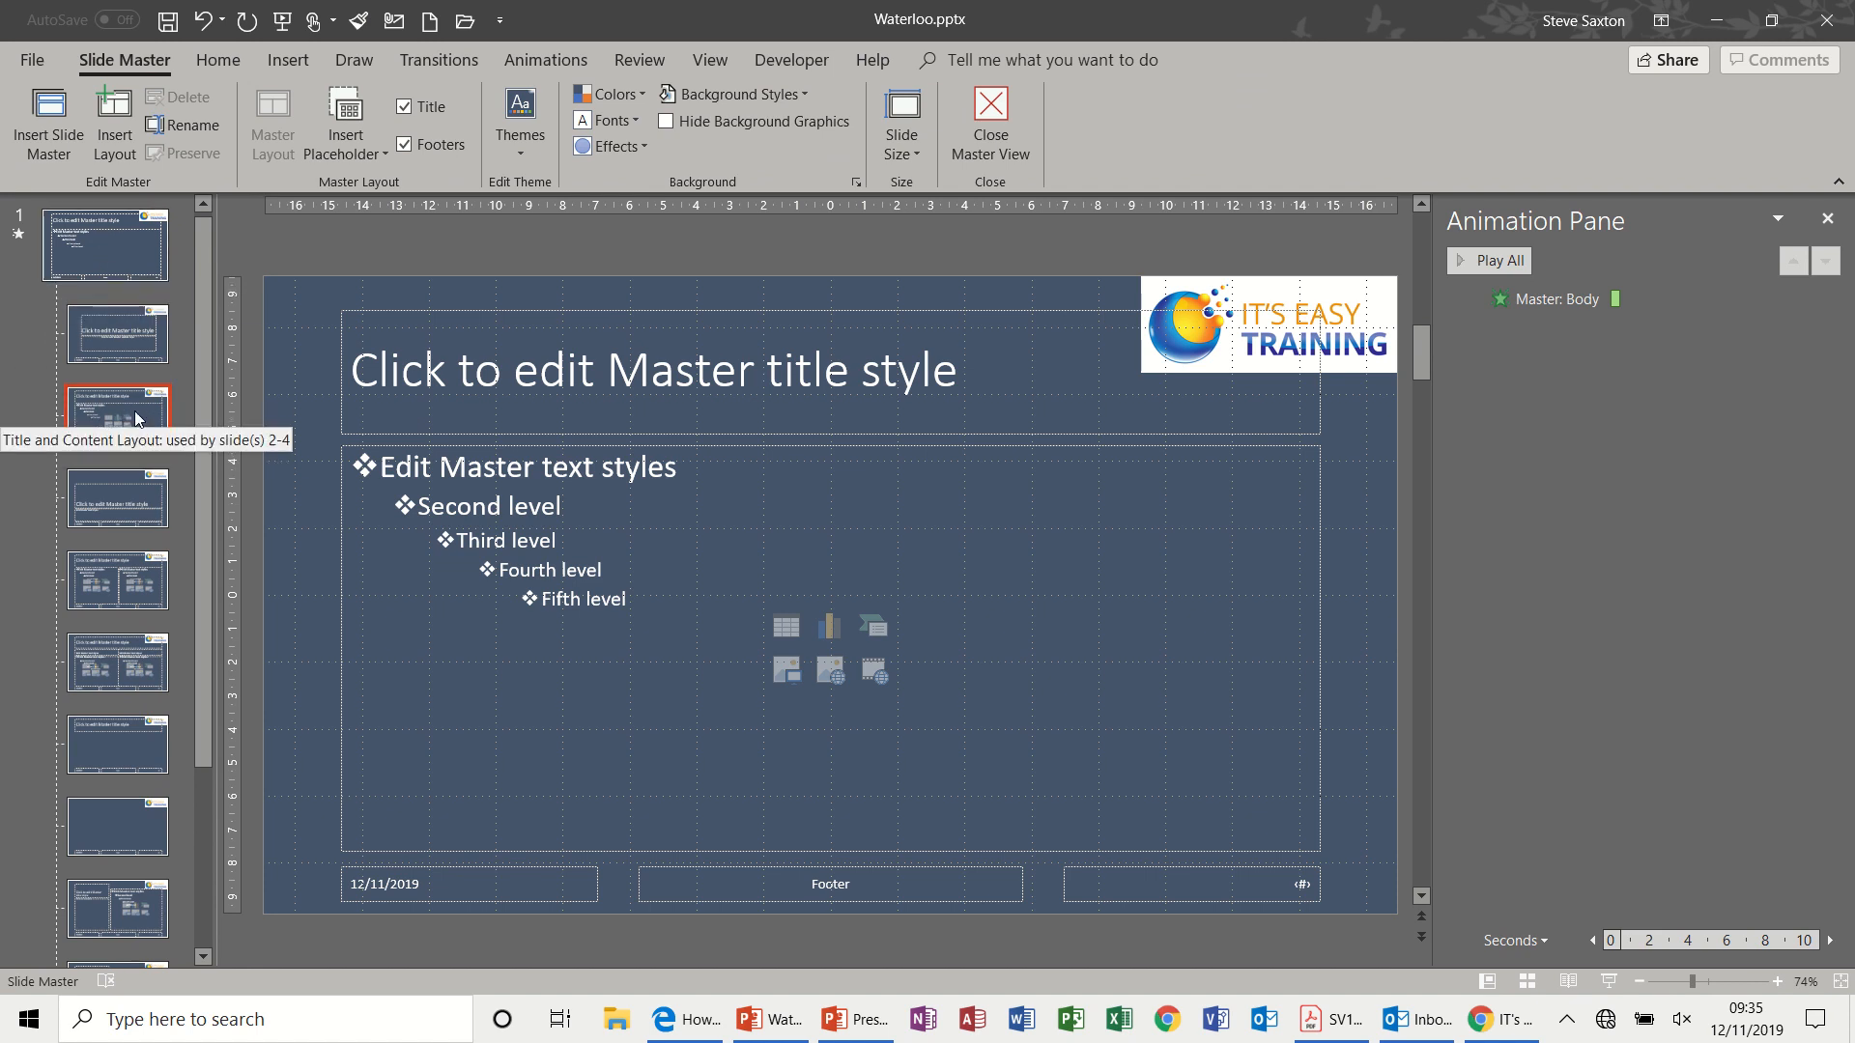
Duplicate the Title and Content layout and check the copy's inherited body animation
{"action": "right_click", "coordinate": [116, 413]}
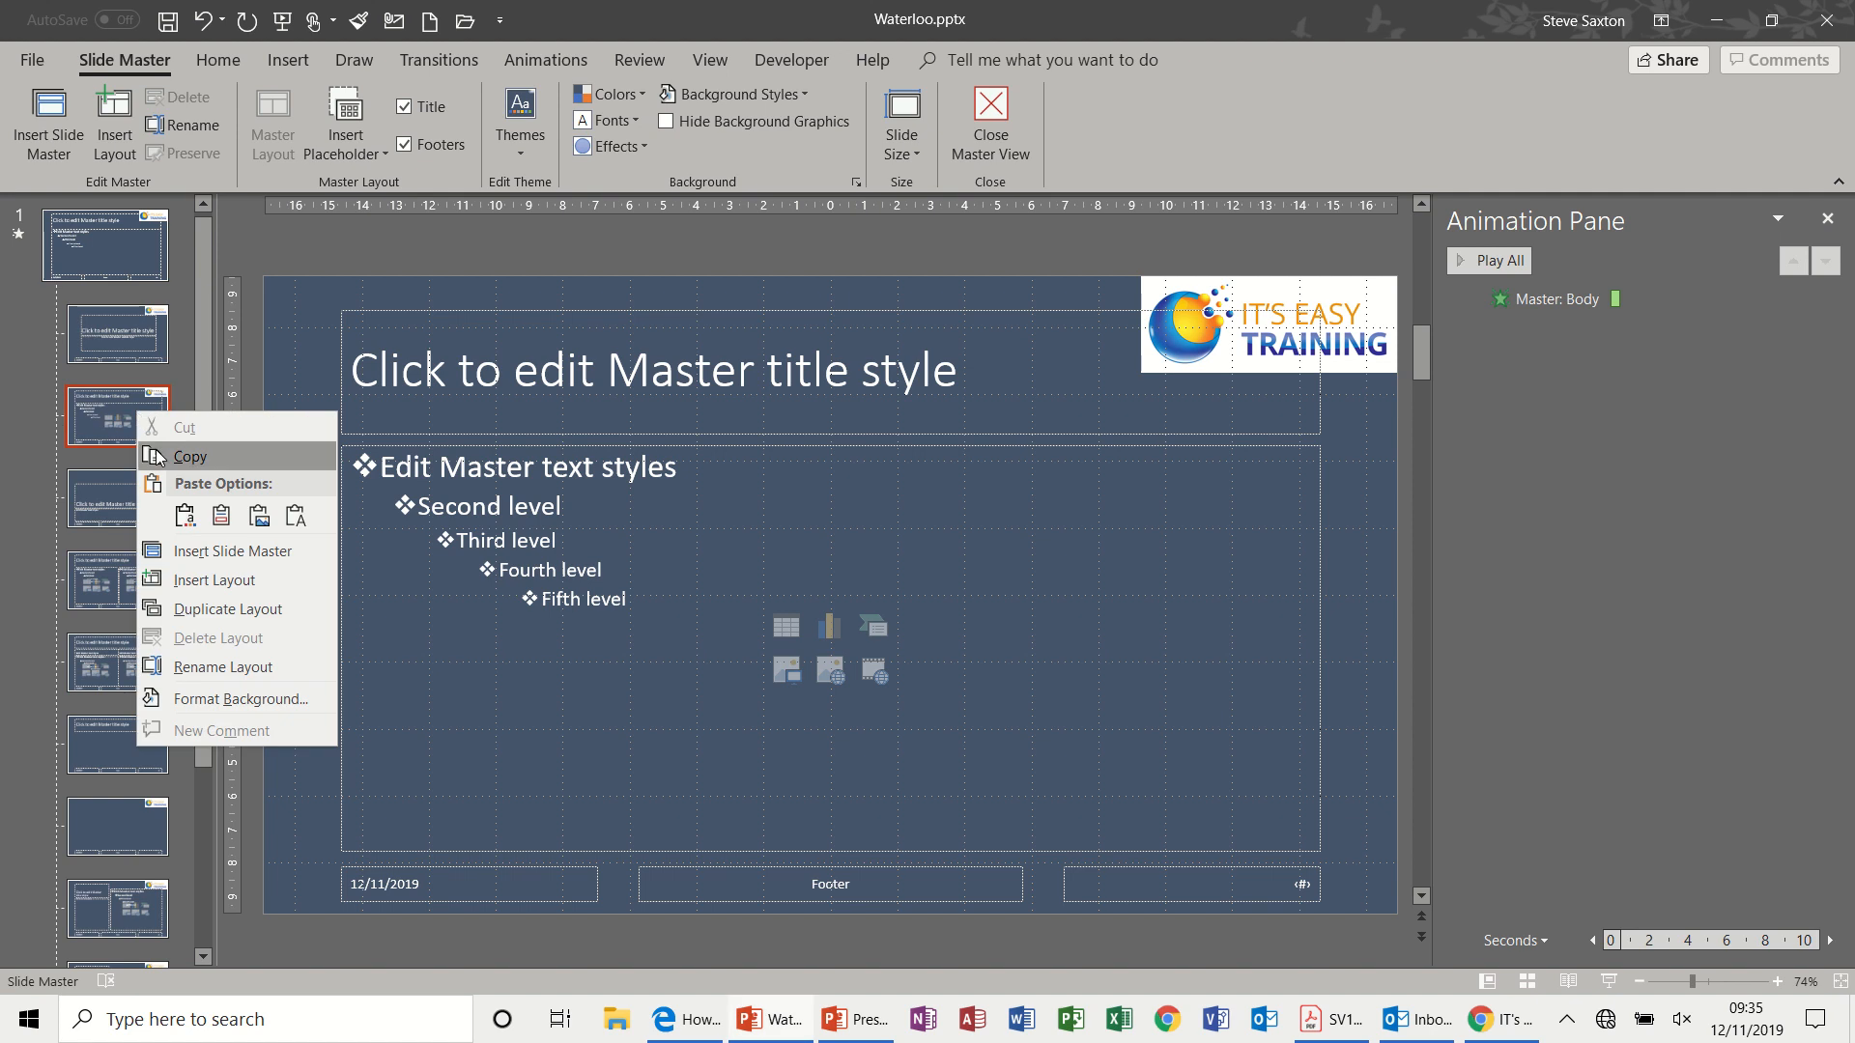
{"action": "mouse_move", "coordinate": [240, 599]}
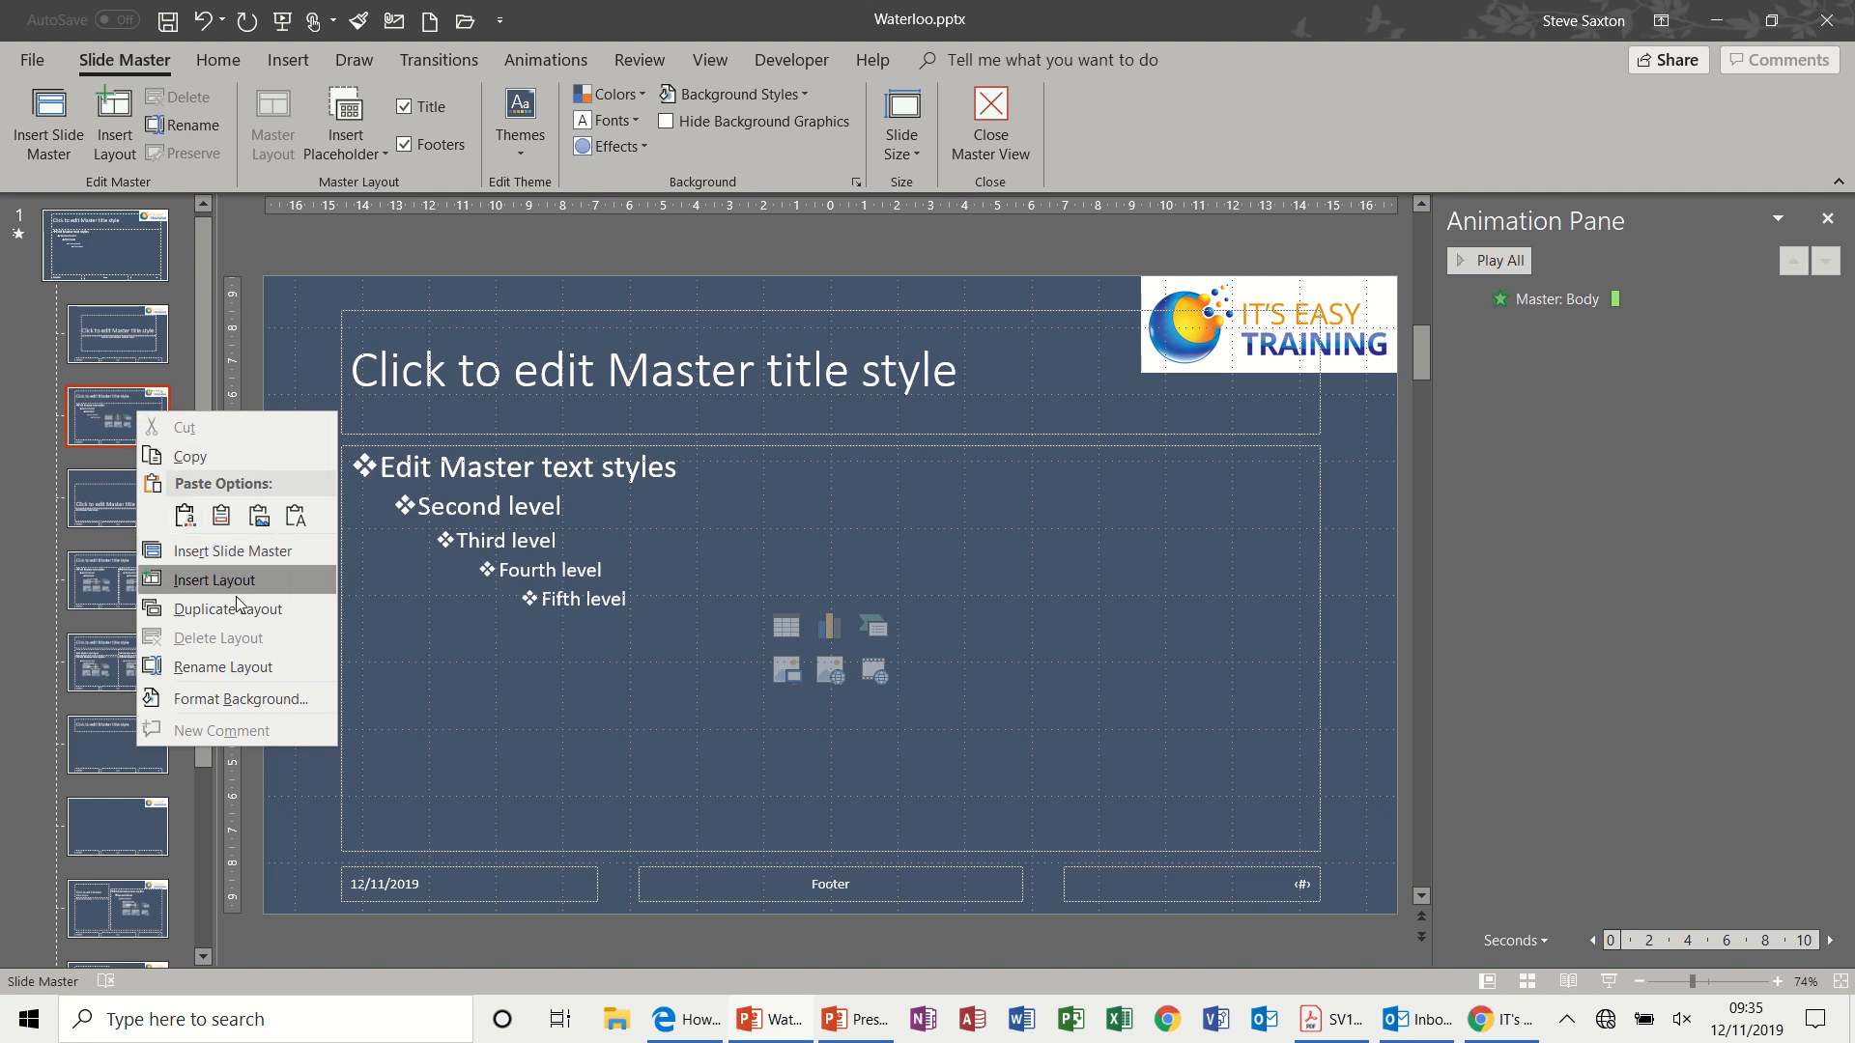
{"action": "left_click", "coordinate": [212, 580]}
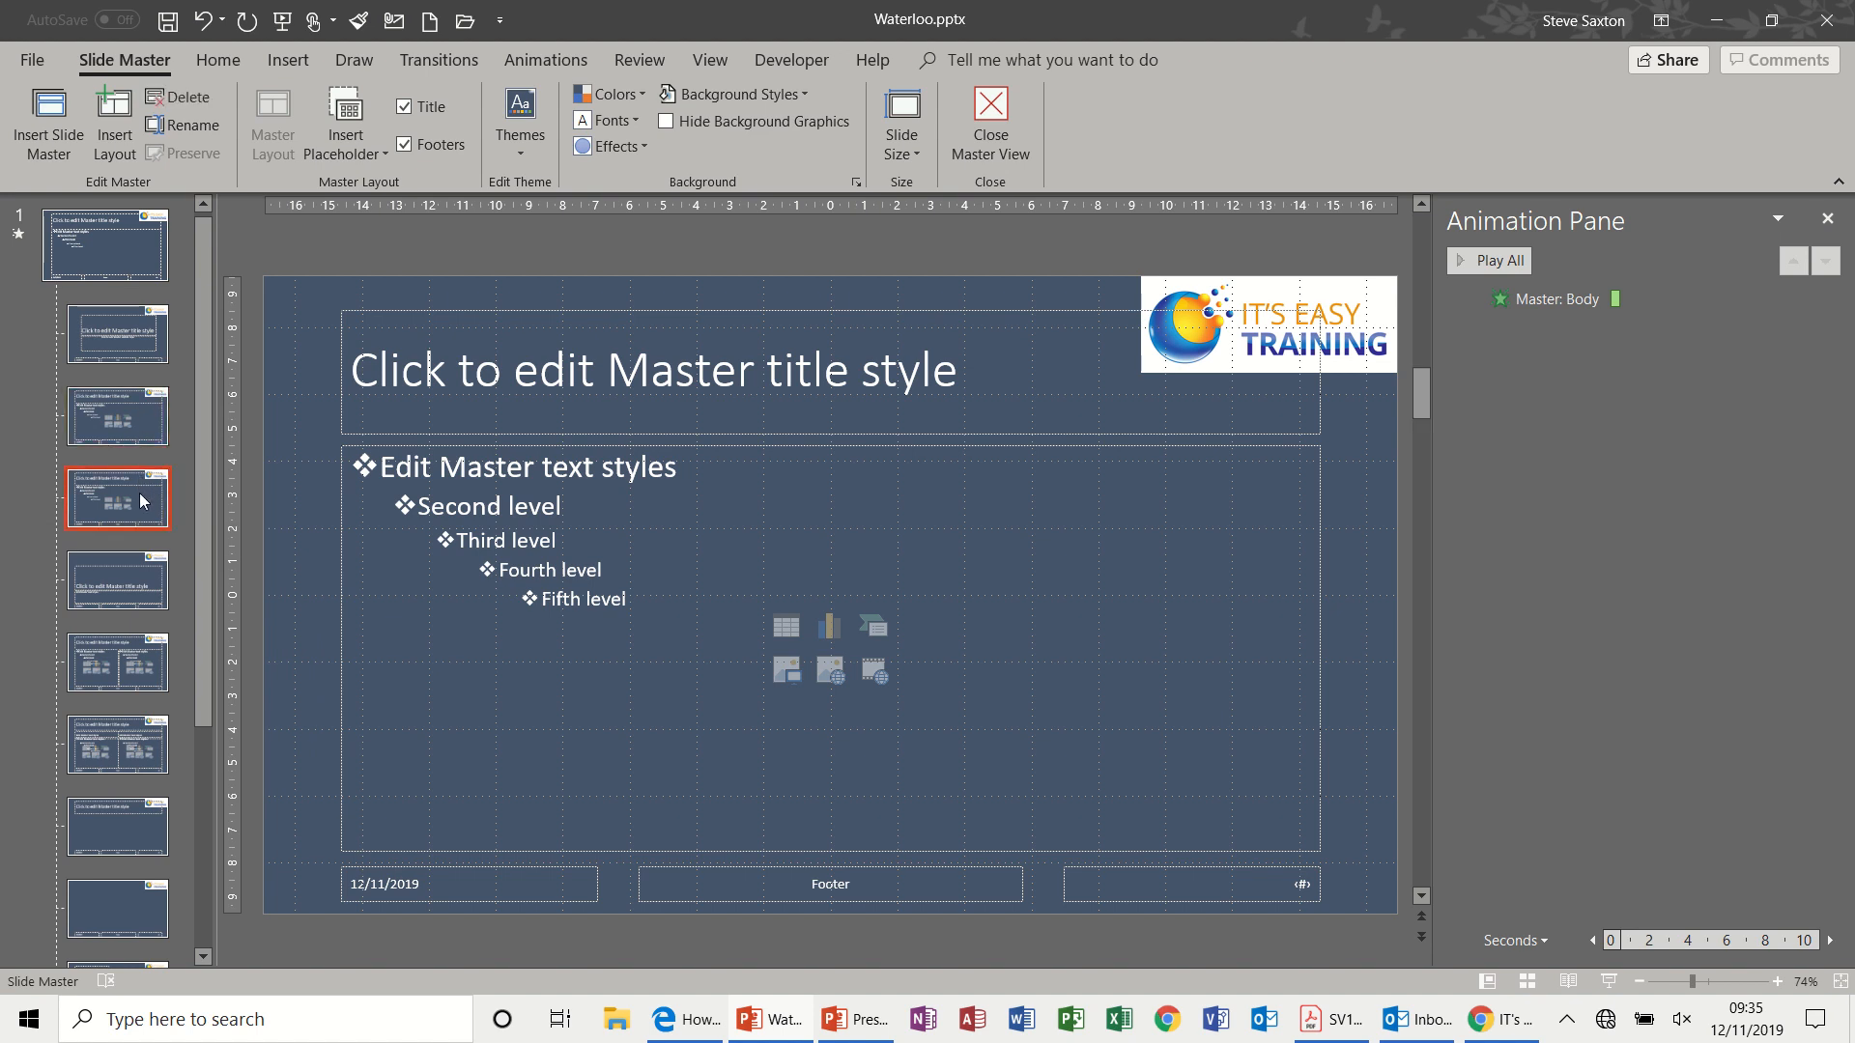
{"action": "left_click", "coordinate": [1553, 301]}
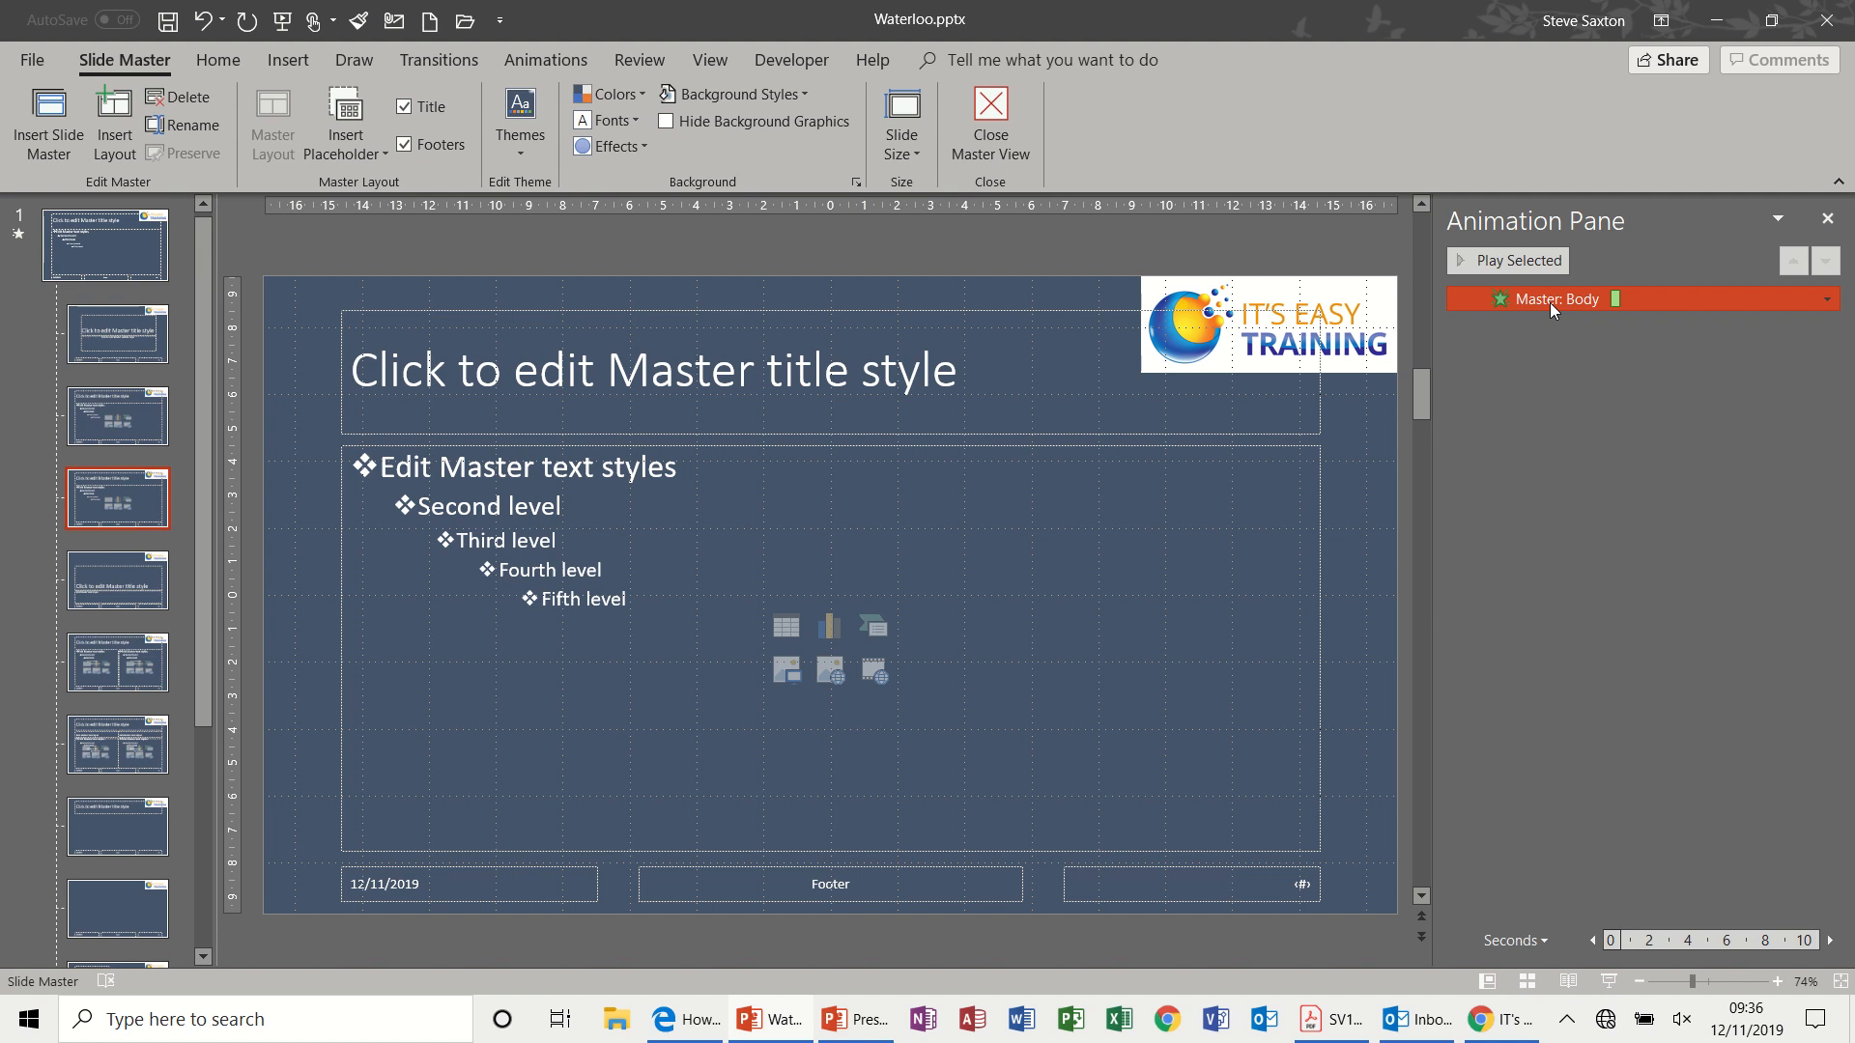
{"action": "mouse_move", "coordinate": [1529, 307]}
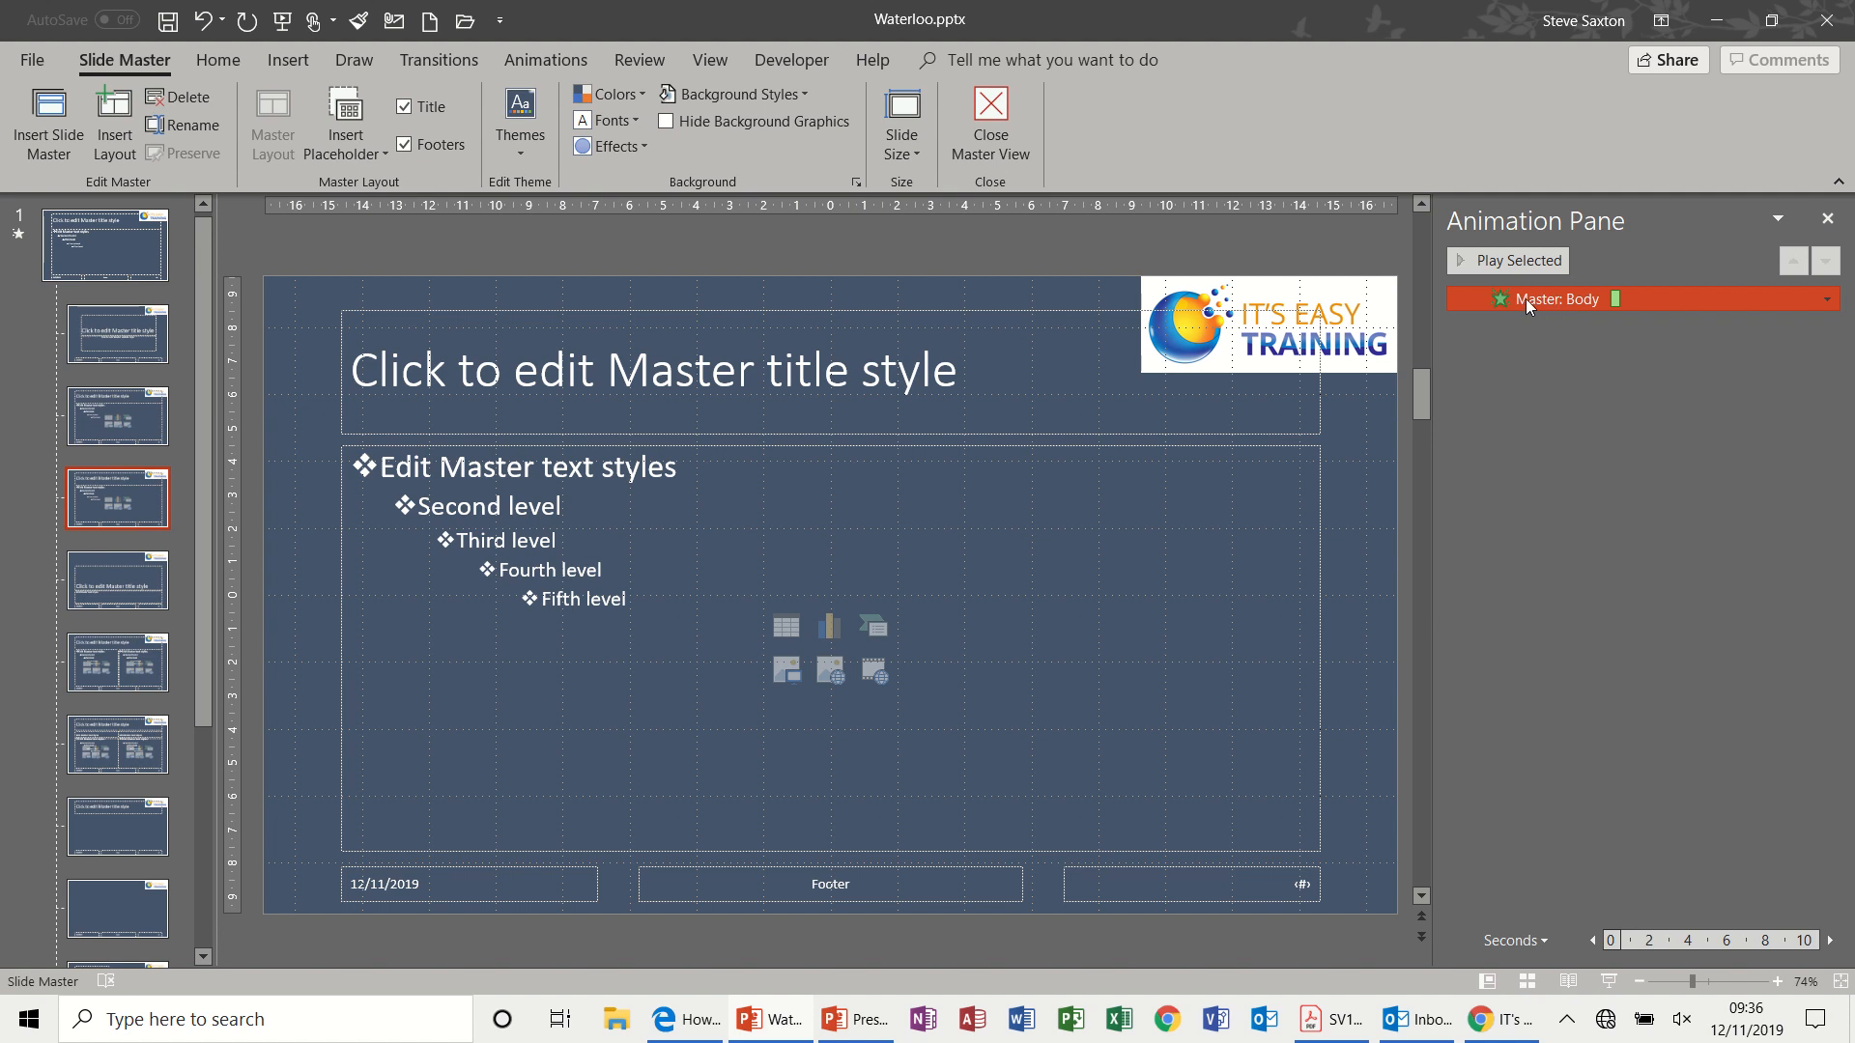
{"action": "mouse_move", "coordinate": [1090, 371]}
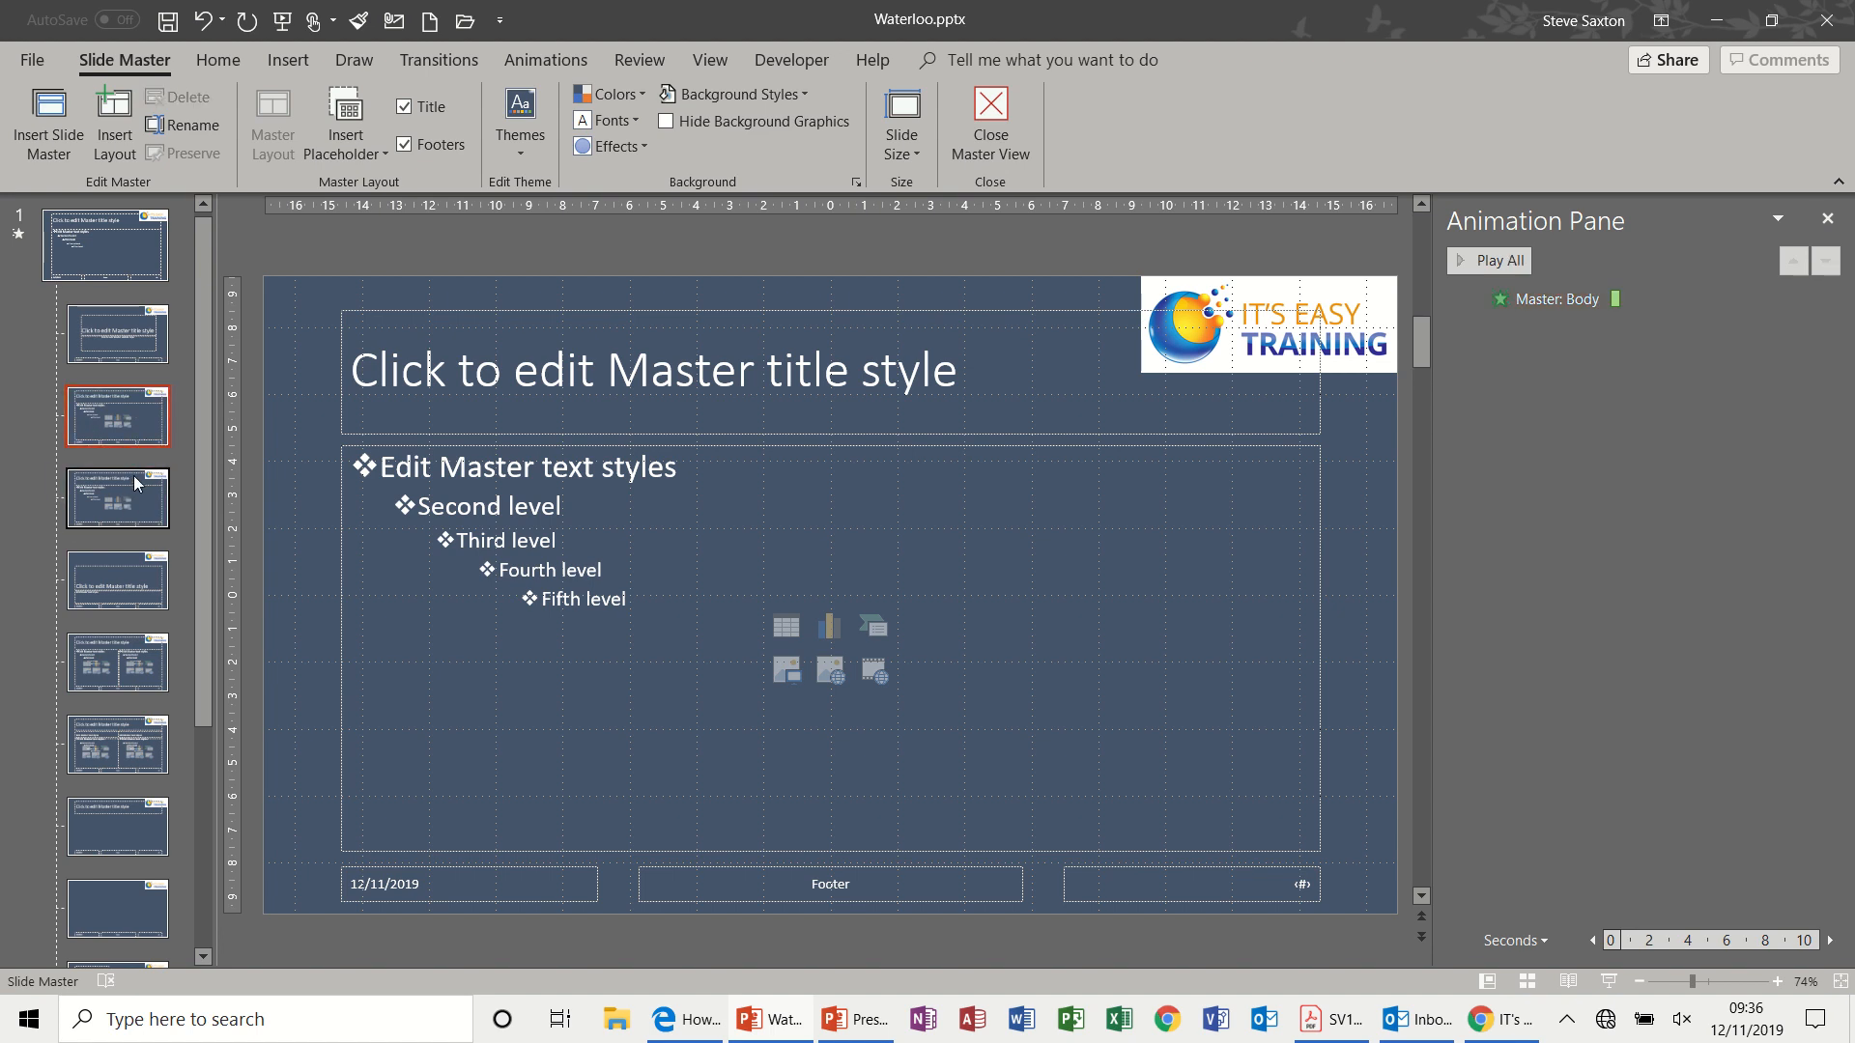
{"action": "left_click", "coordinate": [104, 244]}
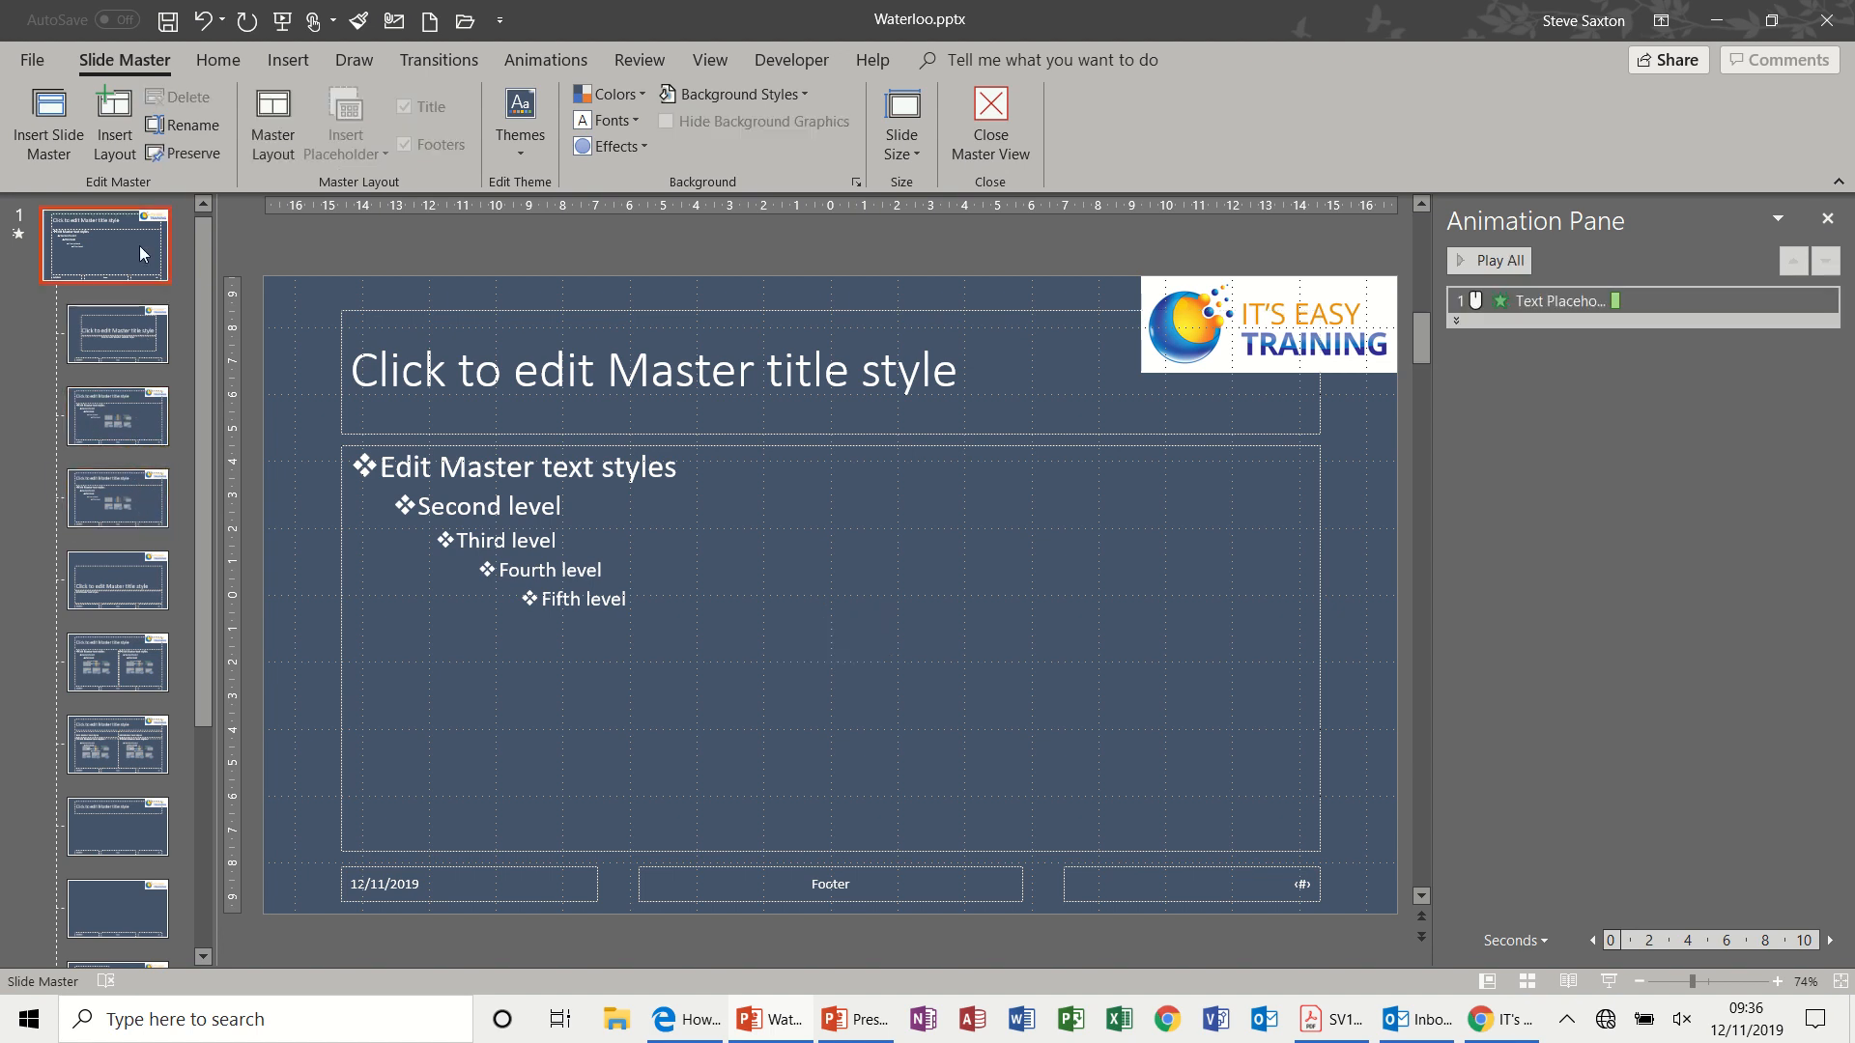
Delete the slide master's Text Placeholder animation, leaving Title and Content unanimated
{"action": "left_click", "coordinate": [1561, 299]}
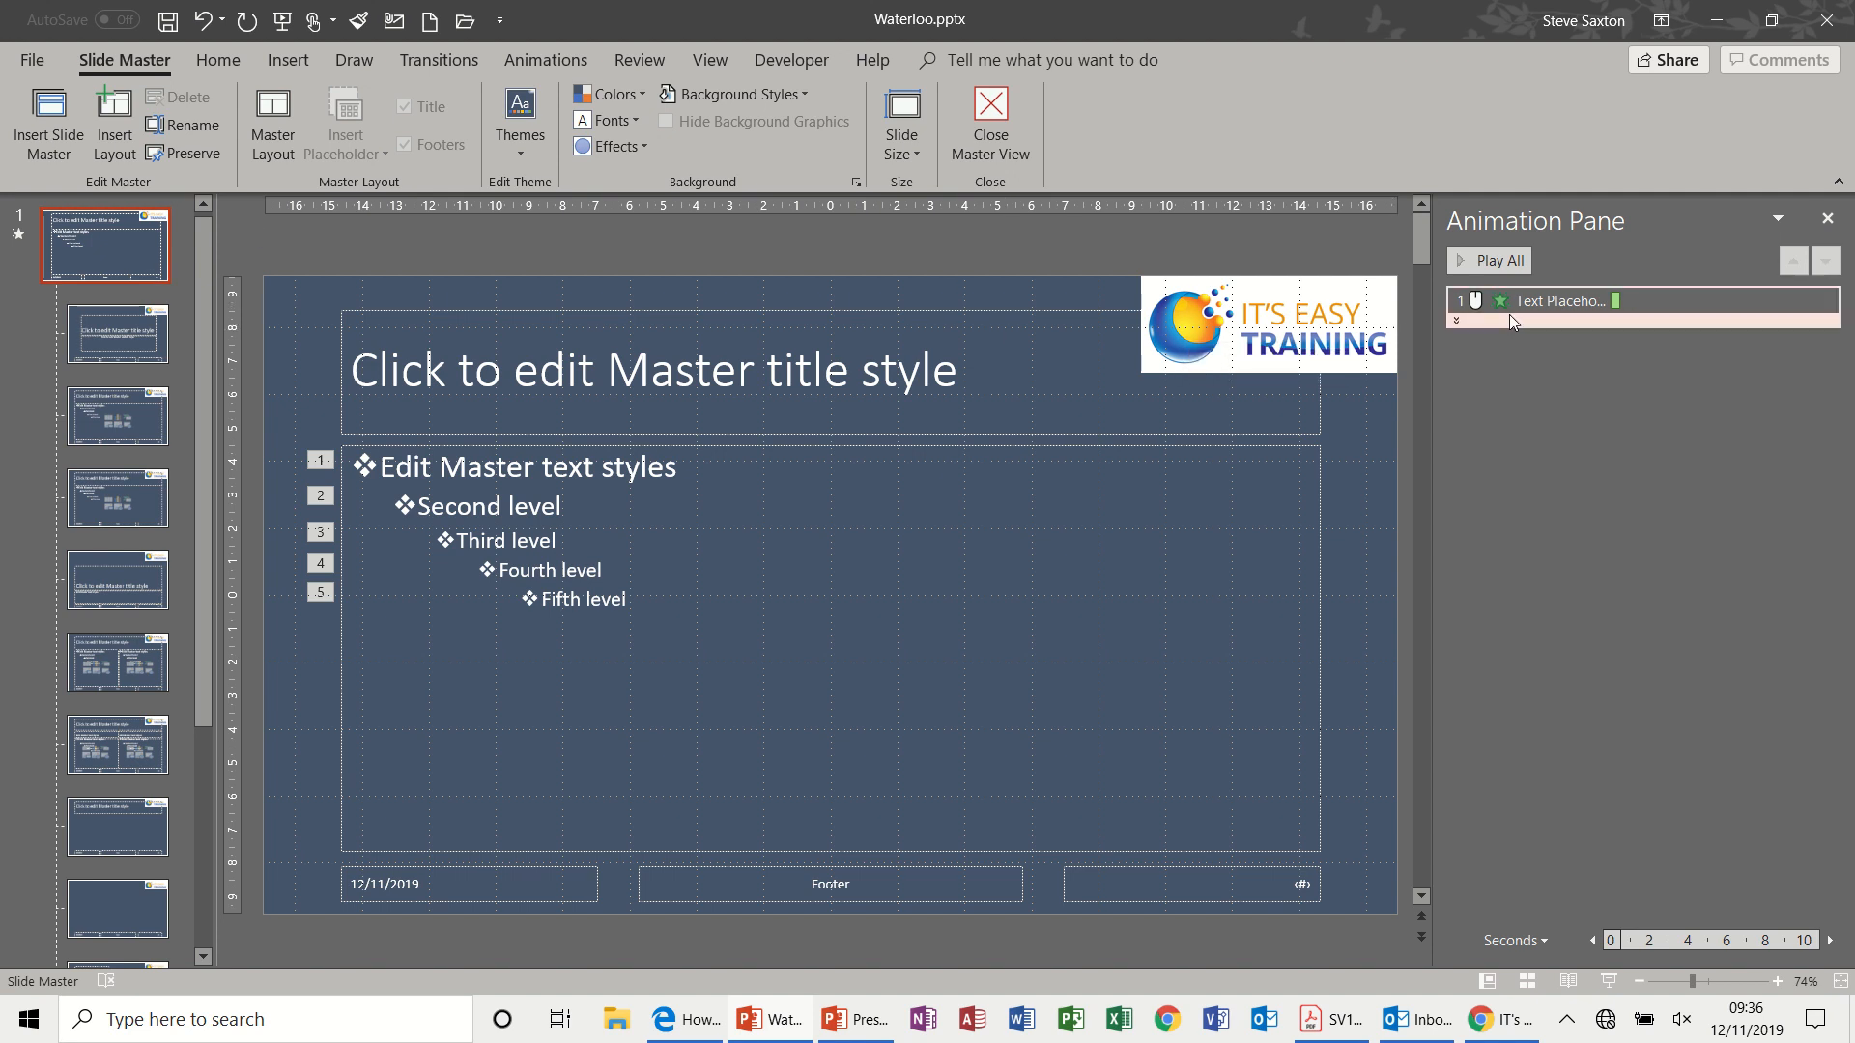
{"action": "left_click", "coordinate": [1558, 299]}
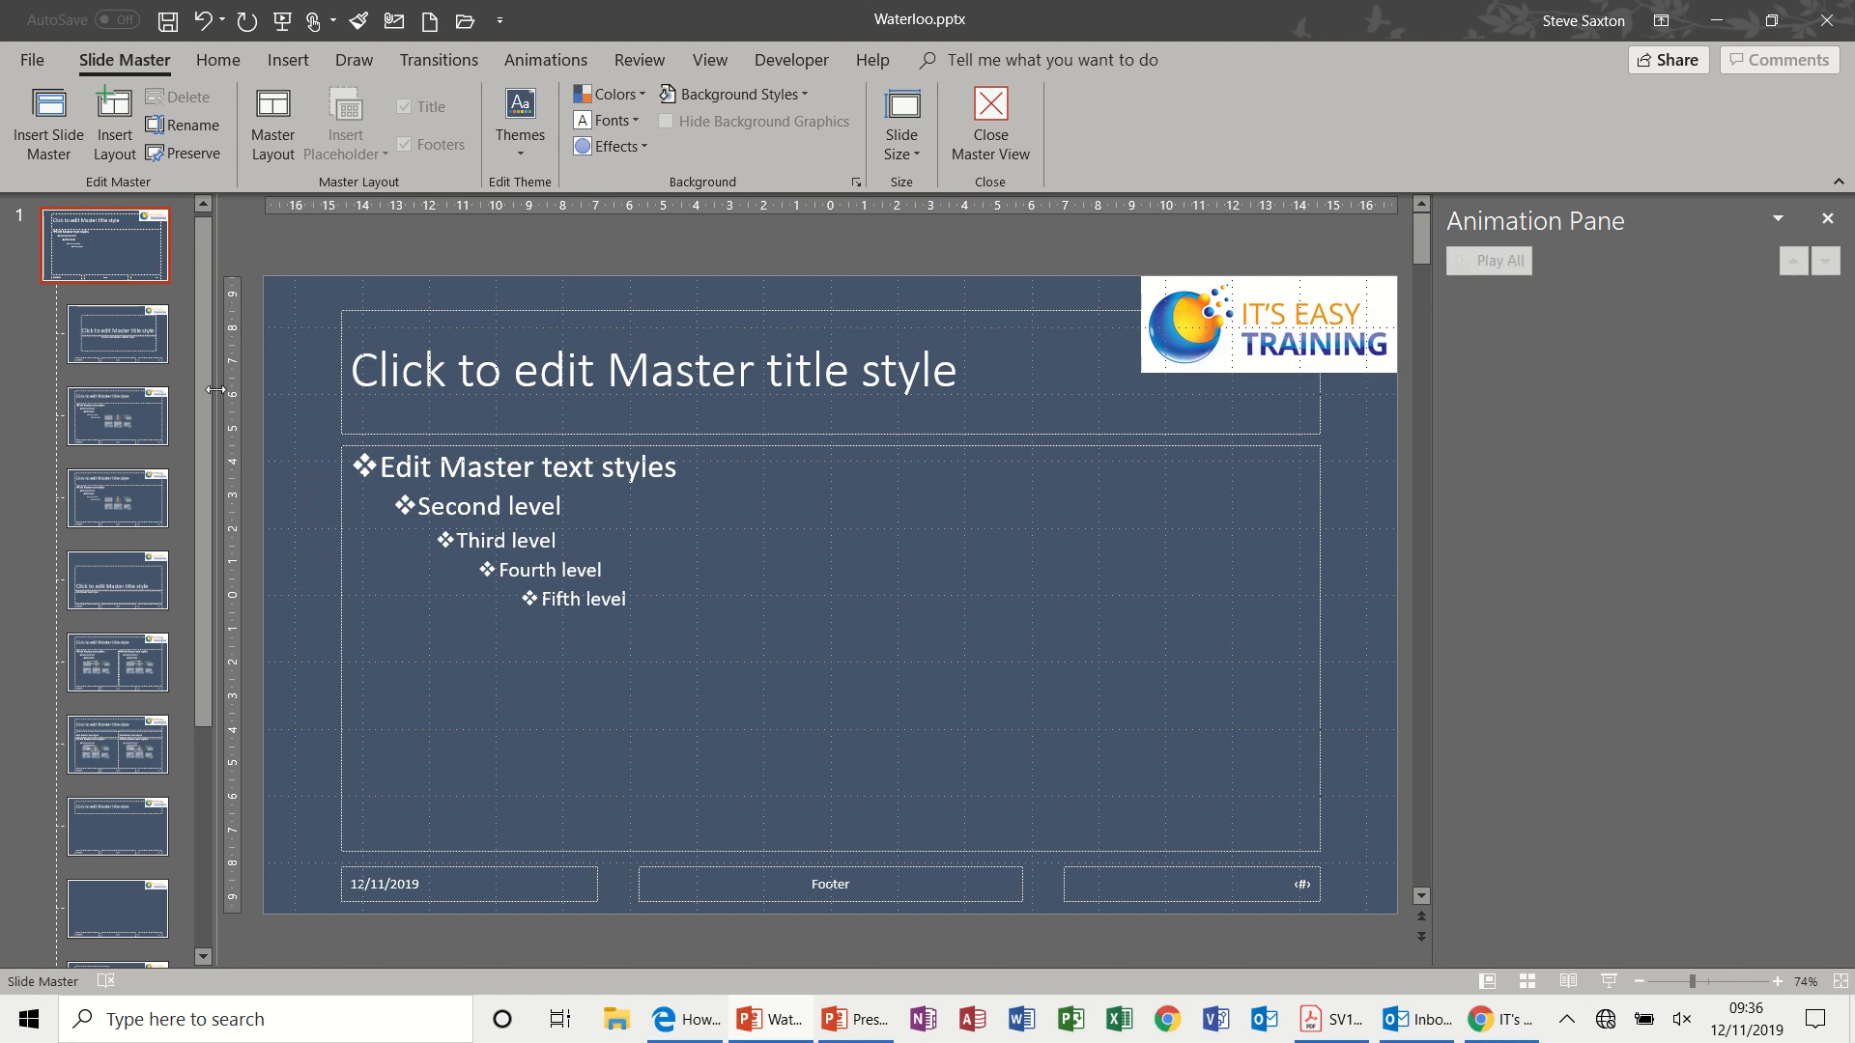
{"action": "left_click", "coordinate": [116, 416]}
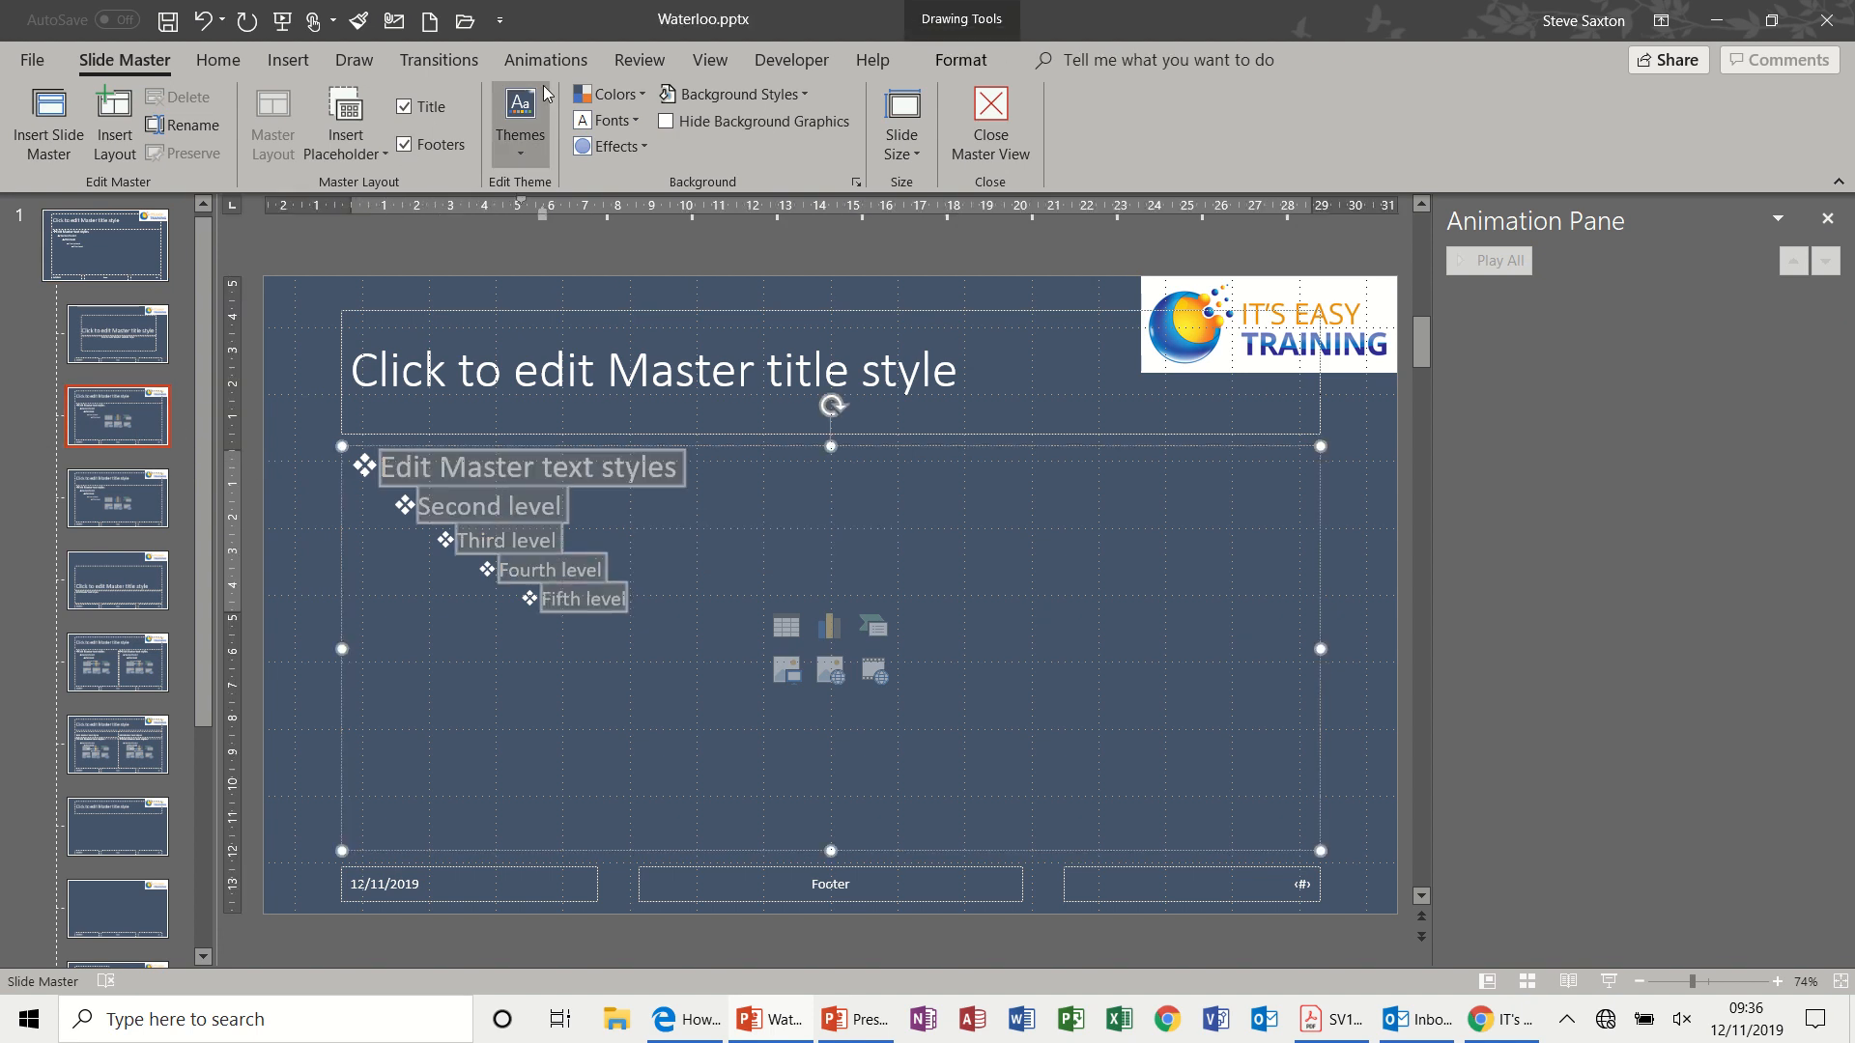
Give the Title and Content layout's body text a Dissolve In entrance effect
{"action": "left_click", "coordinate": [545, 60]}
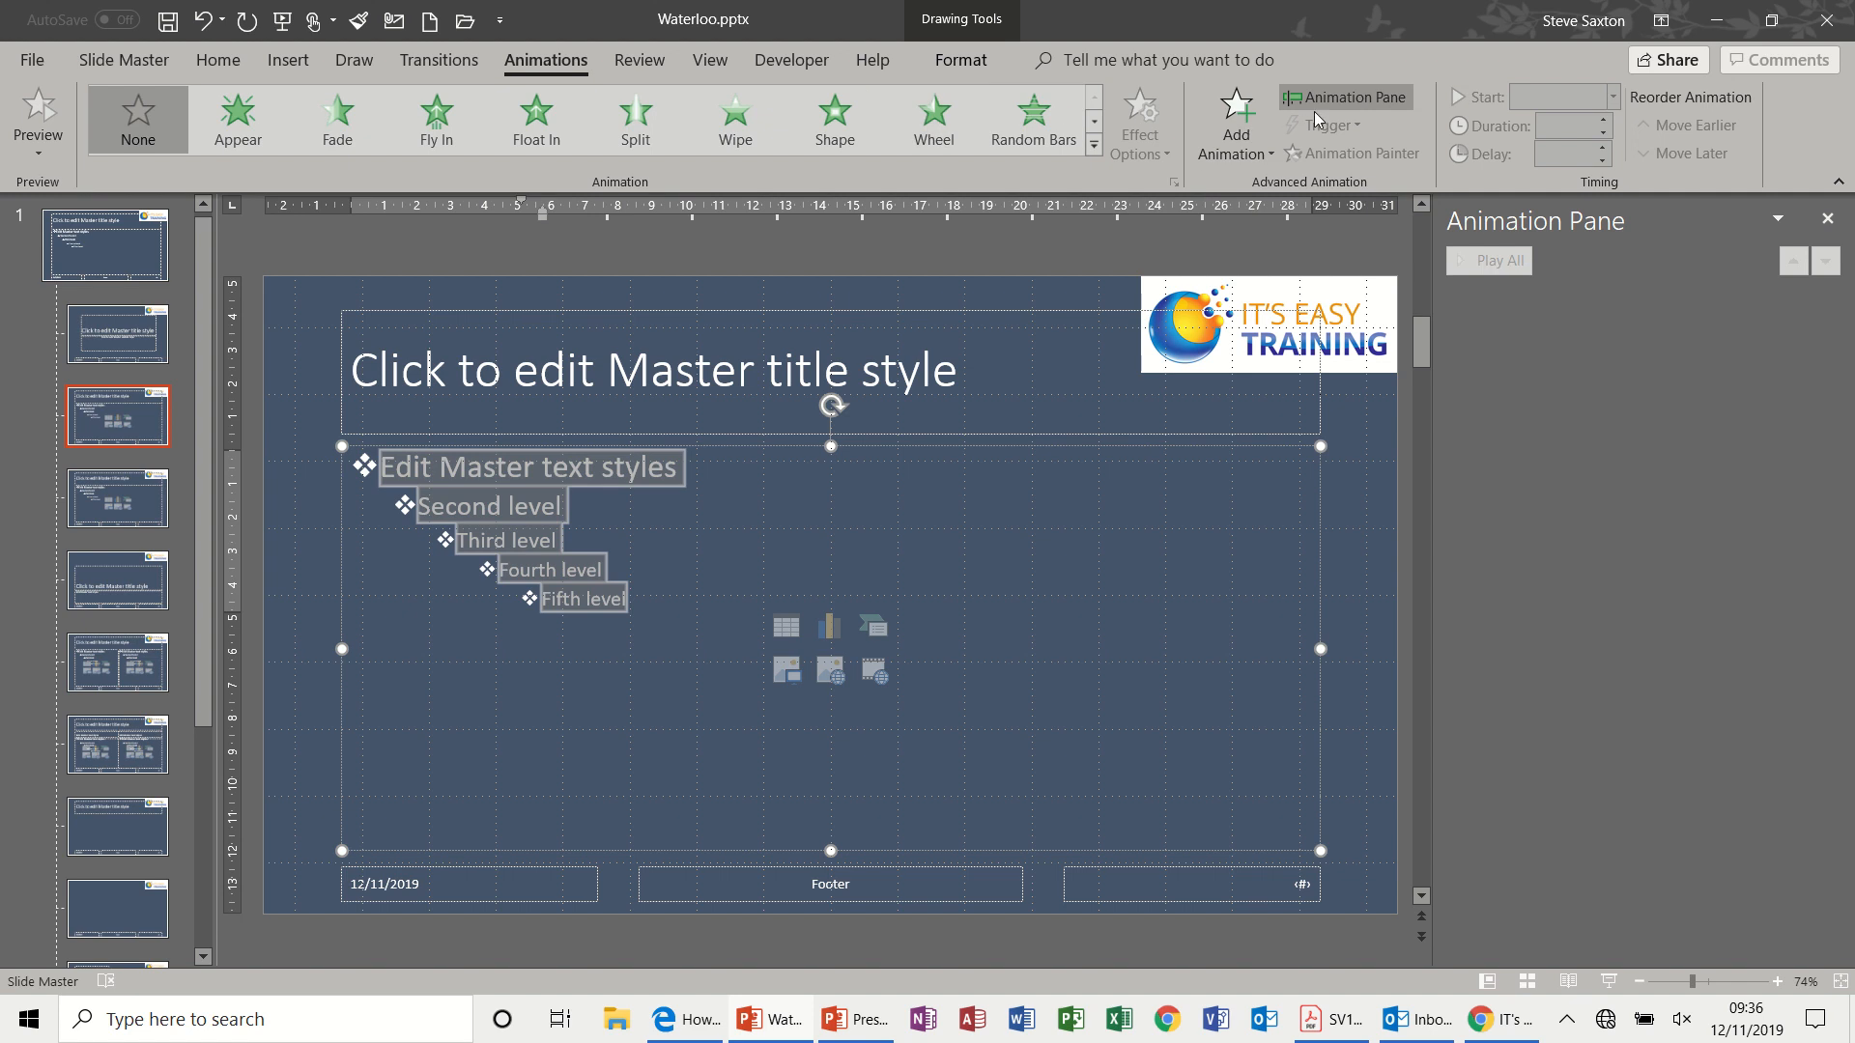
{"action": "left_click", "coordinate": [1235, 120]}
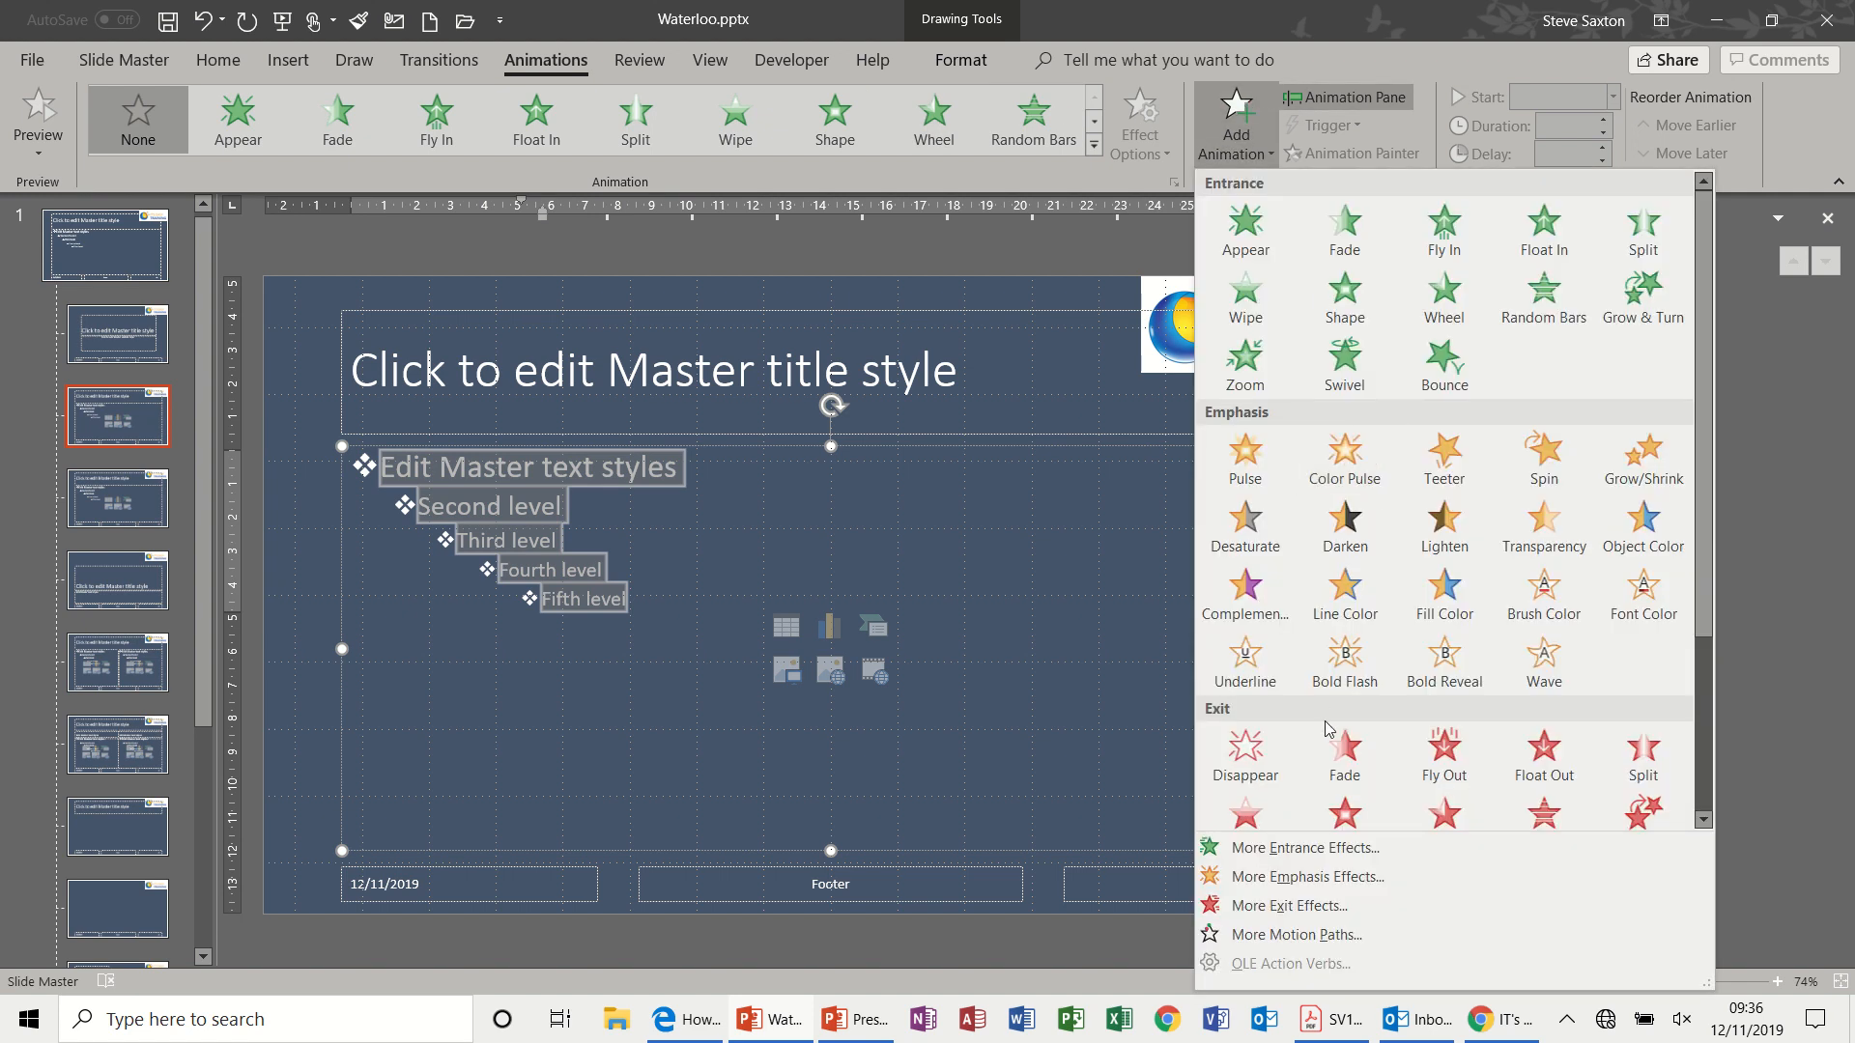
{"action": "left_click", "coordinate": [1304, 848]}
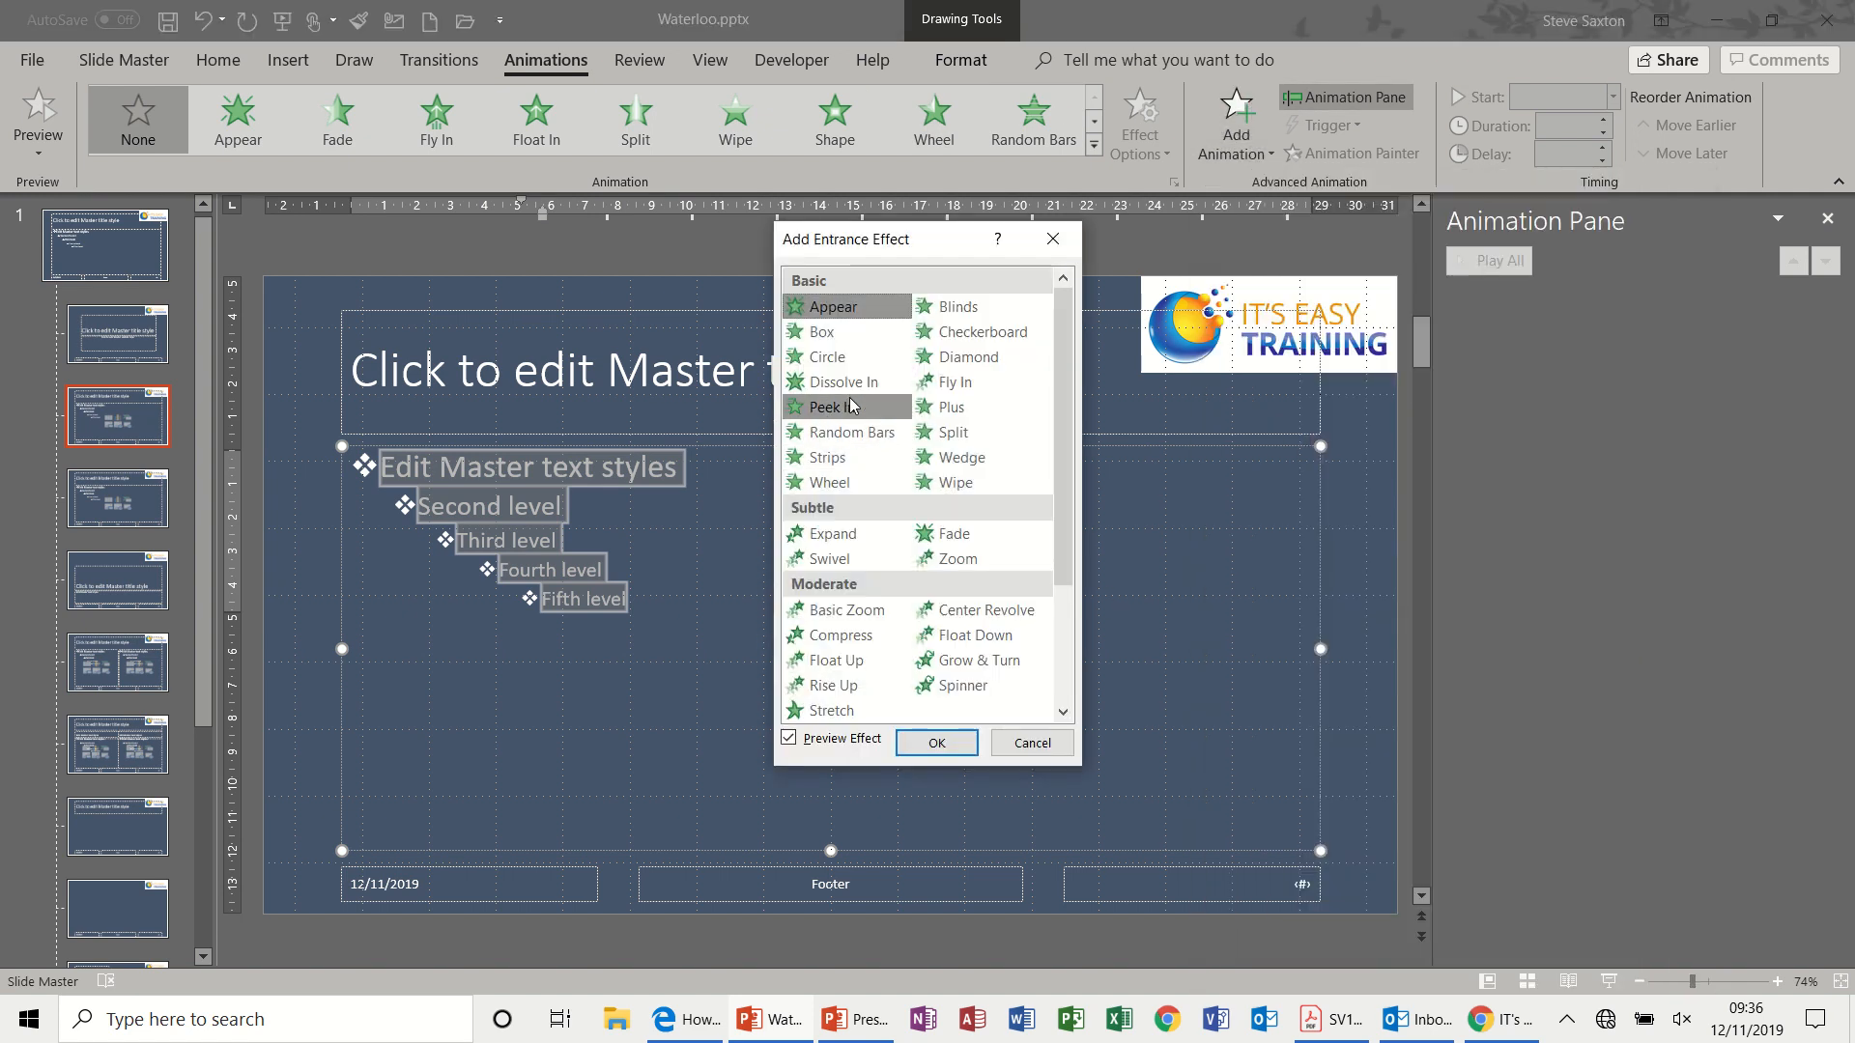
{"action": "left_click", "coordinate": [937, 742]}
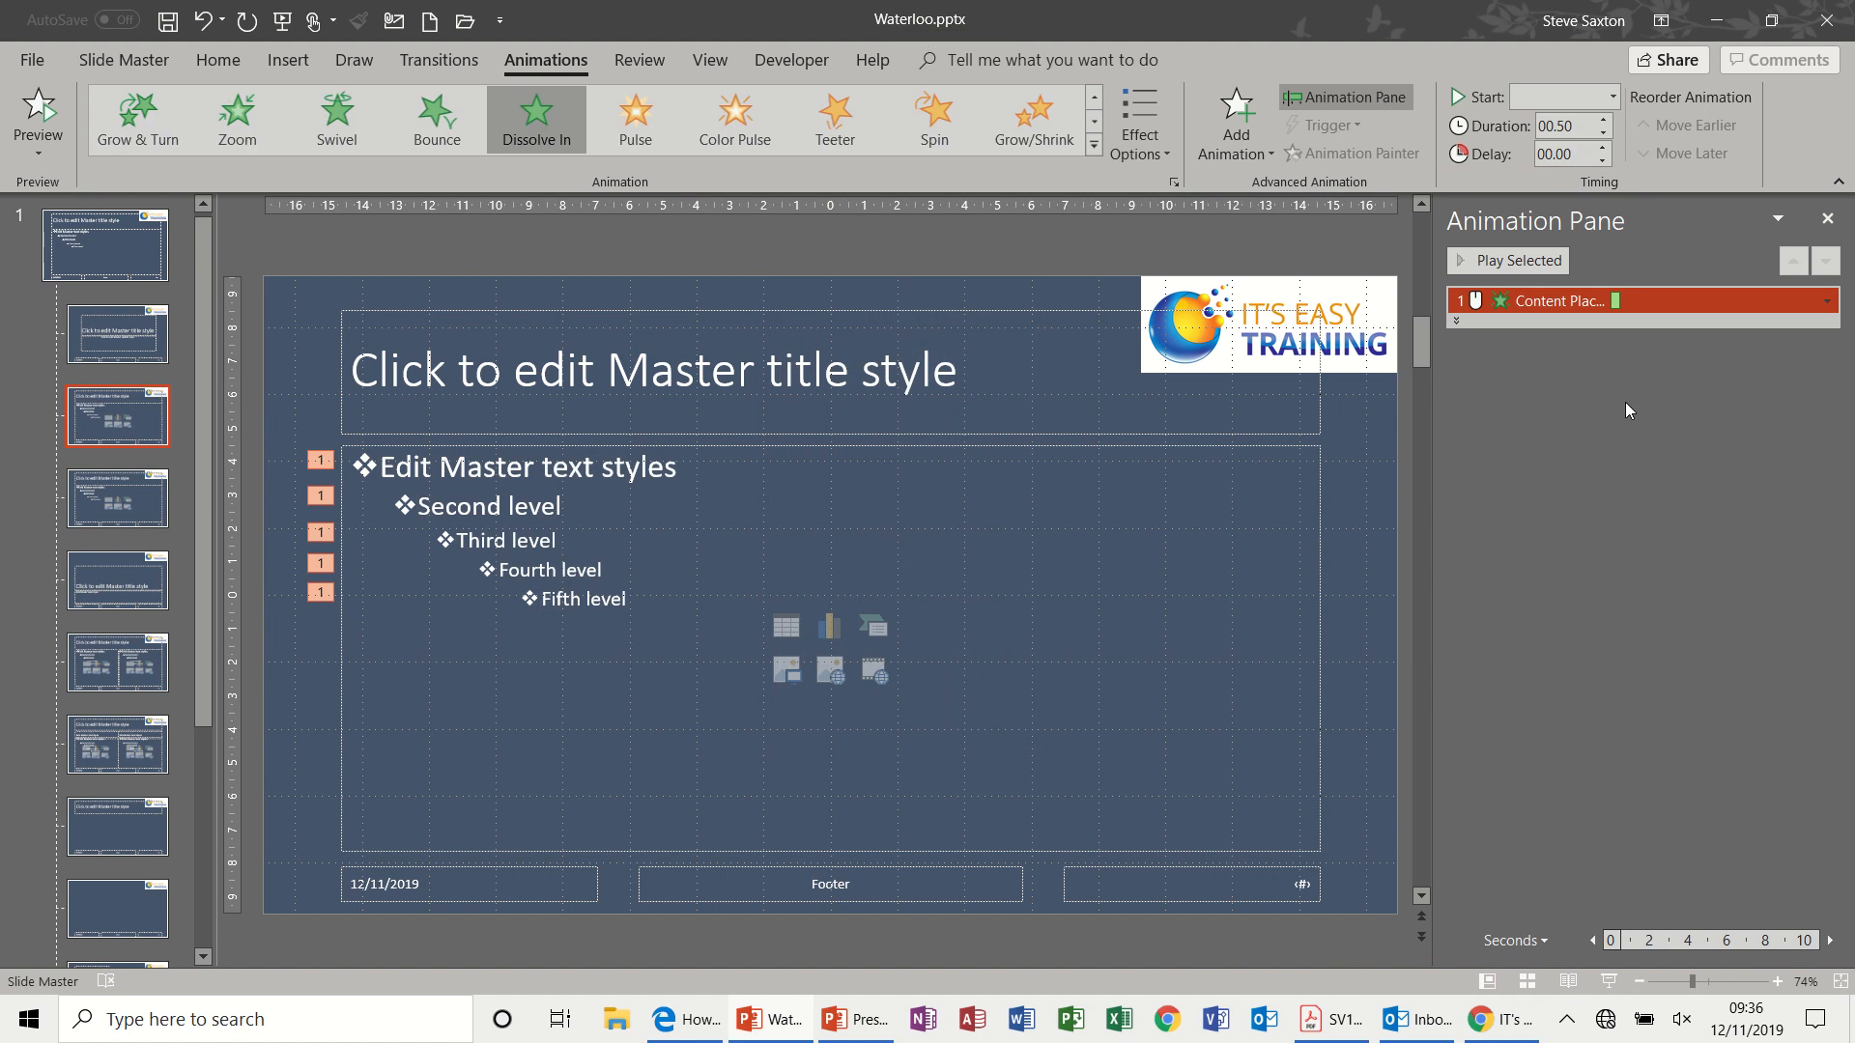
Set the dissolve's text animation to reveal each bullet level separately
{"action": "left_click", "coordinate": [1830, 300]}
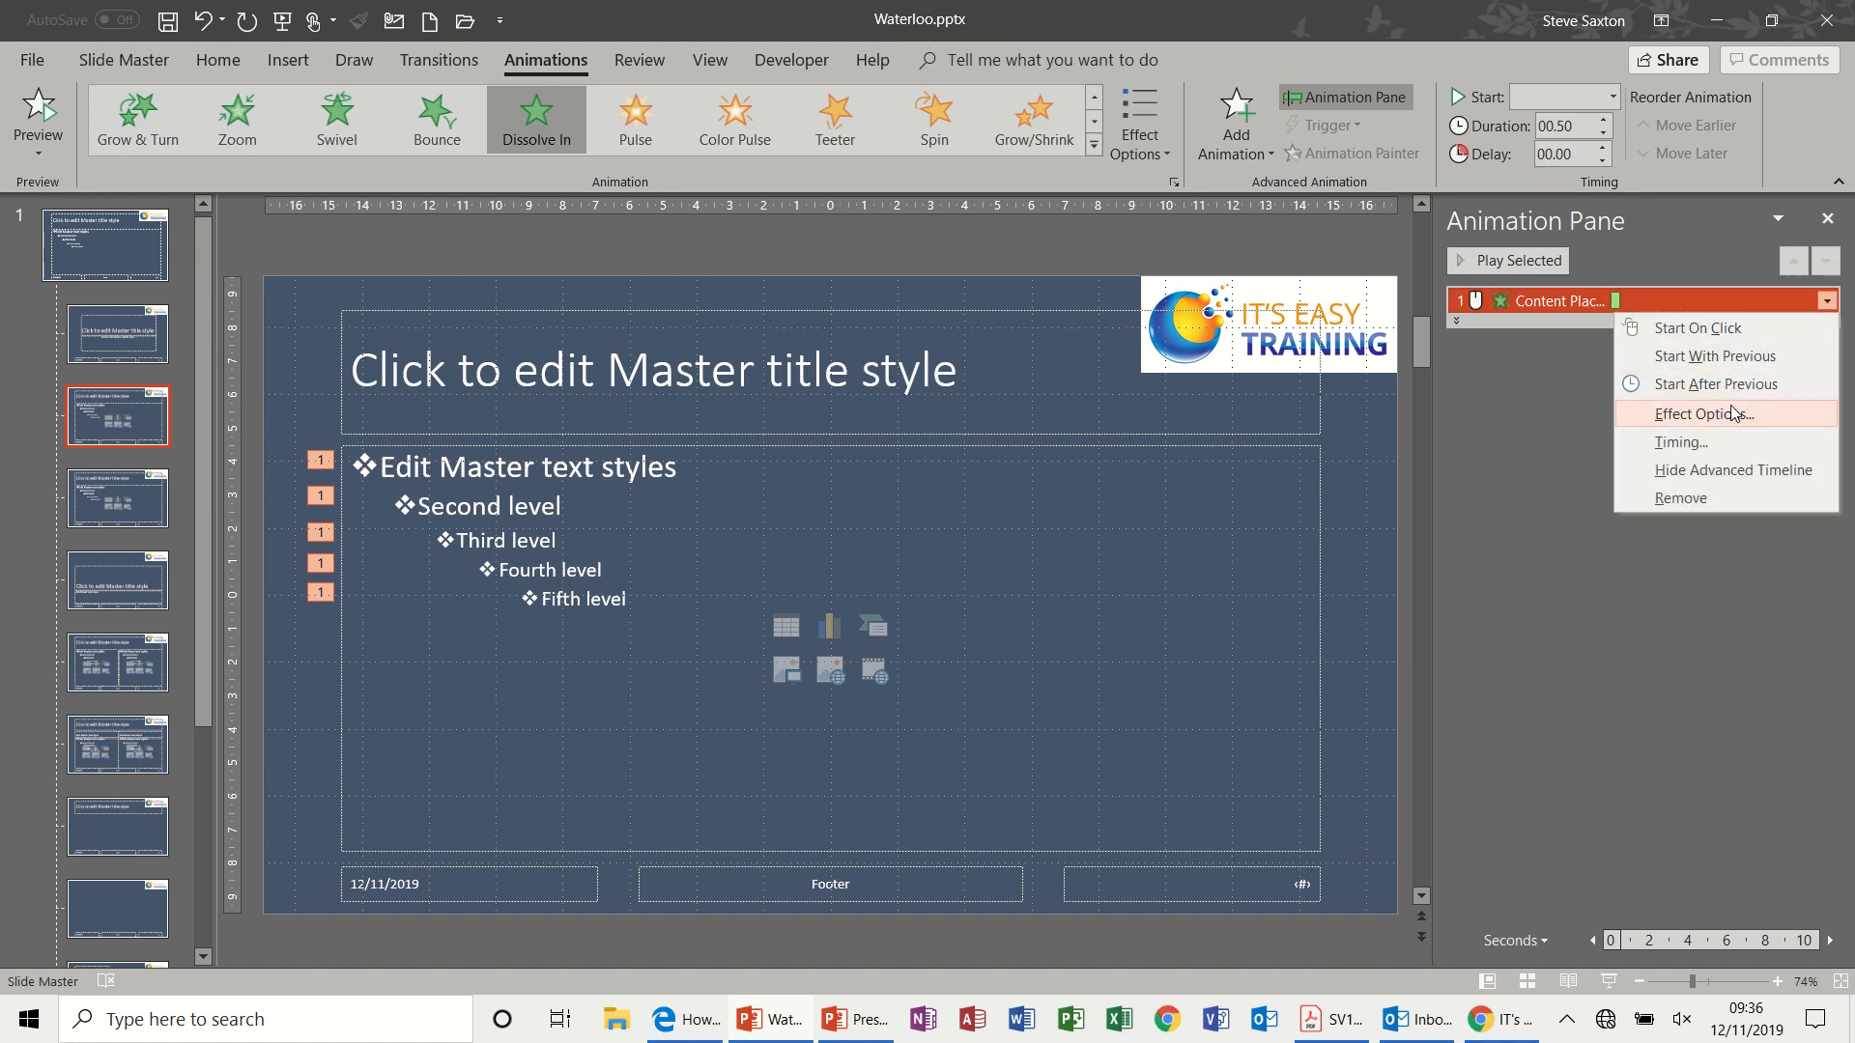
{"action": "left_click", "coordinate": [1704, 413]}
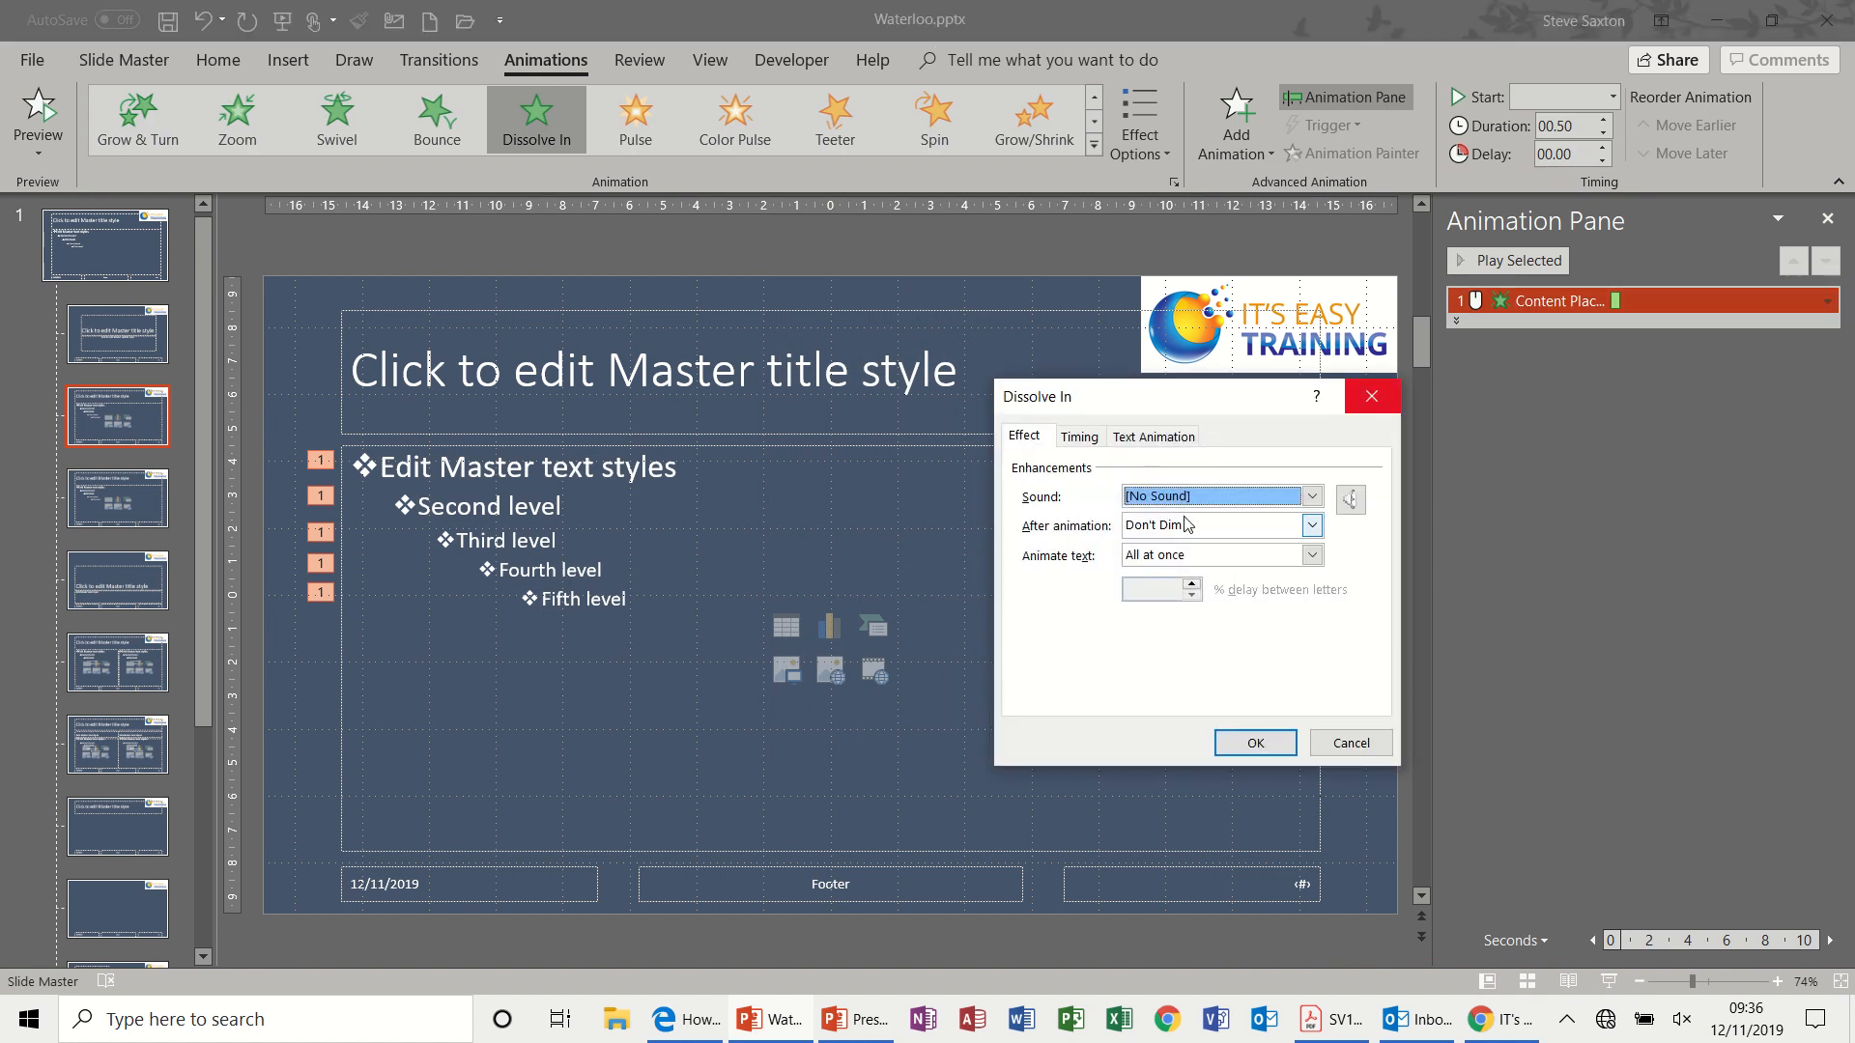
{"action": "left_click", "coordinate": [1312, 525]}
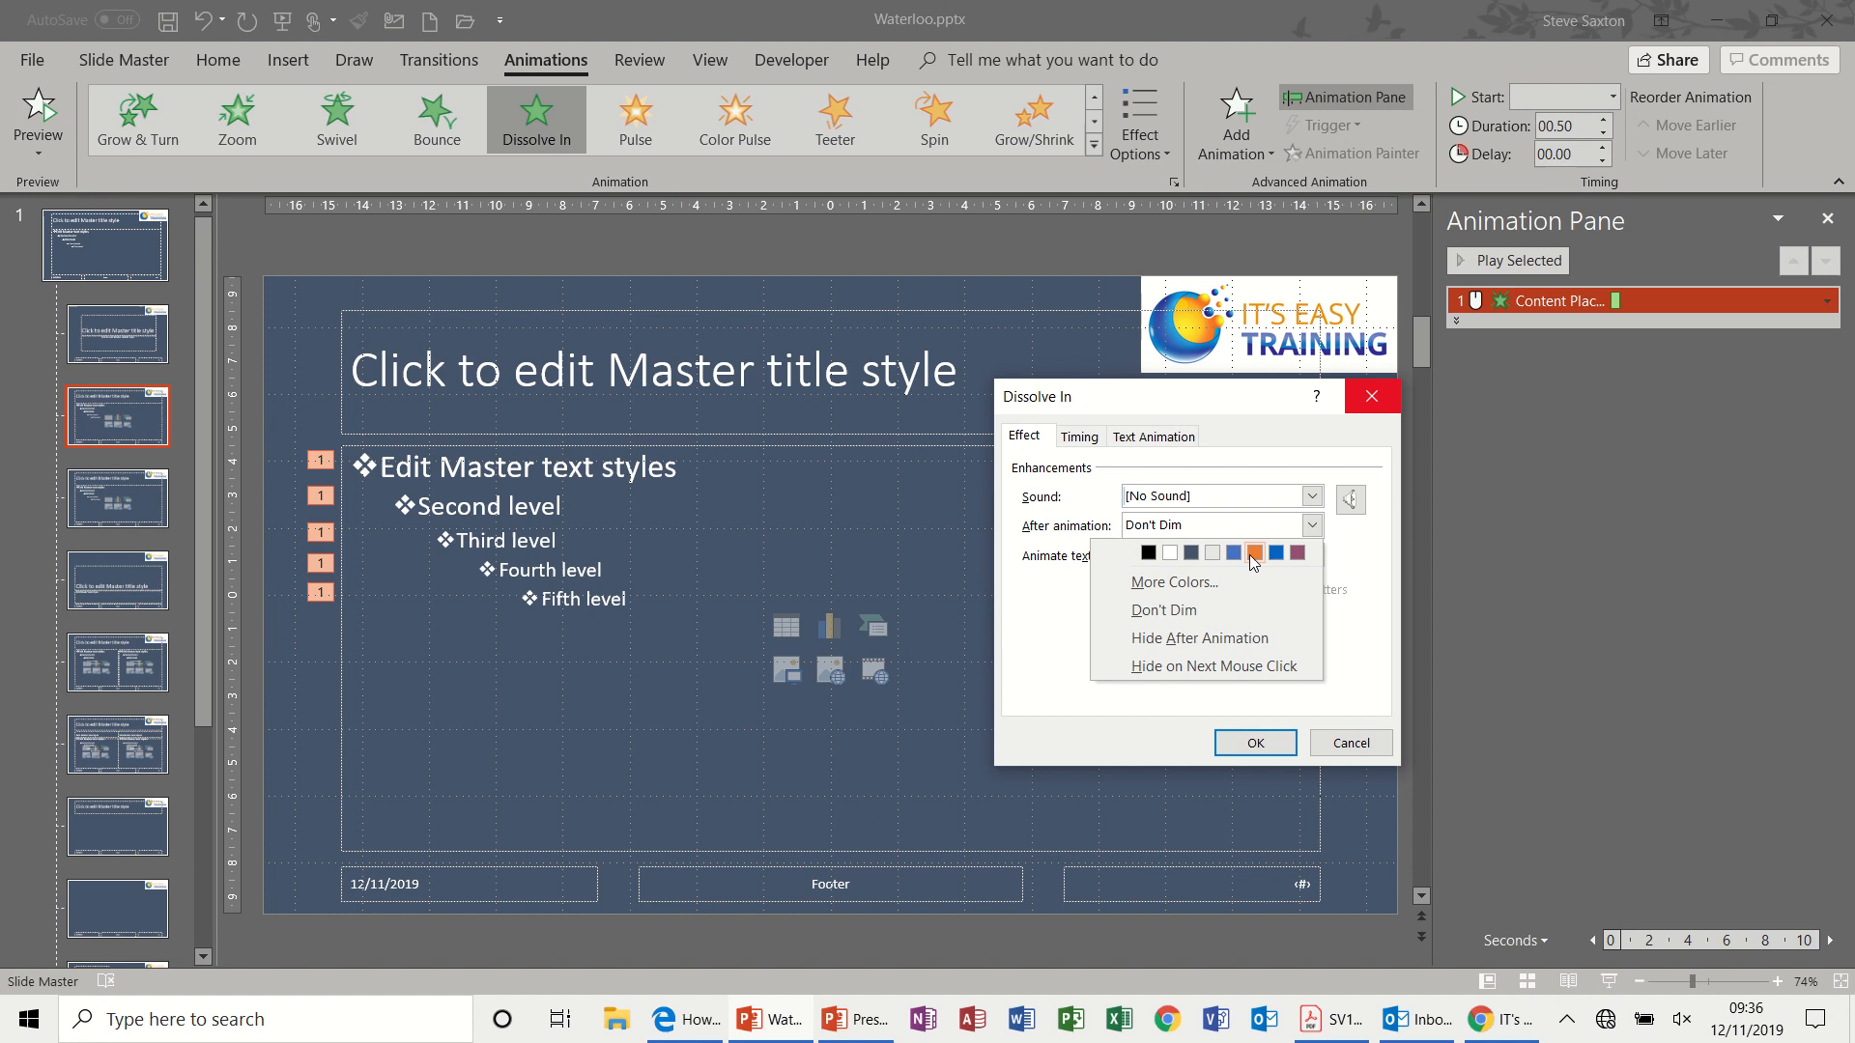
{"action": "left_click", "coordinate": [1154, 437]}
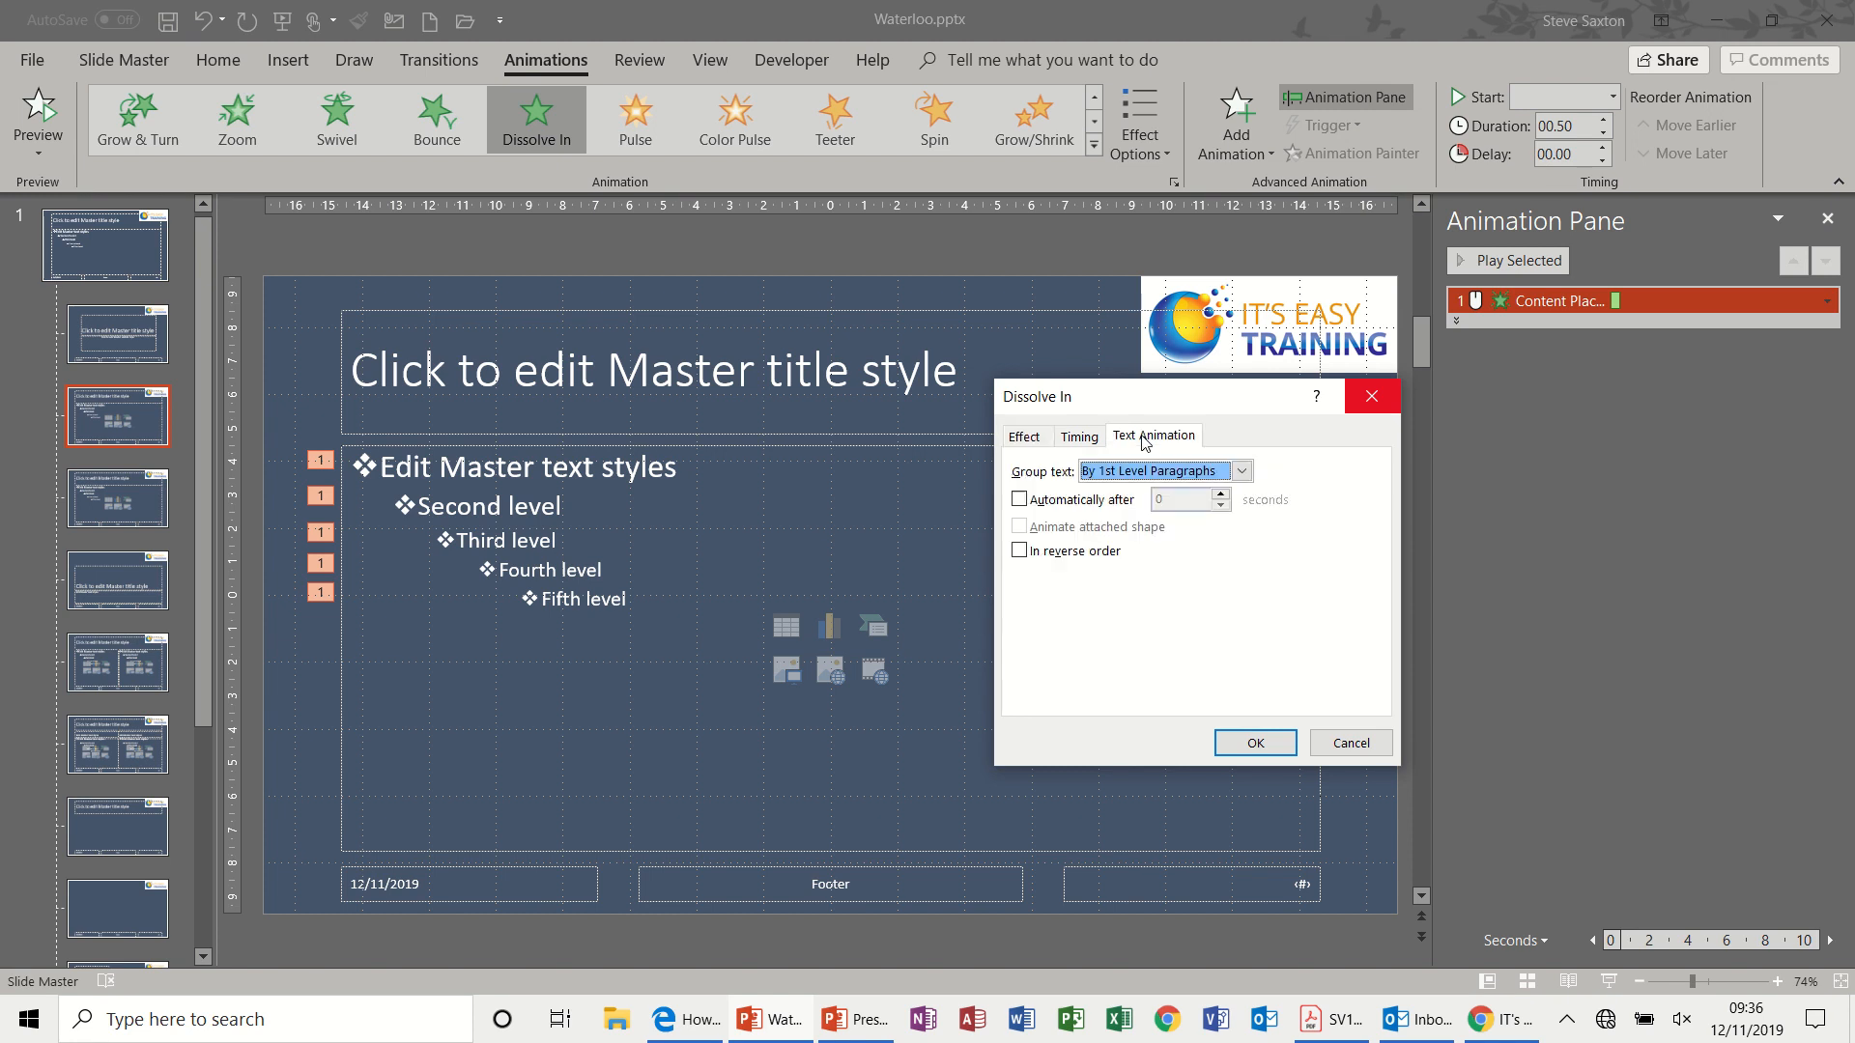
{"action": "left_click", "coordinate": [1241, 470]}
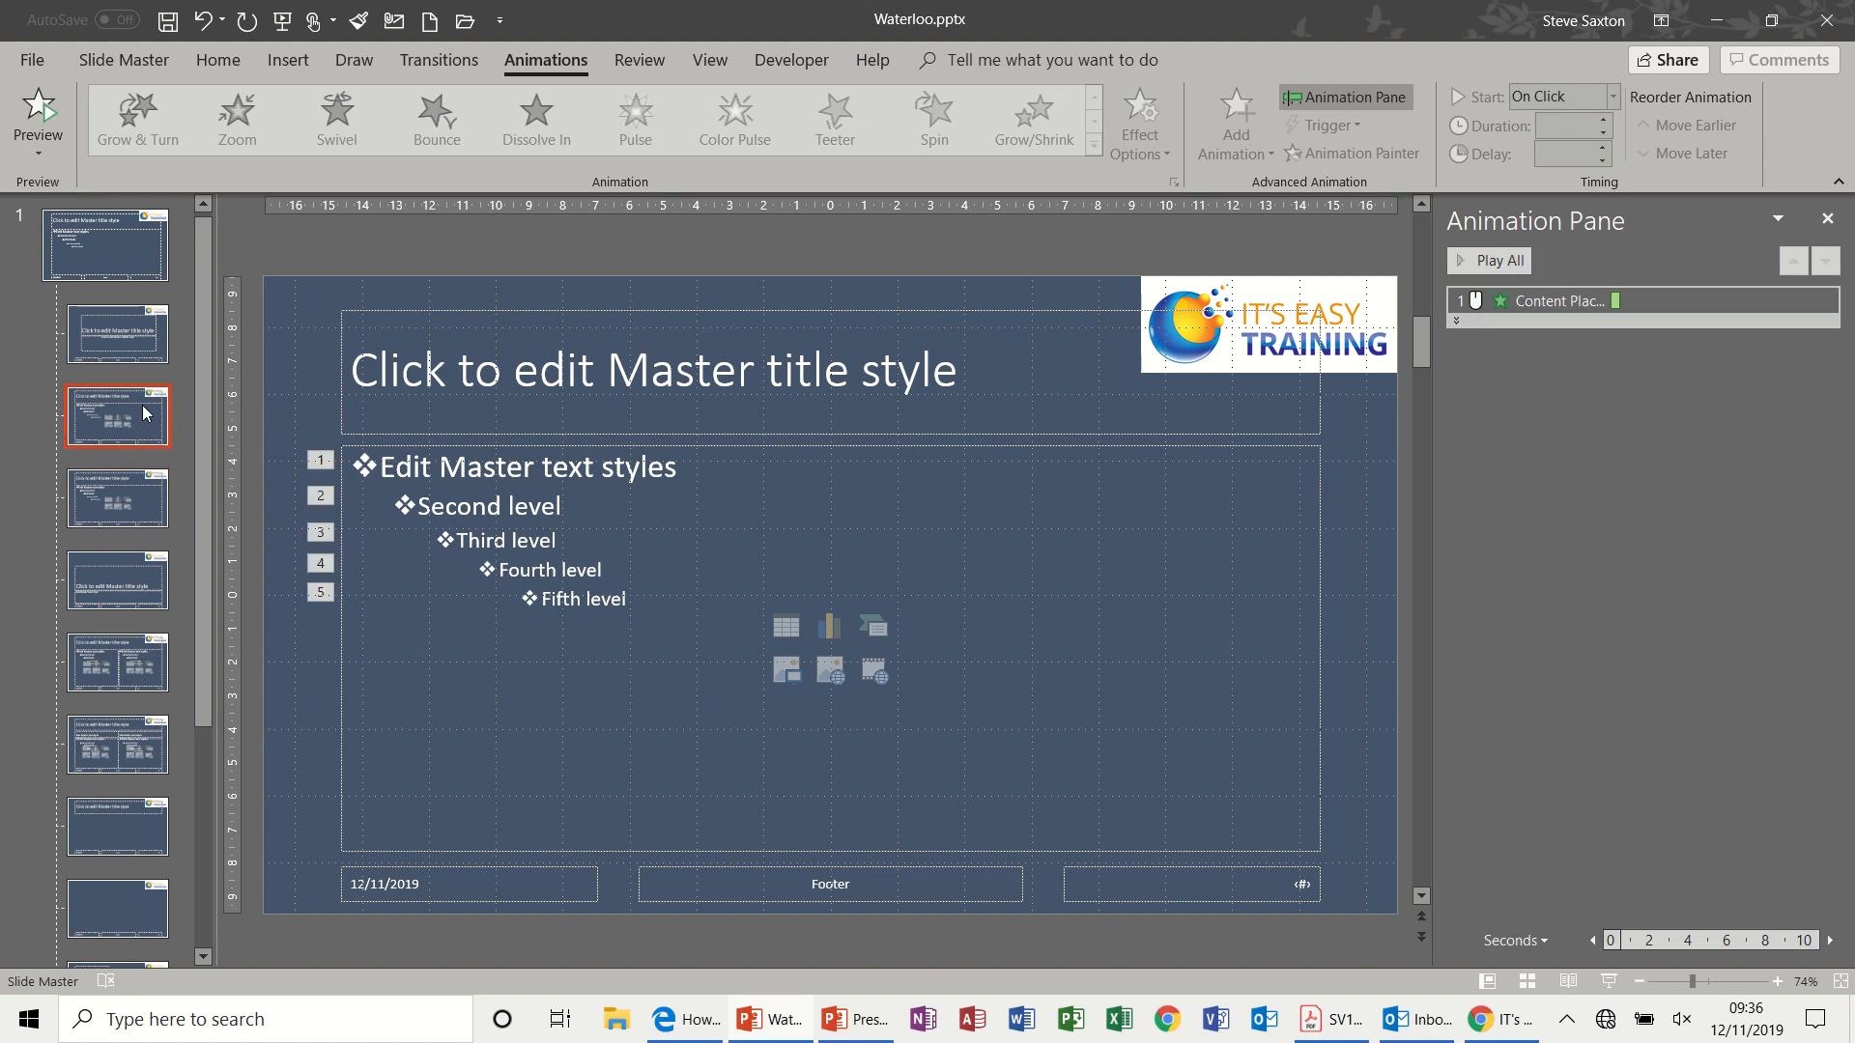
{"action": "mouse_move", "coordinate": [114, 451]}
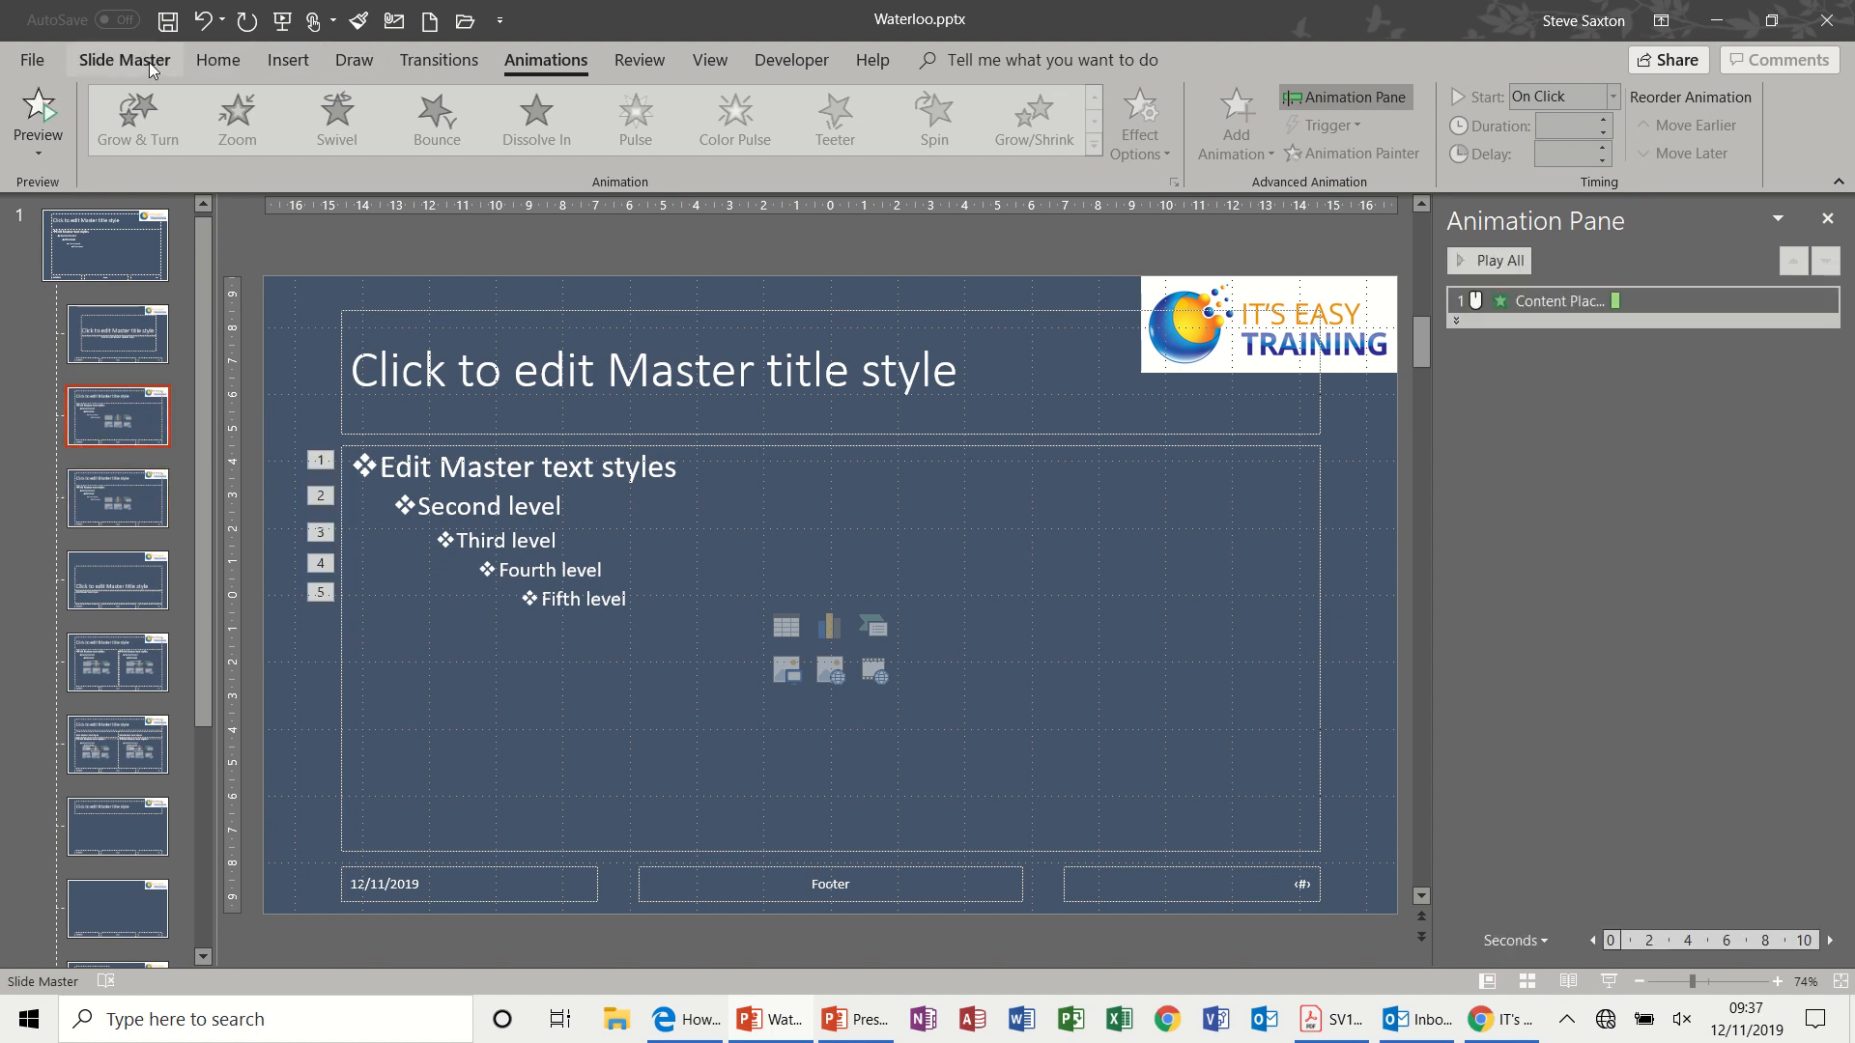
Make the layout's background black from the Background Styles presets
{"action": "left_click", "coordinate": [736, 93]}
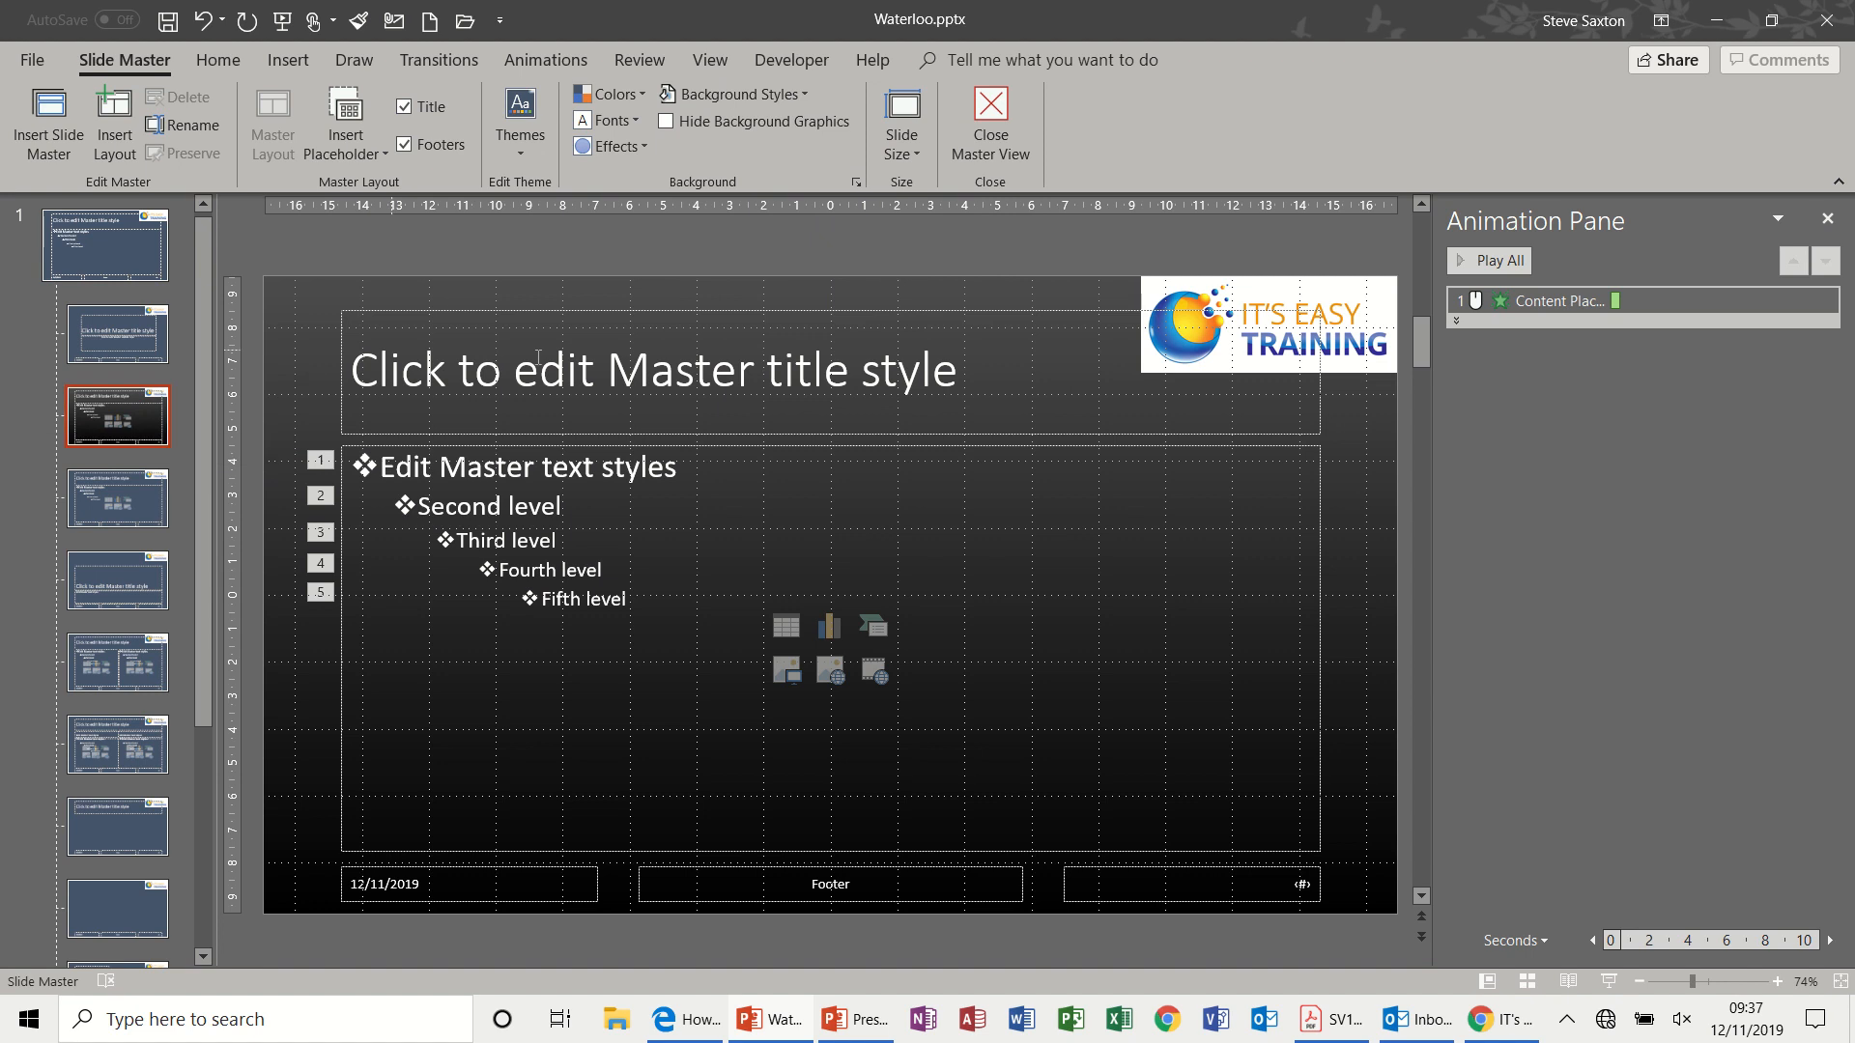
{"action": "mouse_move", "coordinate": [541, 583]}
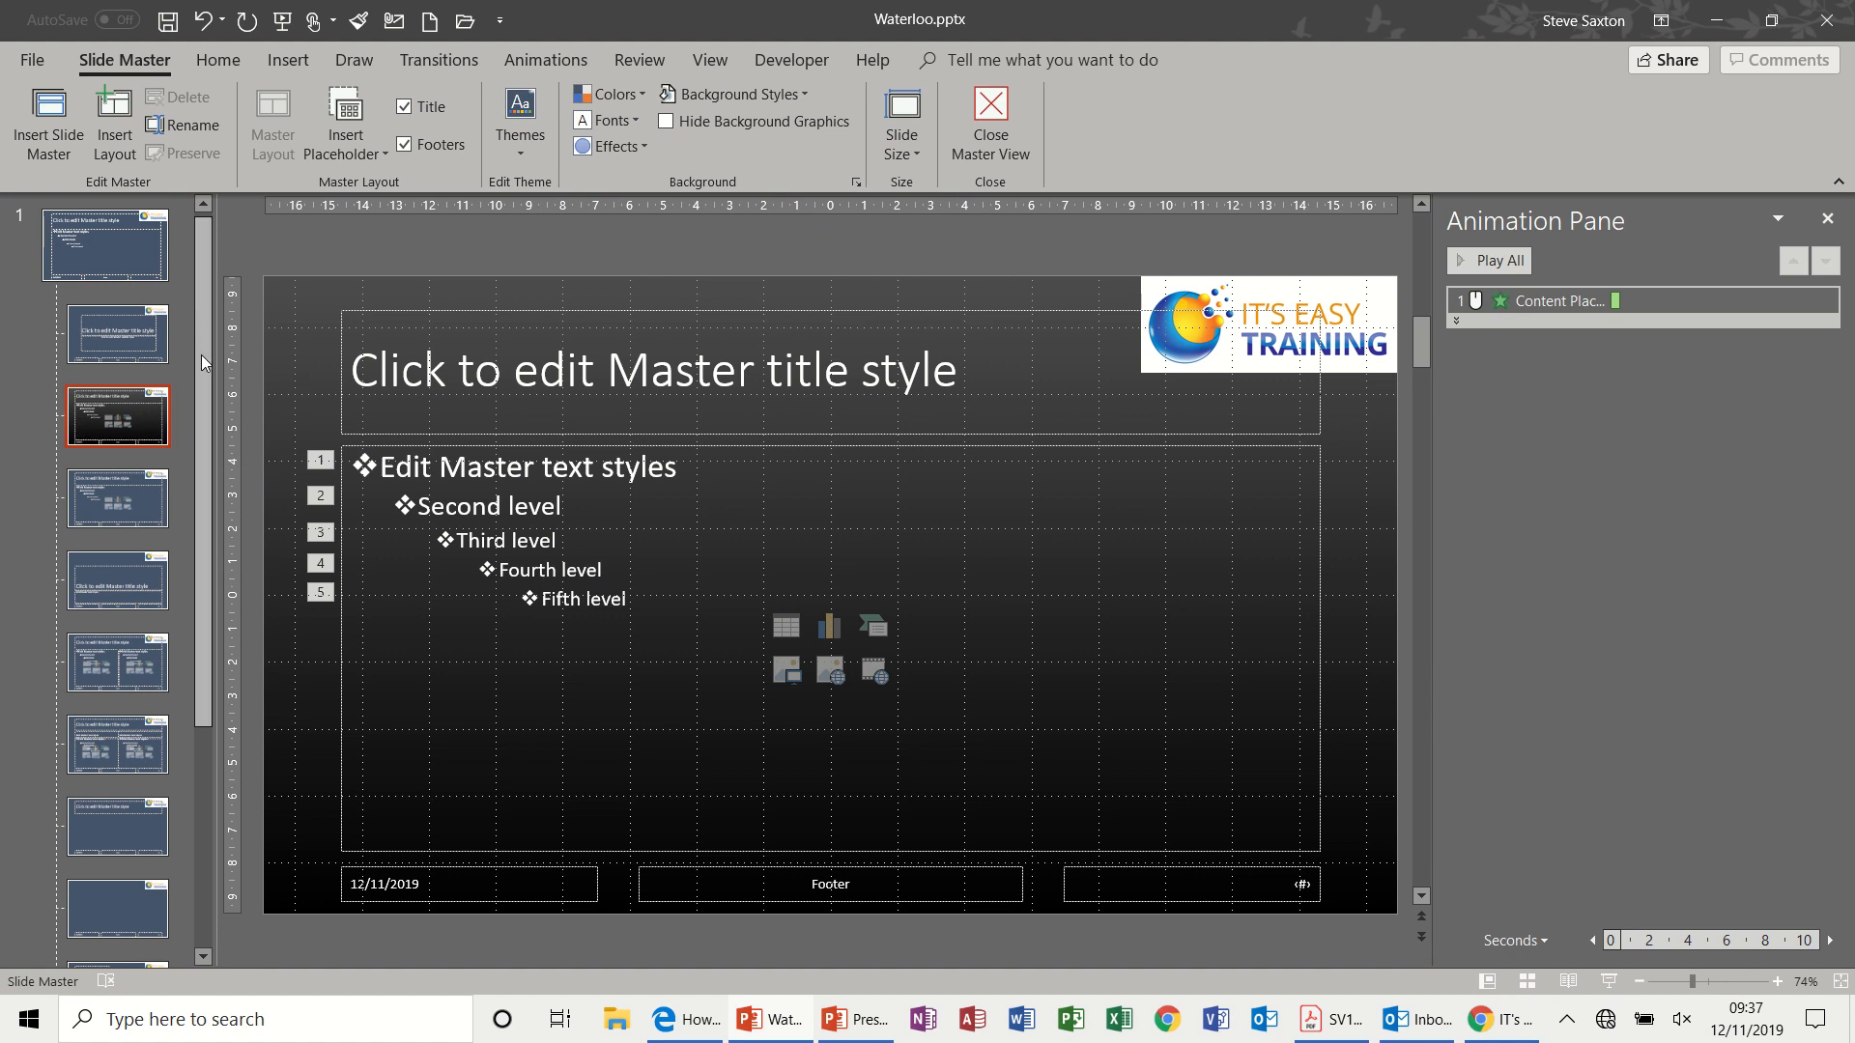
{"action": "scroll", "scroll_direction": "down", "scroll_amount": 3}
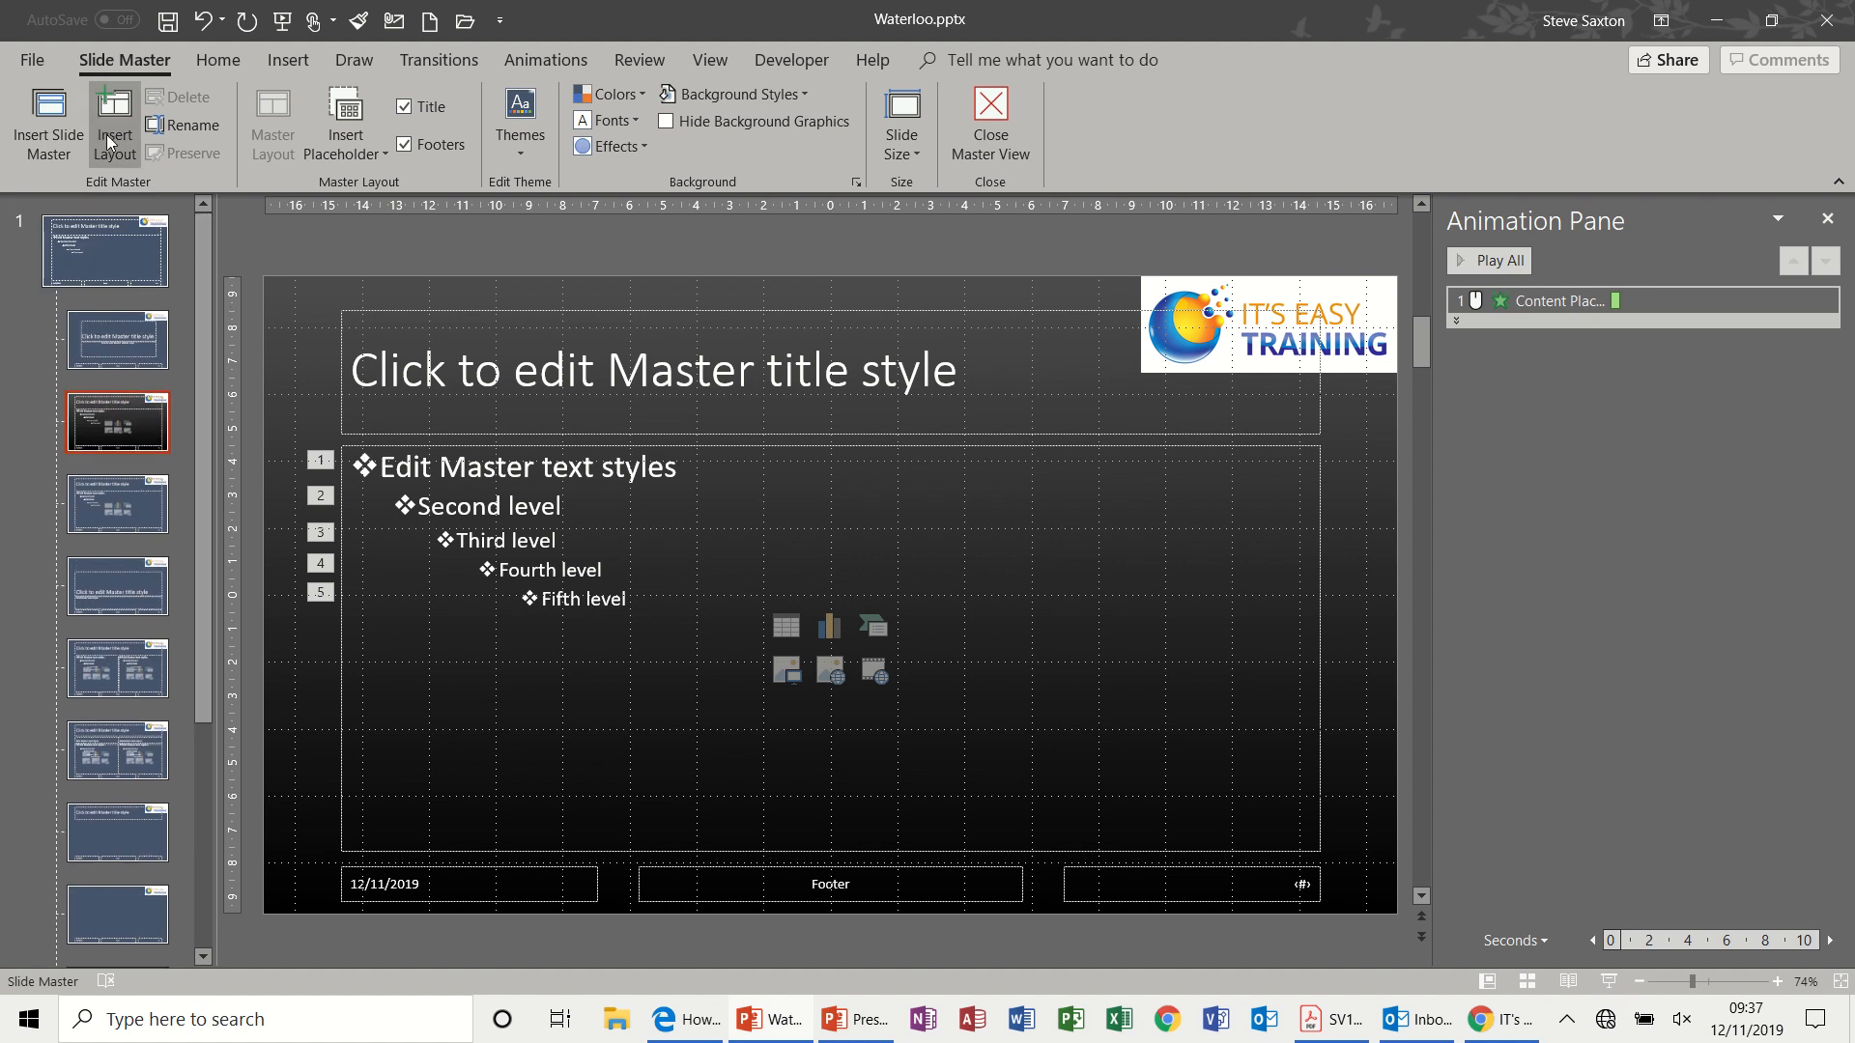
Format slide master 2's background as a solid standard Red fill across its layouts
{"action": "left_click", "coordinate": [104, 250]}
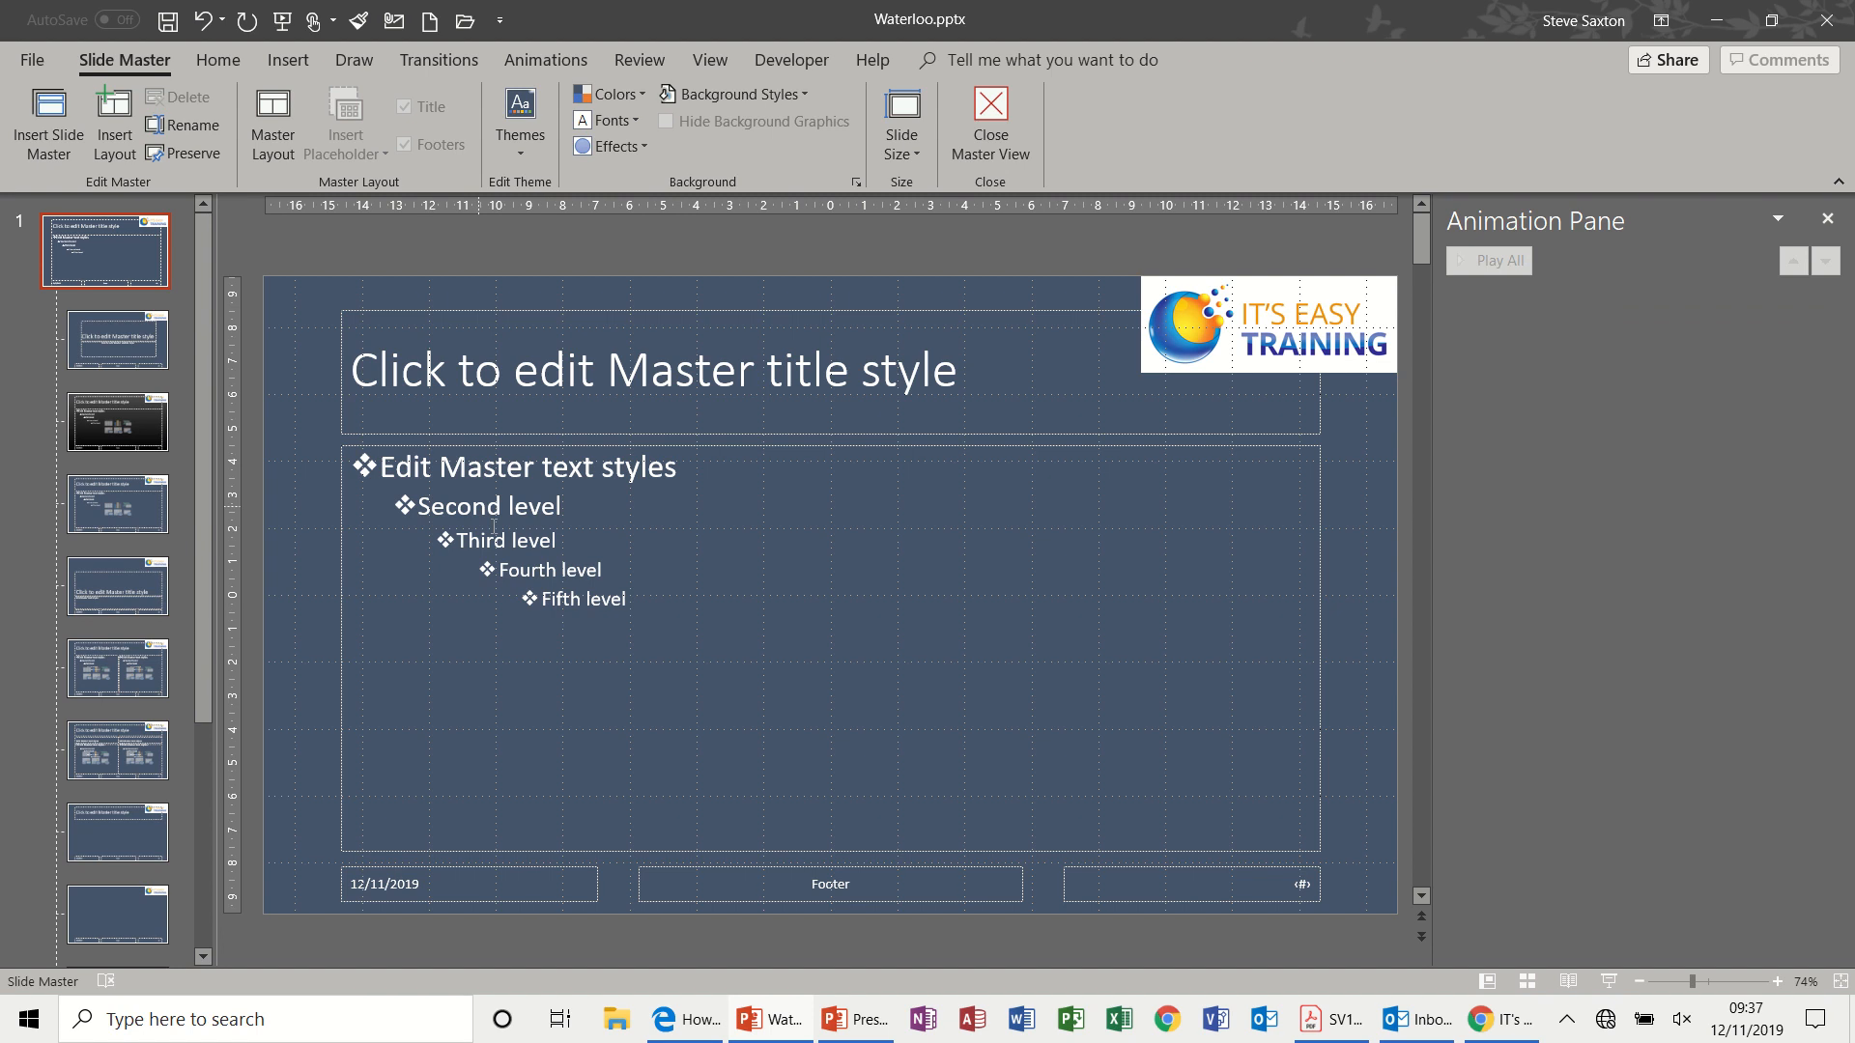
{"action": "mouse_move", "coordinate": [125, 263]}
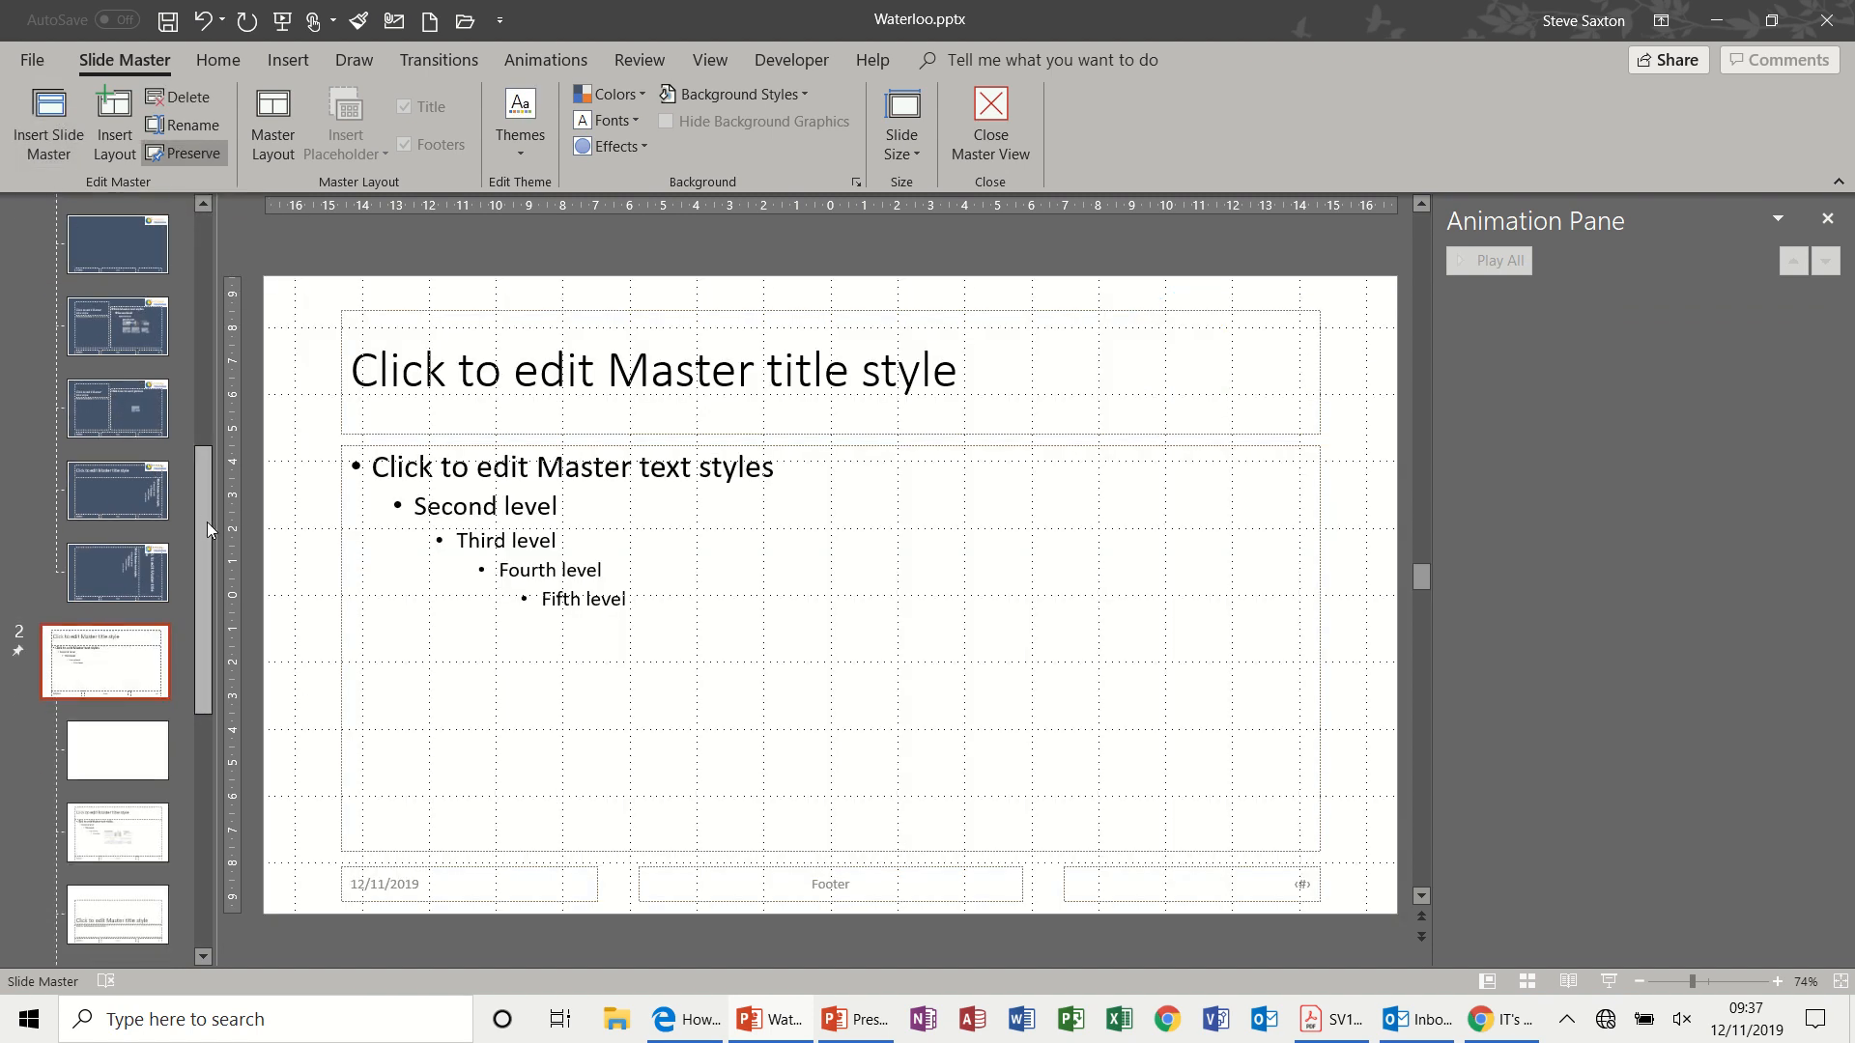
{"action": "scroll", "scroll_direction": "down", "scroll_amount": 3}
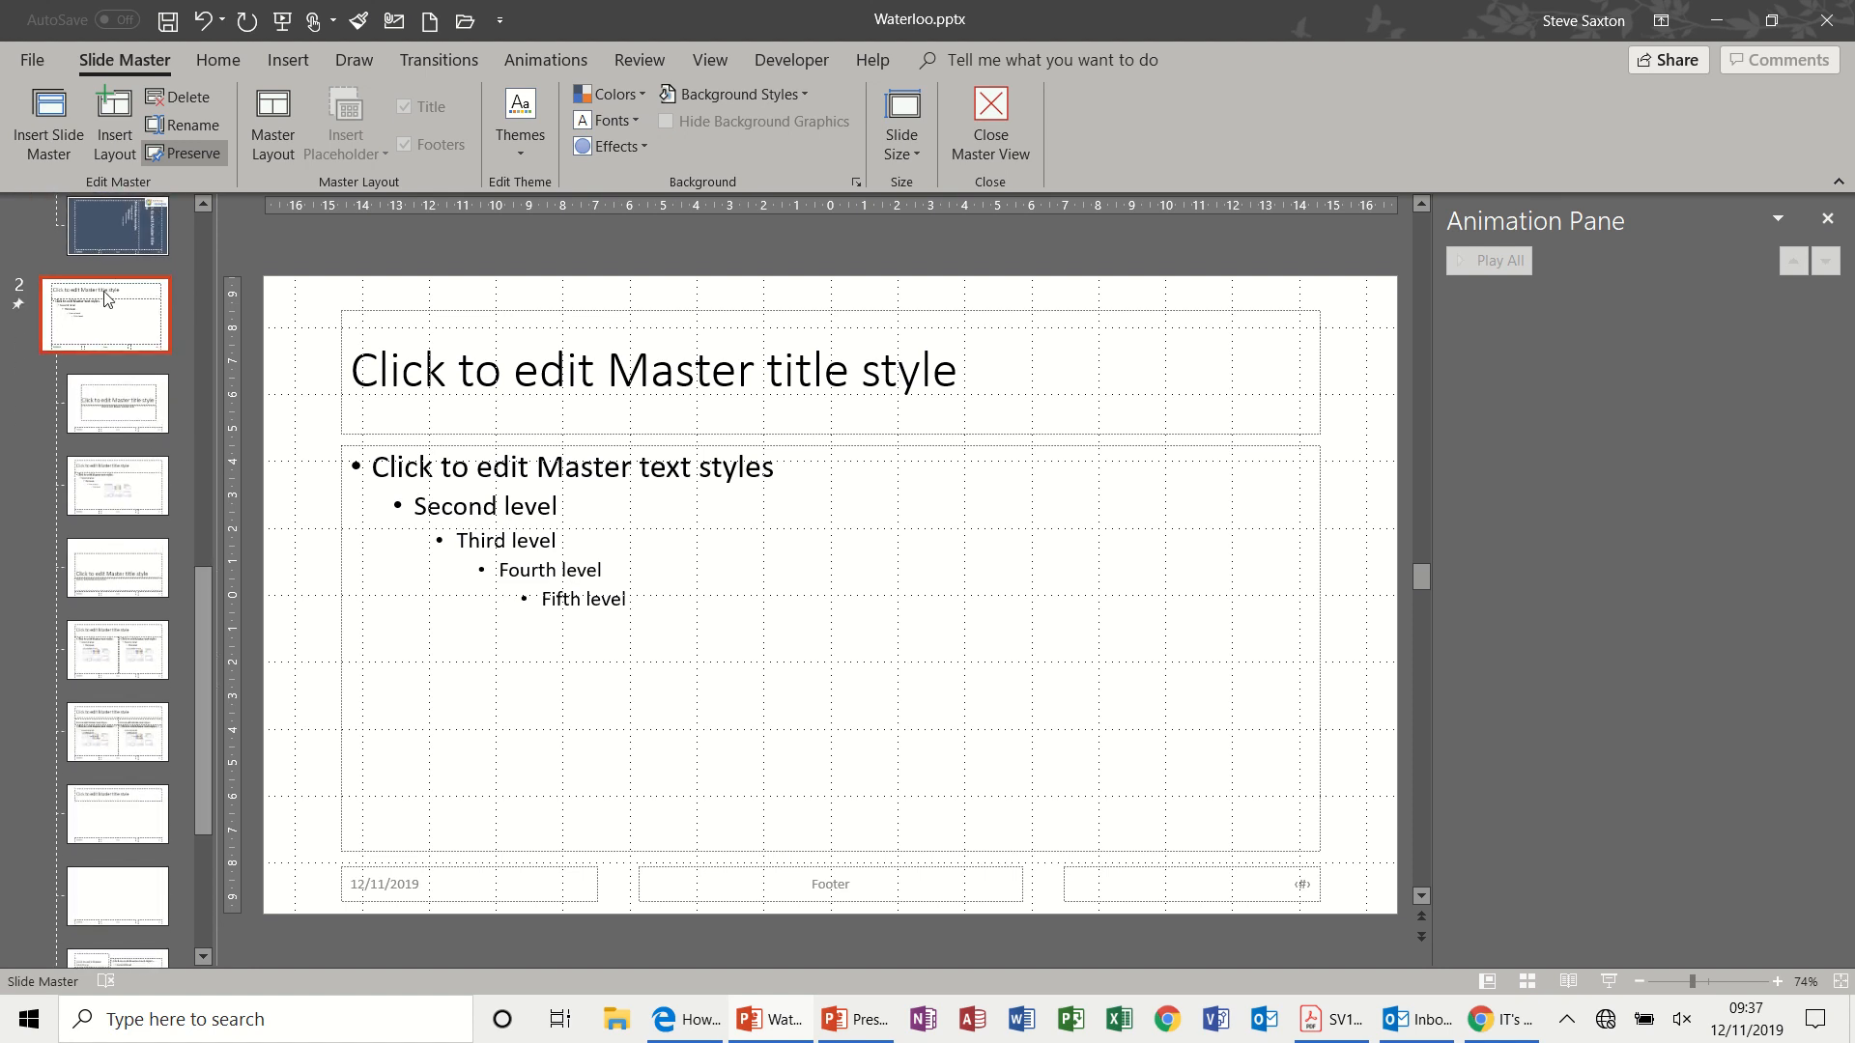
{"action": "left_click", "coordinate": [736, 93]}
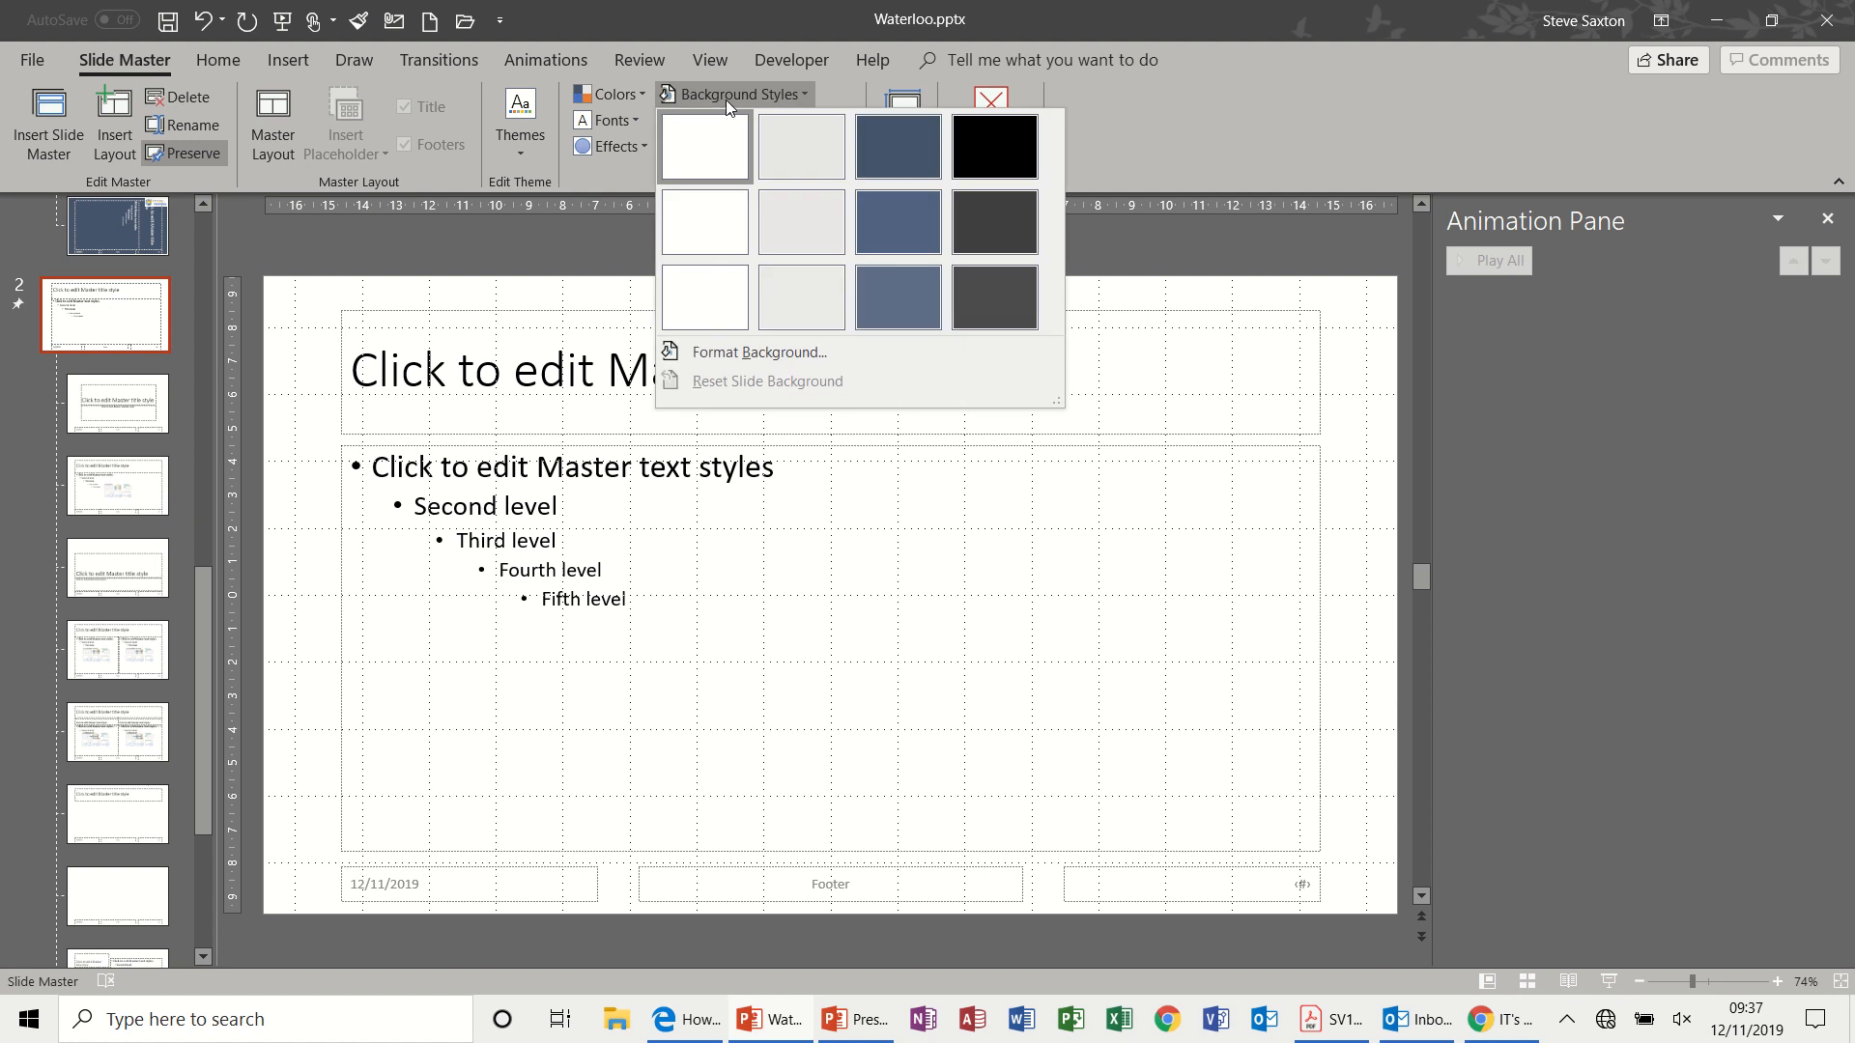
{"action": "left_click", "coordinate": [760, 352]}
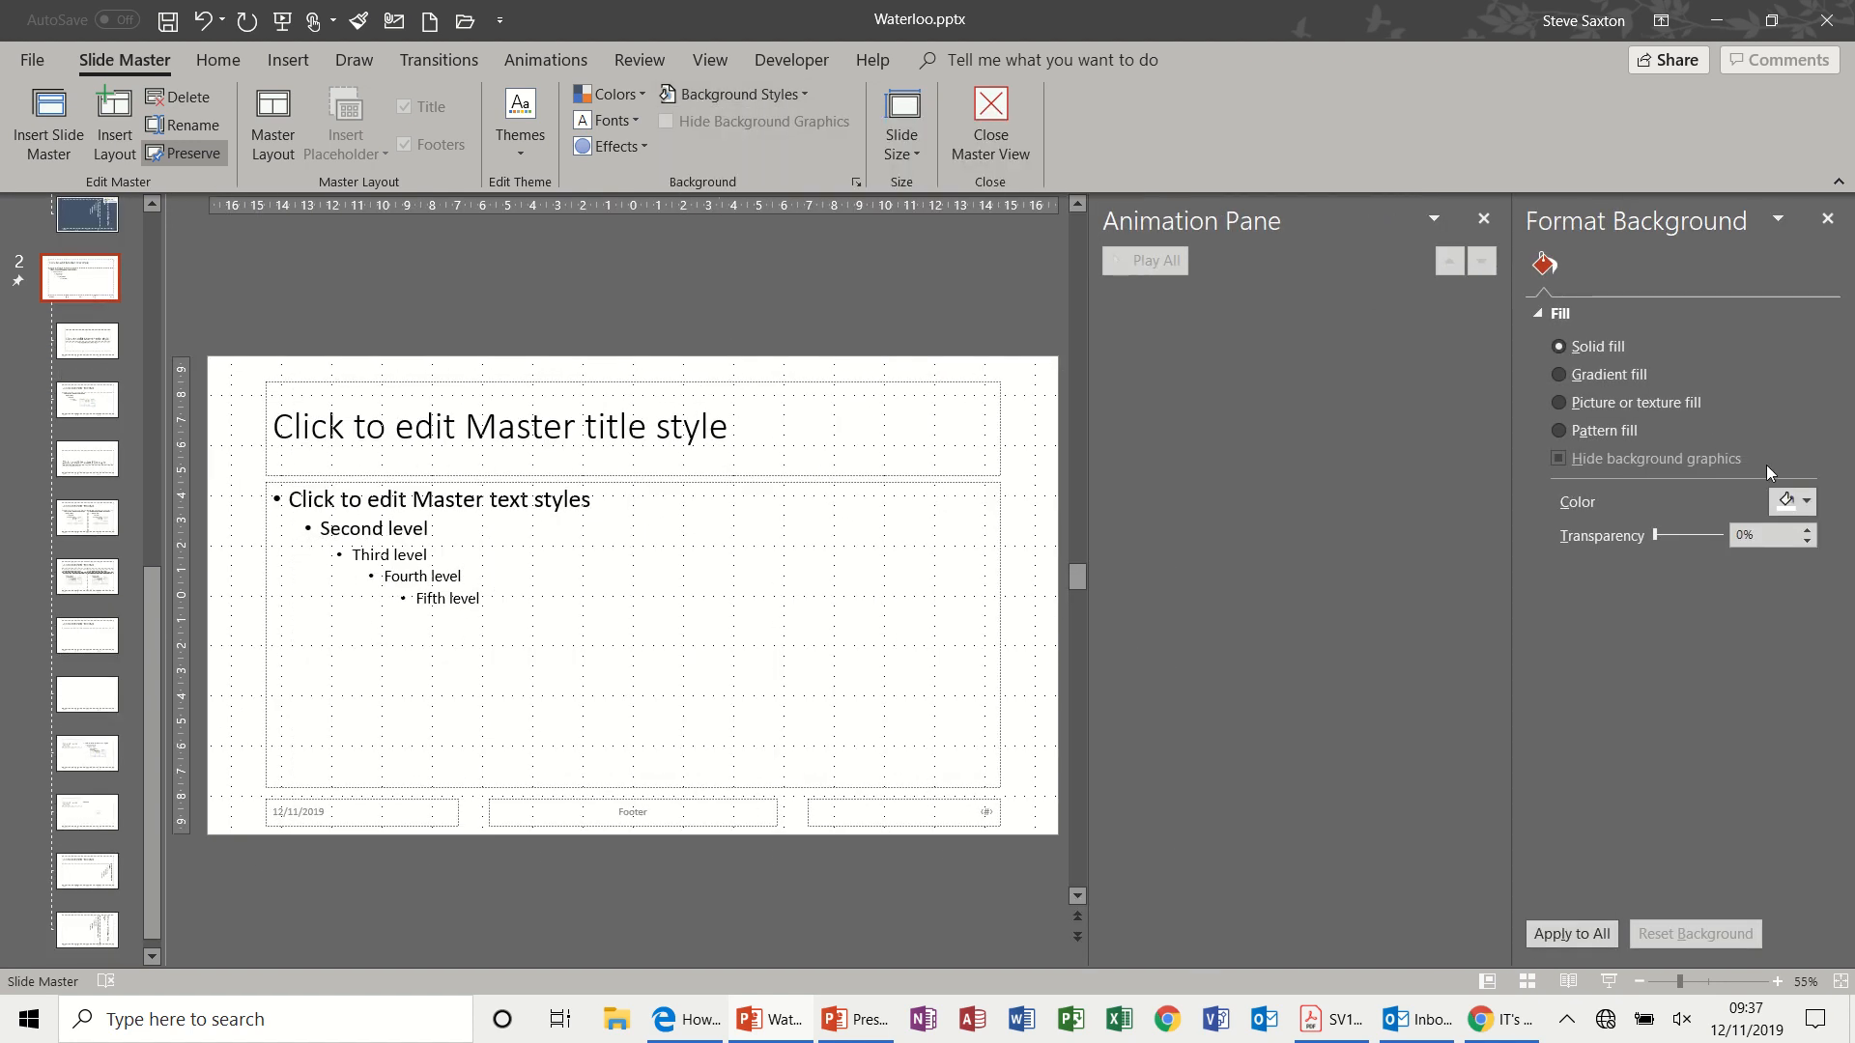
{"action": "left_click", "coordinate": [1804, 502]}
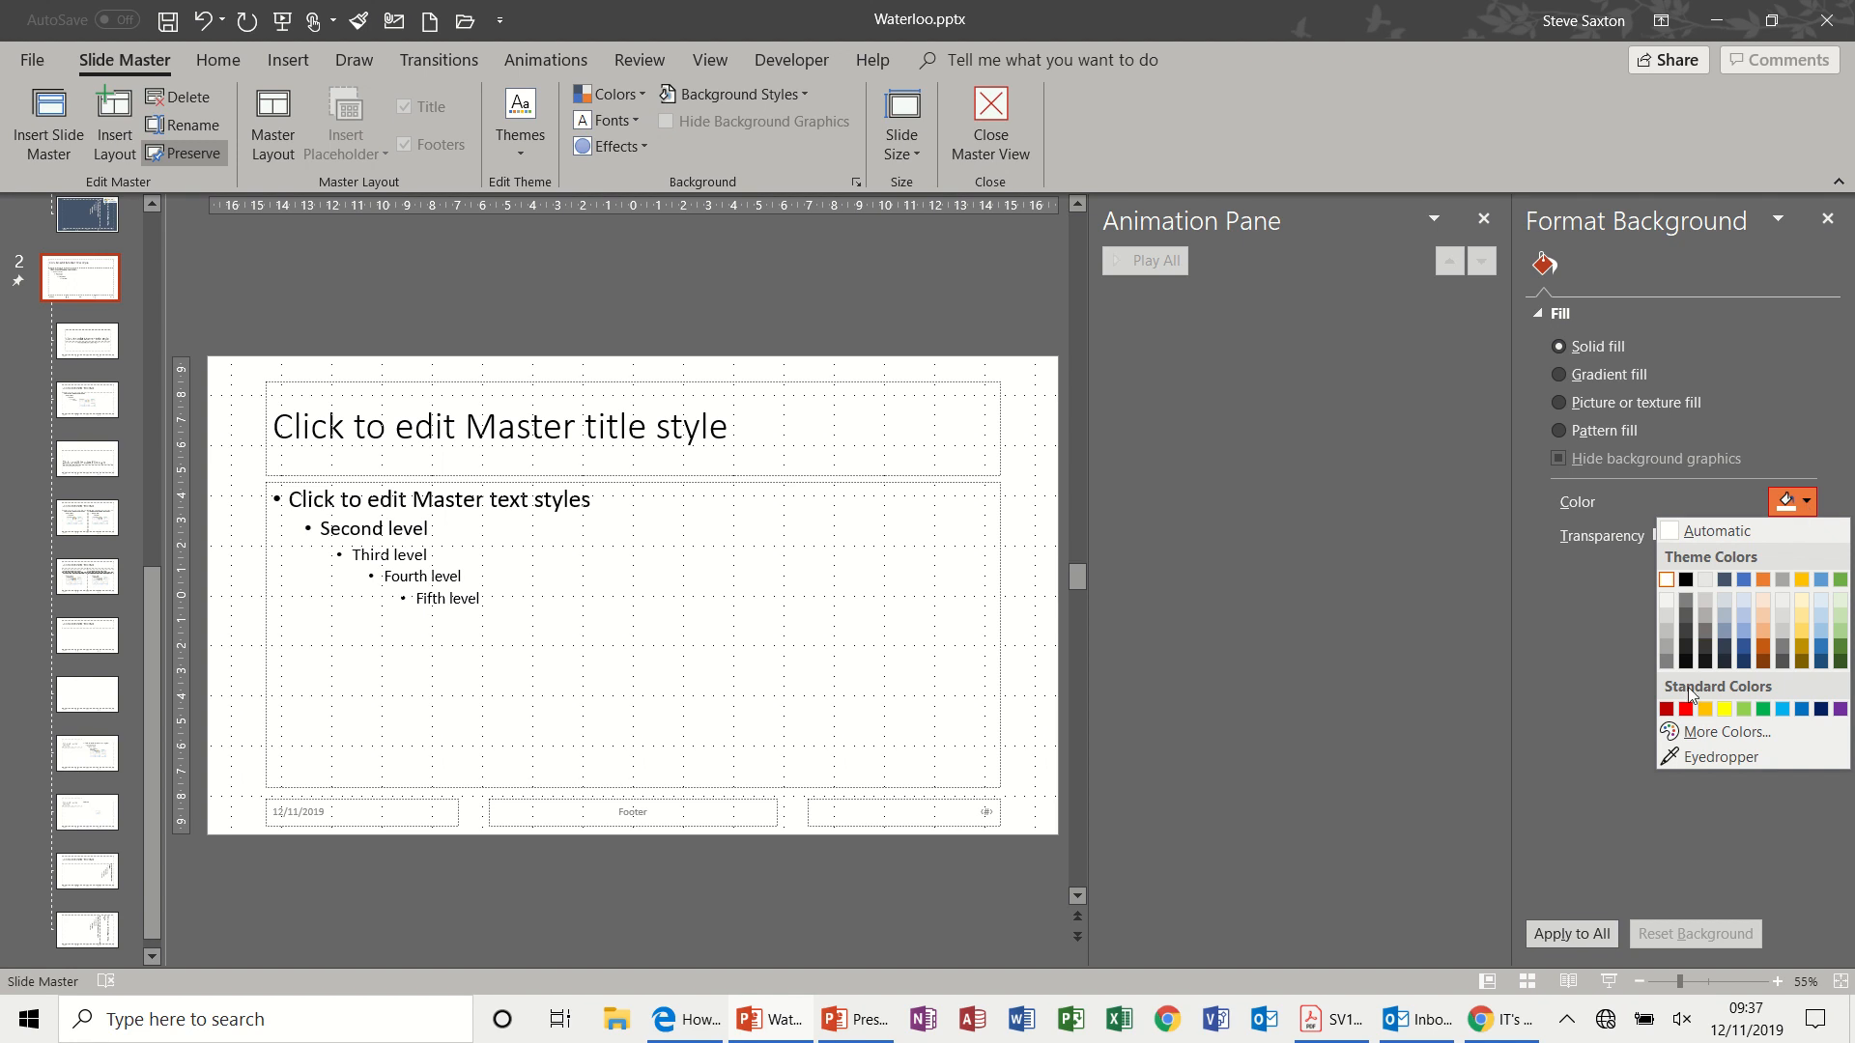
{"action": "left_click", "coordinate": [1685, 709]}
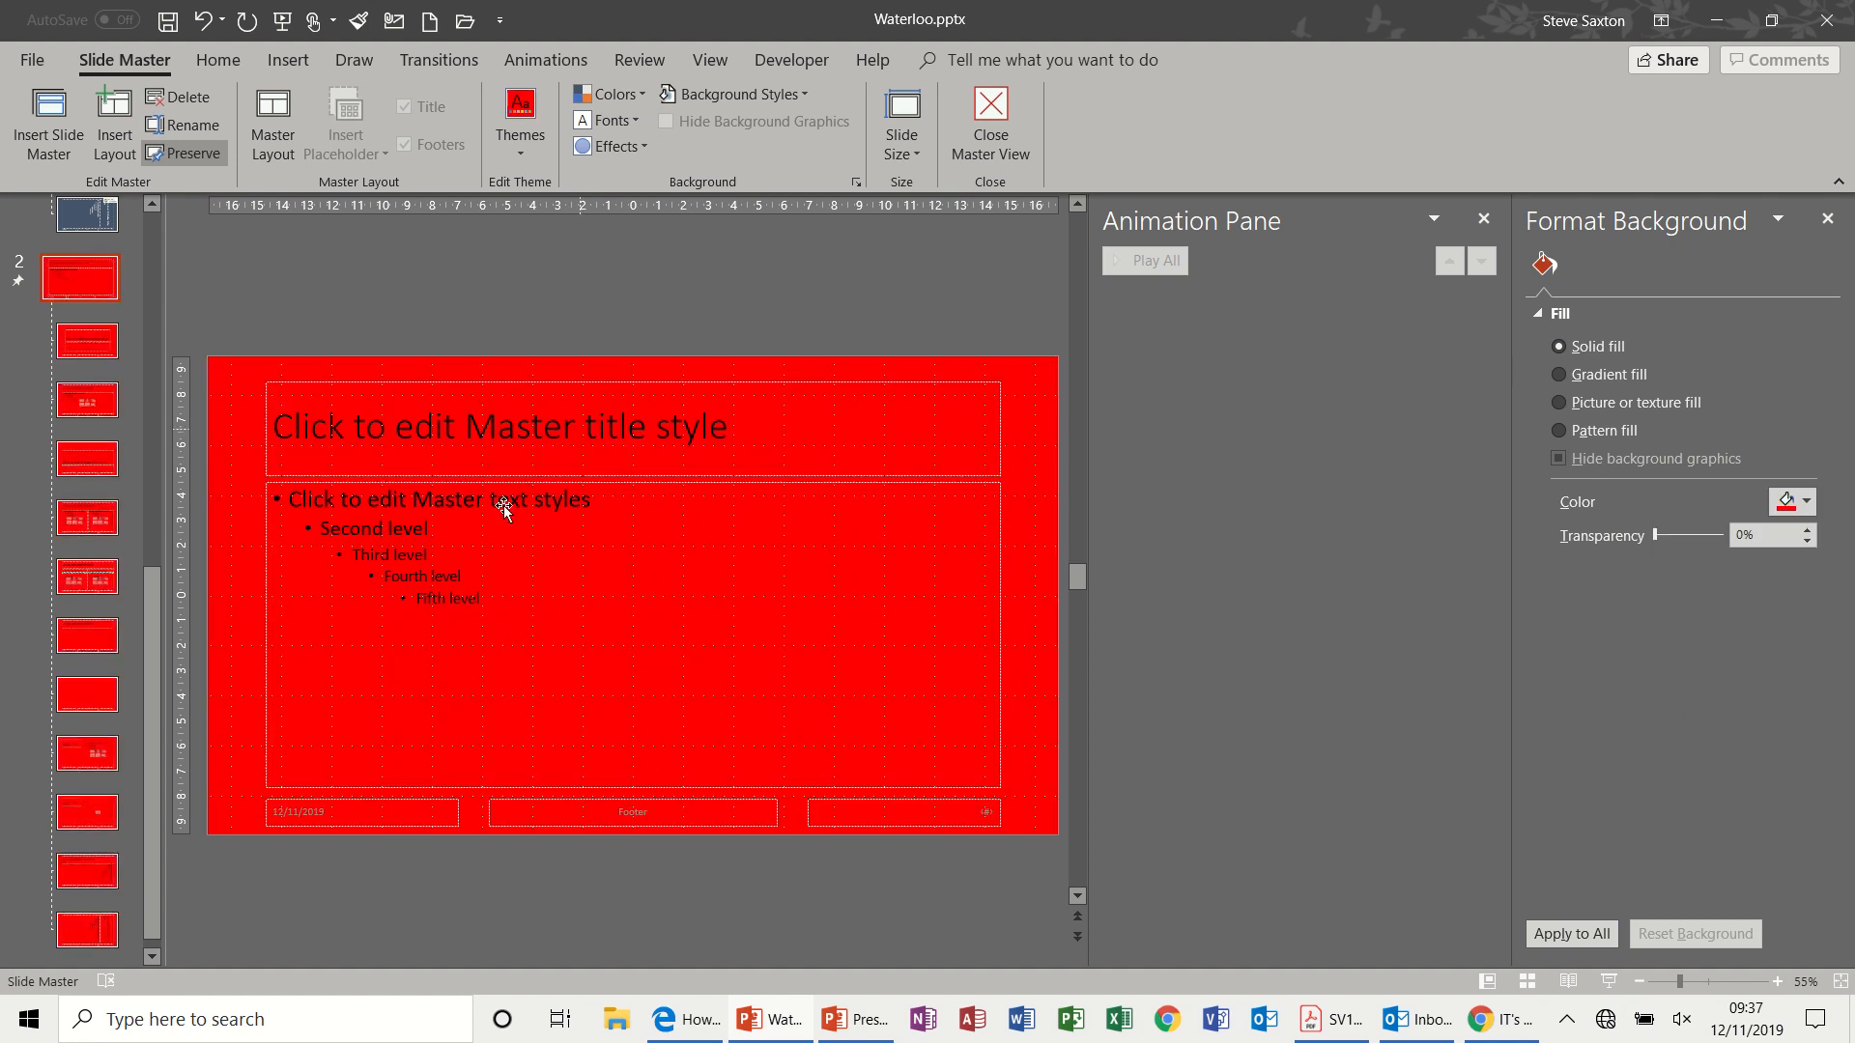
{"action": "mouse_move", "coordinate": [163, 636]}
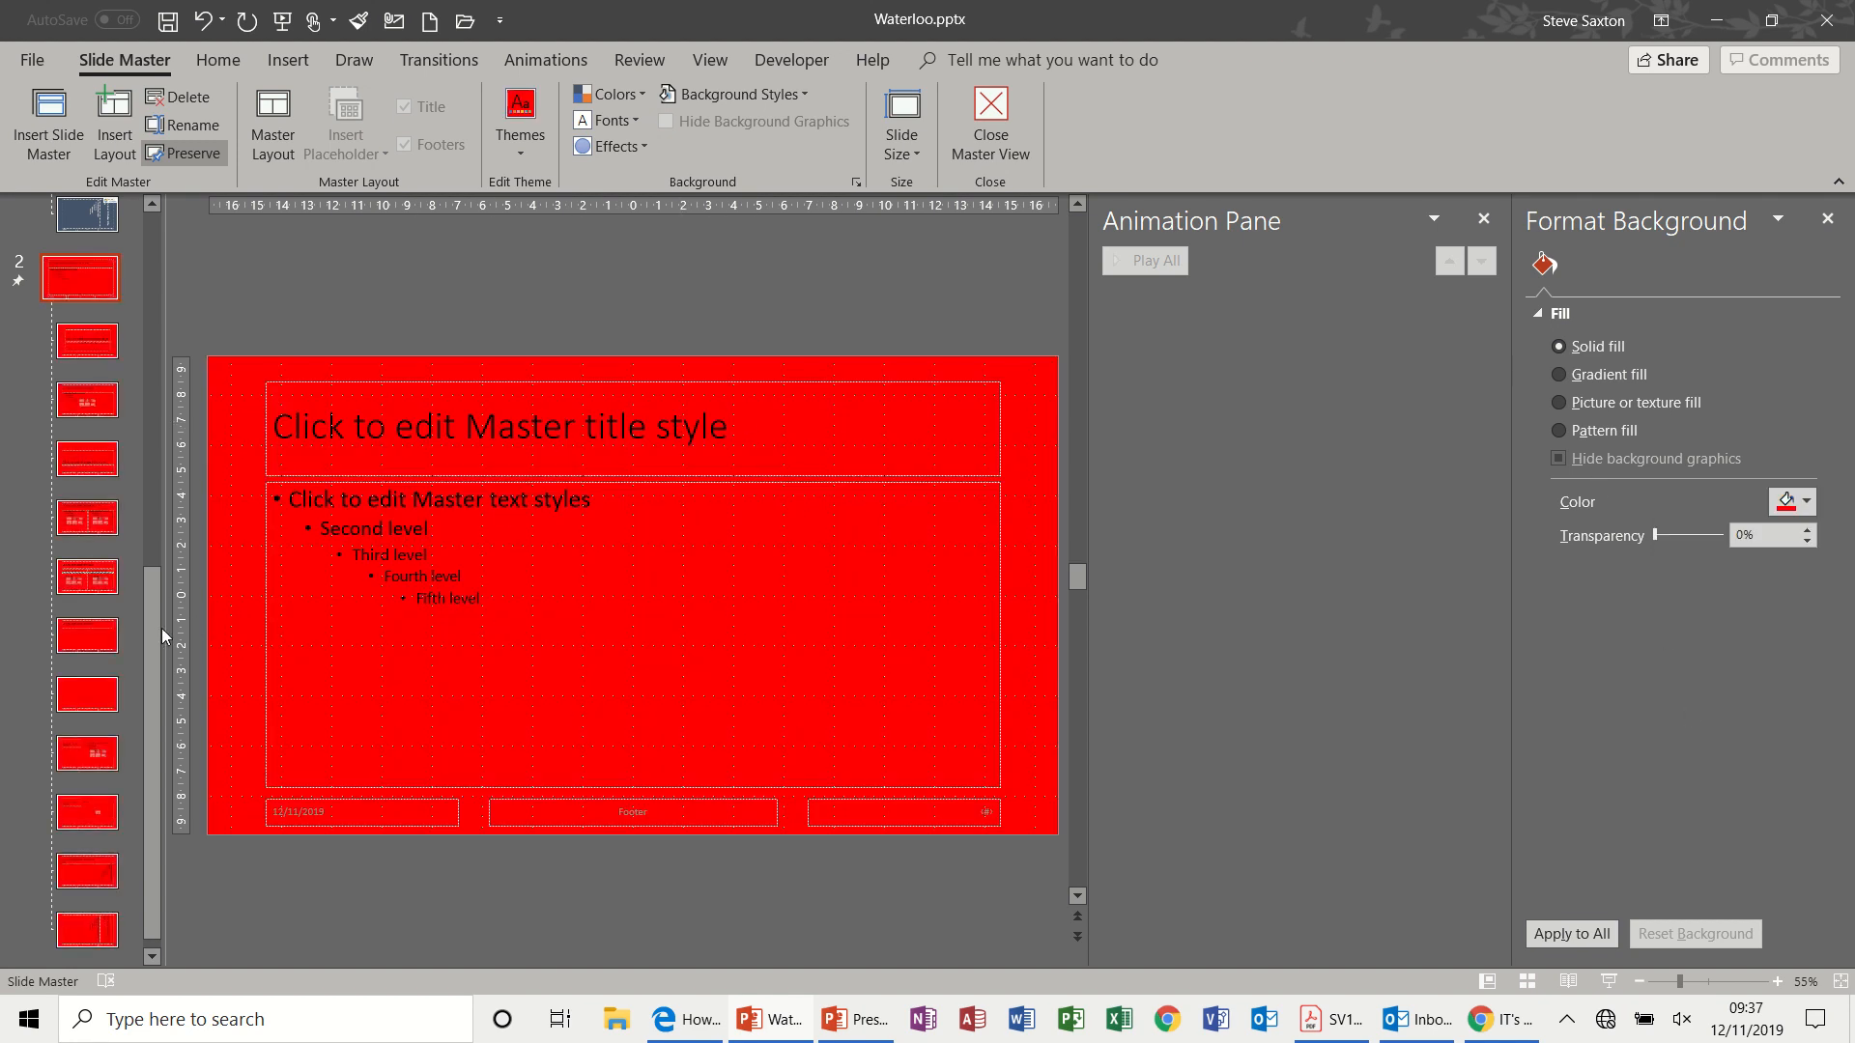
{"action": "scroll", "scroll_direction": "down", "scroll_amount": 3}
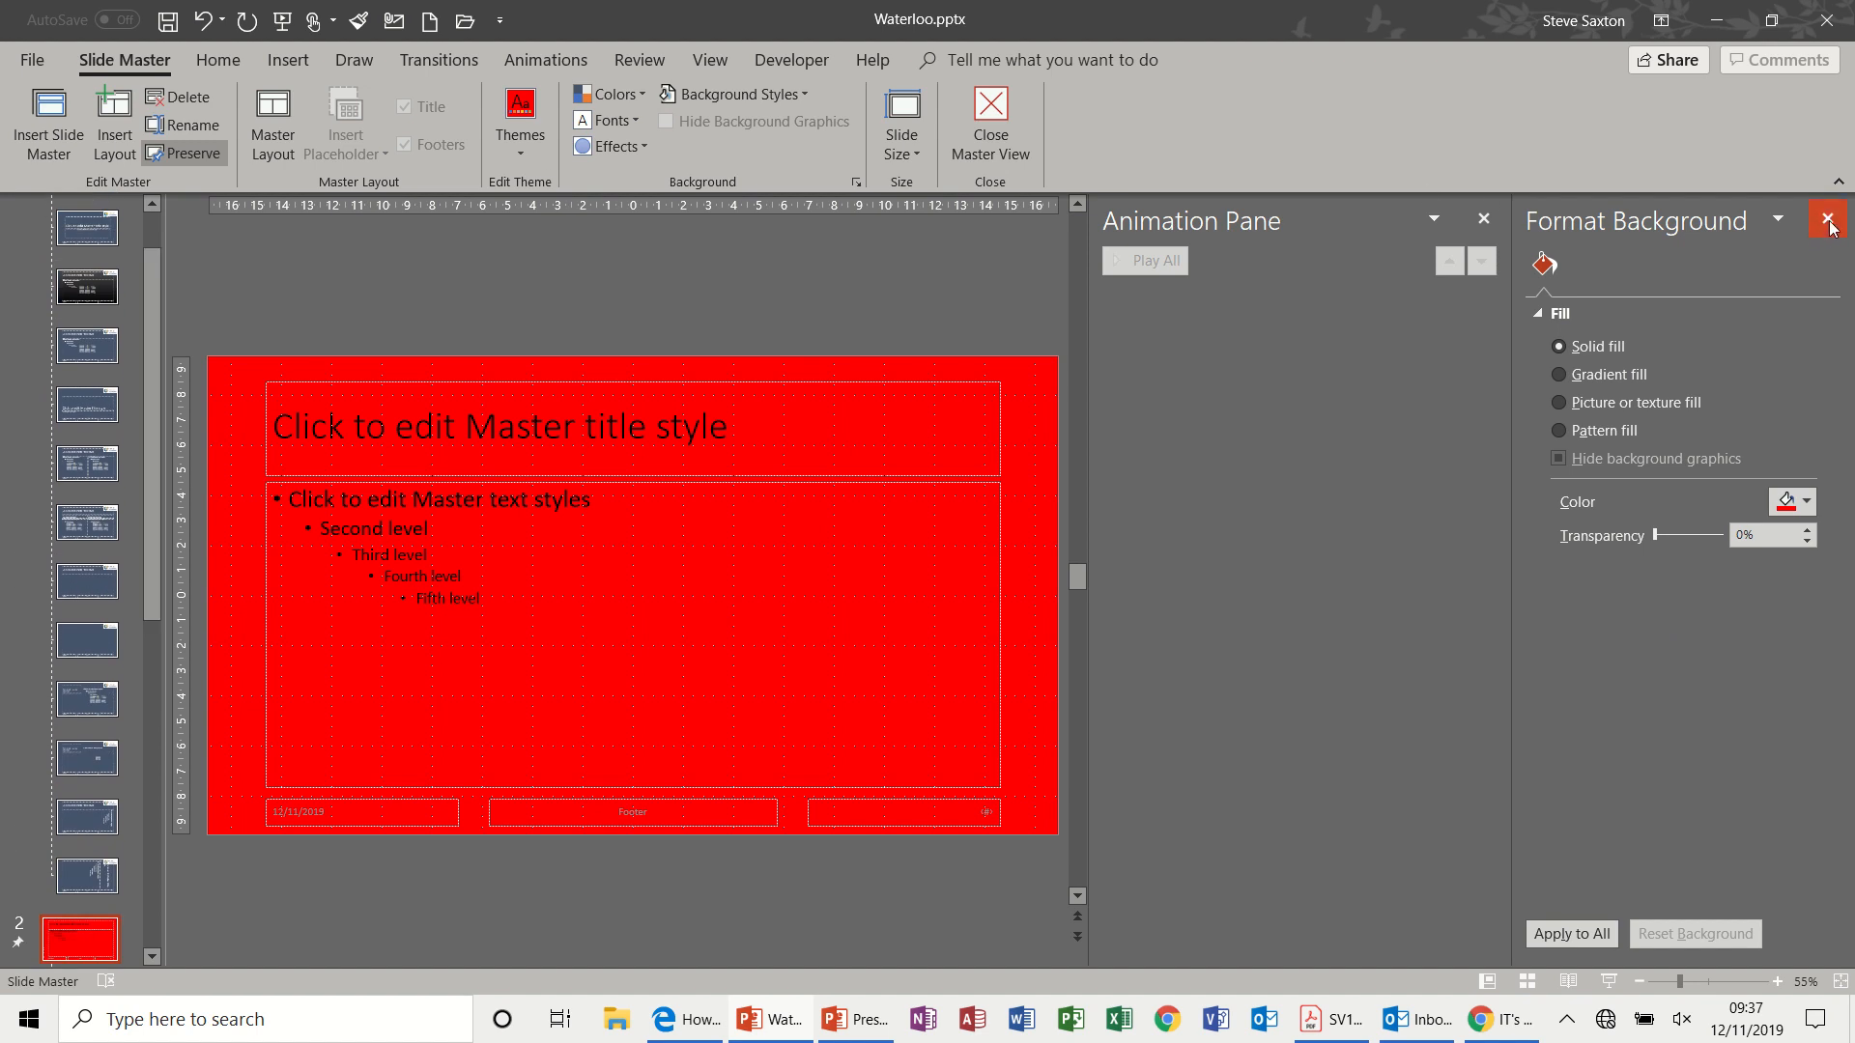
Close the Format Background and Animation panes so the red master fills the workspace
{"action": "left_click", "coordinate": [1826, 221]}
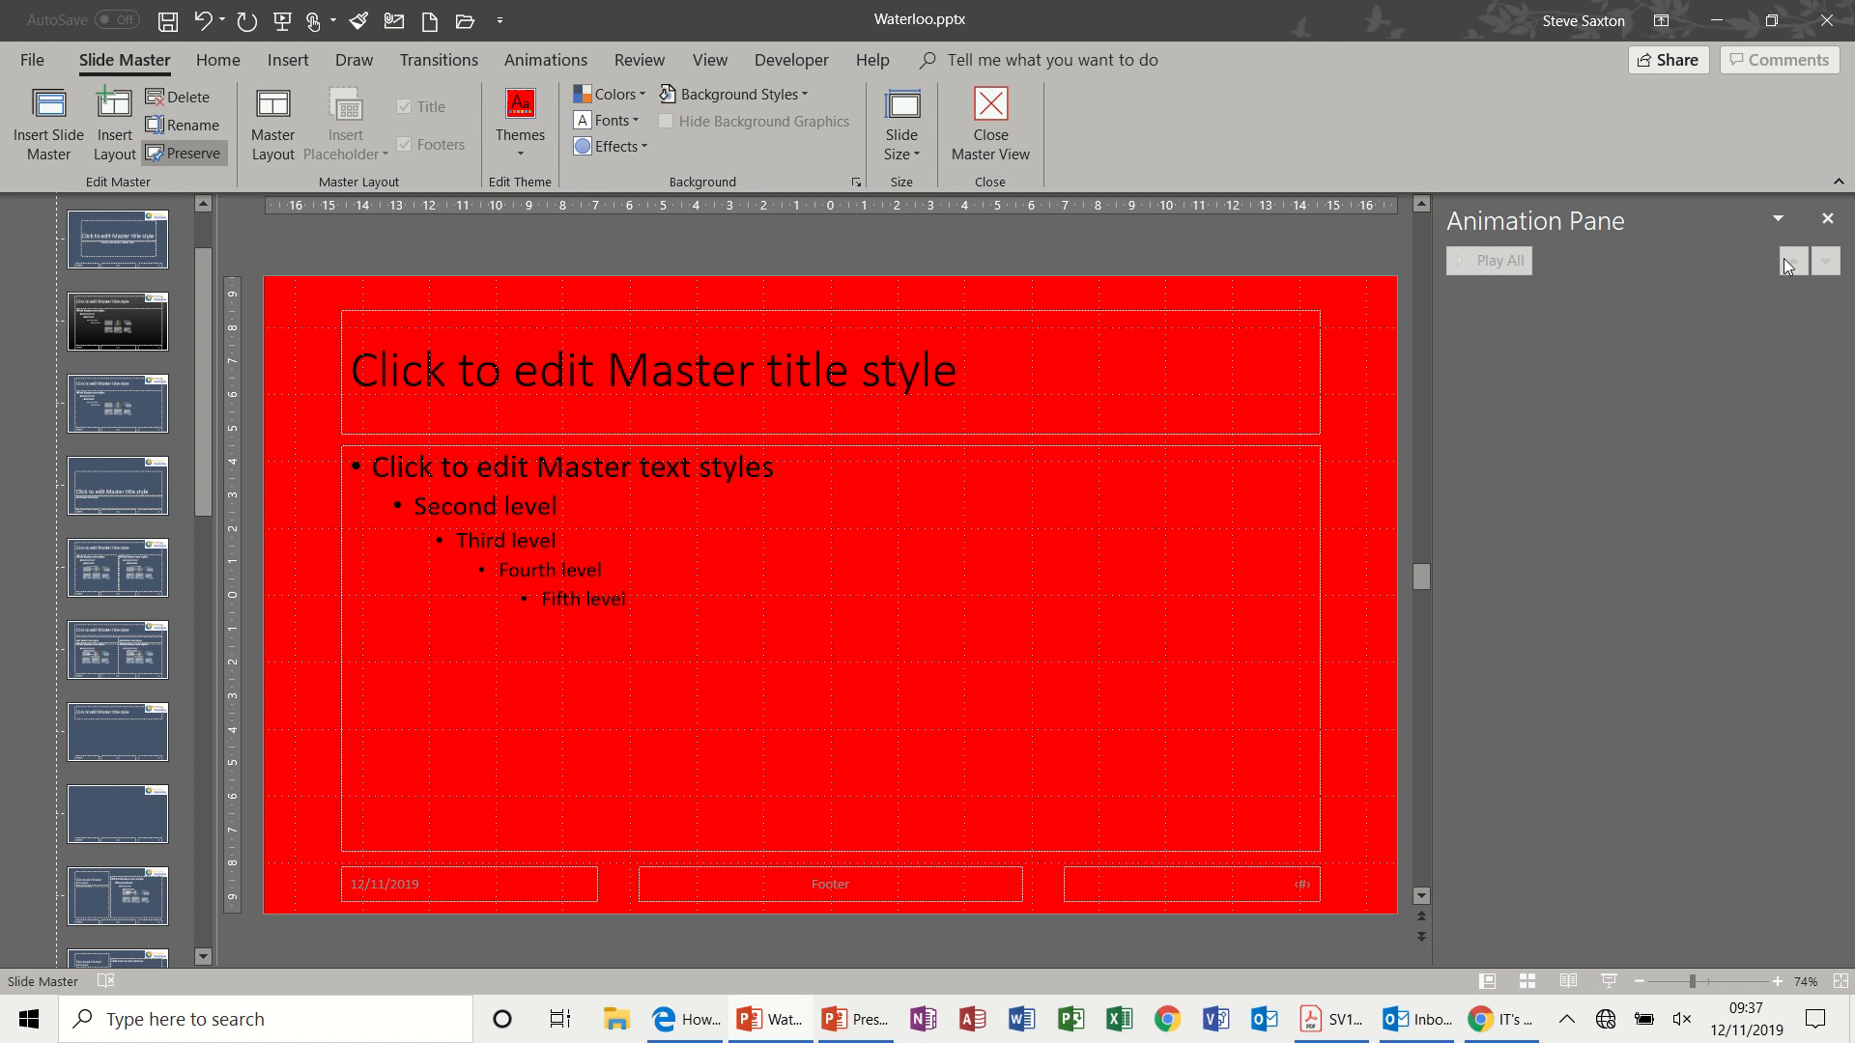
{"action": "left_click", "coordinate": [1827, 216]}
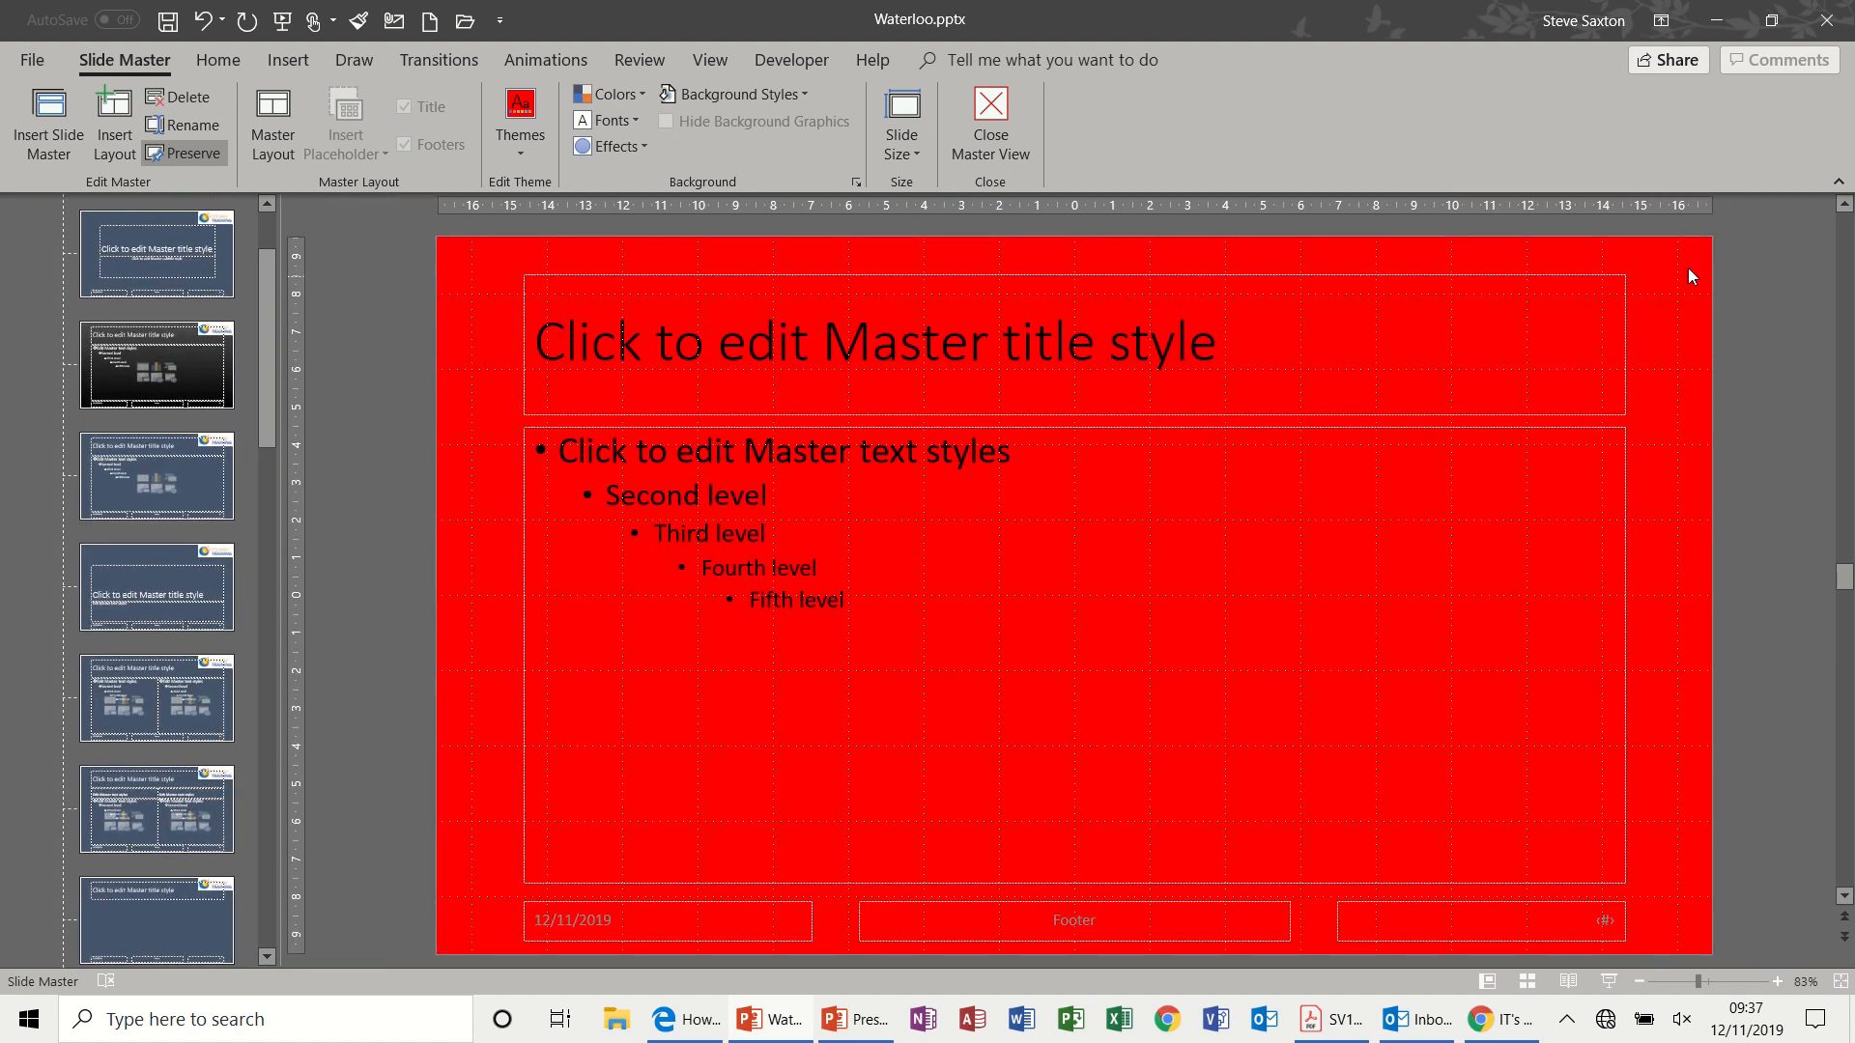
{"action": "mouse_move", "coordinate": [352, 507]}
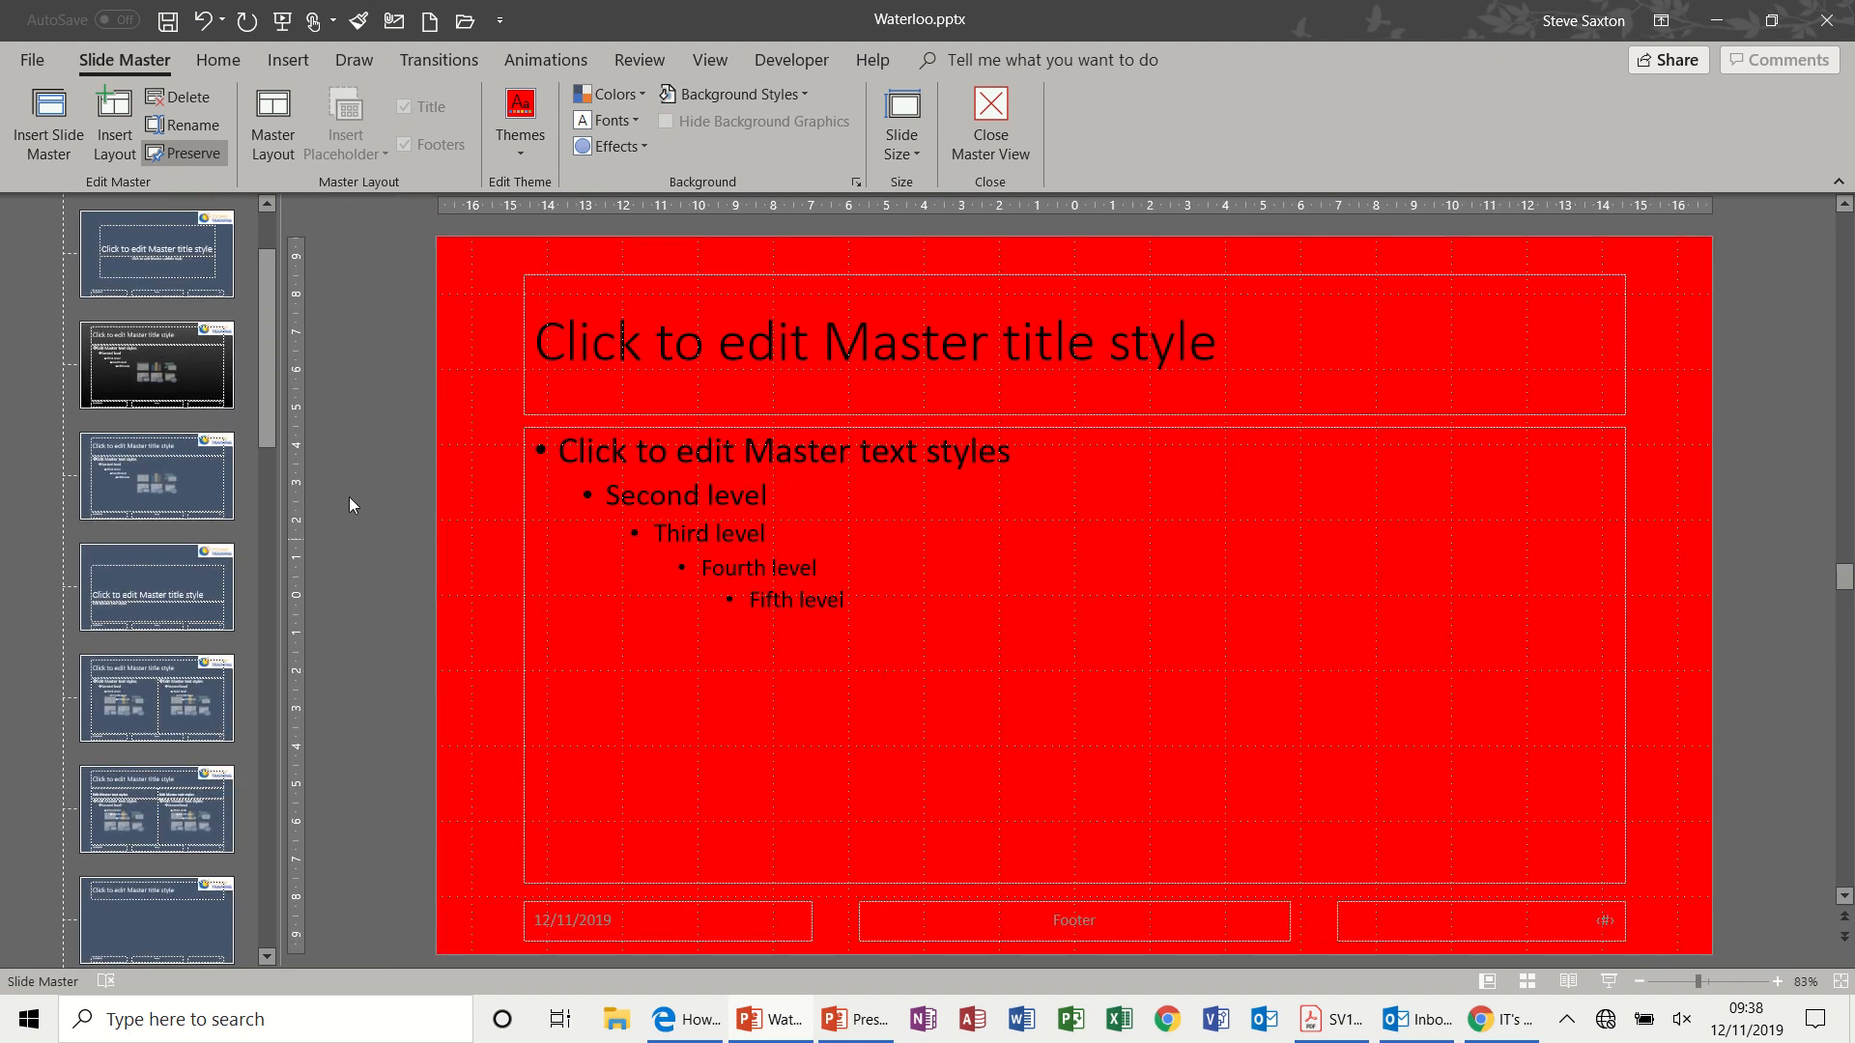
{"action": "scroll", "scroll_direction": "down", "scroll_amount": 3}
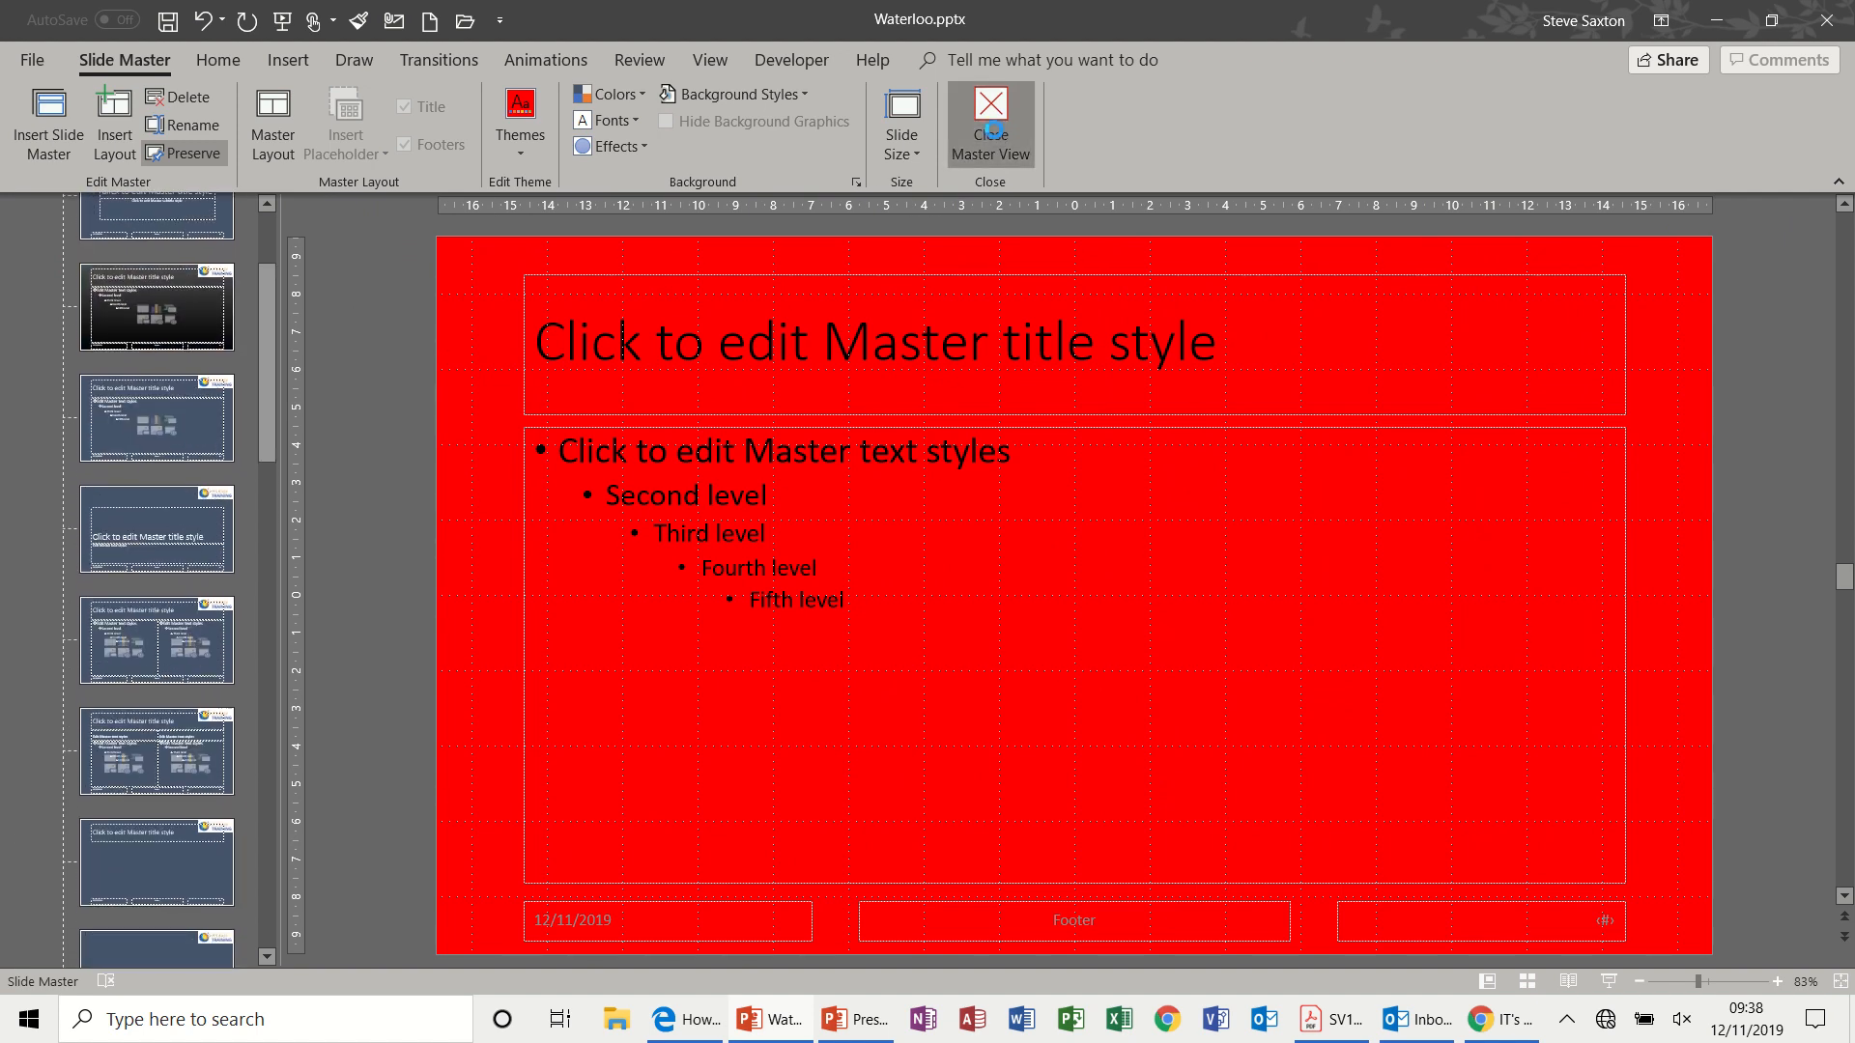
Leave master editing and select the British Forces and Index slides in normal view
{"action": "left_click", "coordinate": [991, 112]}
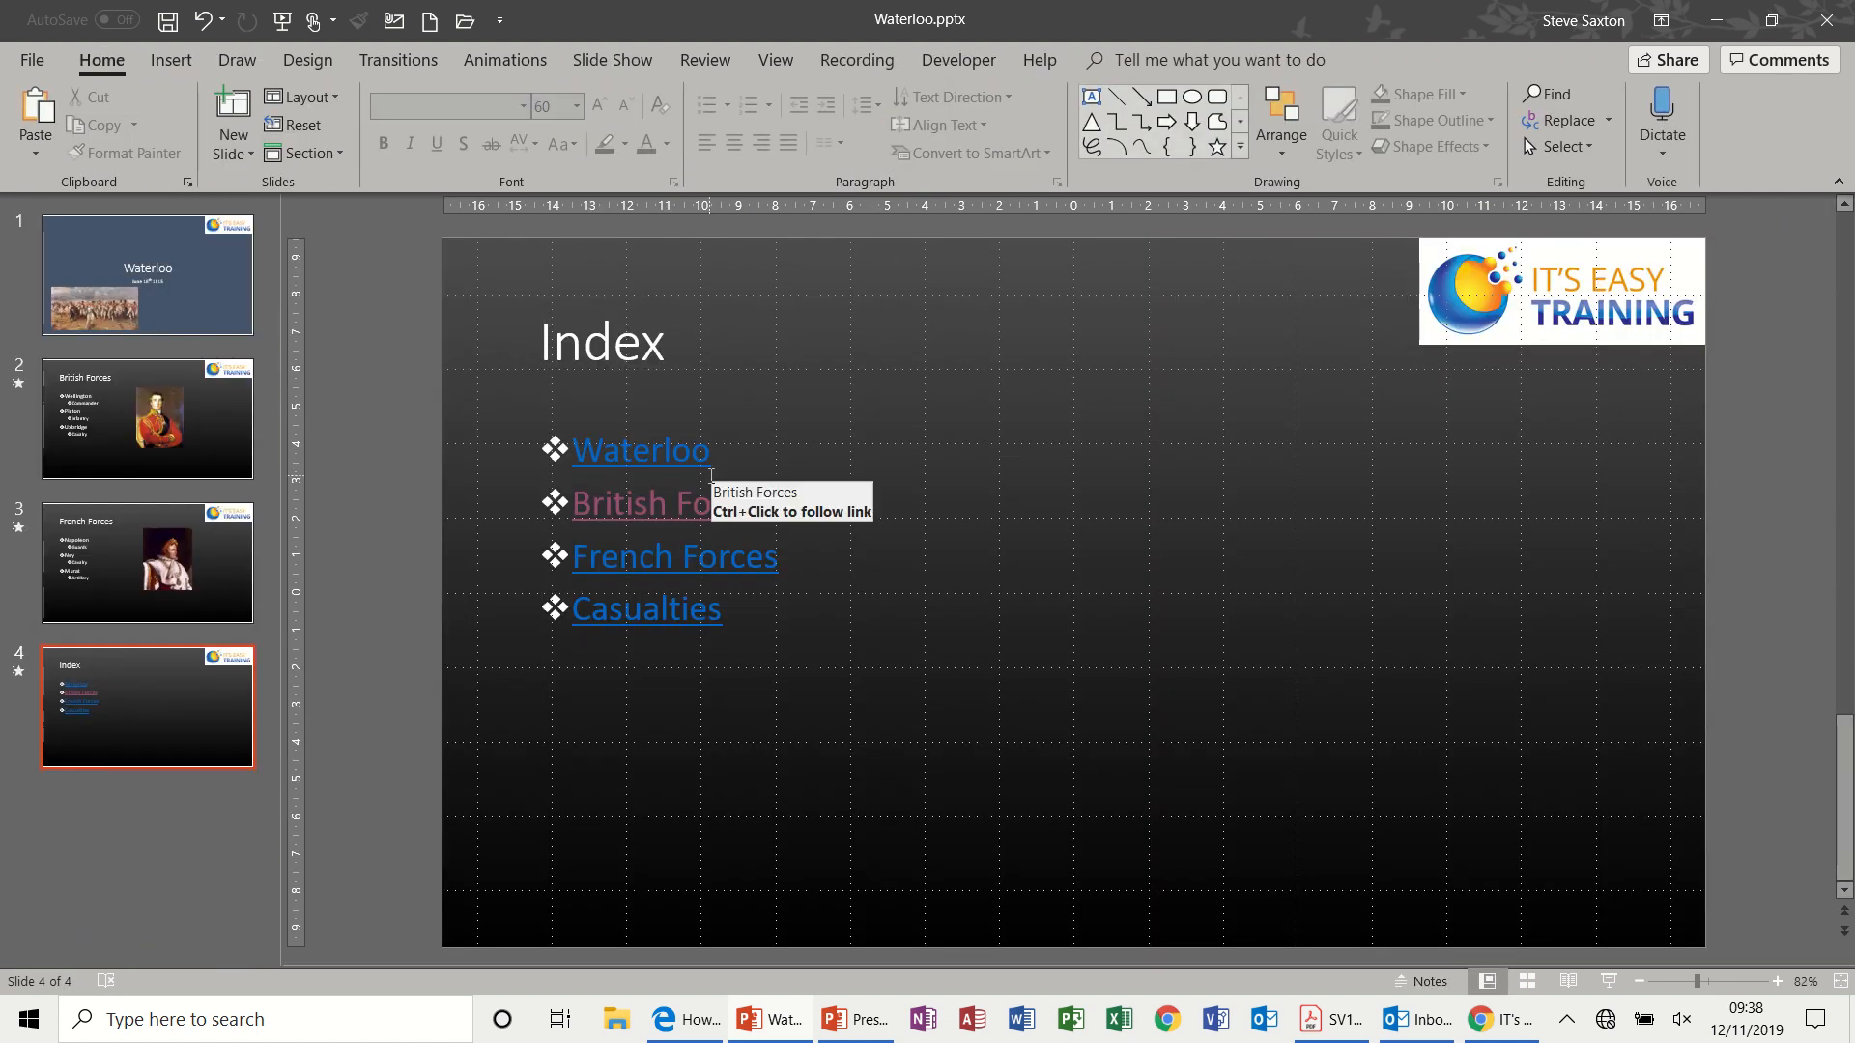
{"action": "mouse_move", "coordinate": [228, 475]}
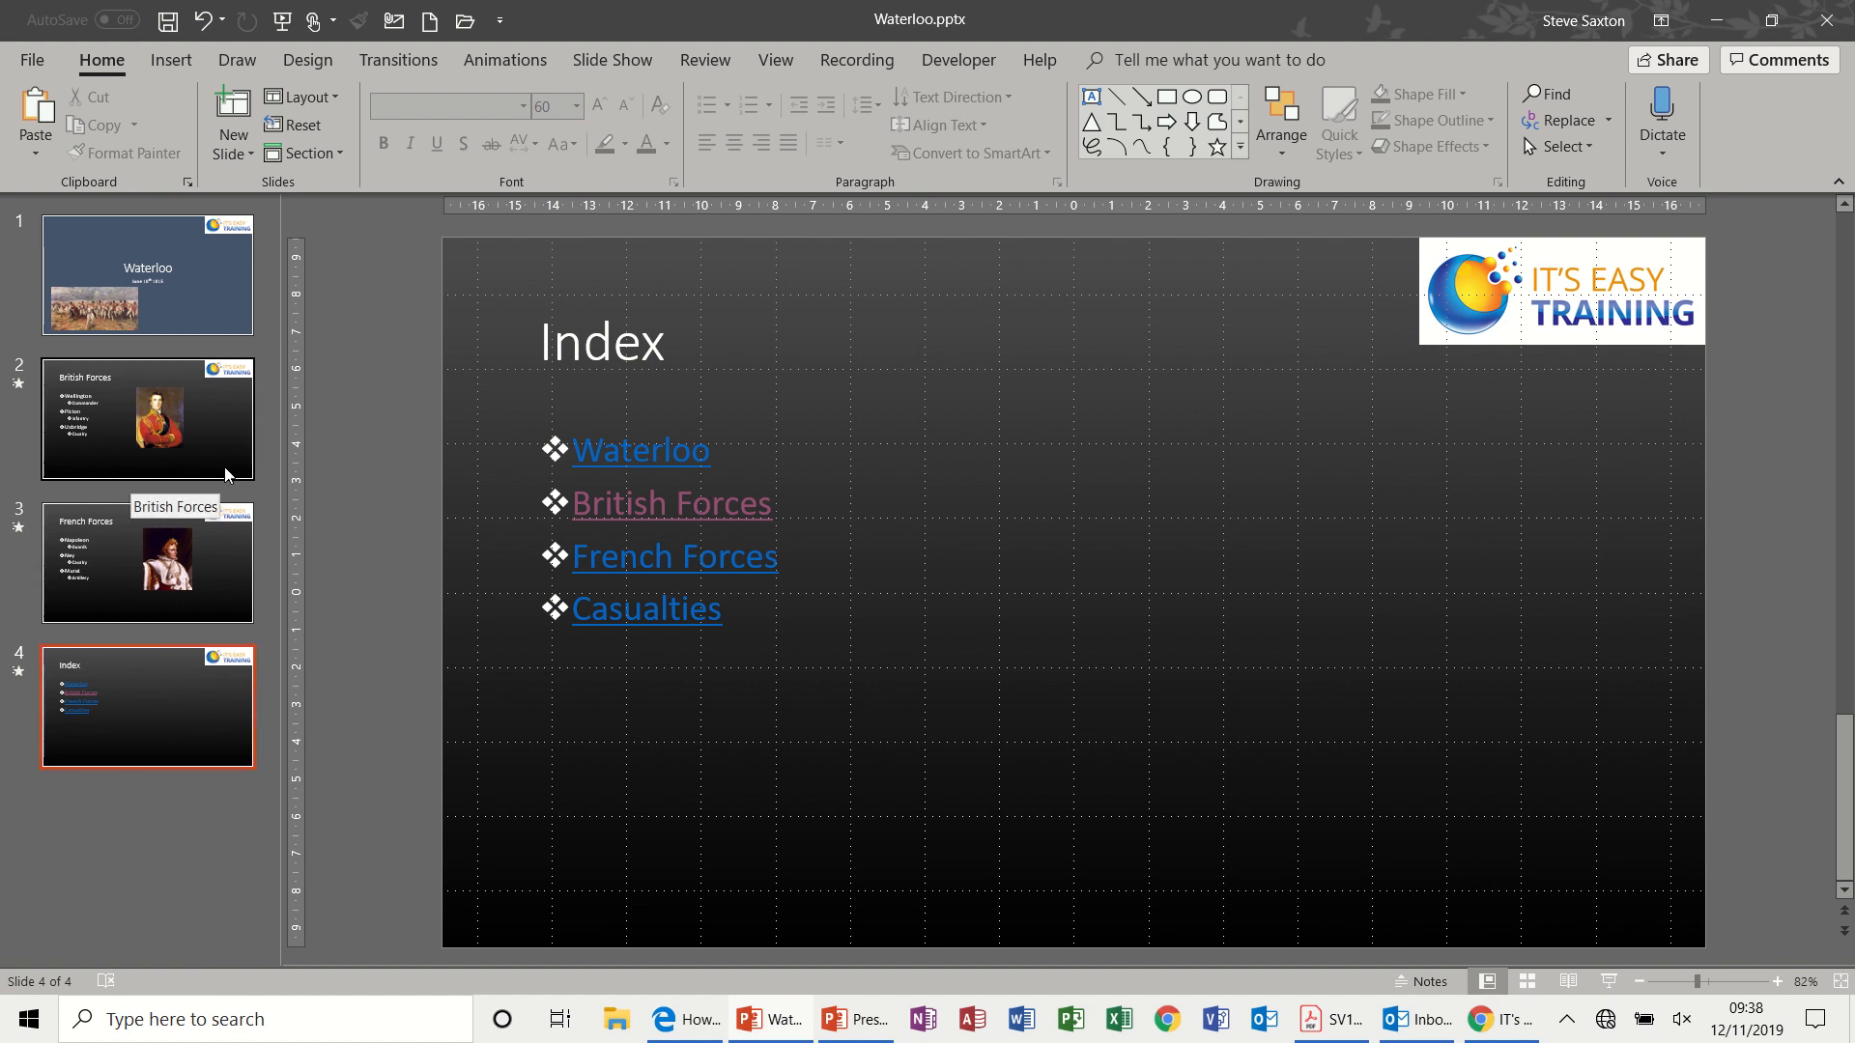
{"action": "left_click", "coordinate": [149, 419]}
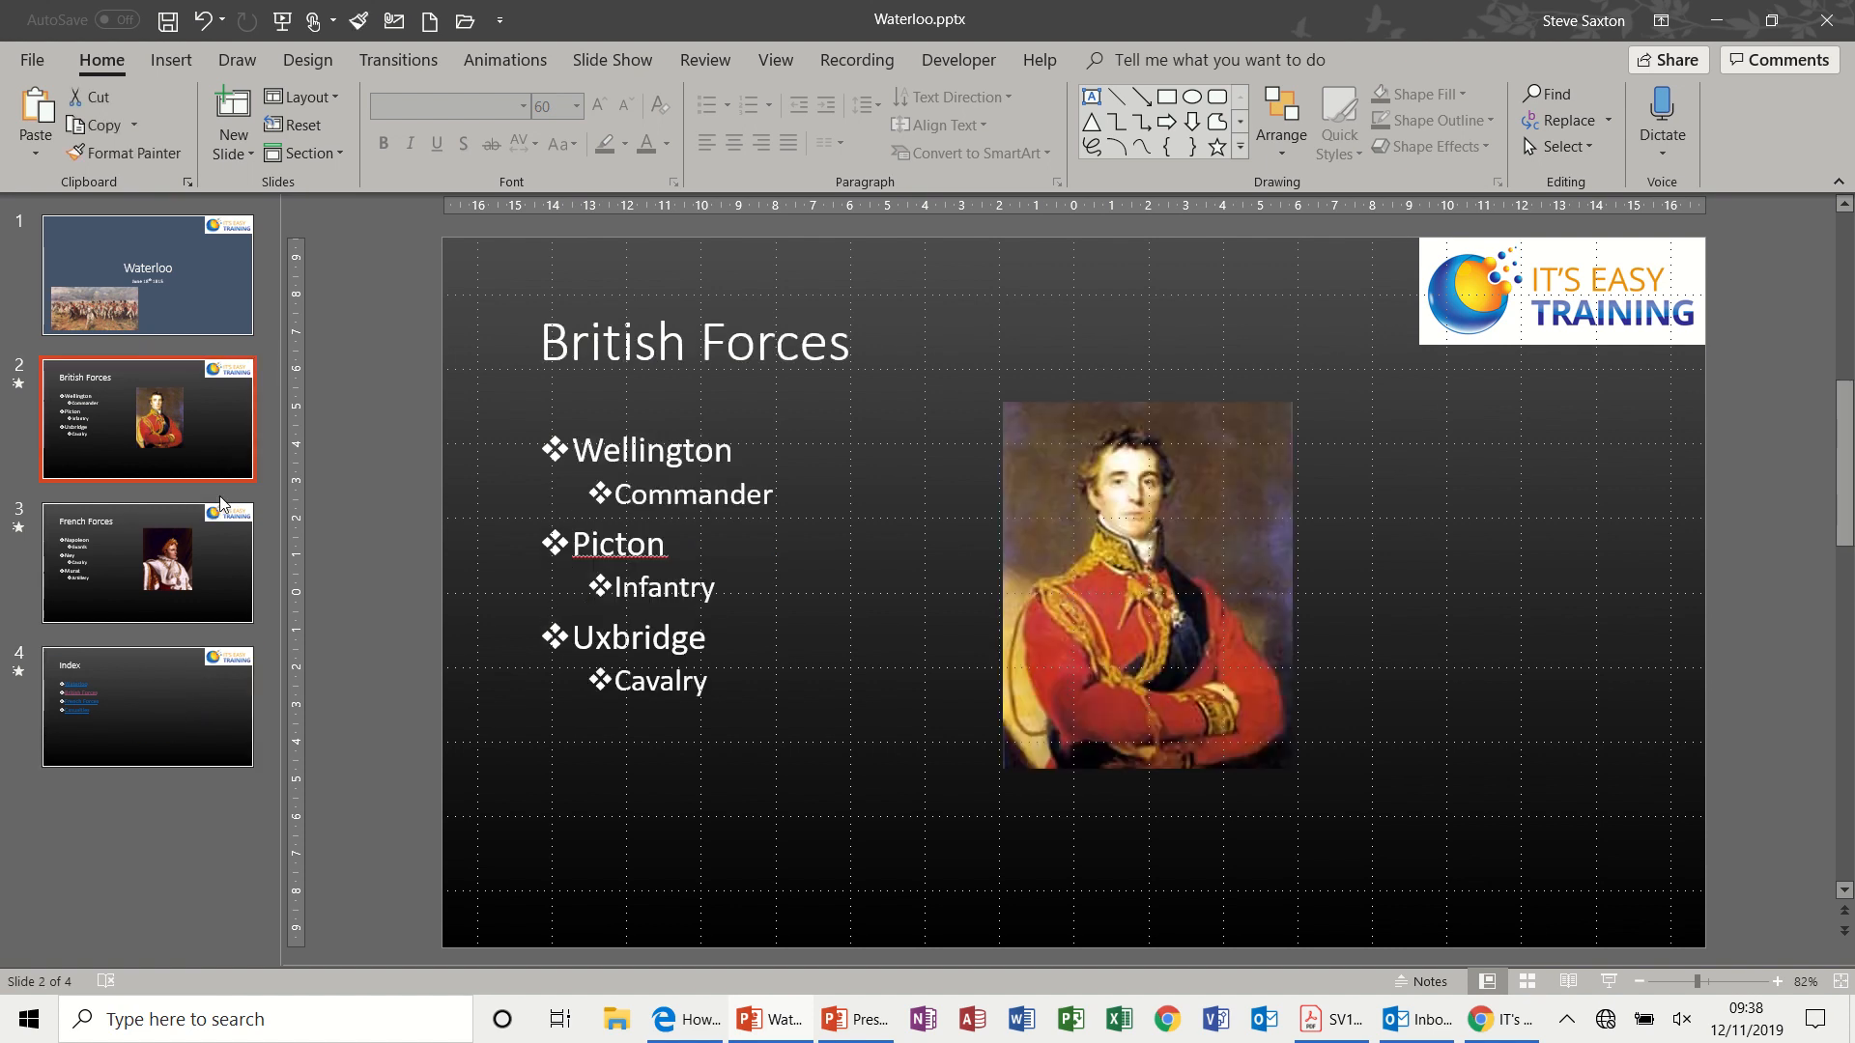
{"action": "left_click", "coordinate": [149, 707]}
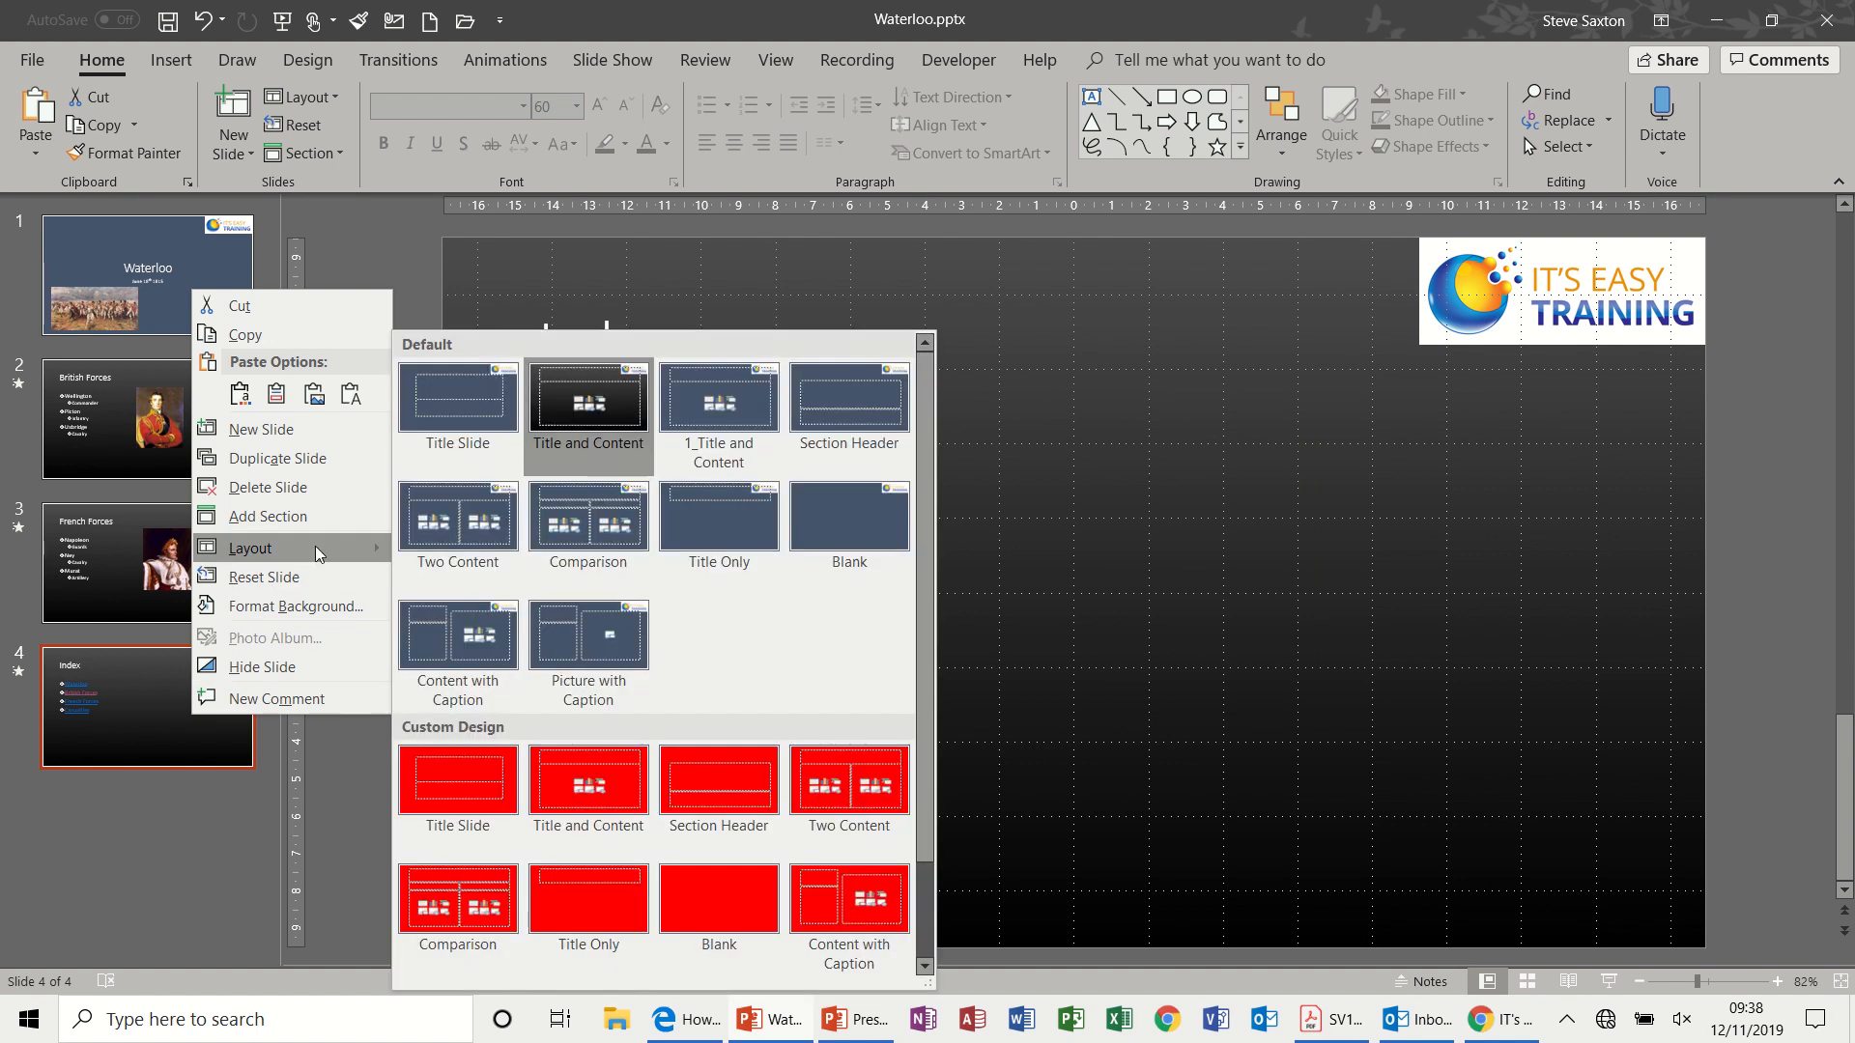
{"action": "mouse_move", "coordinate": [719, 417]}
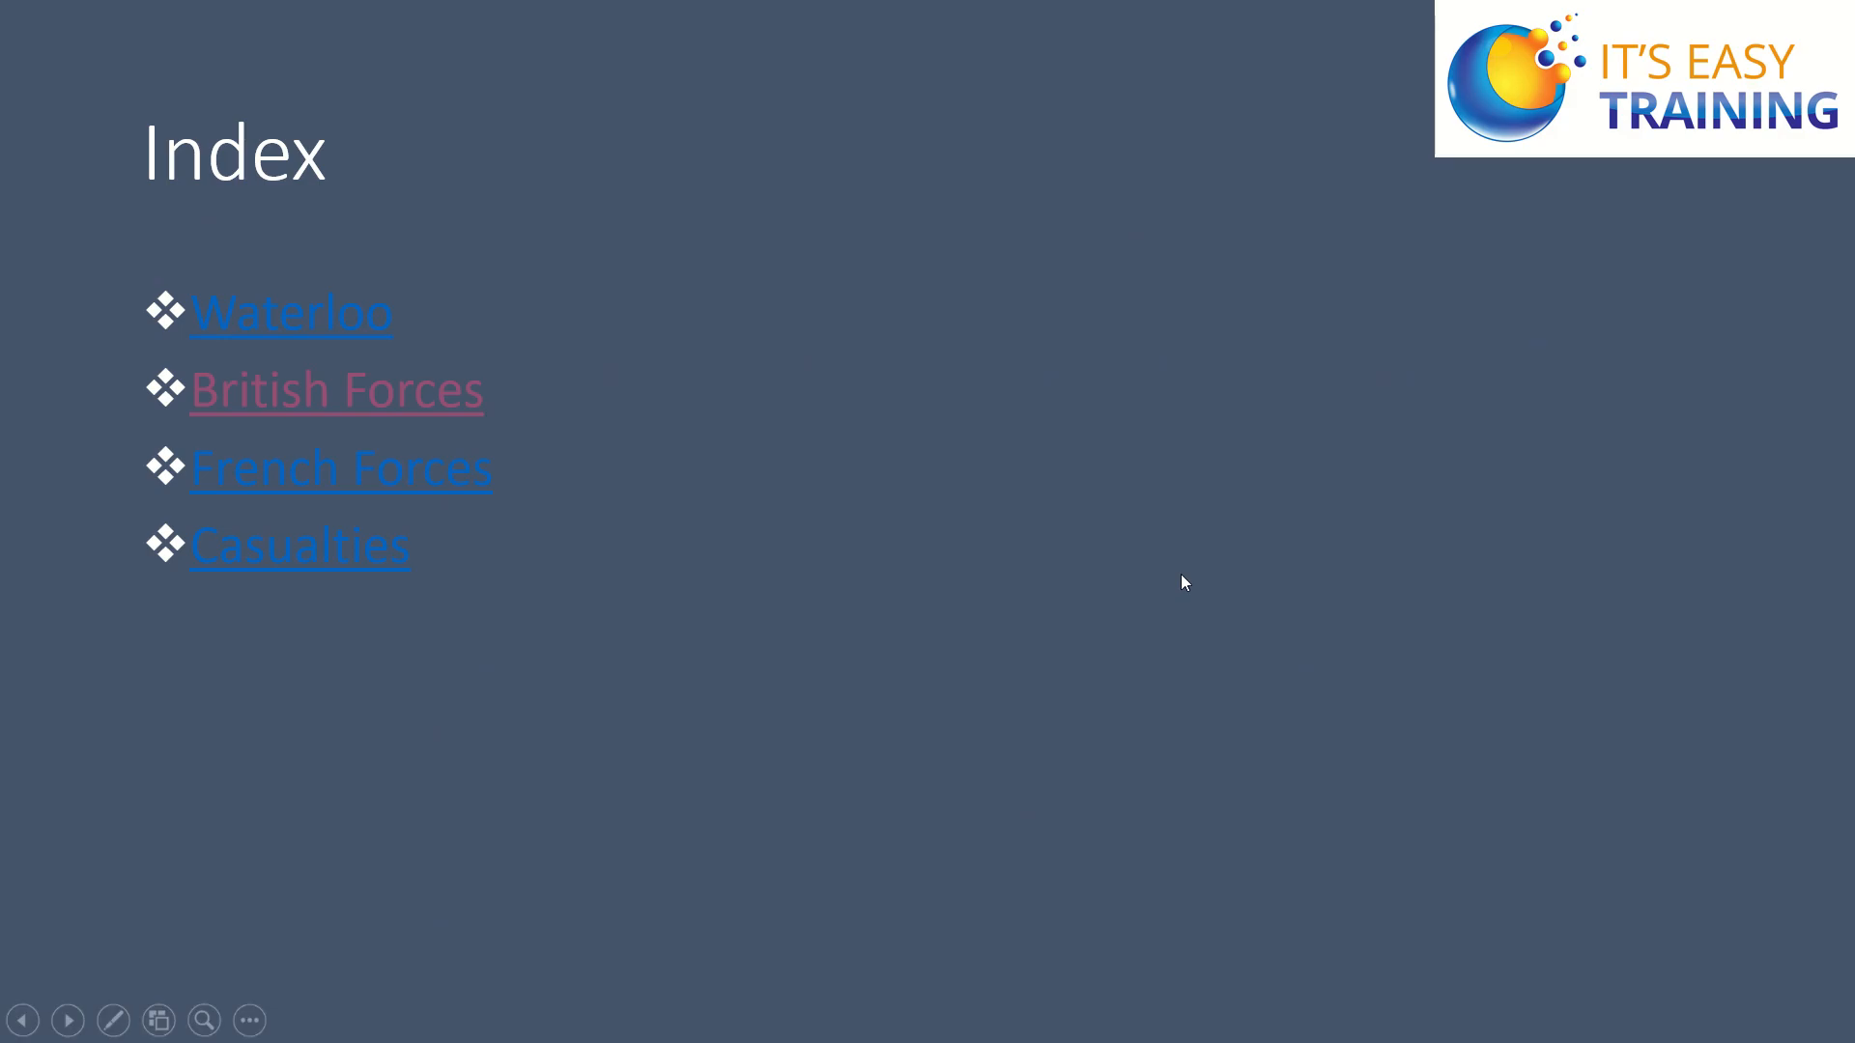
{"action": "mouse_move", "coordinate": [894, 402]}
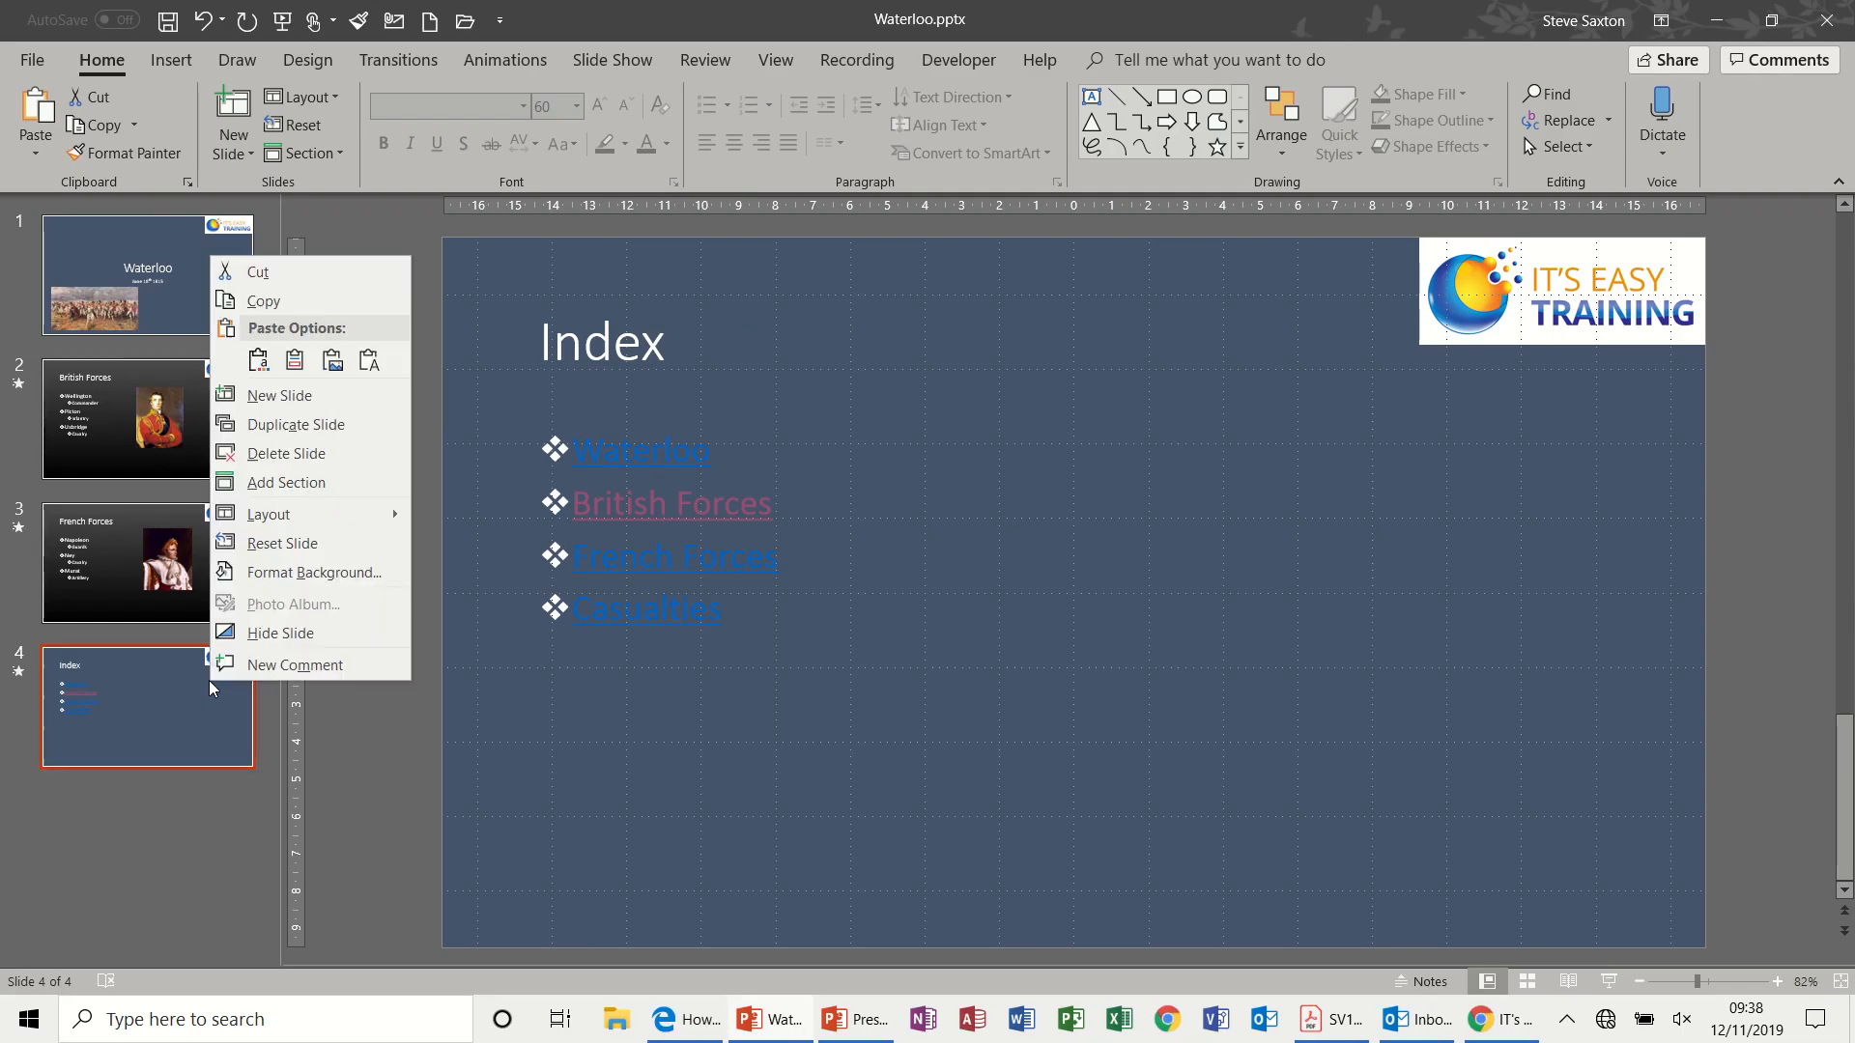
Show the layout choices for the Index slide, then for British Forces
{"action": "left_click", "coordinate": [269, 514]}
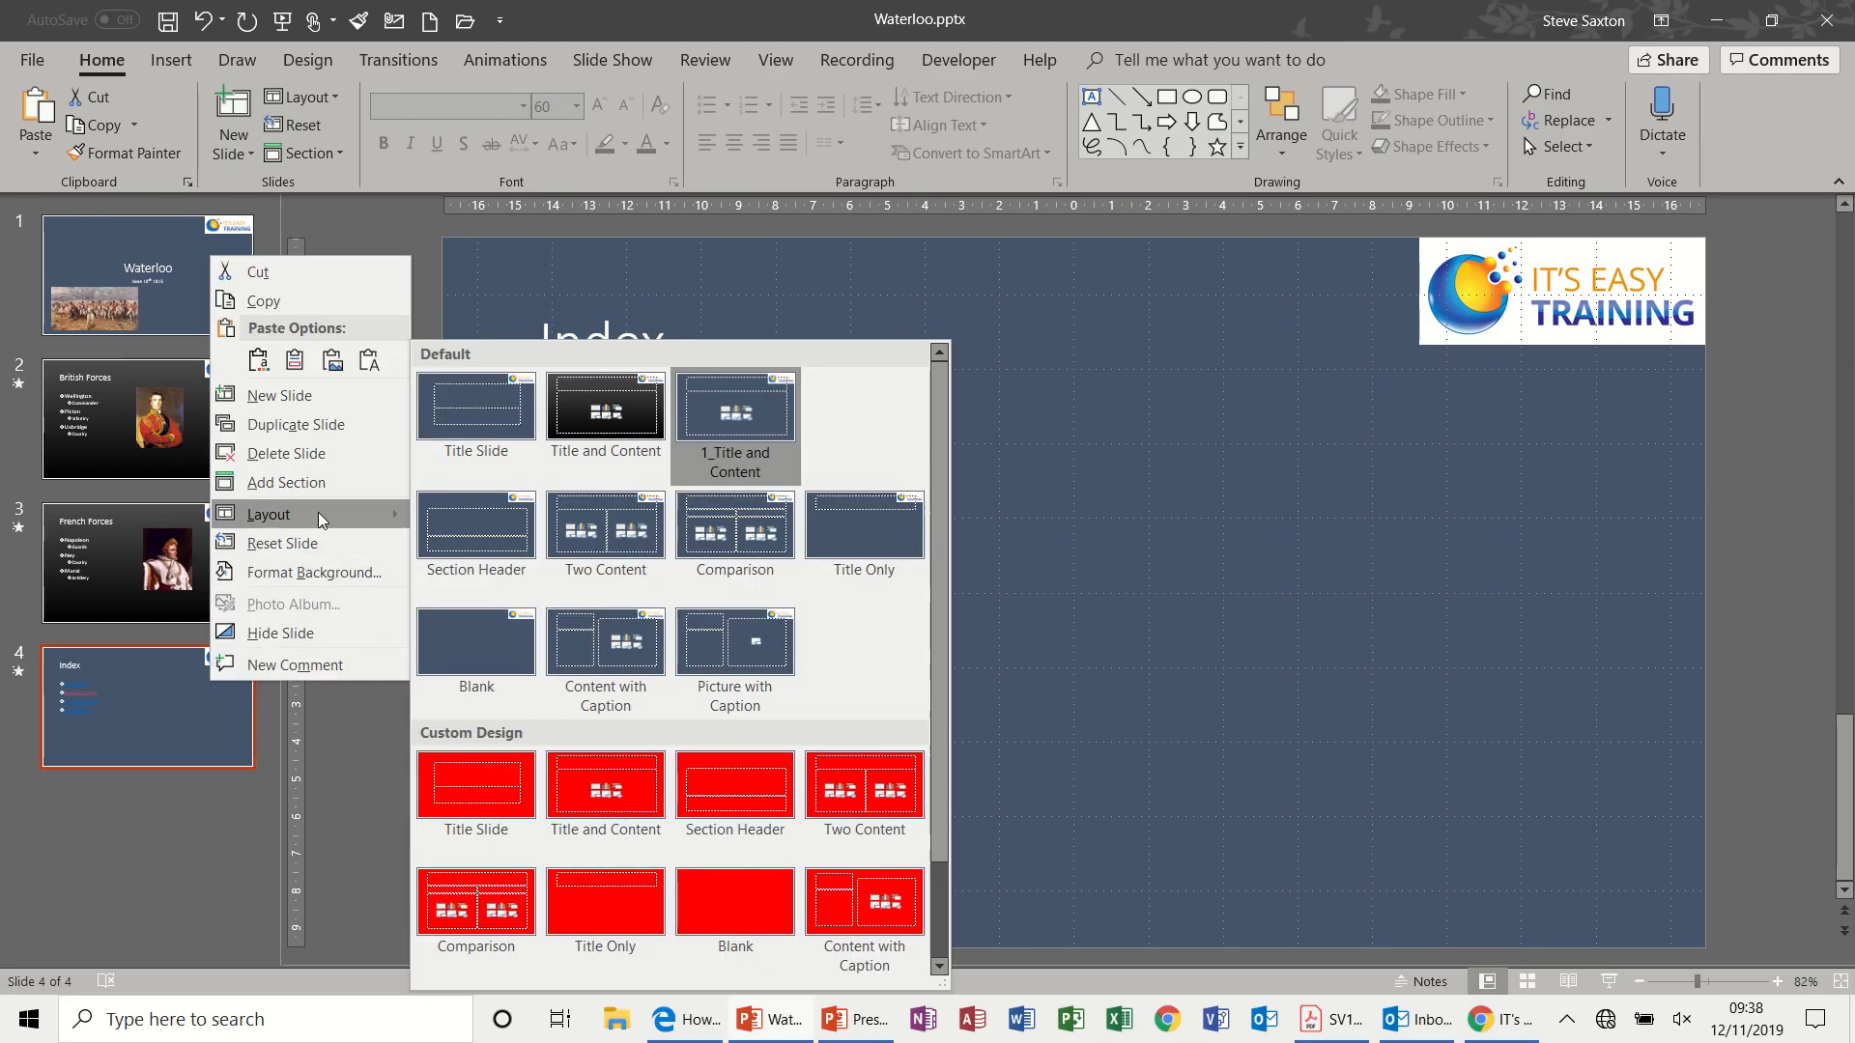
{"action": "mouse_move", "coordinate": [440, 775]}
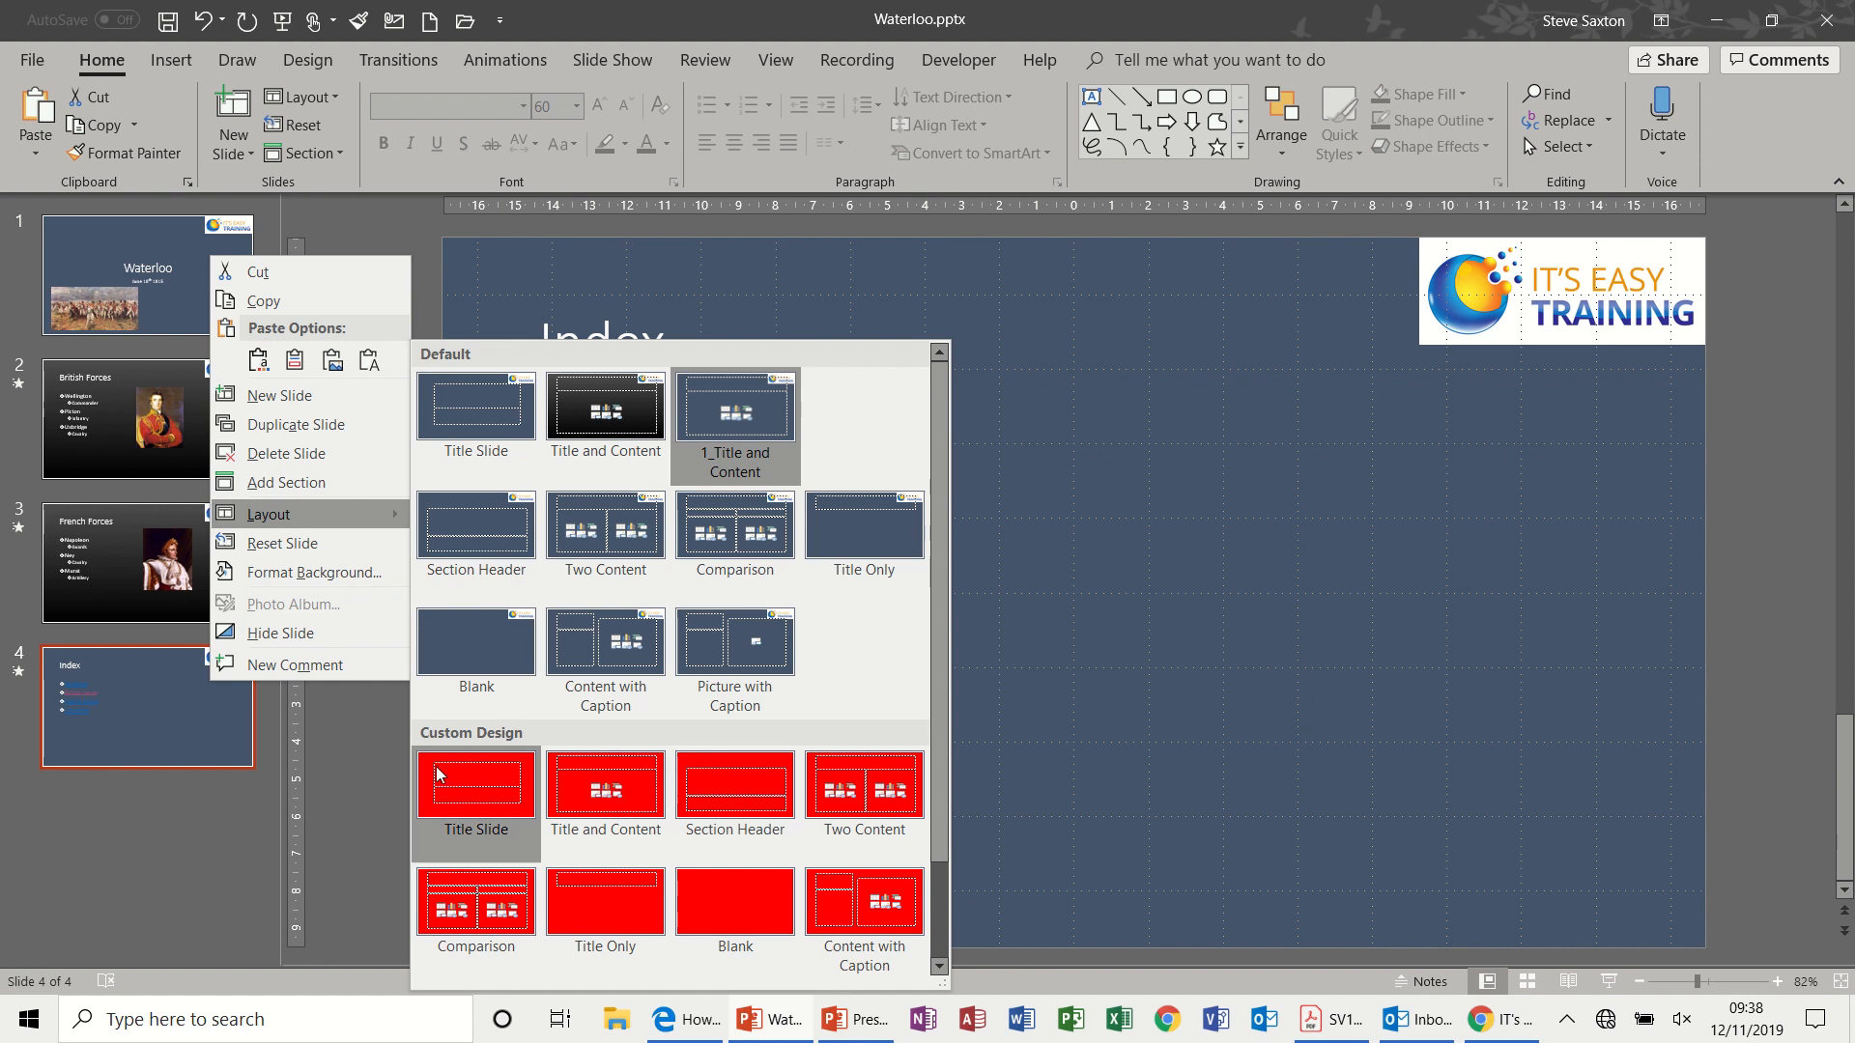
{"action": "mouse_move", "coordinate": [509, 799]}
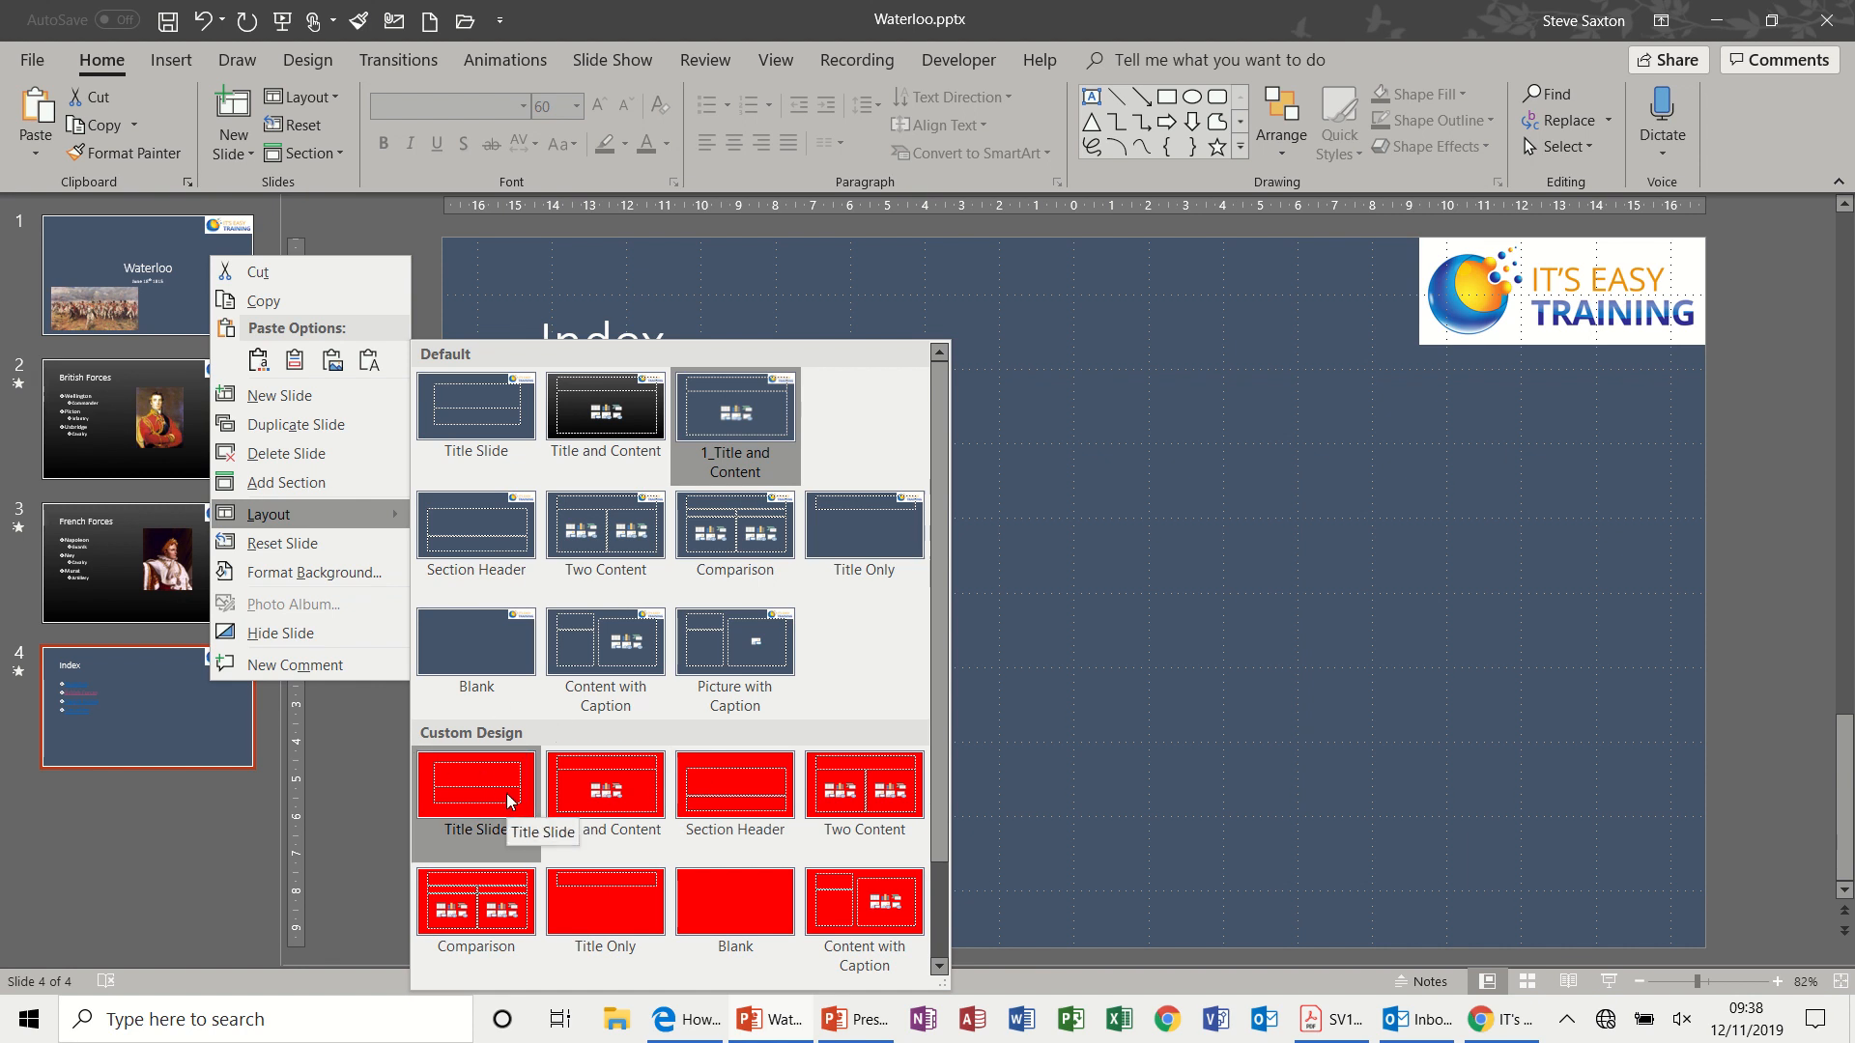
{"action": "mouse_move", "coordinate": [622, 444]}
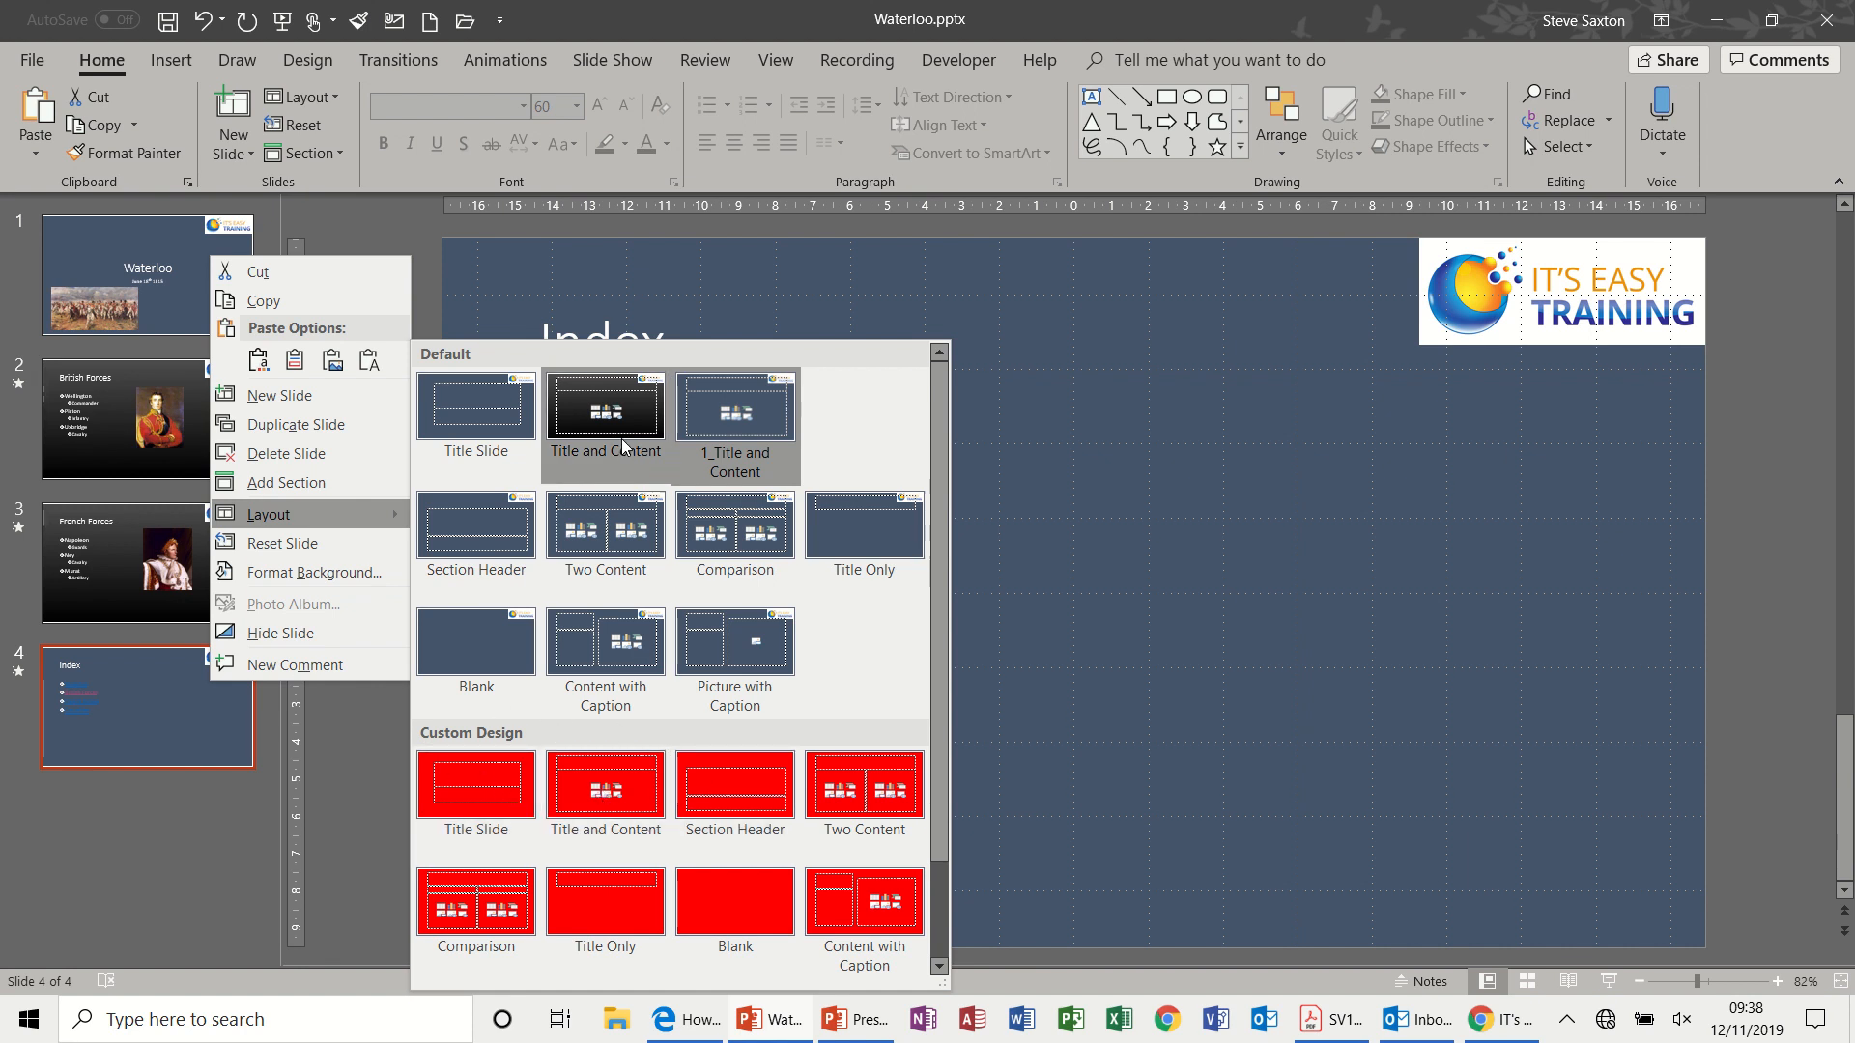
{"action": "mouse_move", "coordinate": [189, 450]}
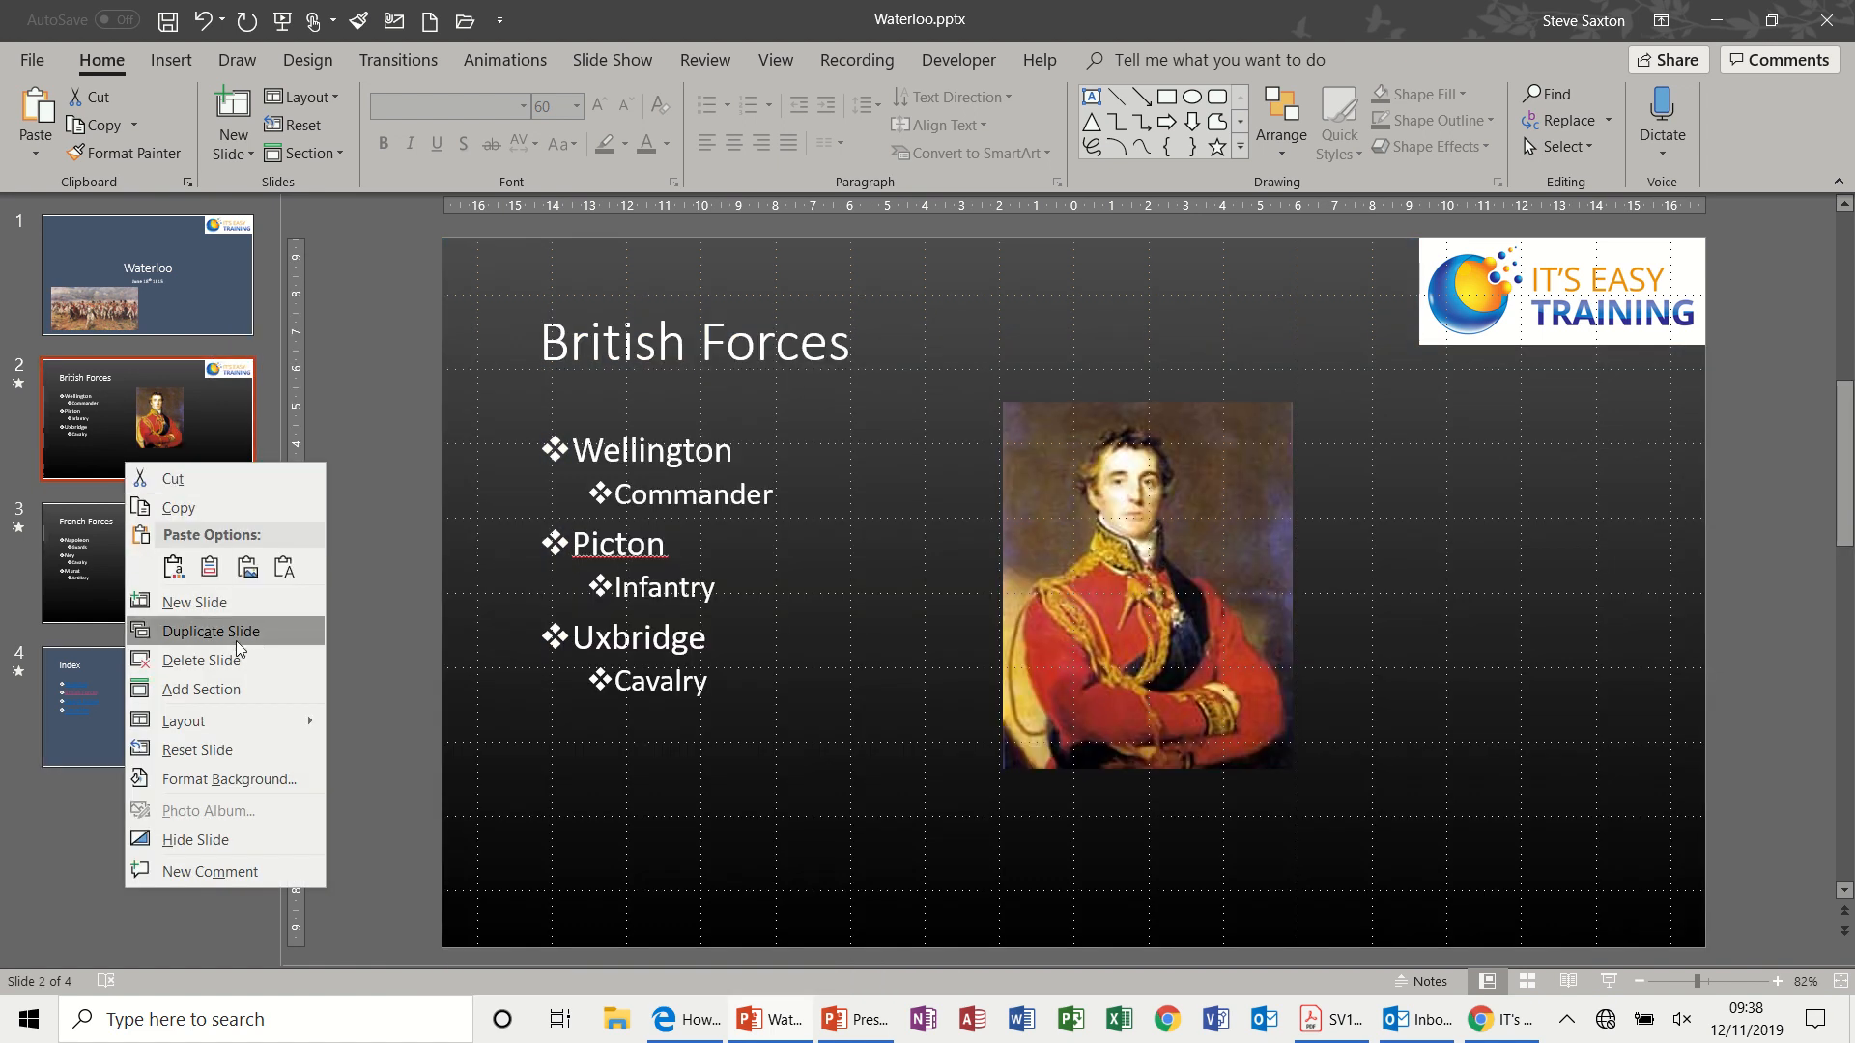
{"action": "left_click", "coordinate": [182, 721]}
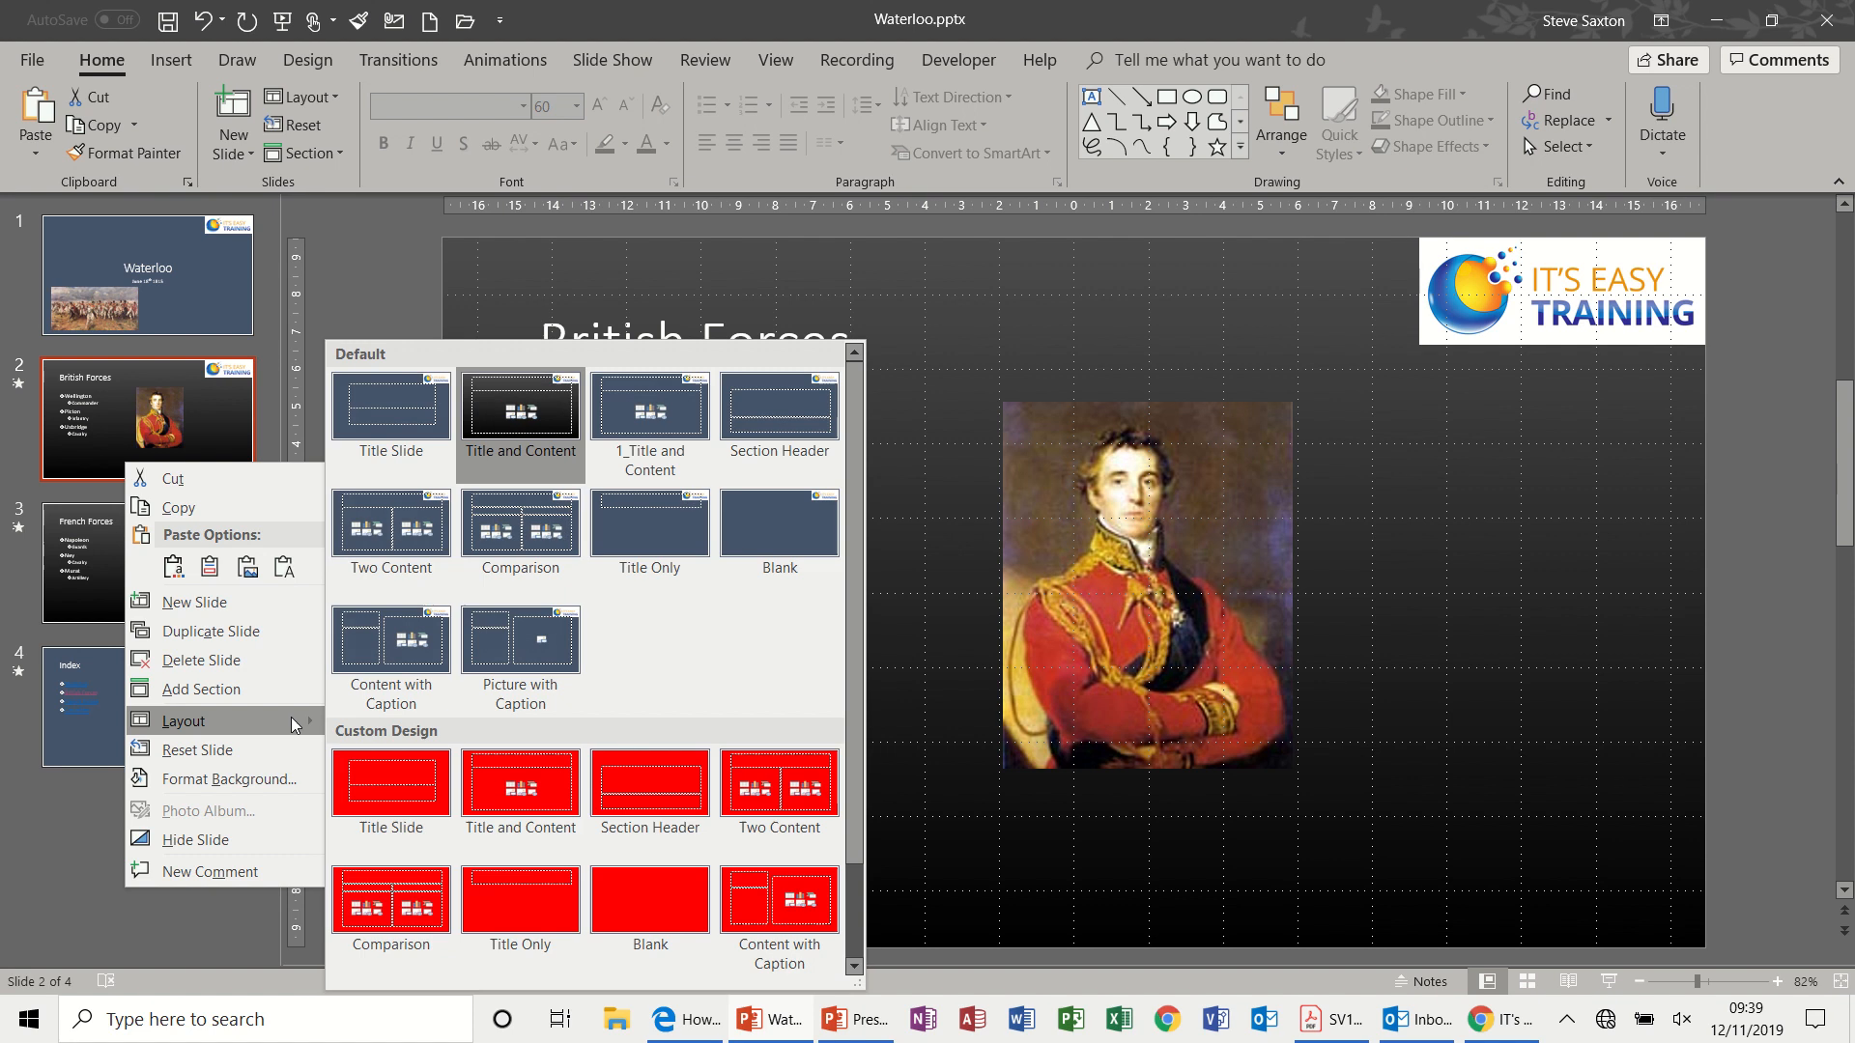
{"action": "mouse_move", "coordinate": [642, 431]}
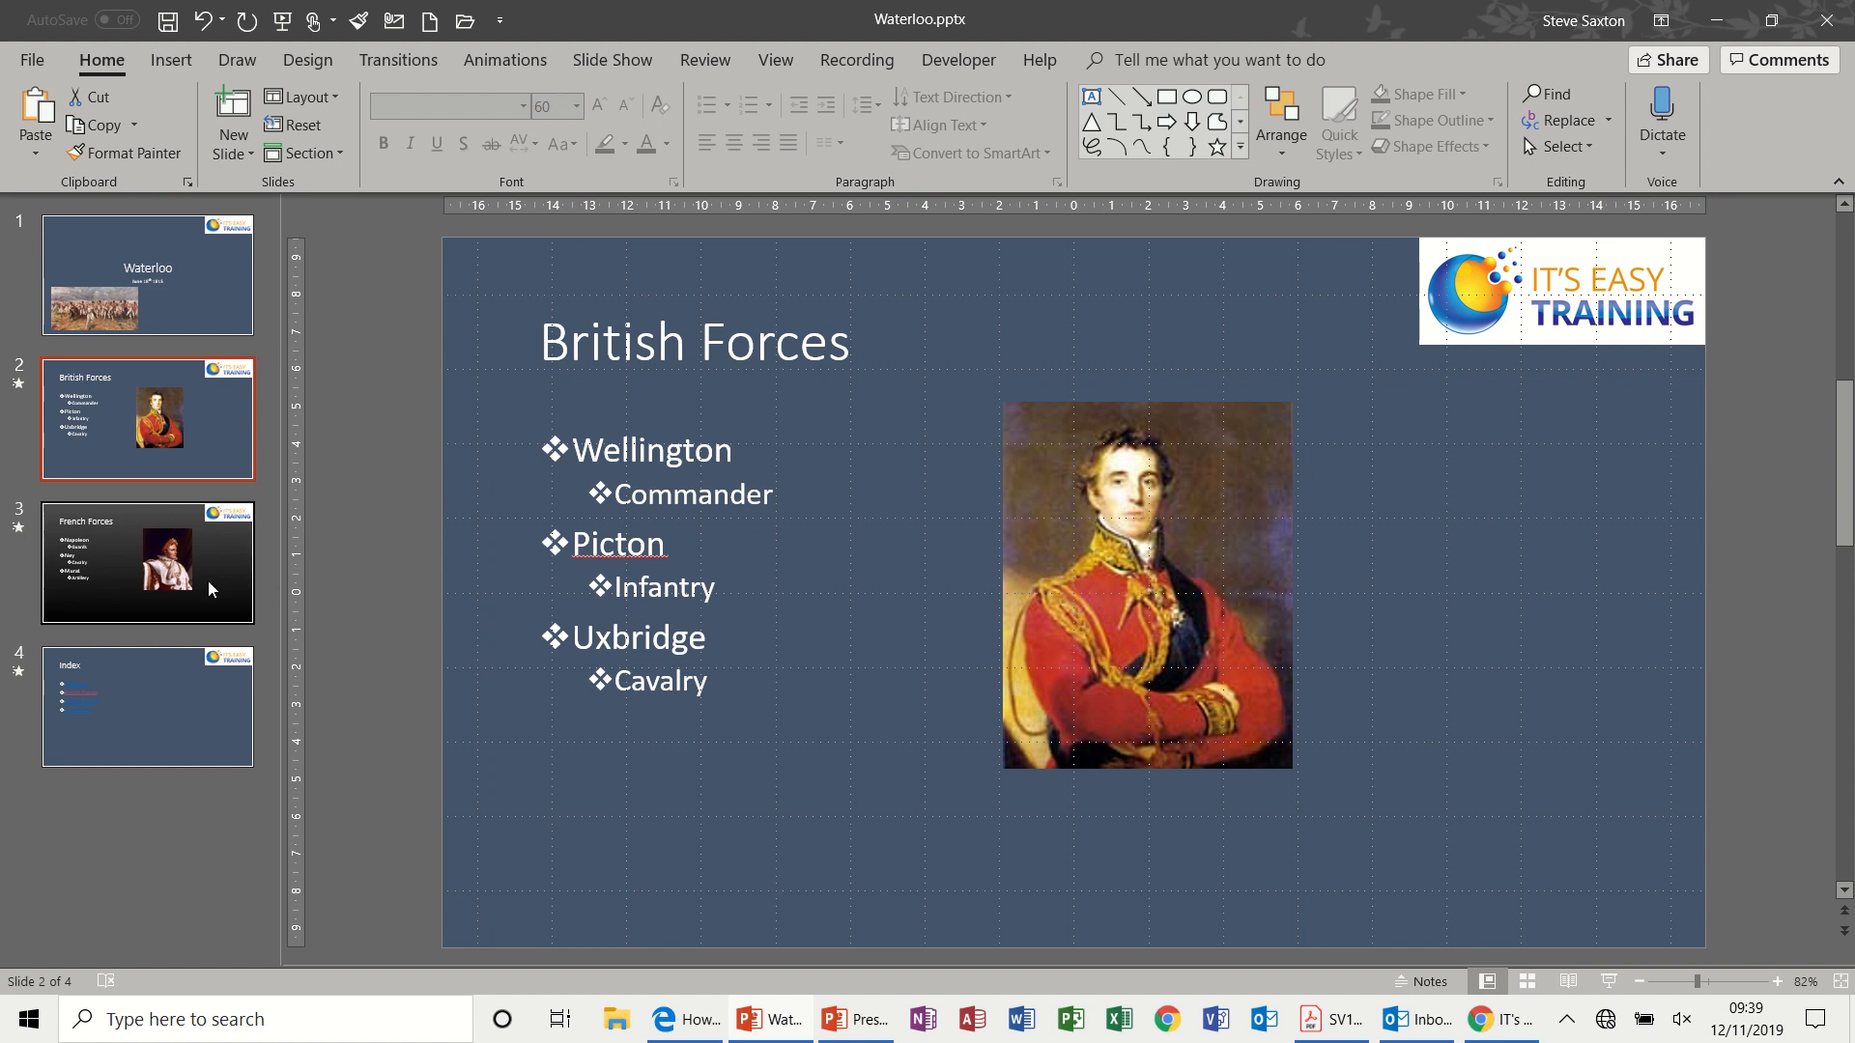
{"action": "mouse_move", "coordinate": [840, 75]}
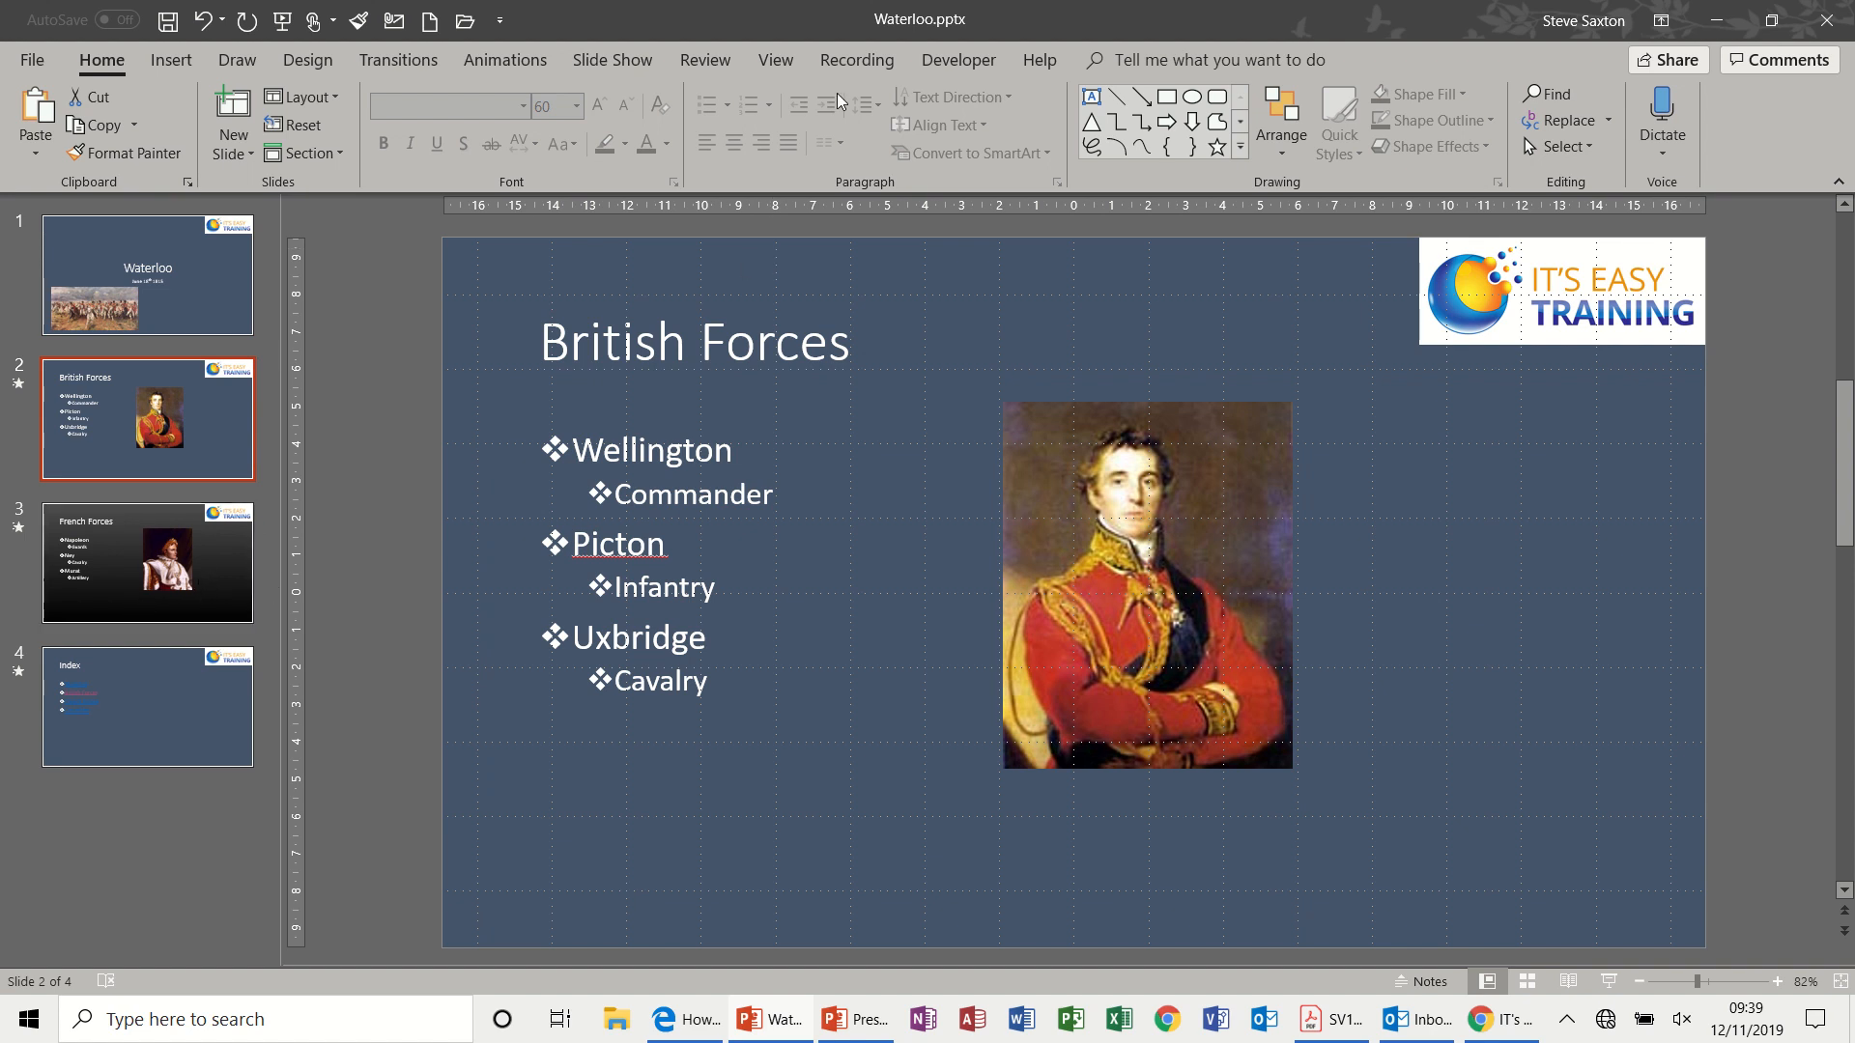
Check each slide's animations in the Animation Pane: French Forces, Waterloo title, British Forces, Index
{"action": "left_click", "coordinate": [506, 60]}
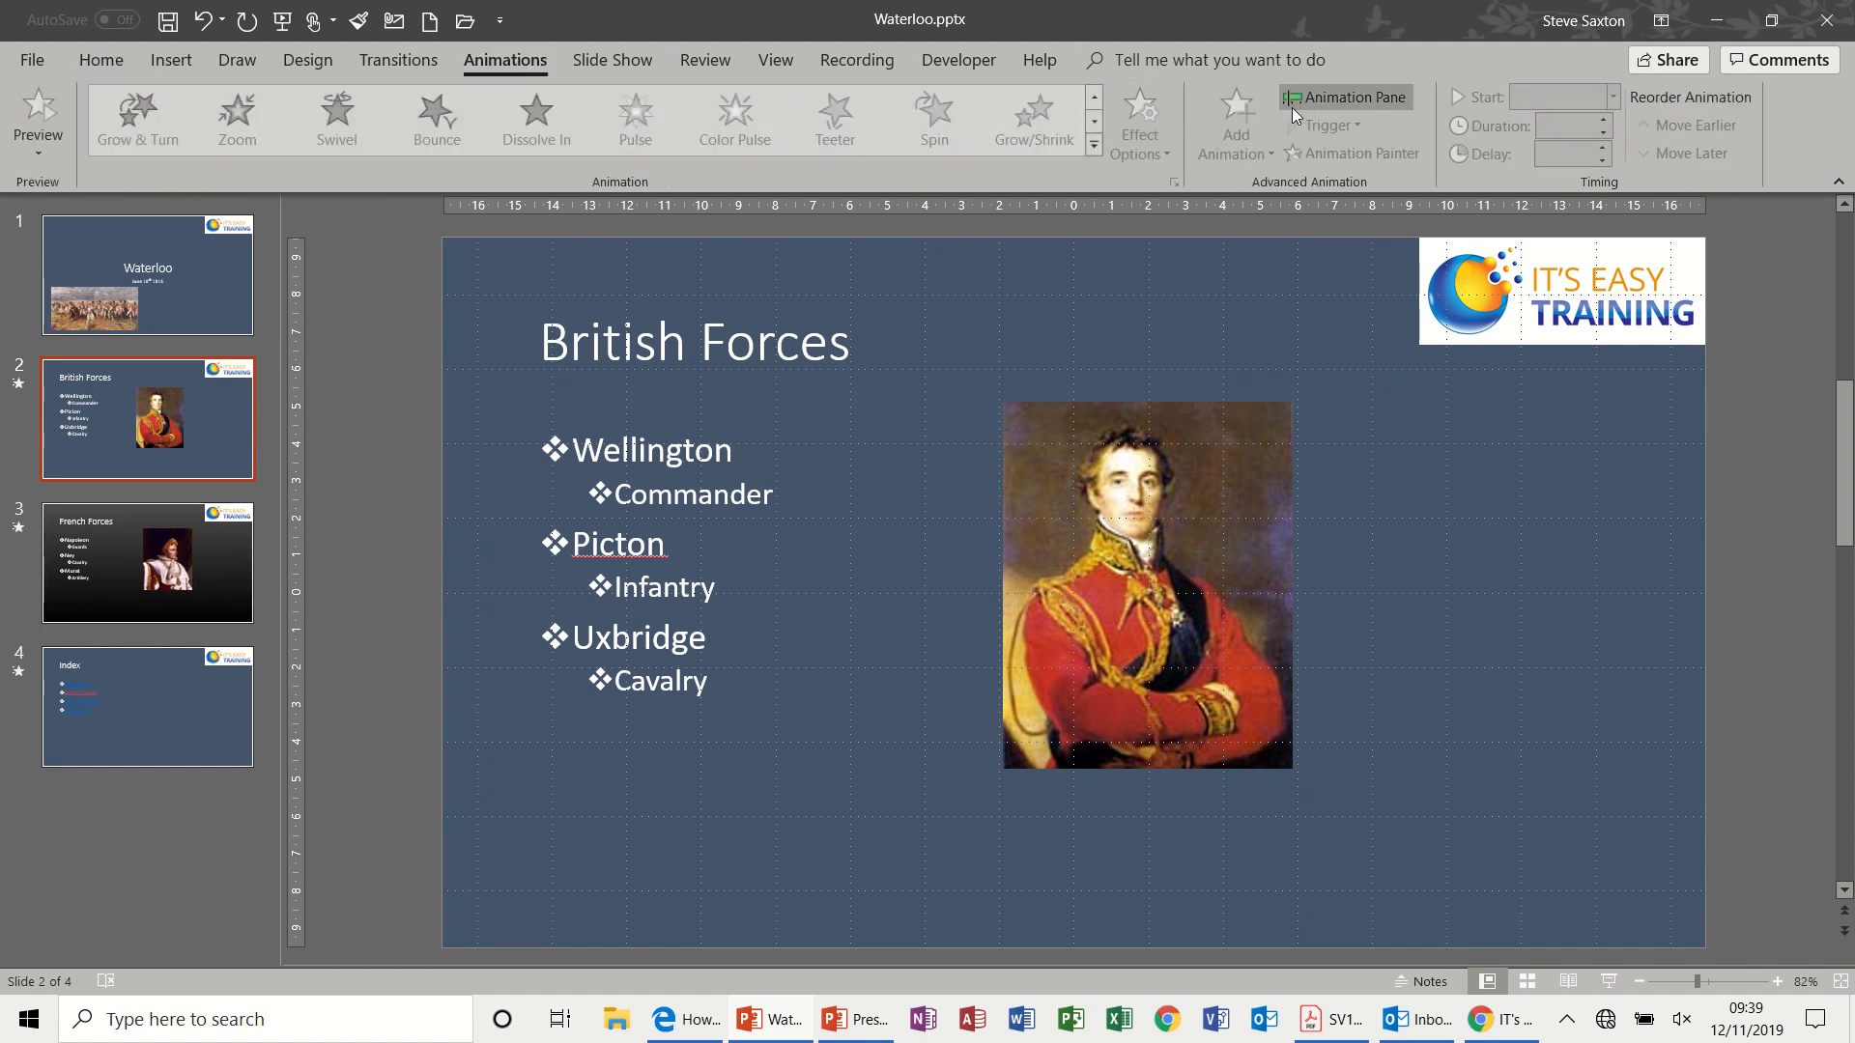
{"action": "left_click", "coordinate": [1354, 97]}
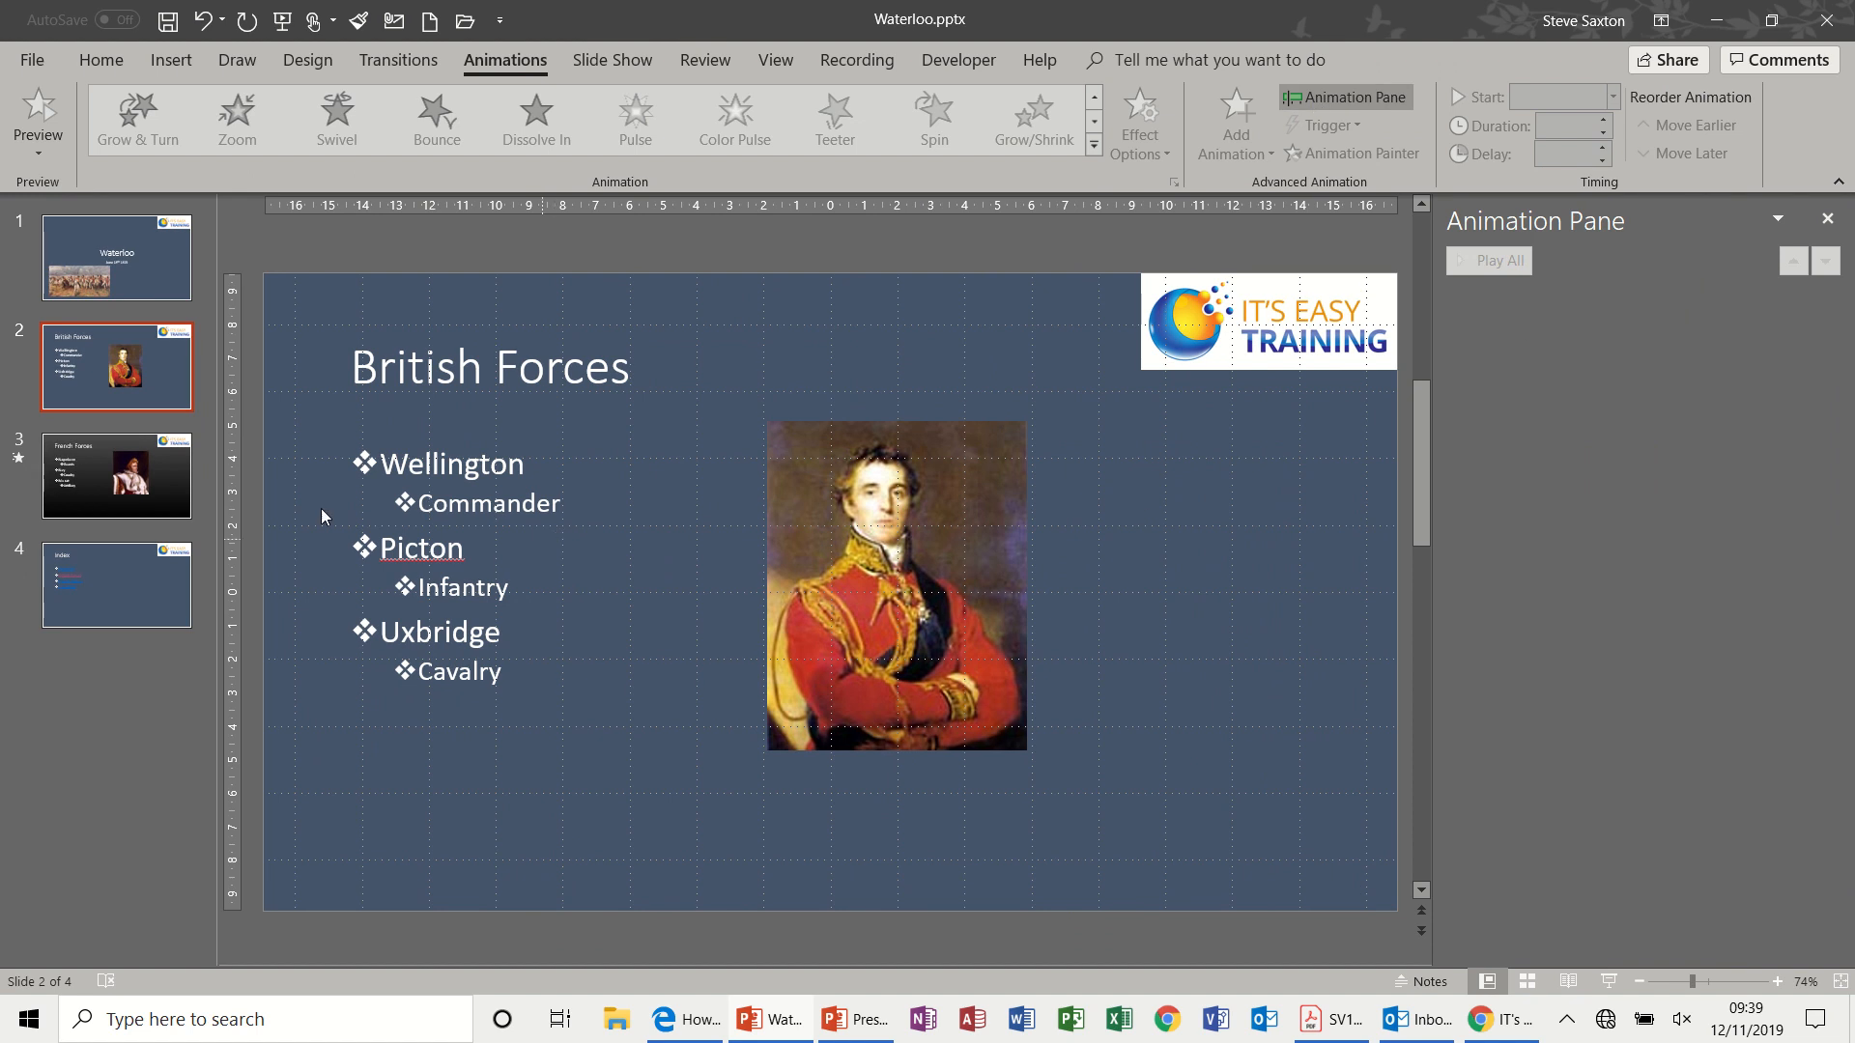
{"action": "left_click", "coordinate": [116, 475]}
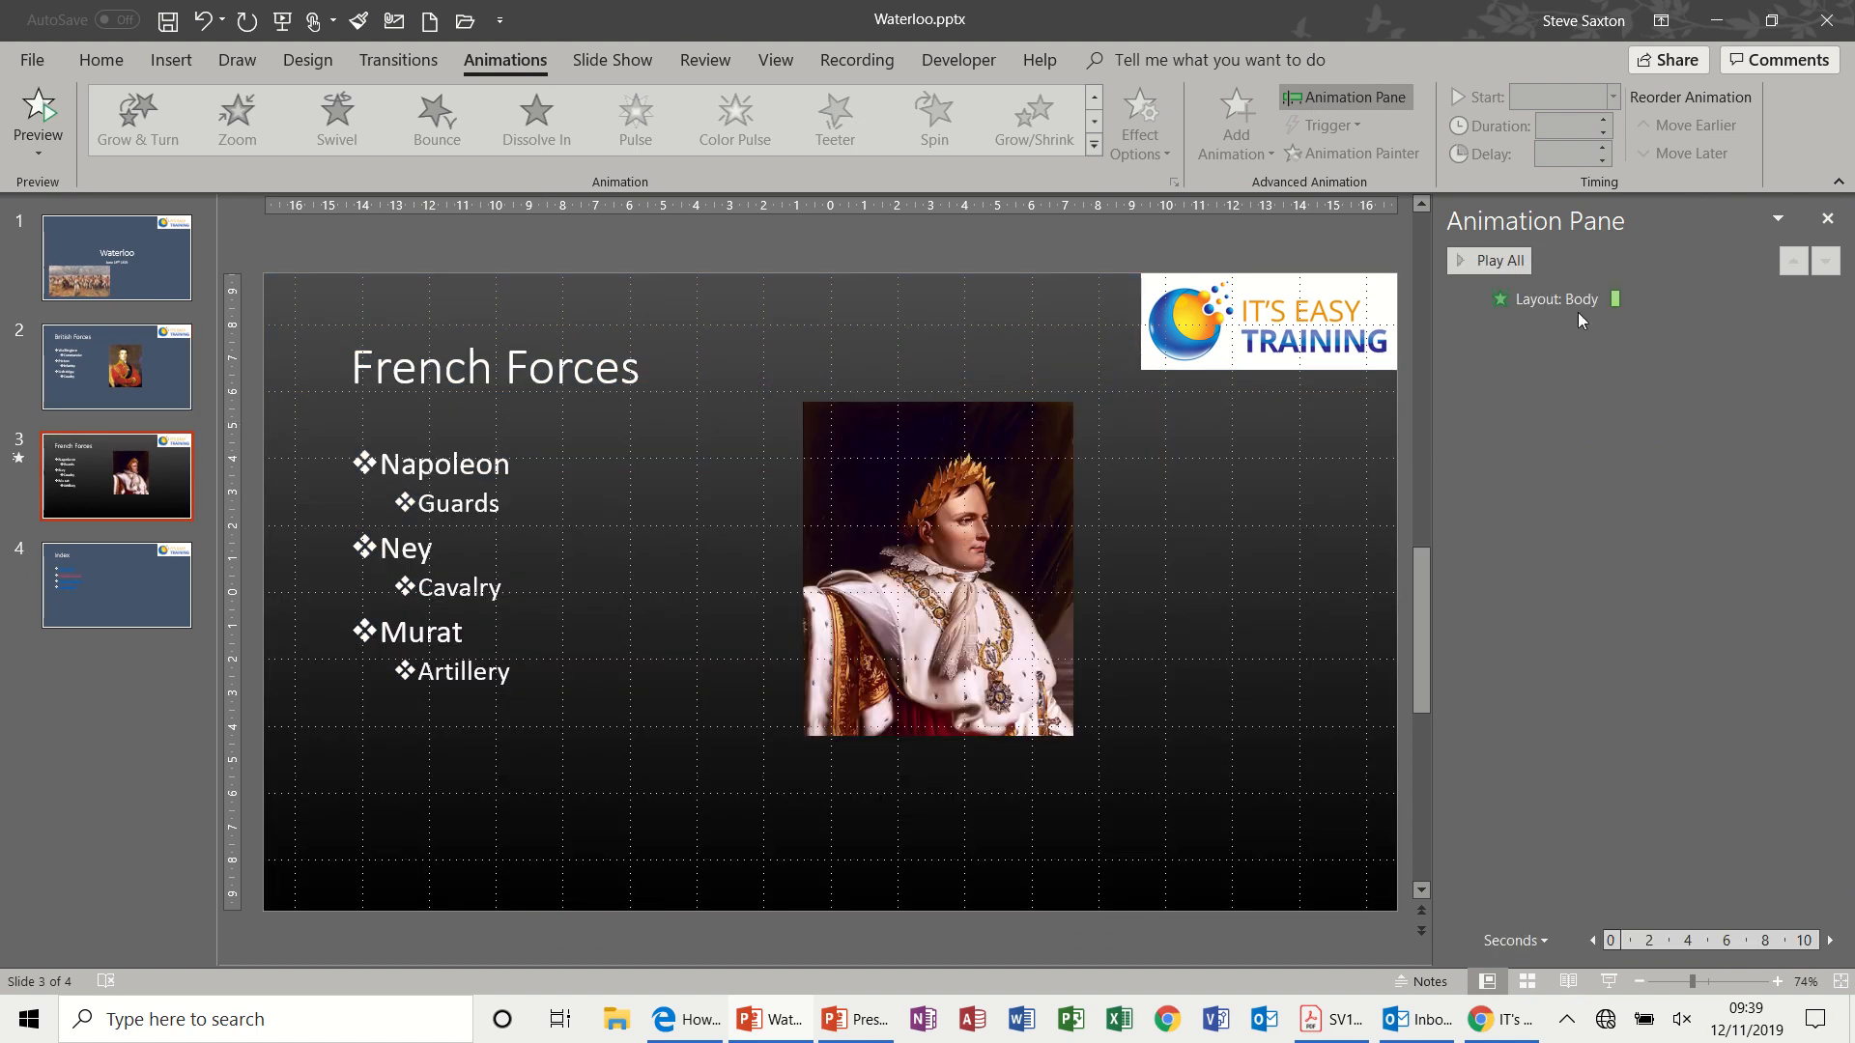
{"action": "left_click", "coordinate": [116, 259]}
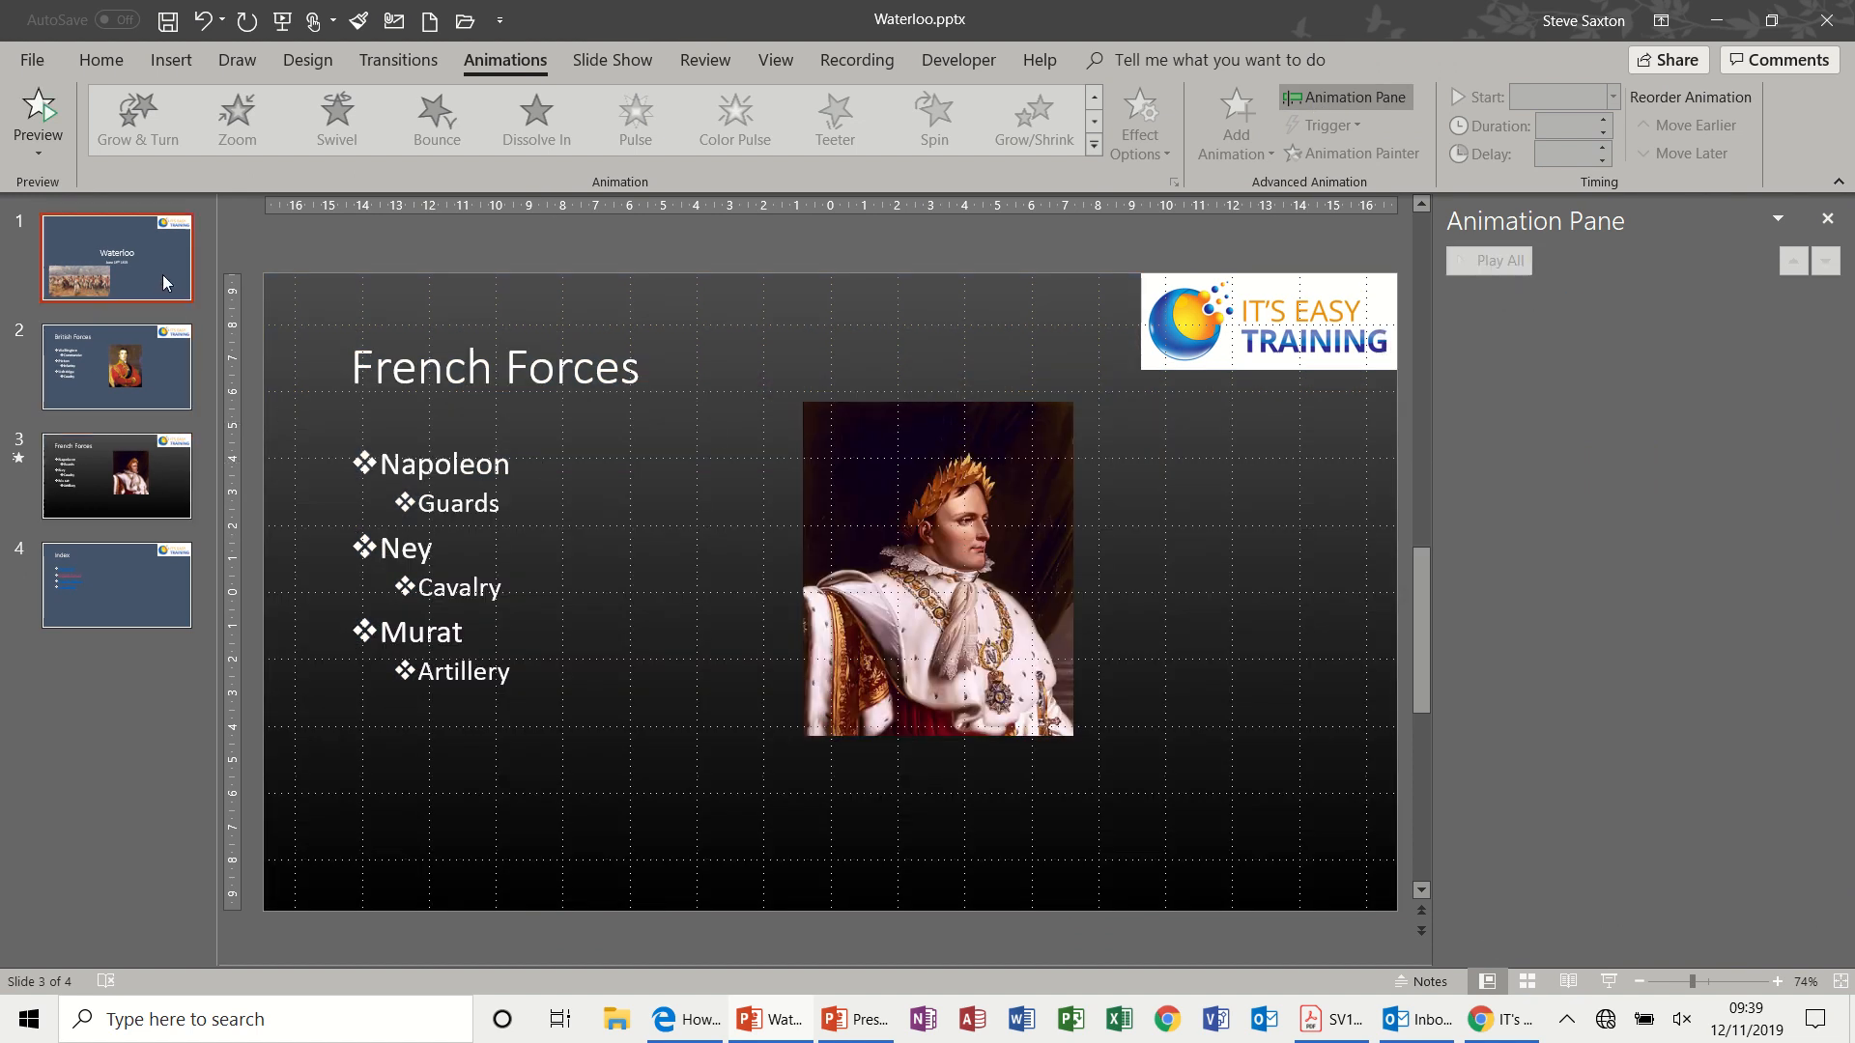
{"action": "left_click", "coordinate": [116, 367]}
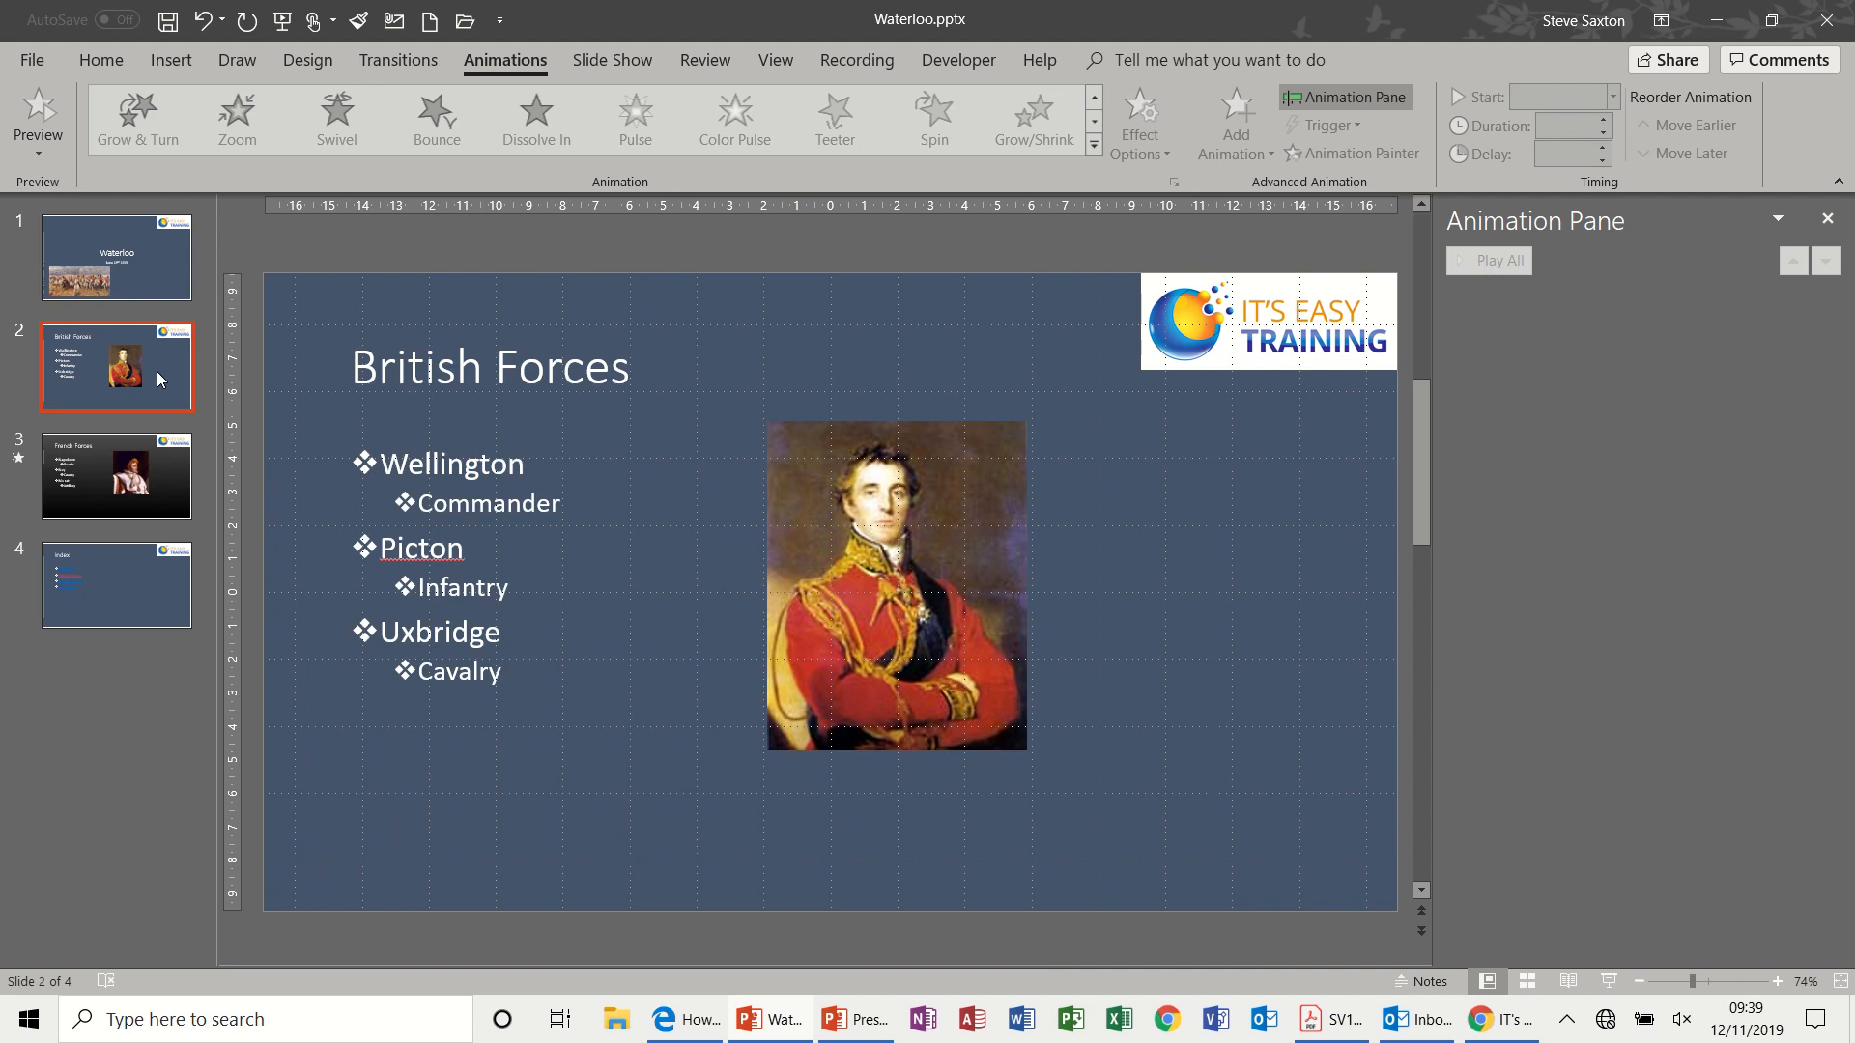
{"action": "left_click", "coordinate": [116, 586]}
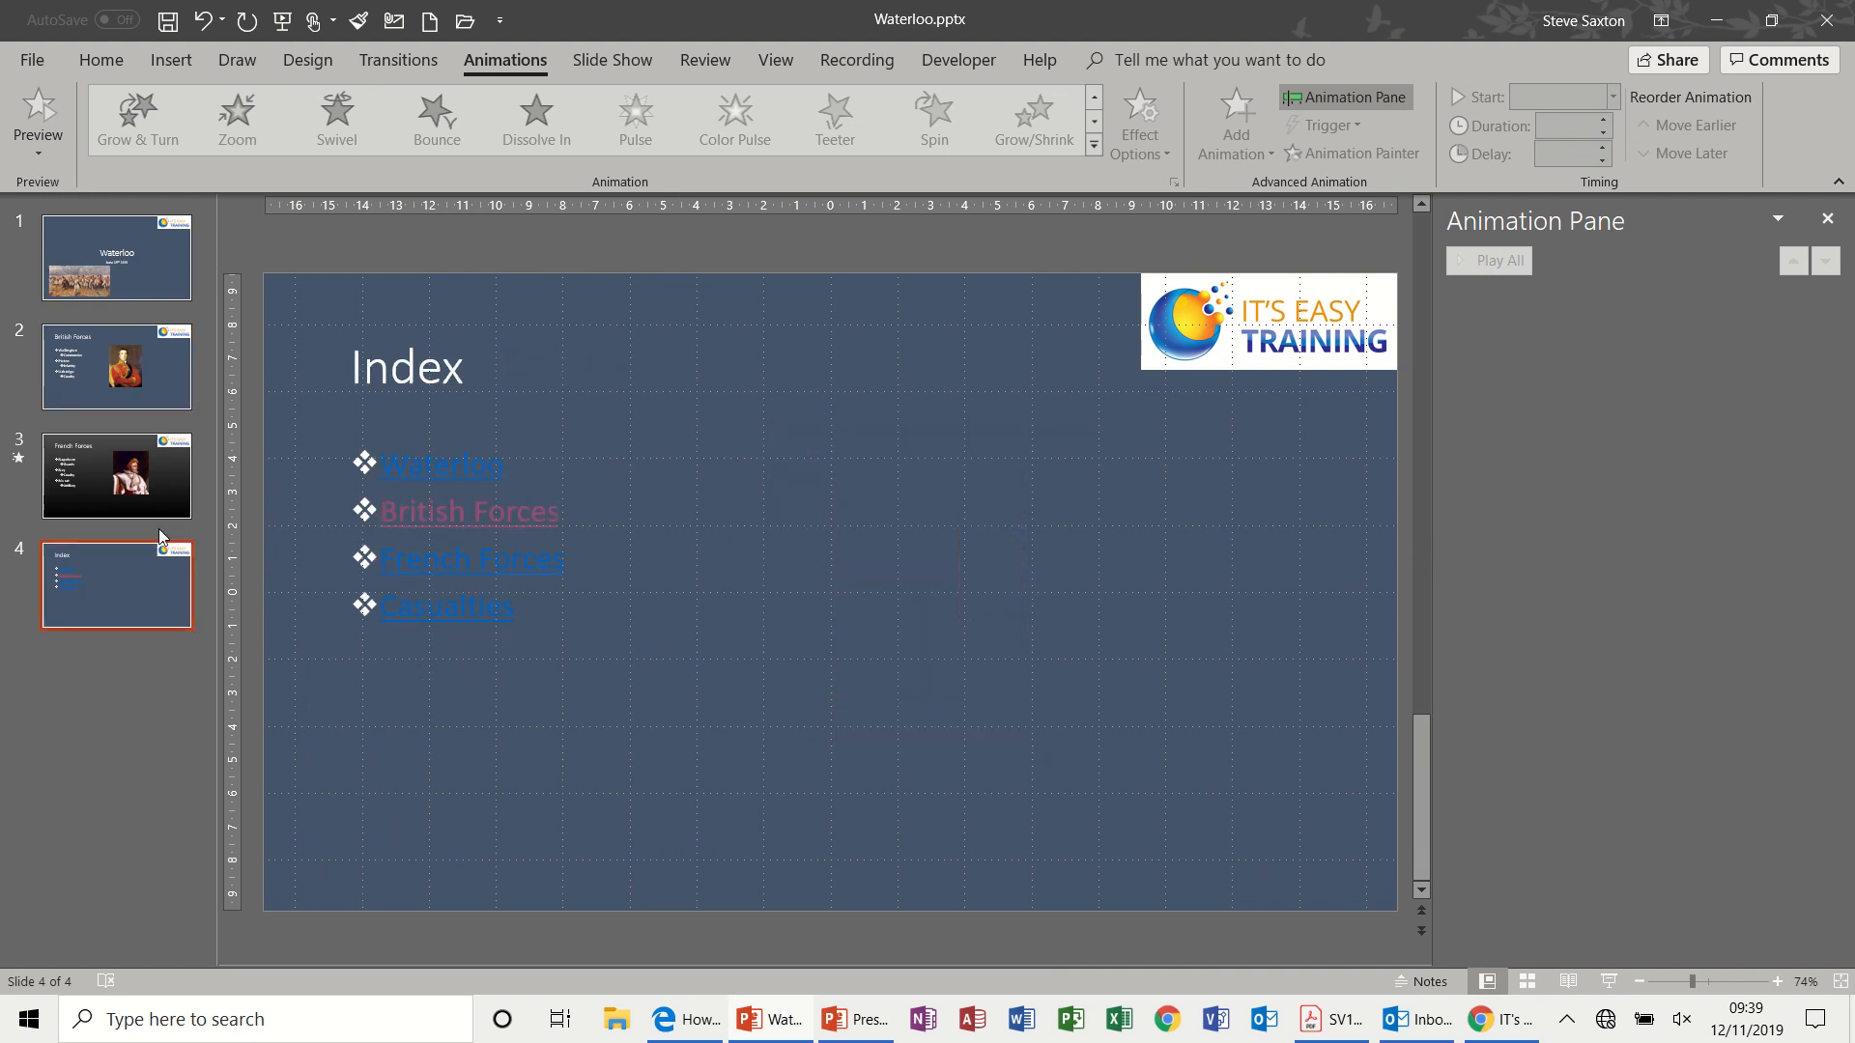
{"action": "left_click", "coordinate": [116, 476]}
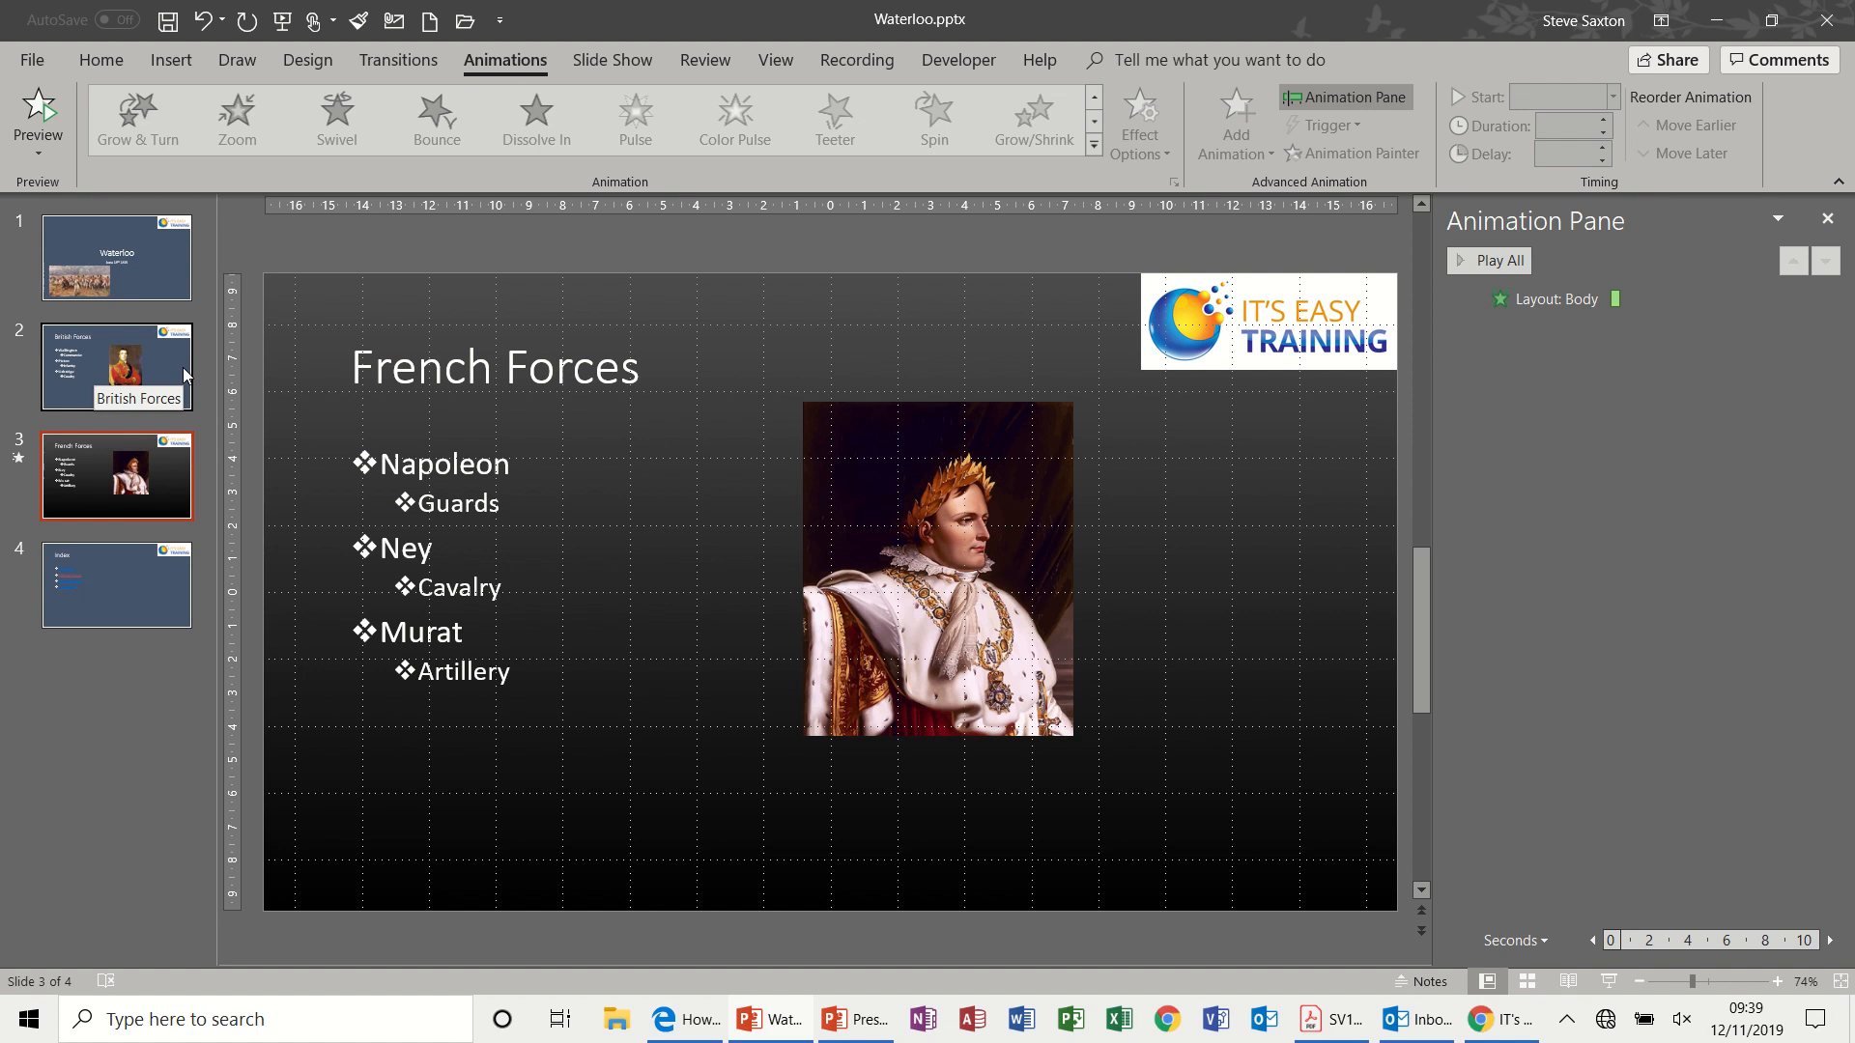
Put British Forces back on the animated black Title and Content layout and recheck the title slide
{"action": "right_click", "coordinate": [116, 367]}
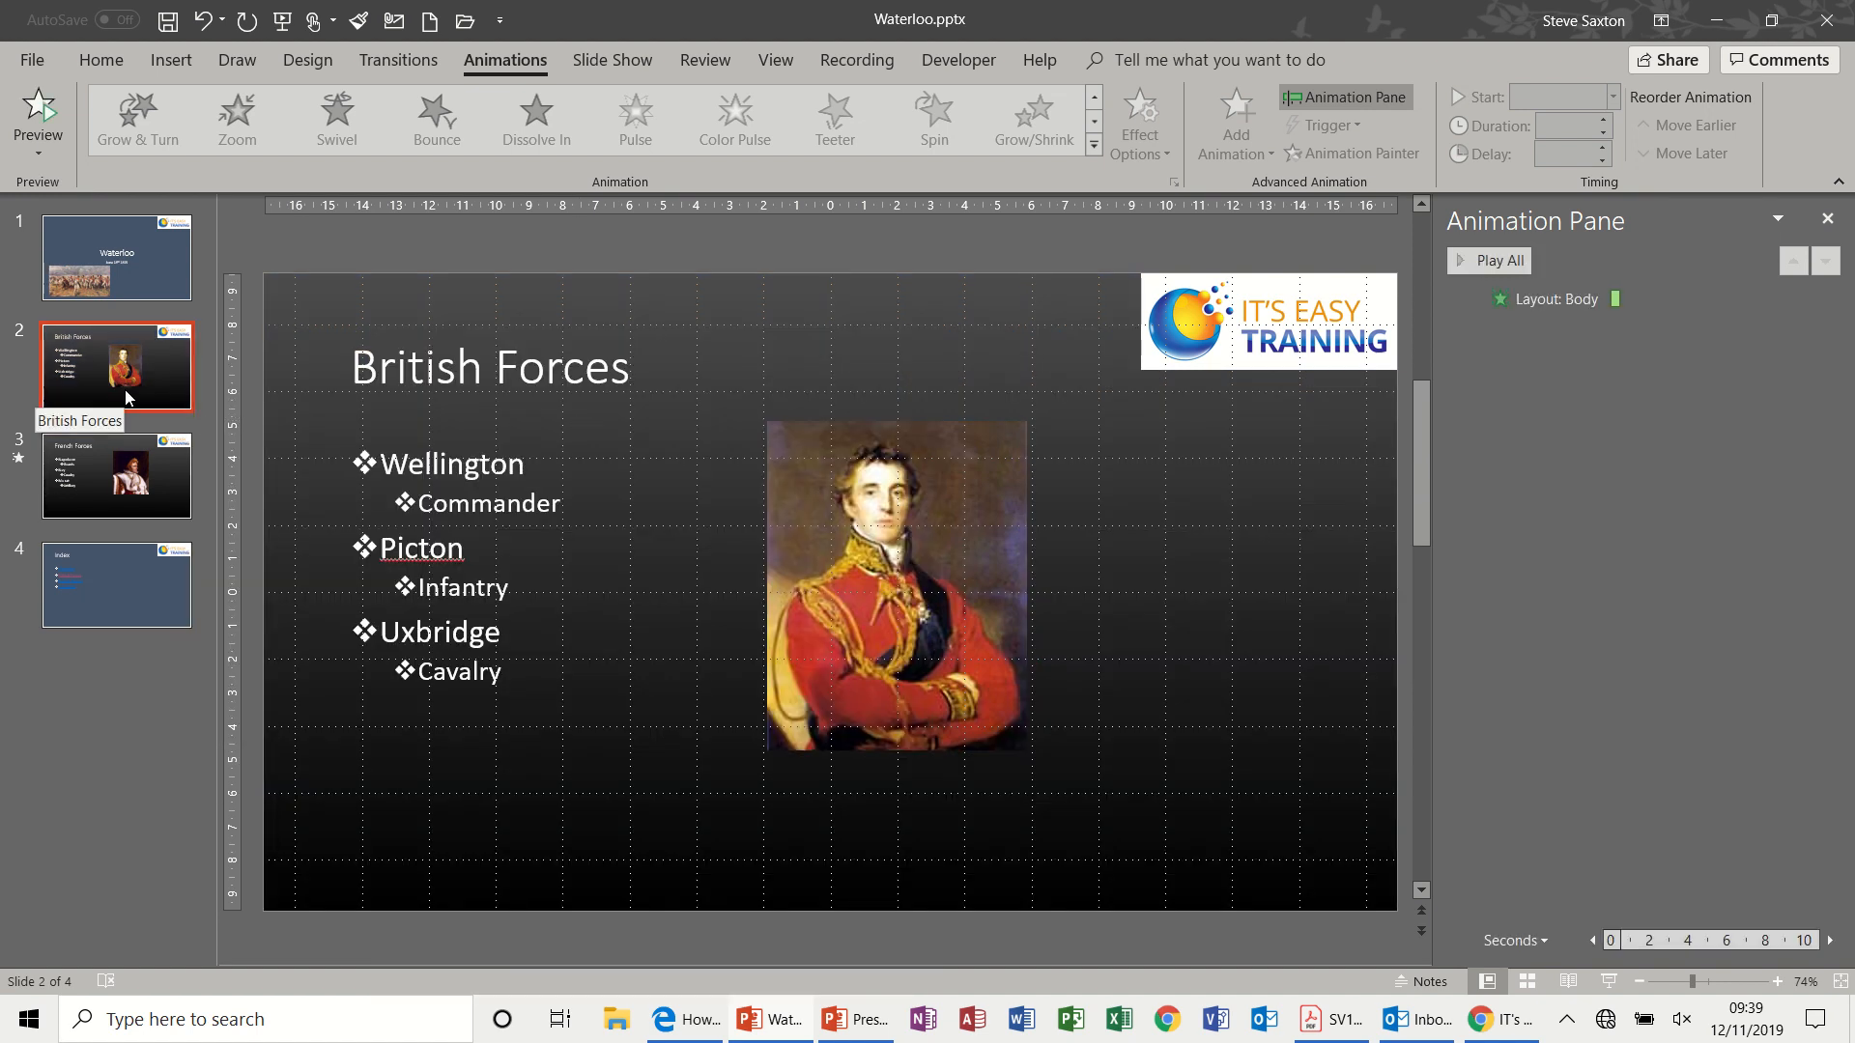
{"action": "mouse_move", "coordinate": [162, 302]}
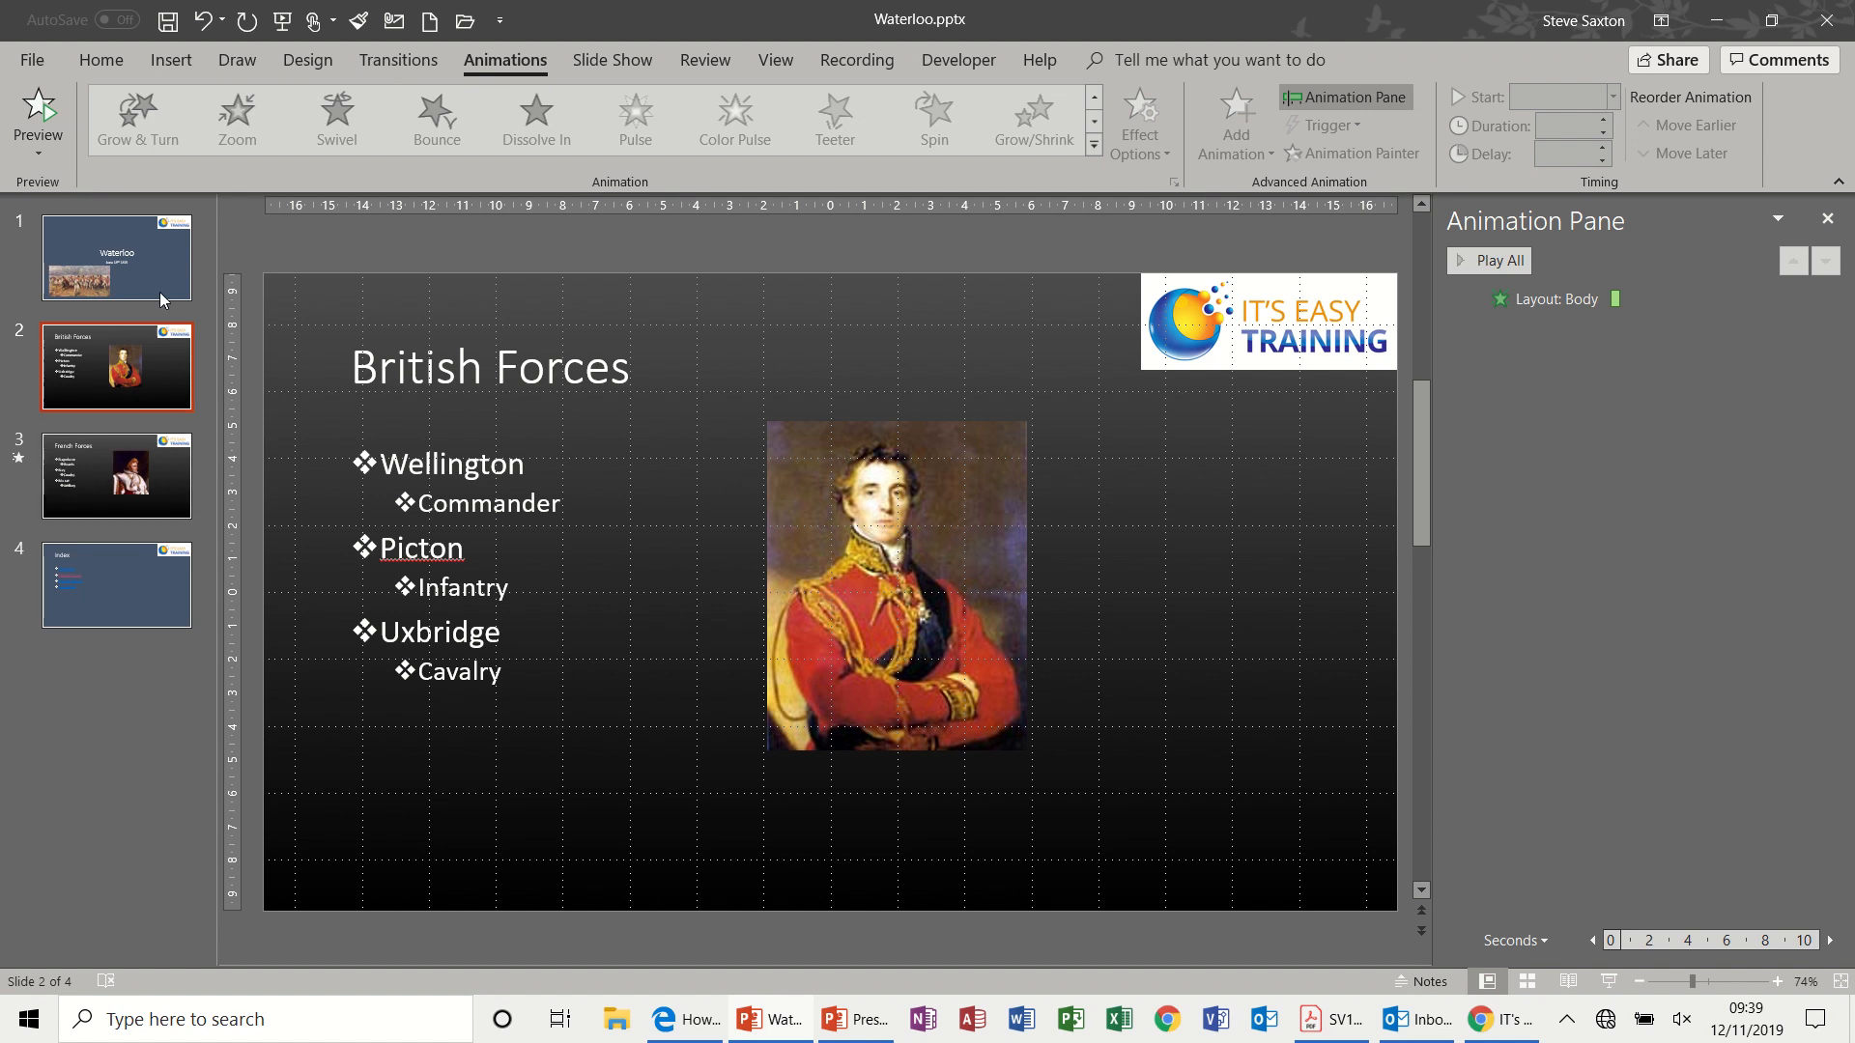
{"action": "left_click", "coordinate": [116, 259]}
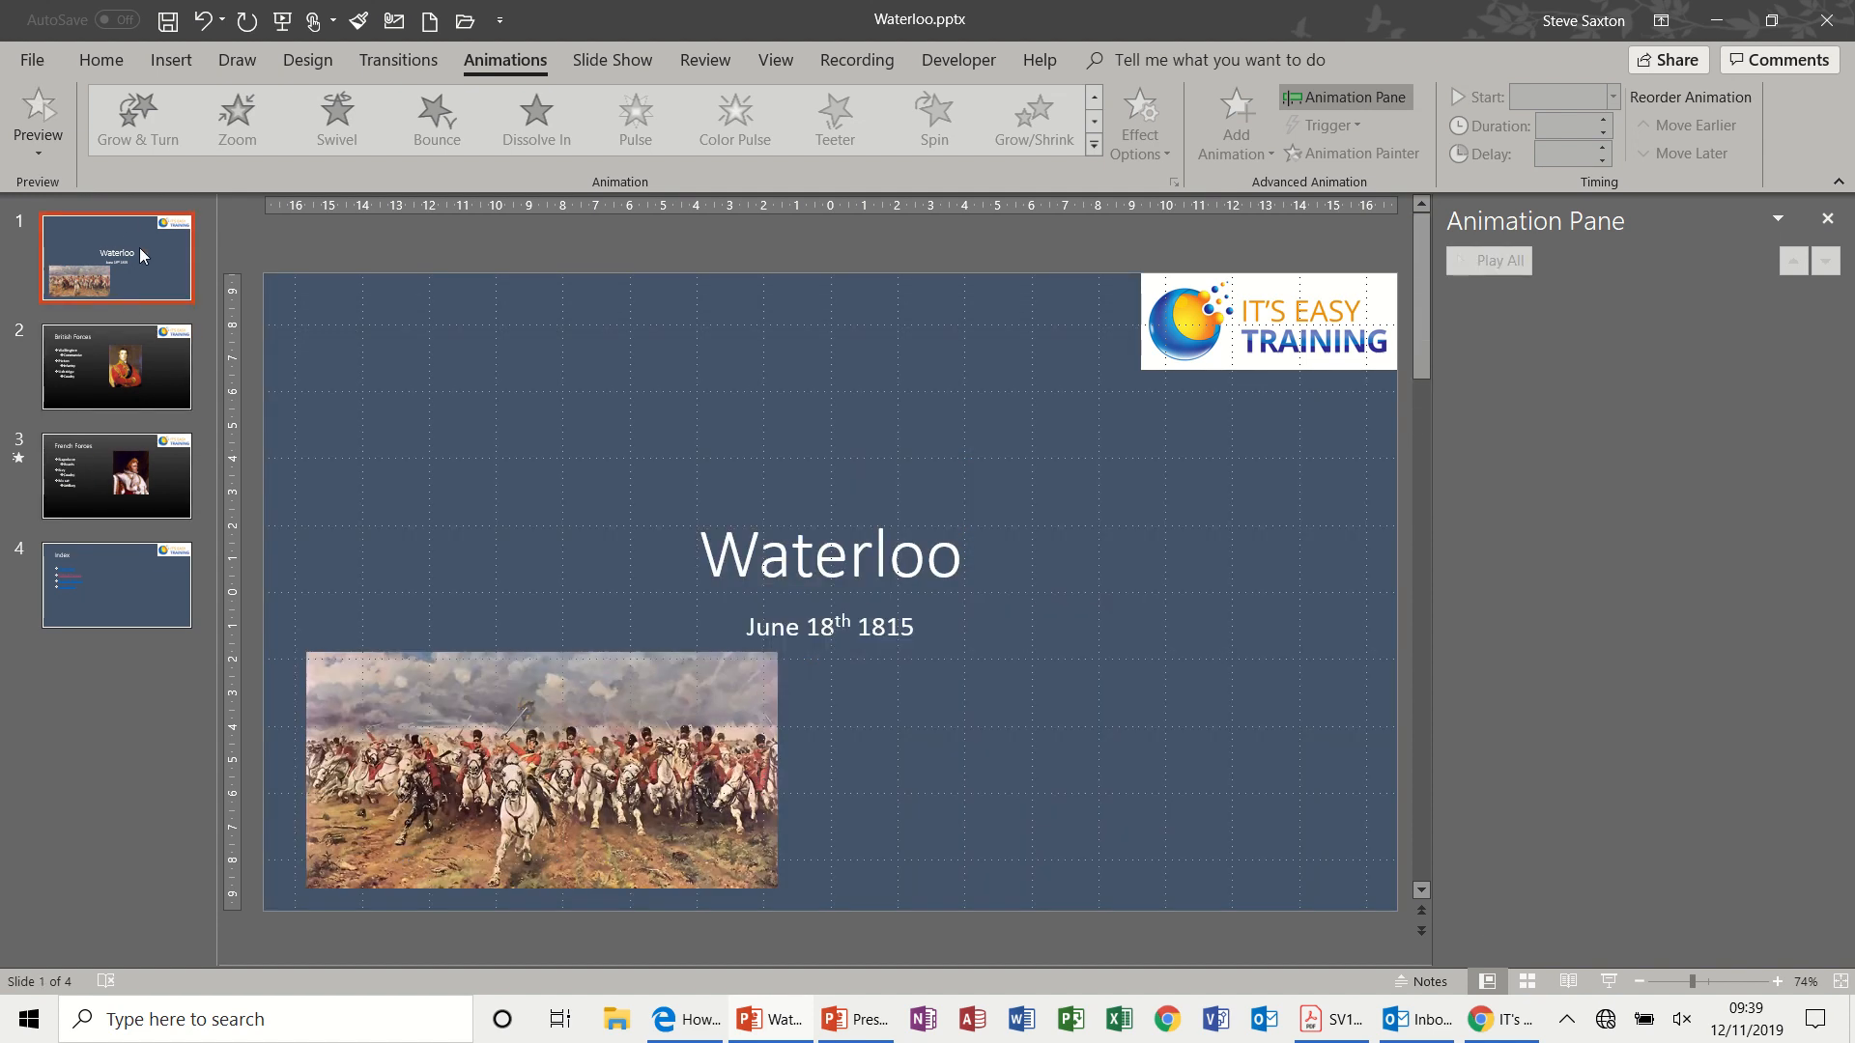
{"action": "mouse_move", "coordinate": [145, 310]}
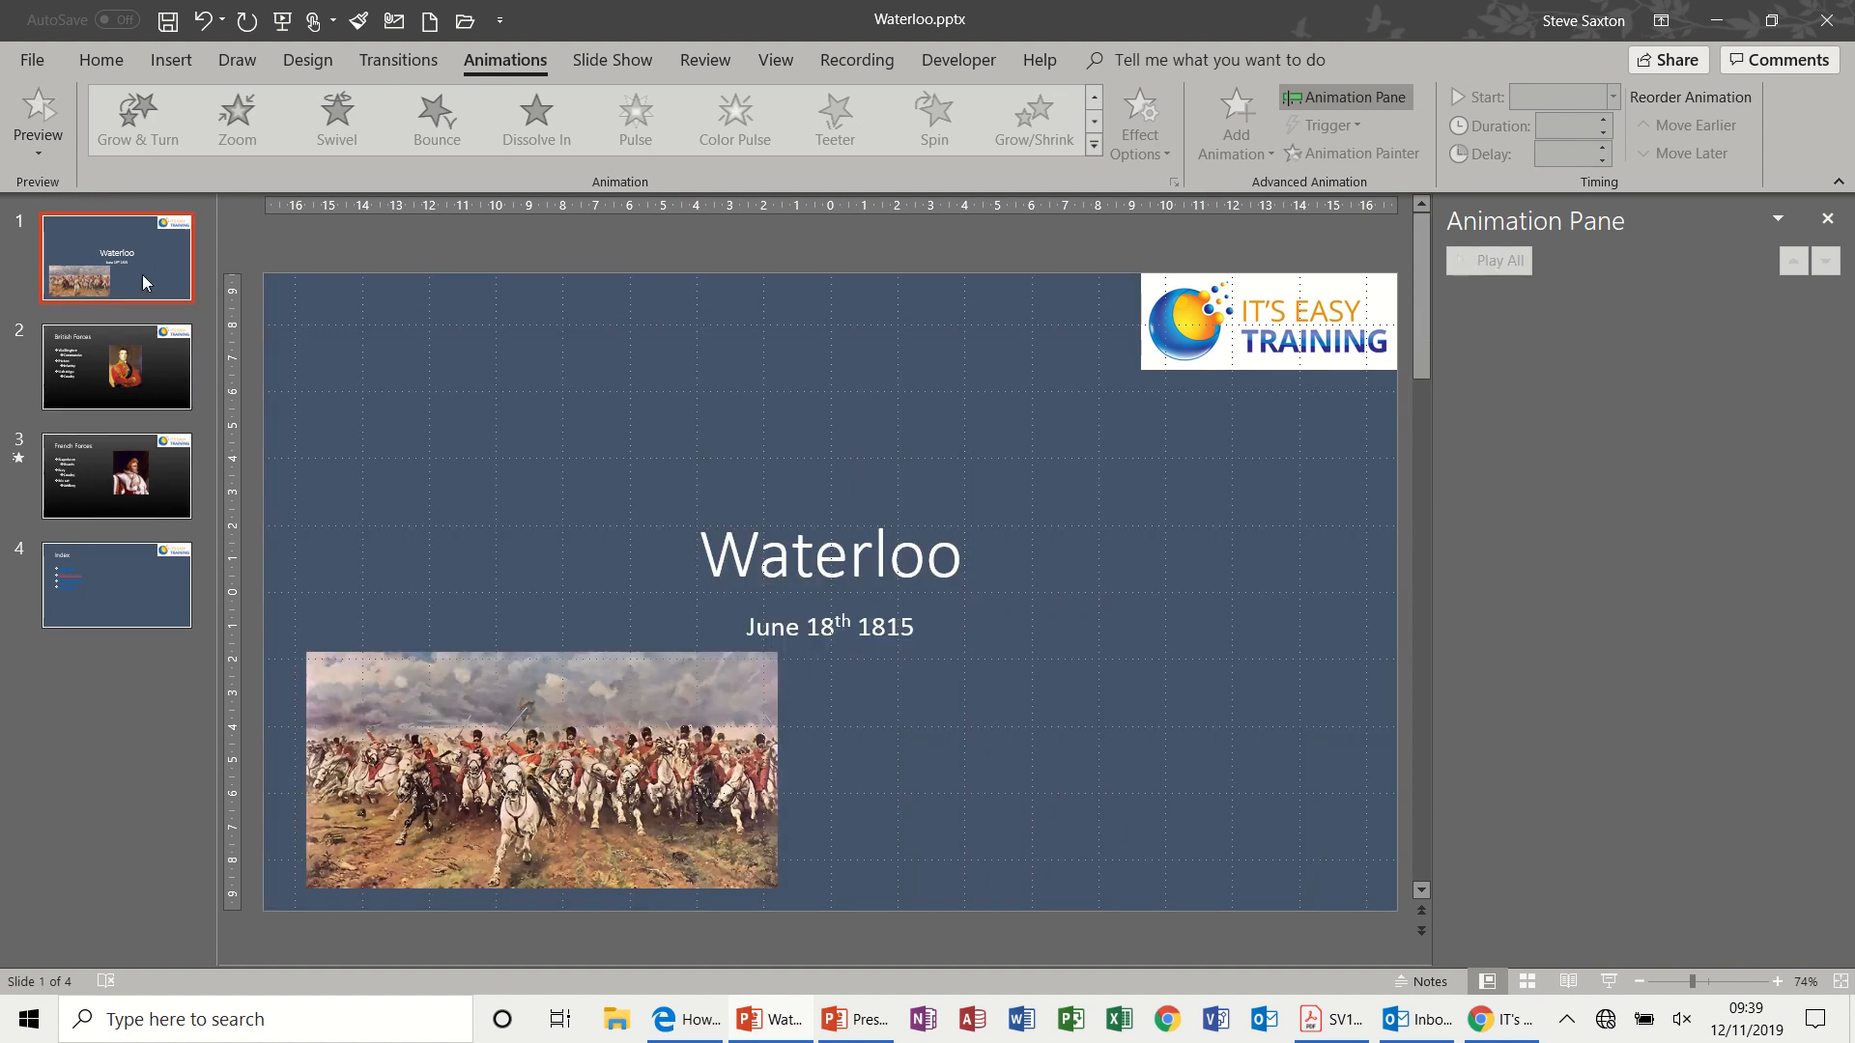
{"action": "mouse_move", "coordinate": [131, 543]}
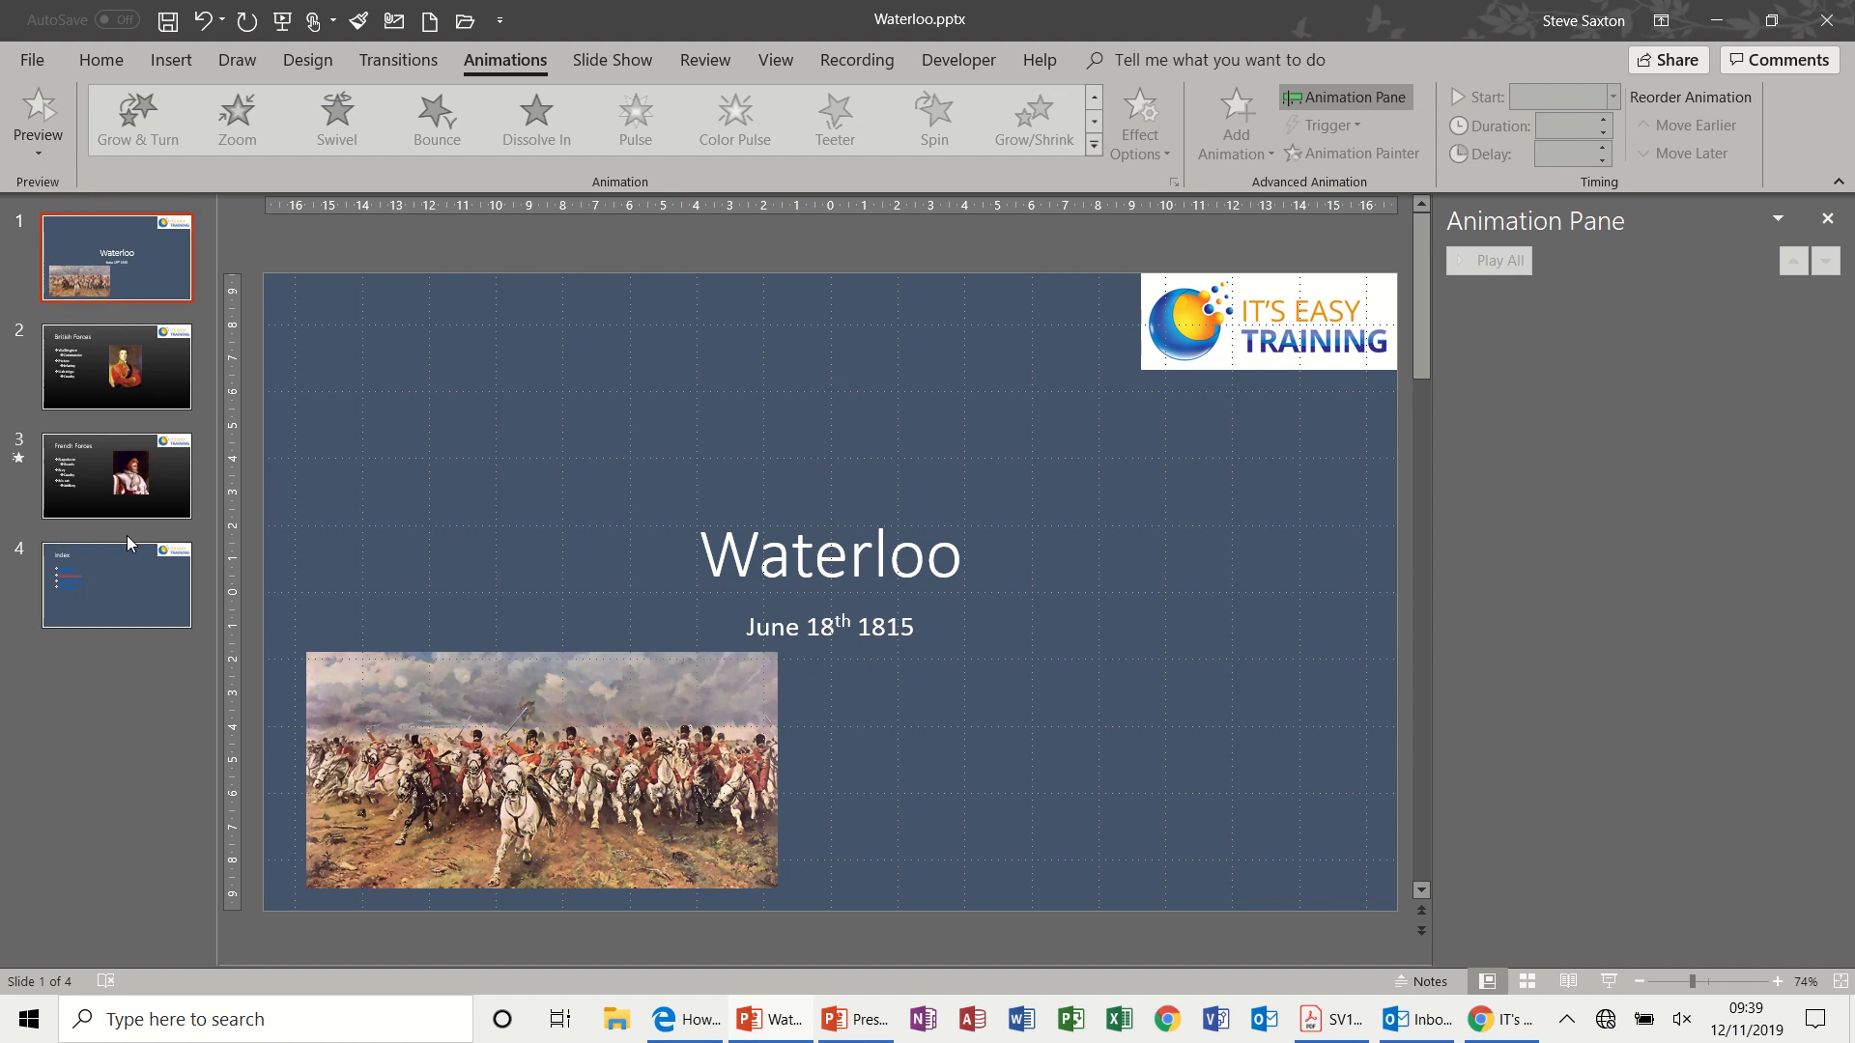
{"action": "mouse_move", "coordinate": [441, 497]}
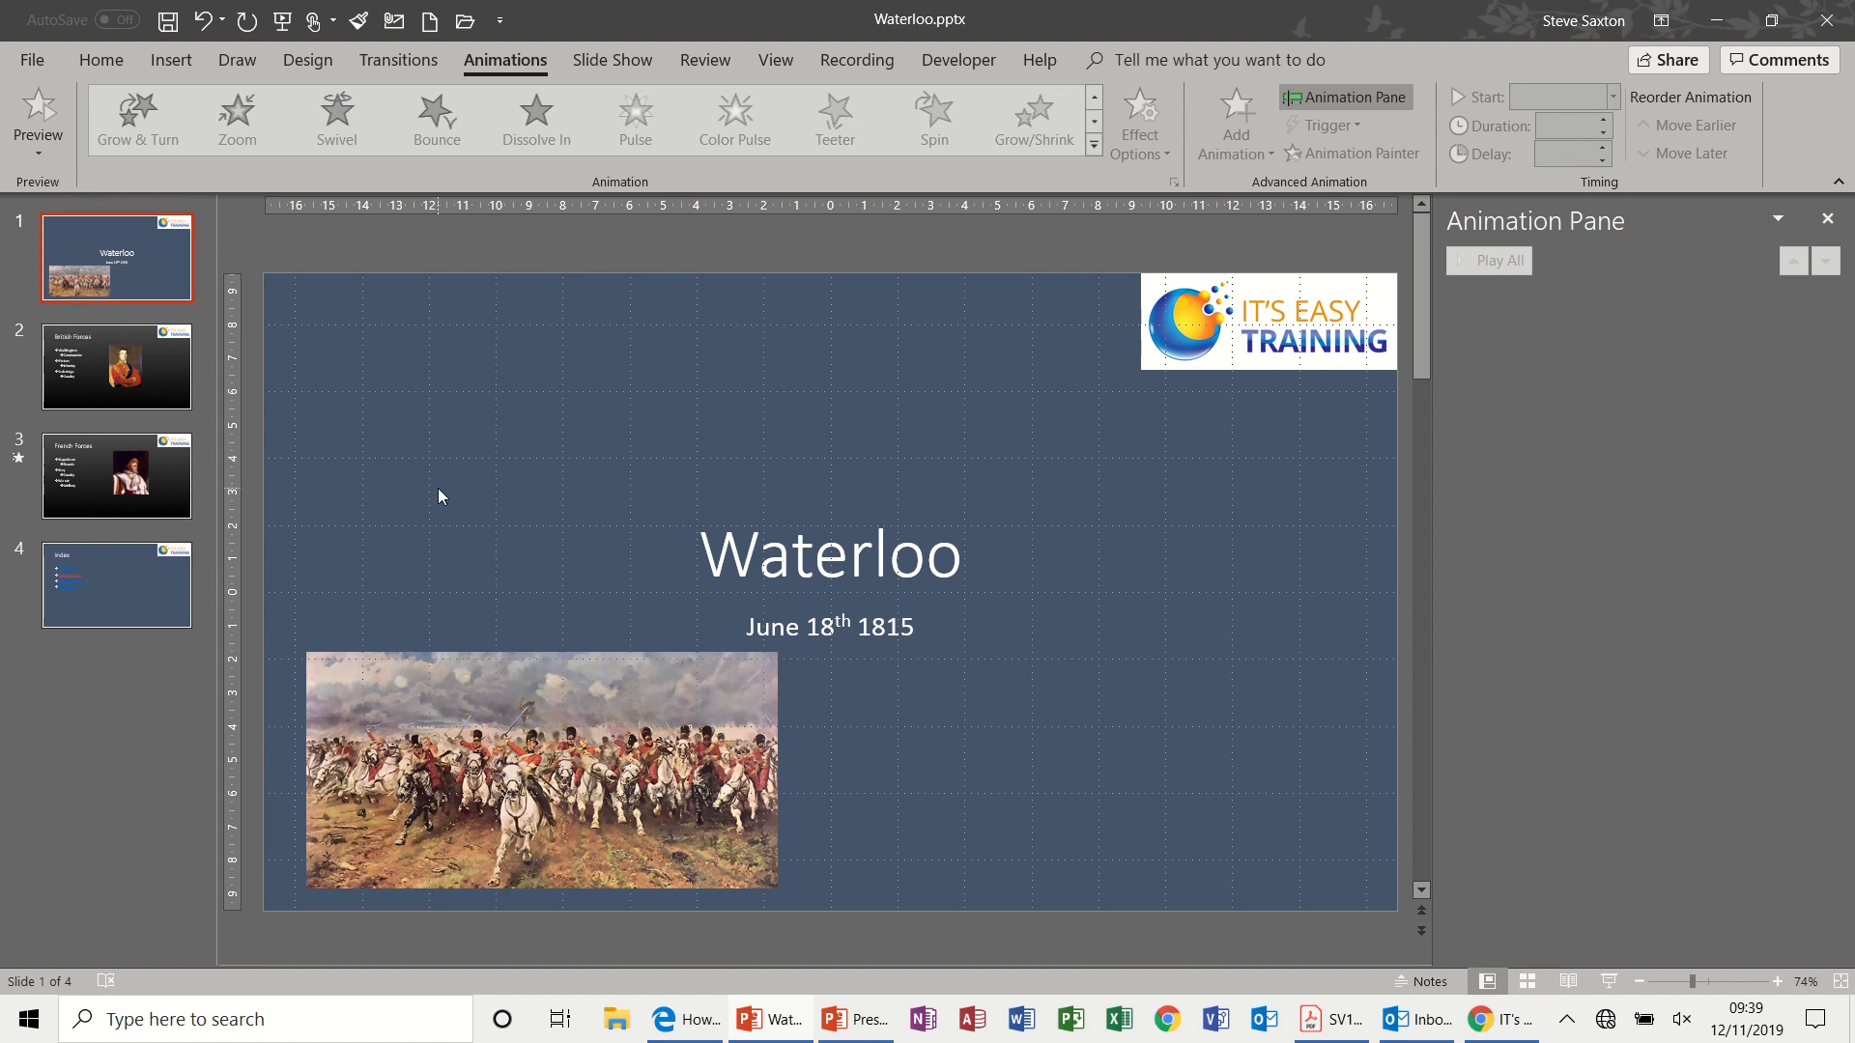